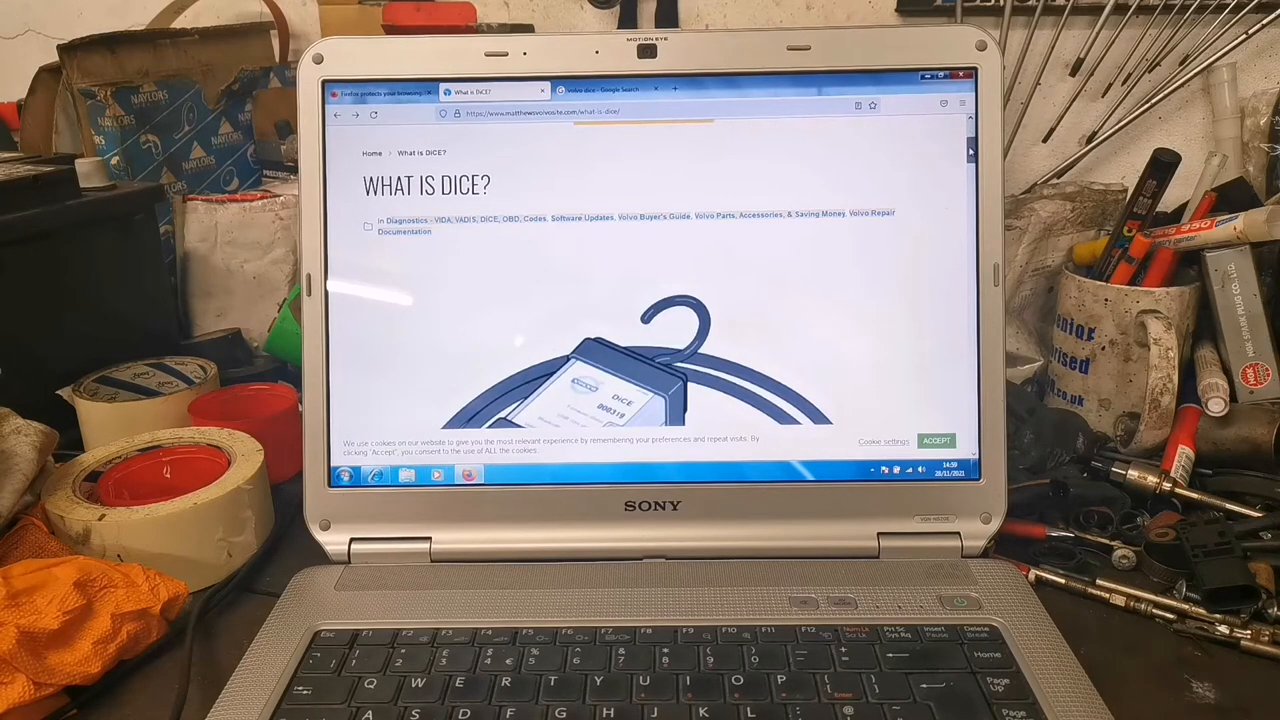
- Choose MaxiFlash Elite/Pro as the vehicle profile's communication tool
{"action": "scroll", "scroll_direction": "down", "scroll_amount": 3}
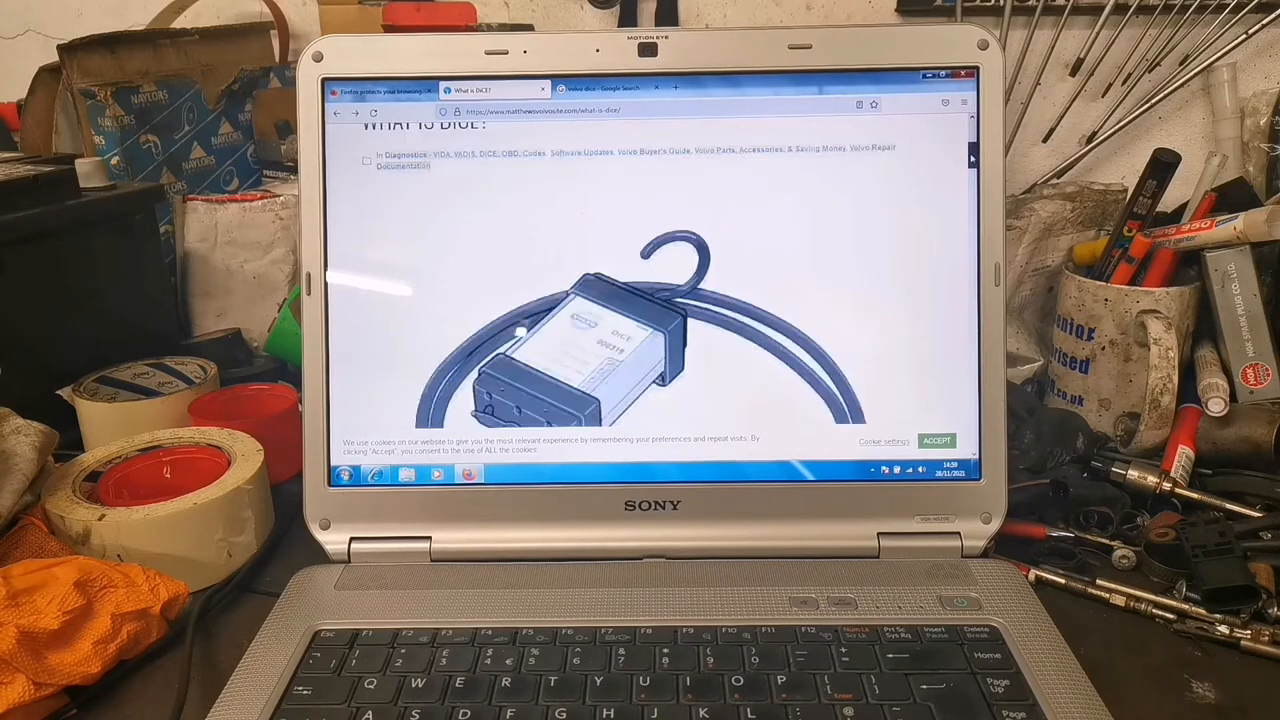
{"action": "scroll", "scroll_direction": "down", "scroll_amount": 3}
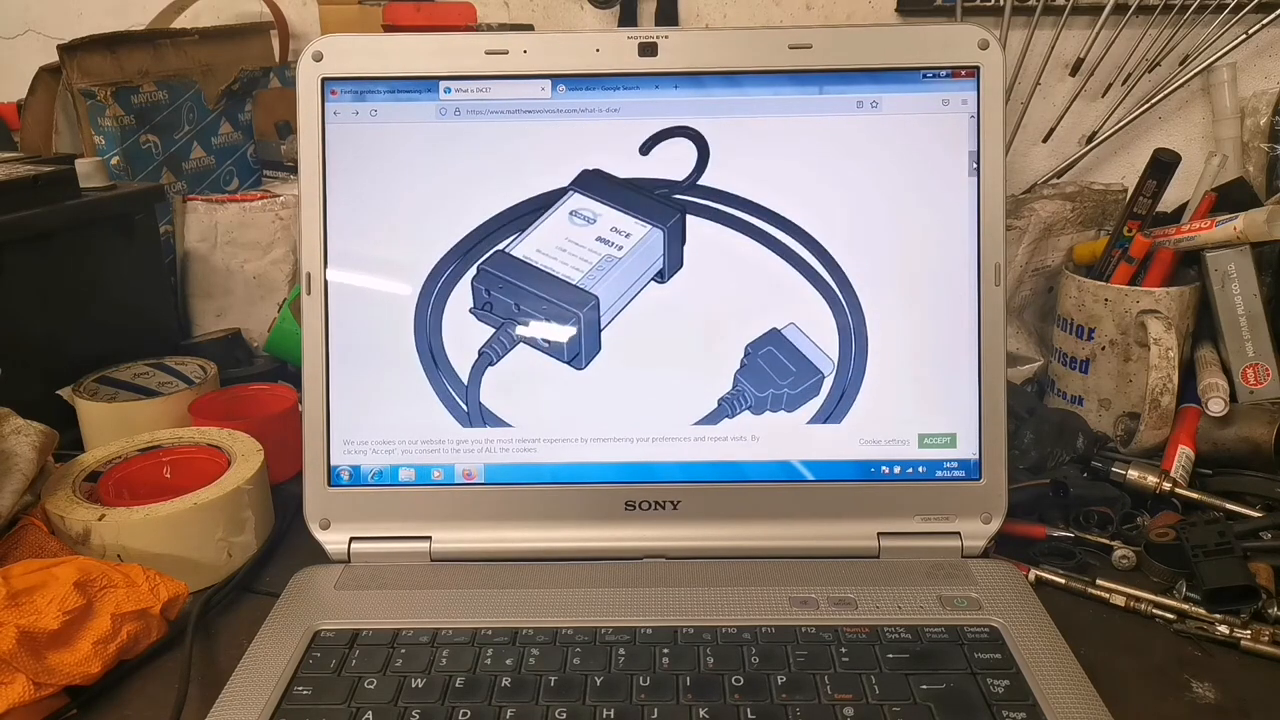
{"action": "scroll", "scroll_direction": "up", "scroll_amount": 3}
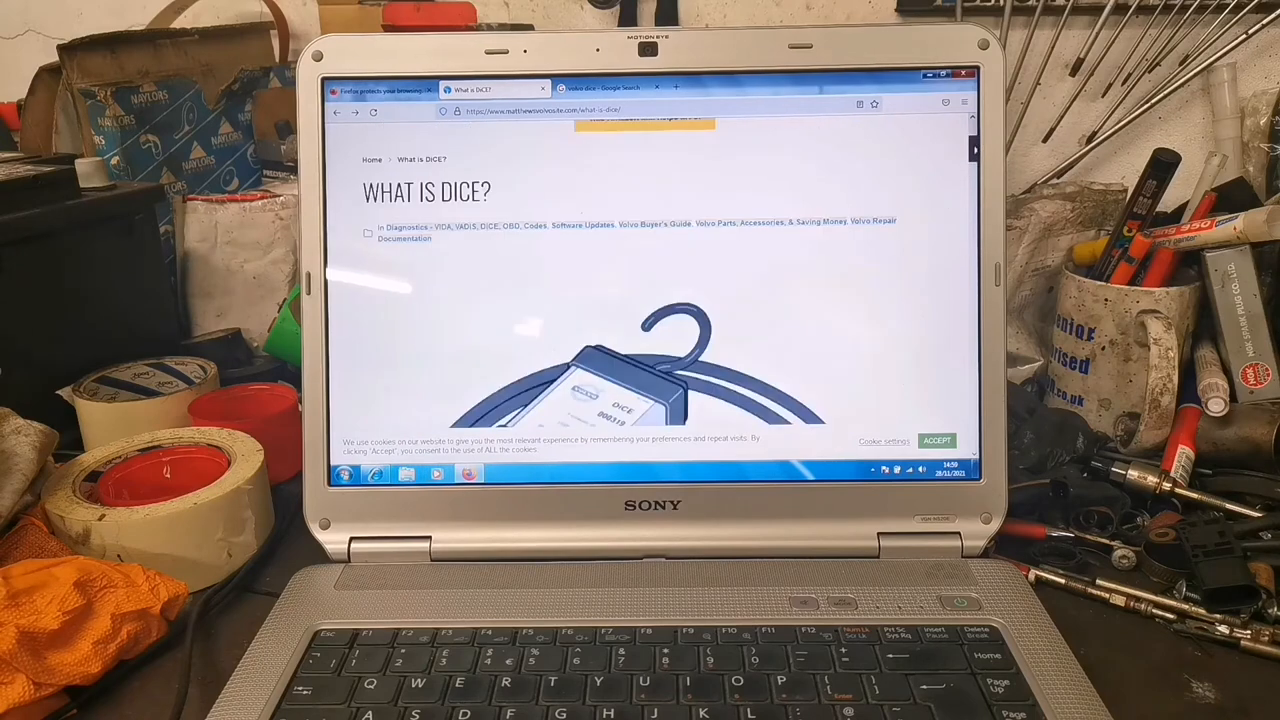
{"action": "scroll", "scroll_direction": "down", "scroll_amount": 3}
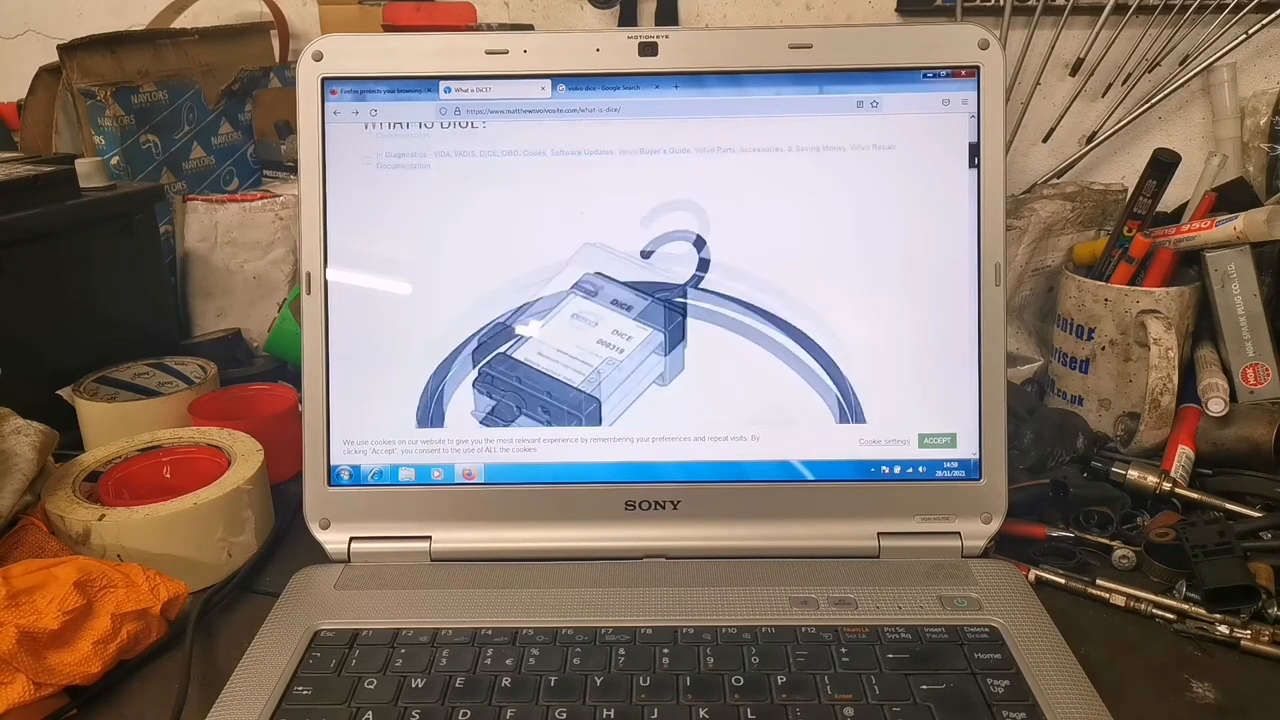
{"action": "scroll", "scroll_direction": "down", "scroll_amount": 3}
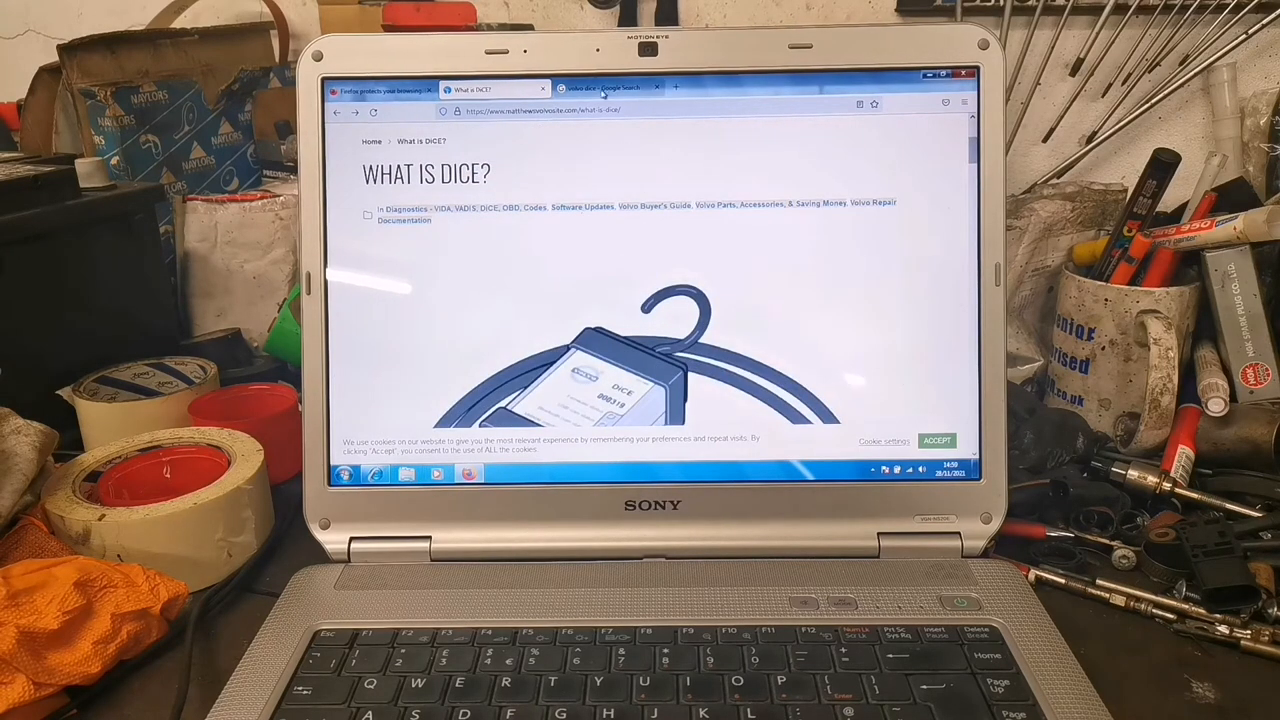
{"action": "left_click", "coordinate": [600, 88]}
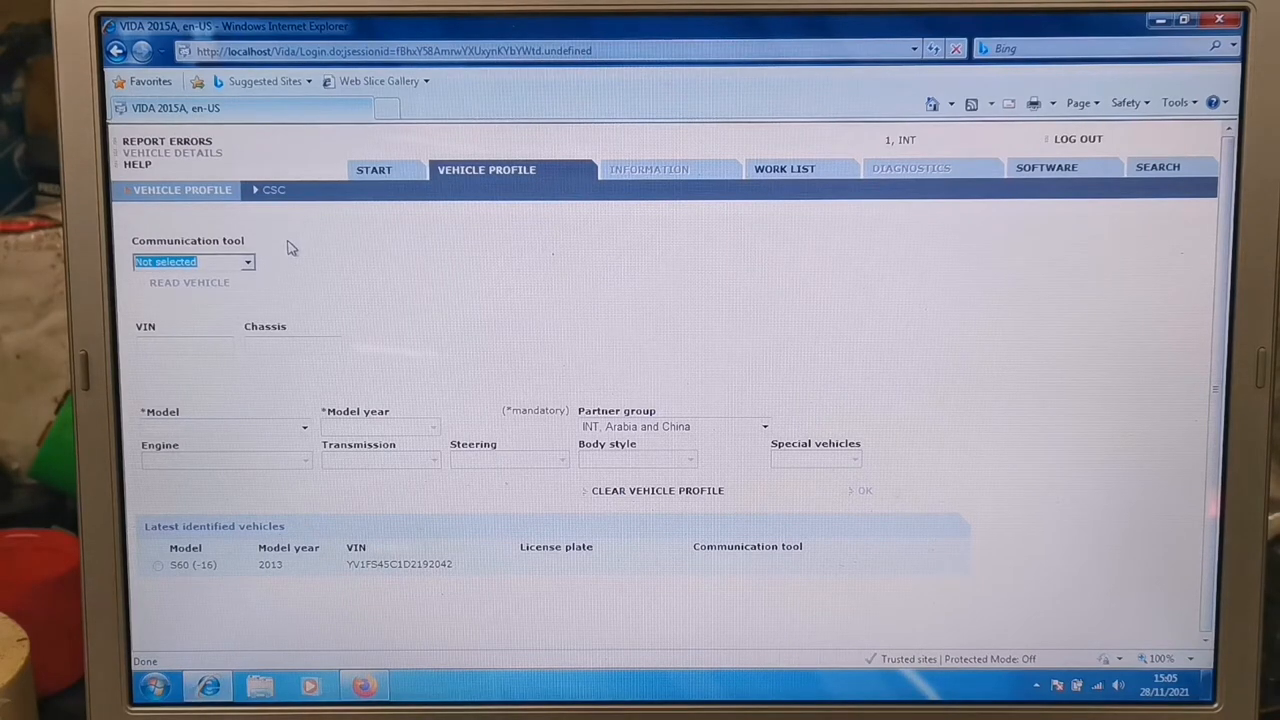
{"action": "mouse_move", "coordinate": [287, 280]}
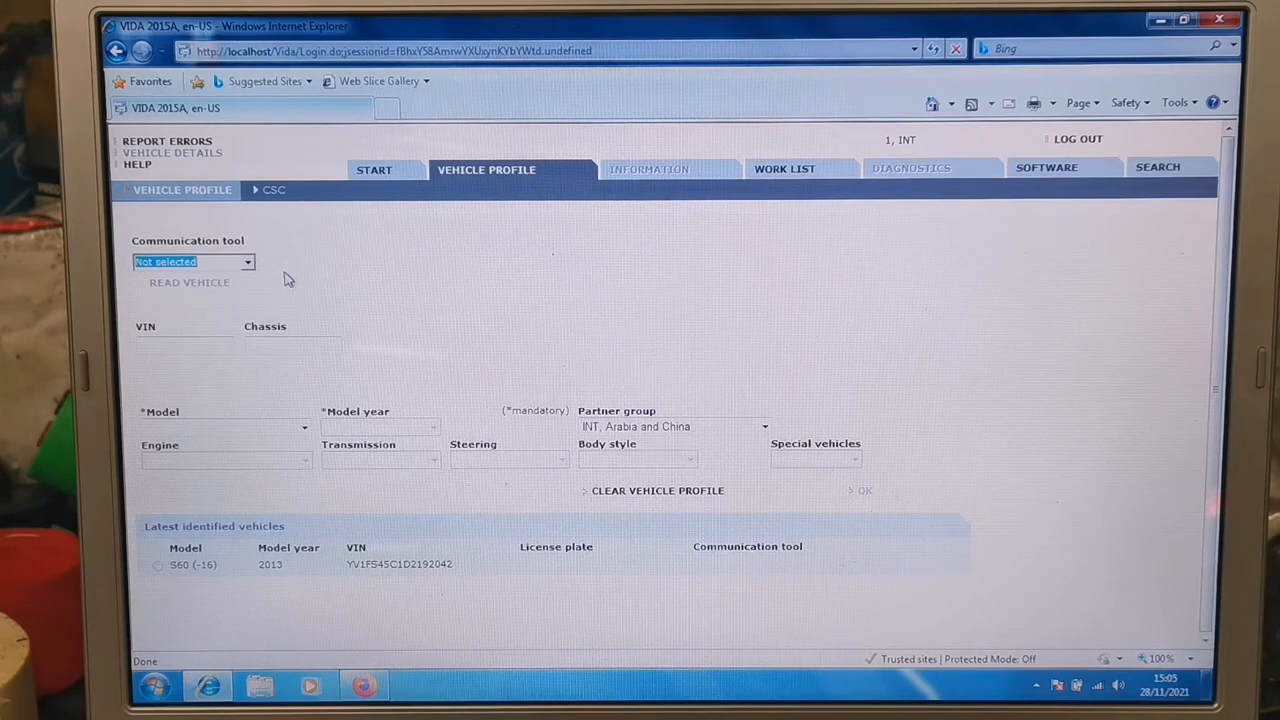
{"action": "mouse_move", "coordinate": [310, 280]}
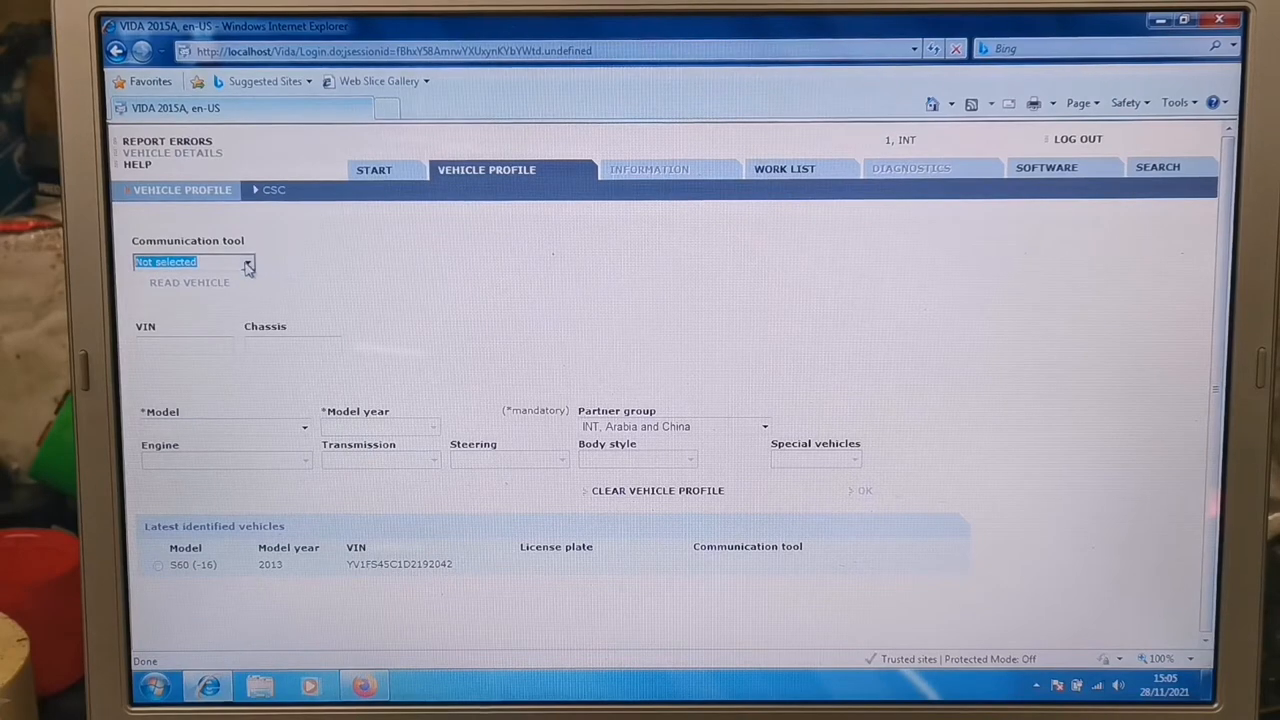
{"action": "left_click", "coordinate": [248, 261]}
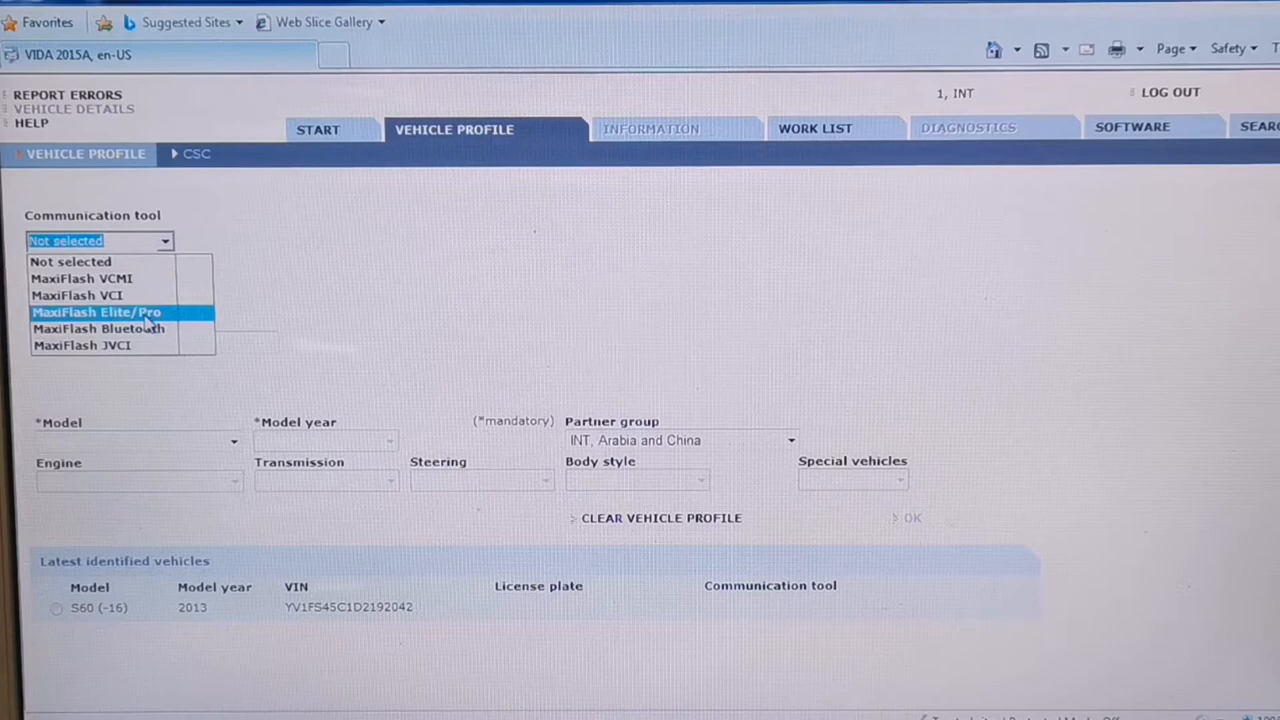
{"action": "left_click", "coordinate": [97, 312]}
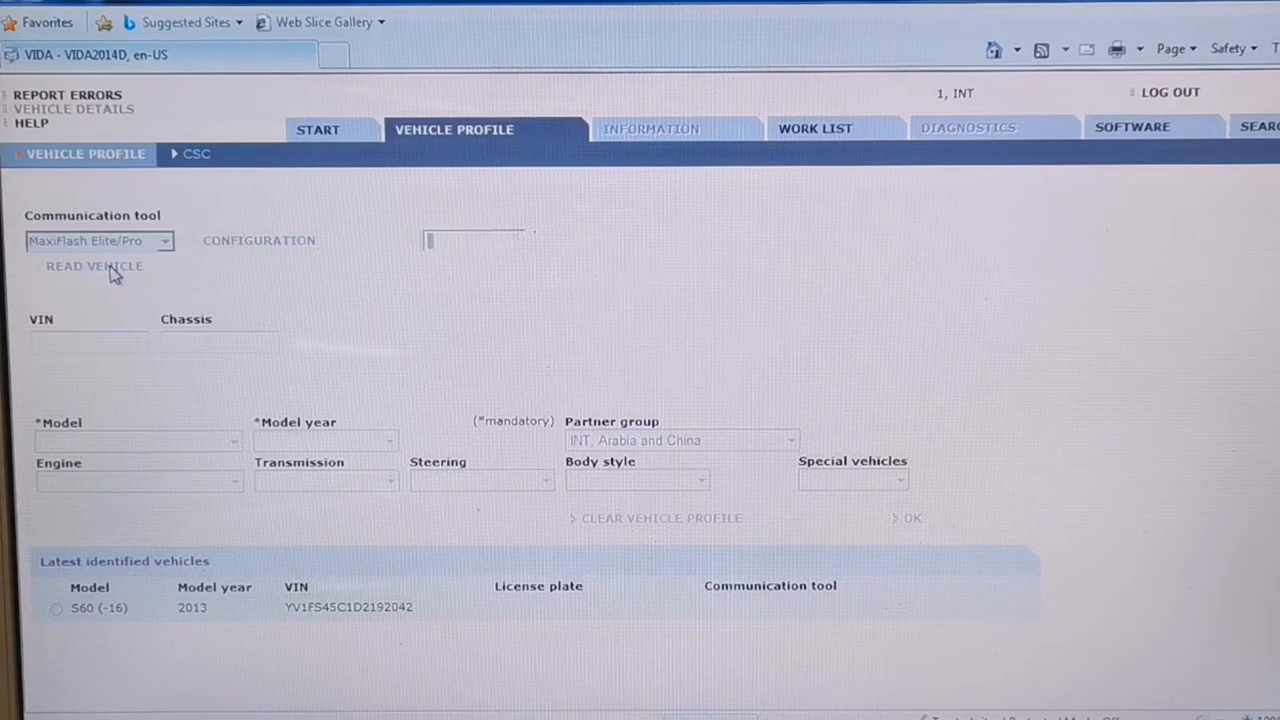
- Read the S60, set partner group EUR/INT except Arabia and China and R.H.D steering, then confirm
{"action": "left_click", "coordinate": [94, 266]}
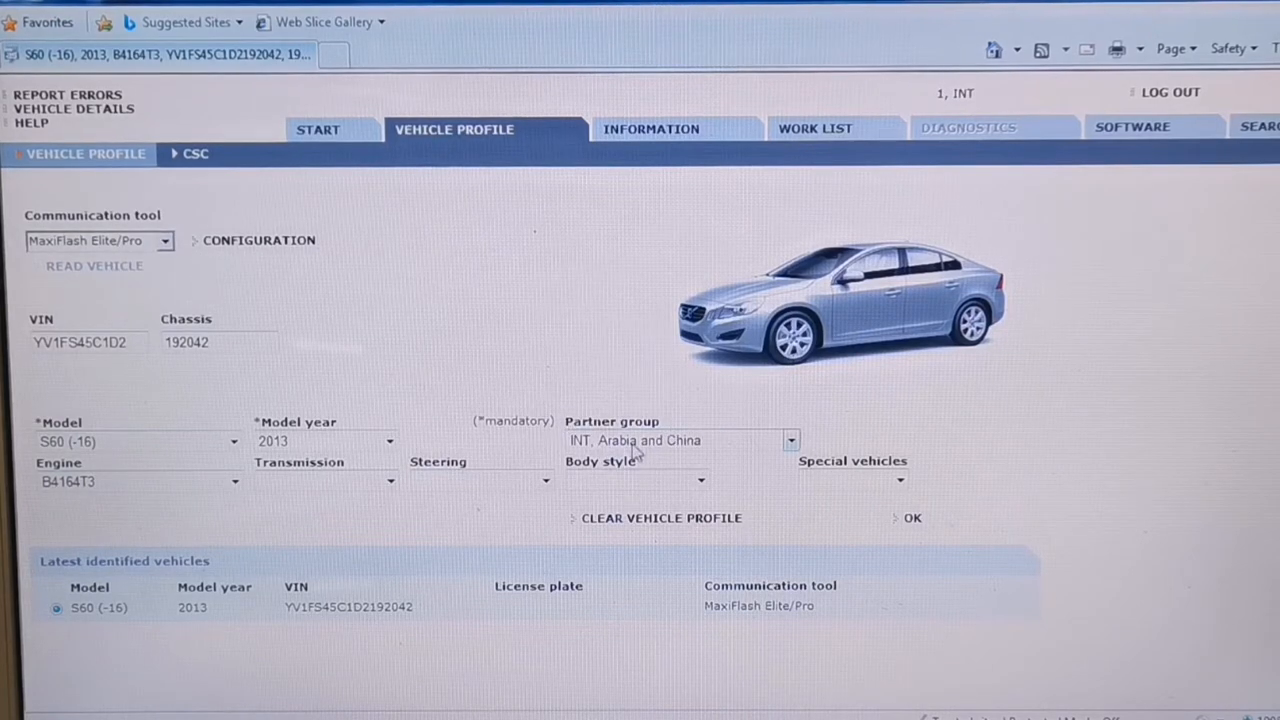
{"action": "left_click", "coordinate": [790, 440]}
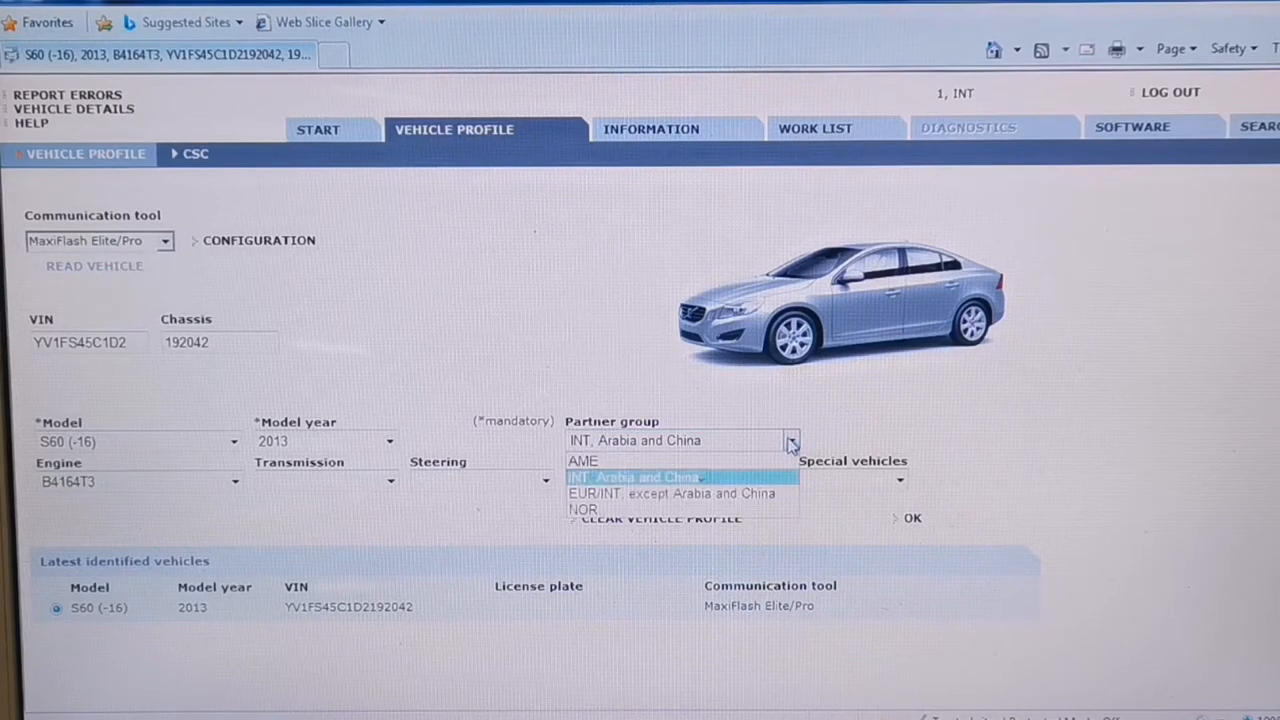
{"action": "left_click", "coordinate": [672, 493]}
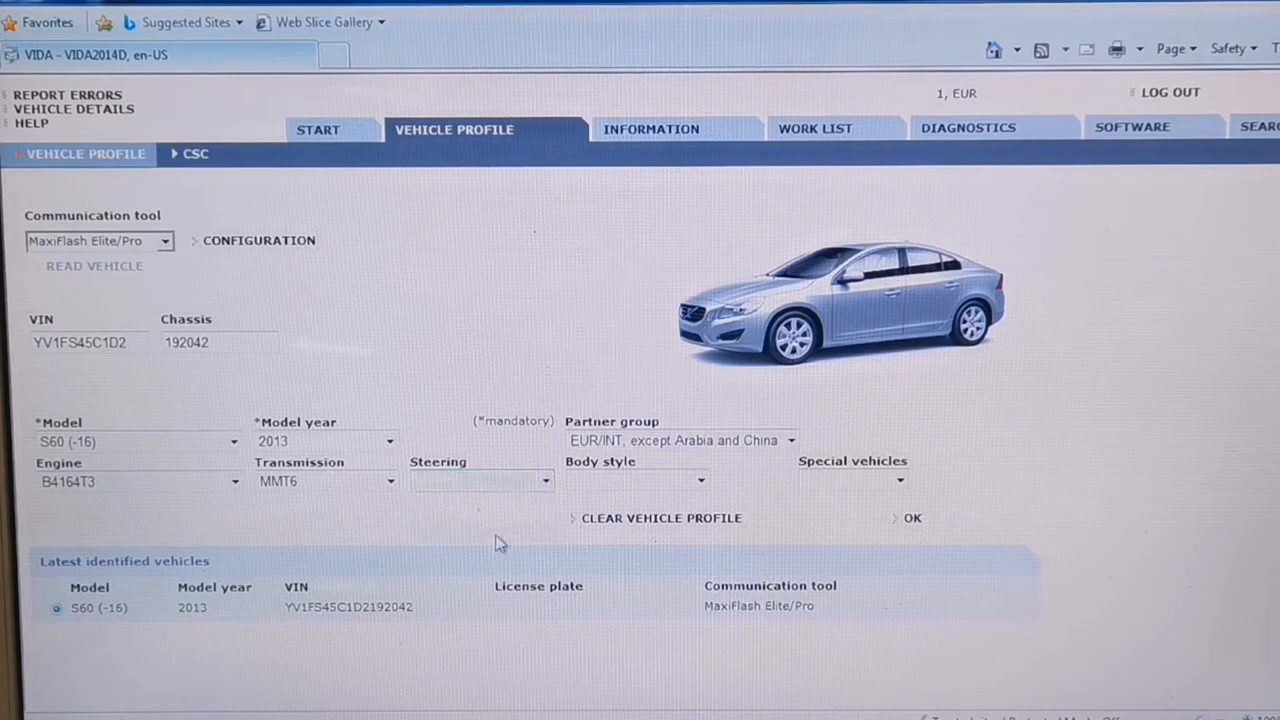
{"action": "left_click", "coordinate": [480, 481]}
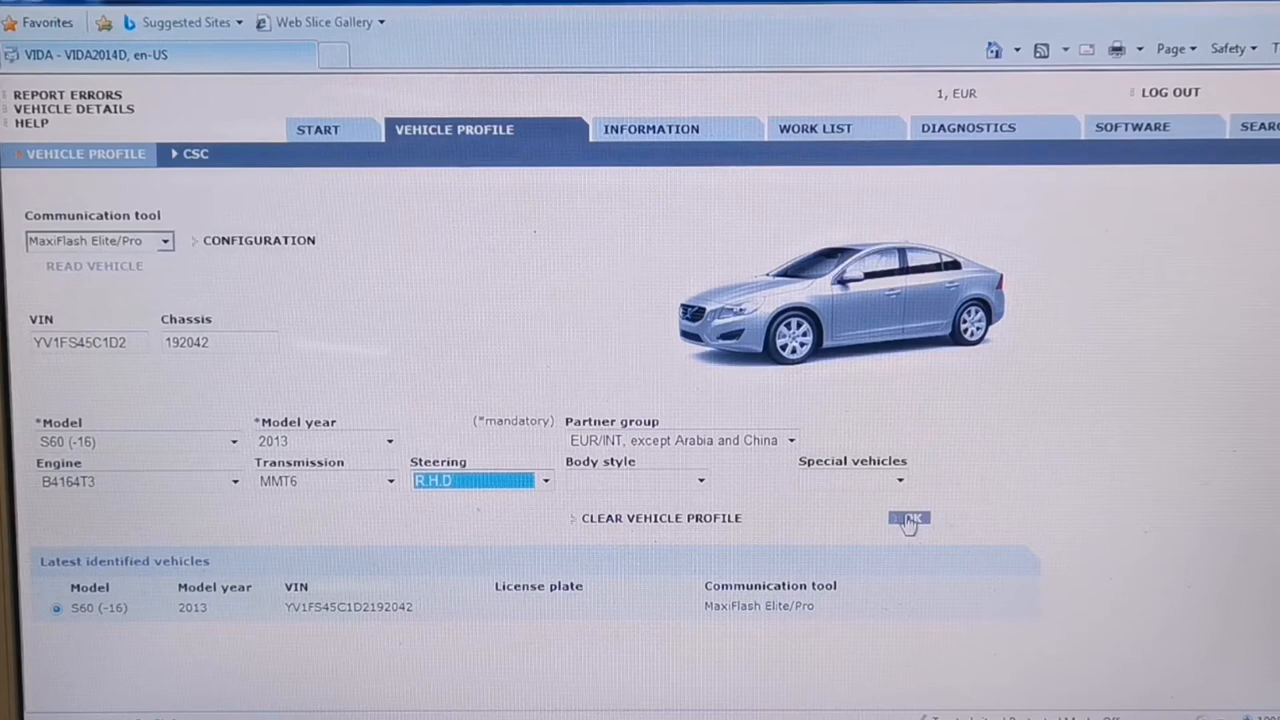
{"action": "left_click", "coordinate": [908, 518]}
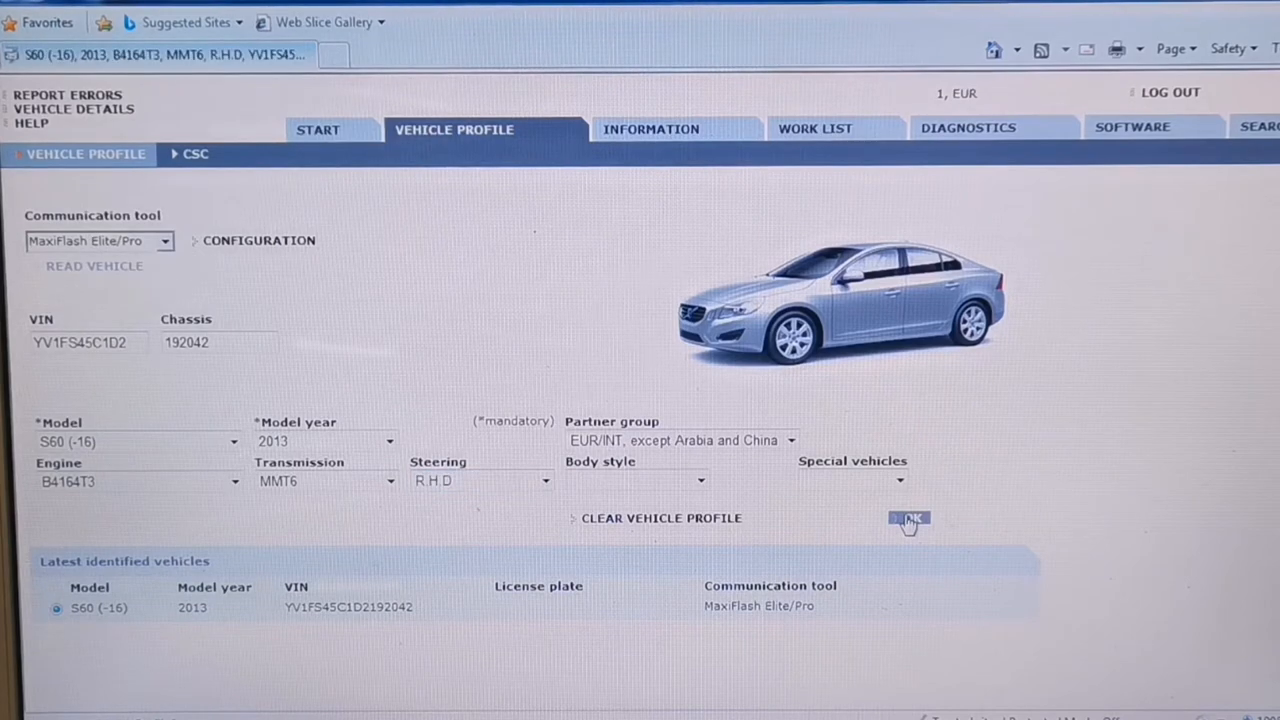
{"action": "mouse_move", "coordinate": [700, 163]}
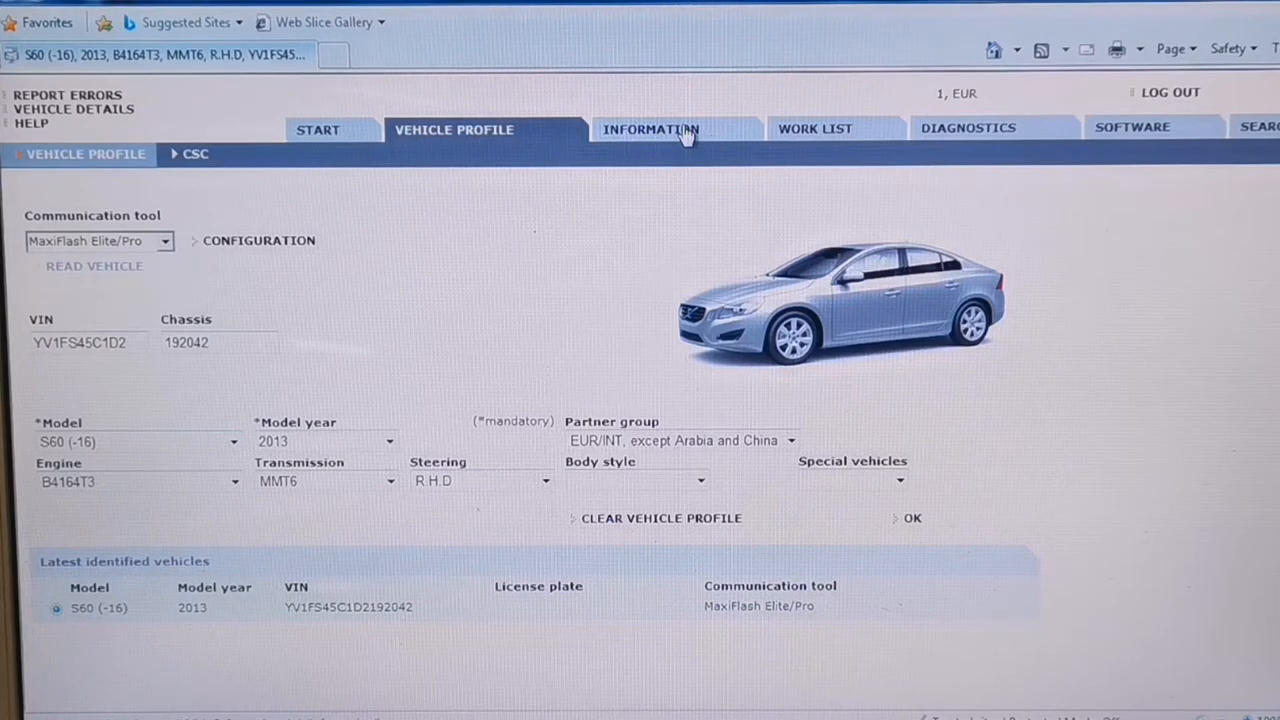
- View the Information parts catalog and the empty Work List, then go to Diagnostics
{"action": "left_click", "coordinate": [651, 129]}
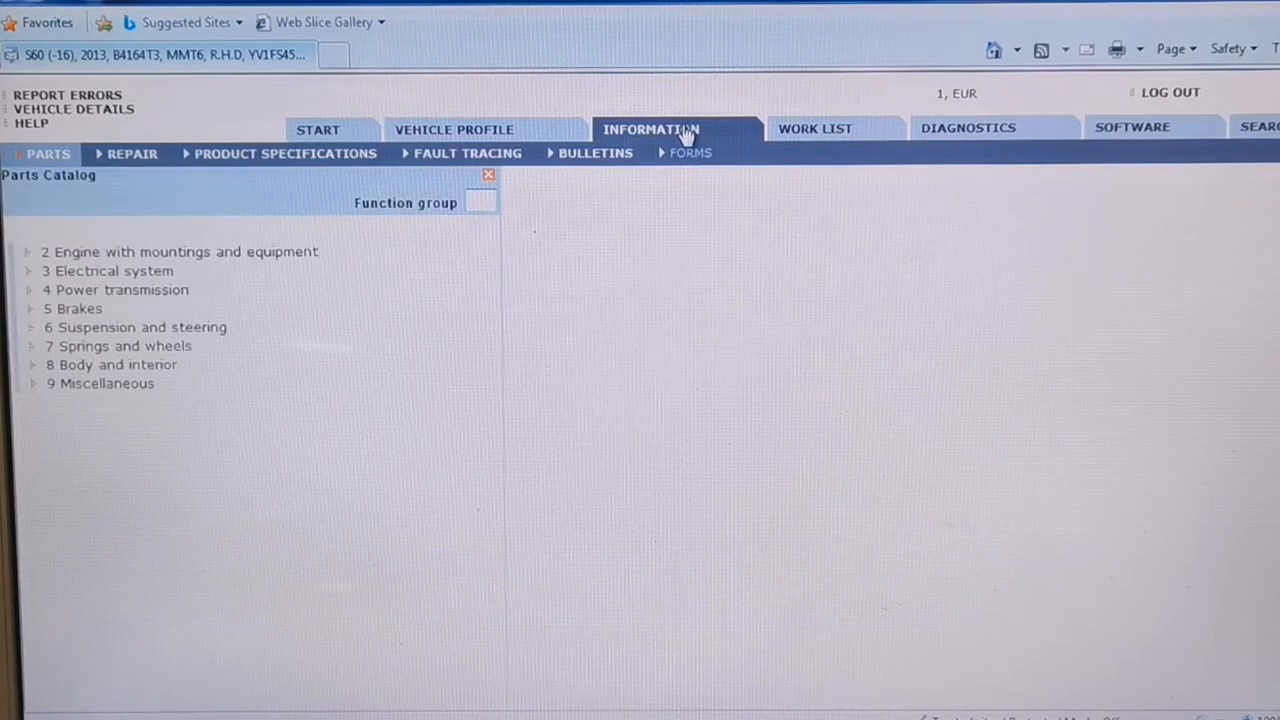
{"action": "mouse_move", "coordinate": [815, 130]}
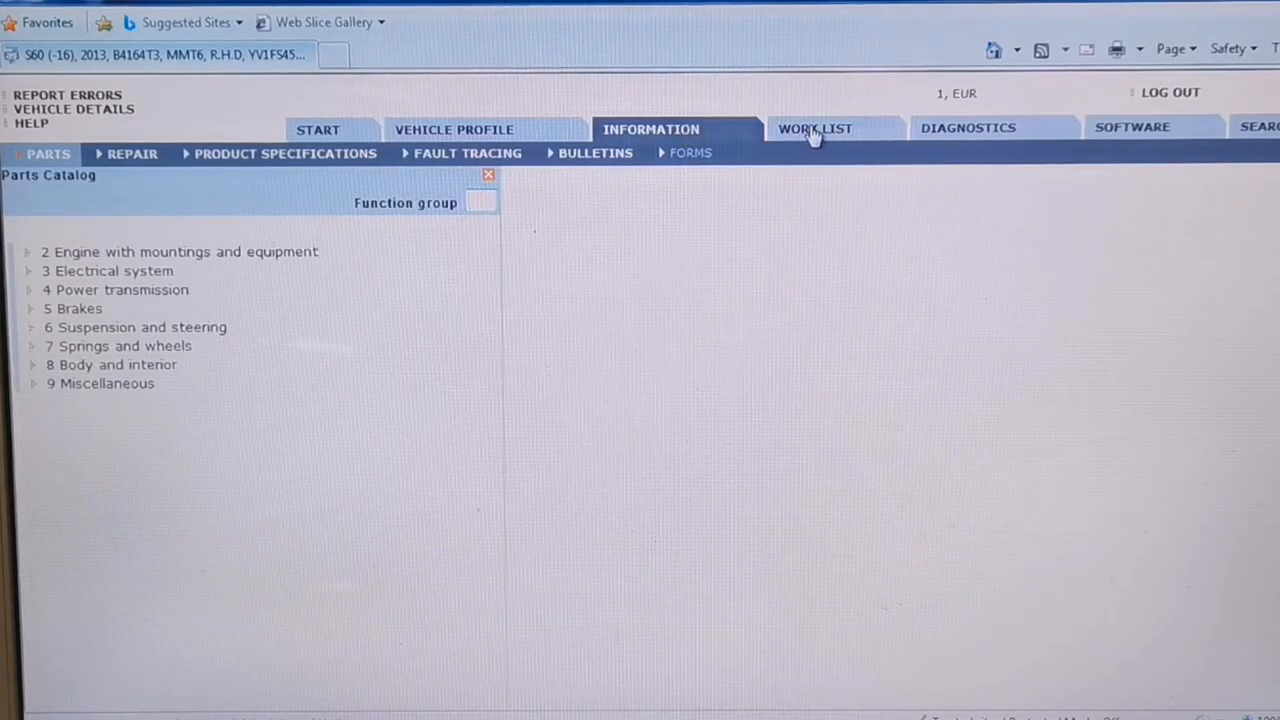
{"action": "left_click", "coordinate": [815, 128]}
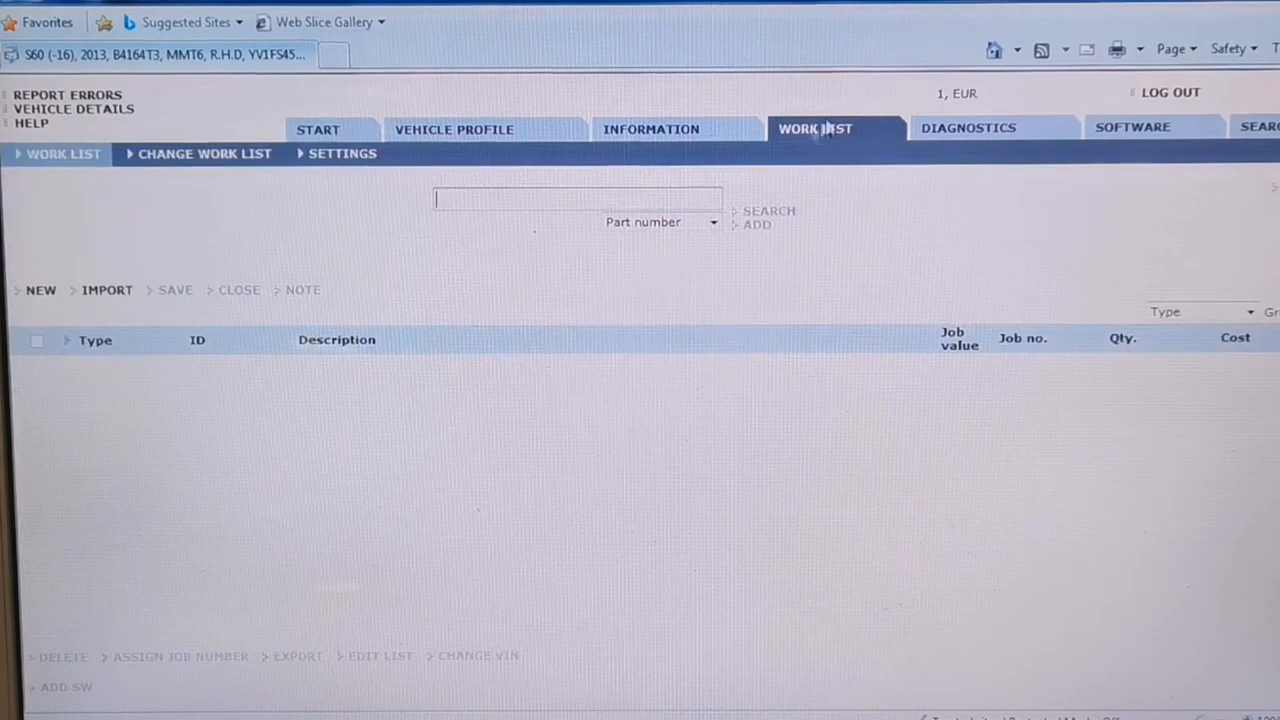
{"action": "left_click", "coordinate": [968, 128]}
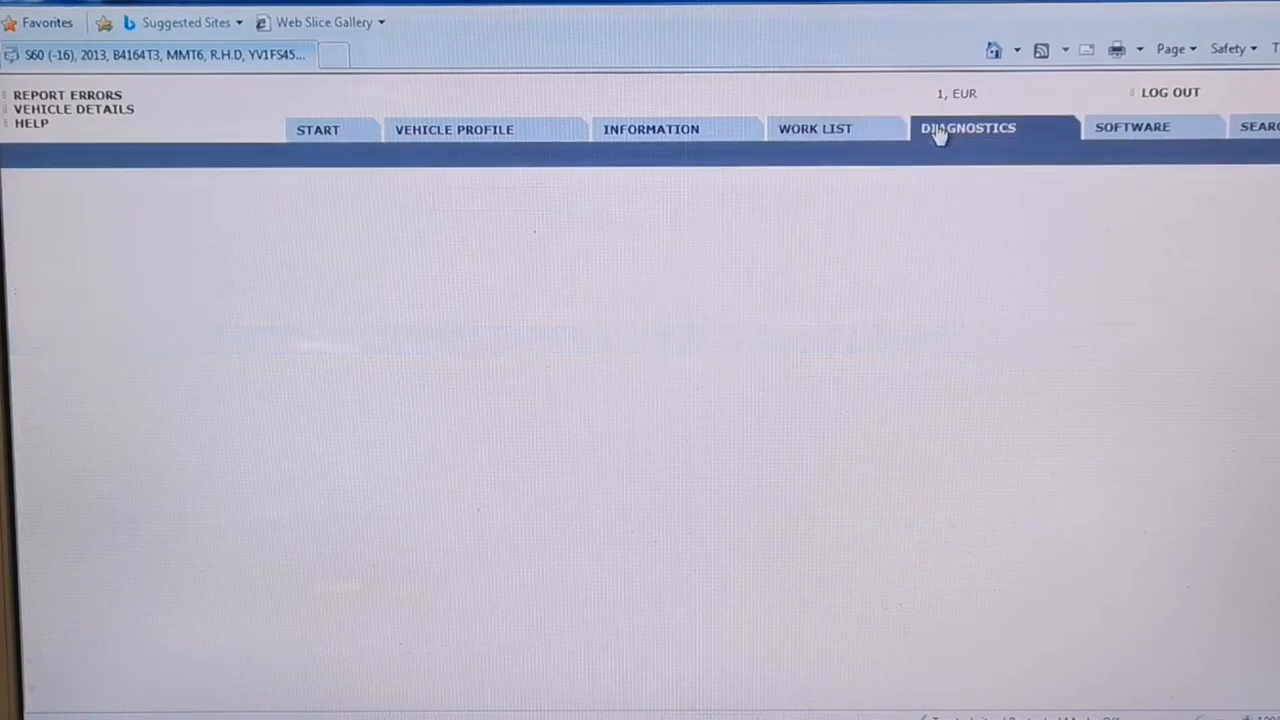
- Load Diagnostics and choose UPDATE to erase the old readout and reread the S60
{"action": "left_click", "coordinate": [967, 128]}
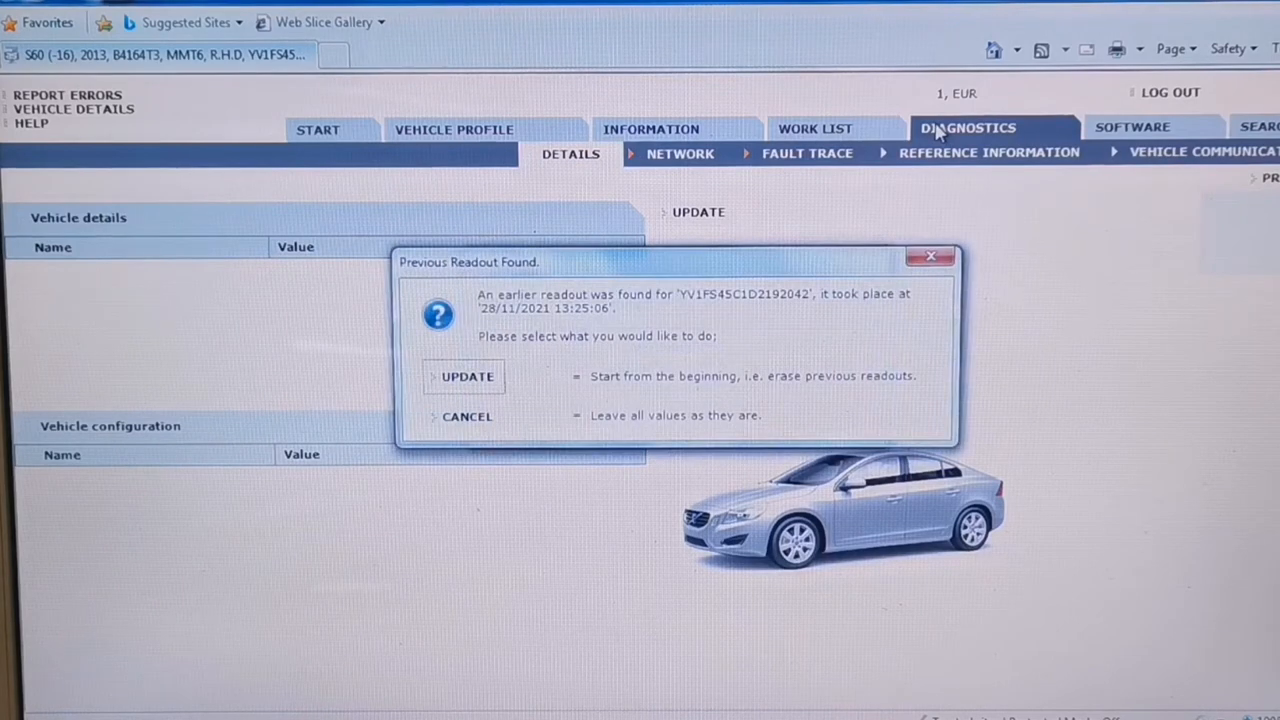
{"action": "mouse_move", "coordinate": [615, 323]}
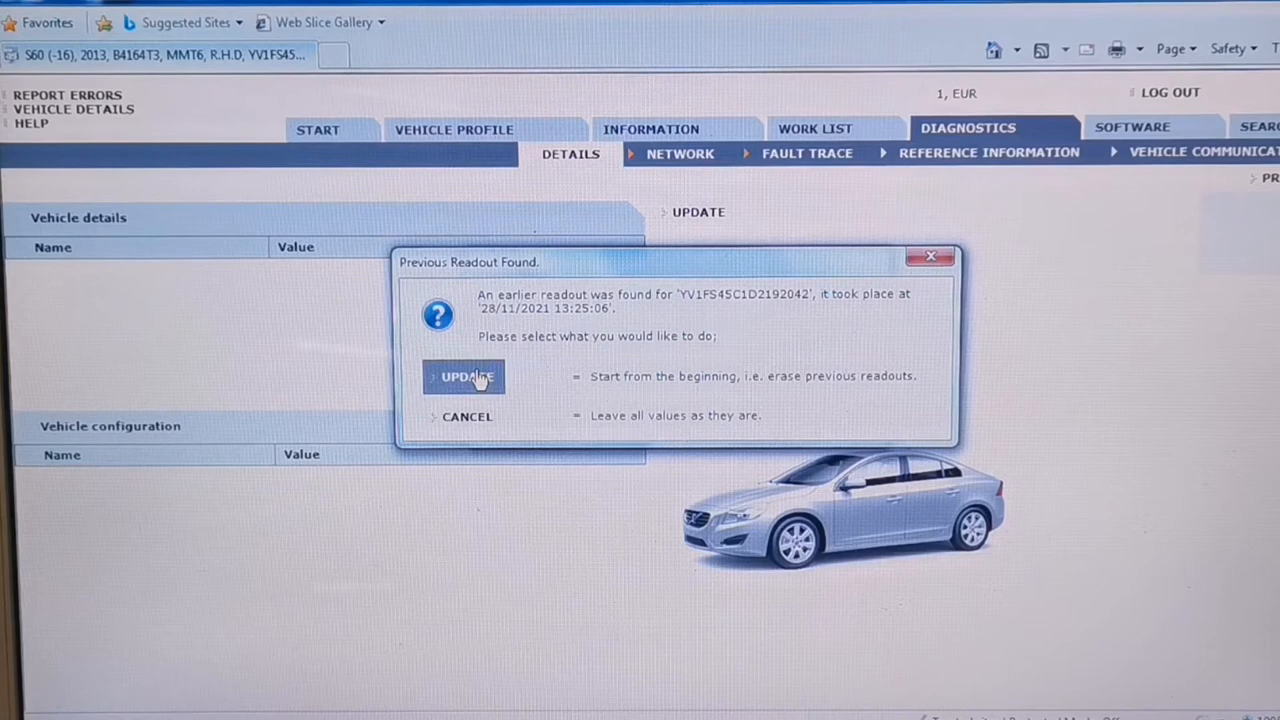
{"action": "left_click", "coordinate": [463, 376]}
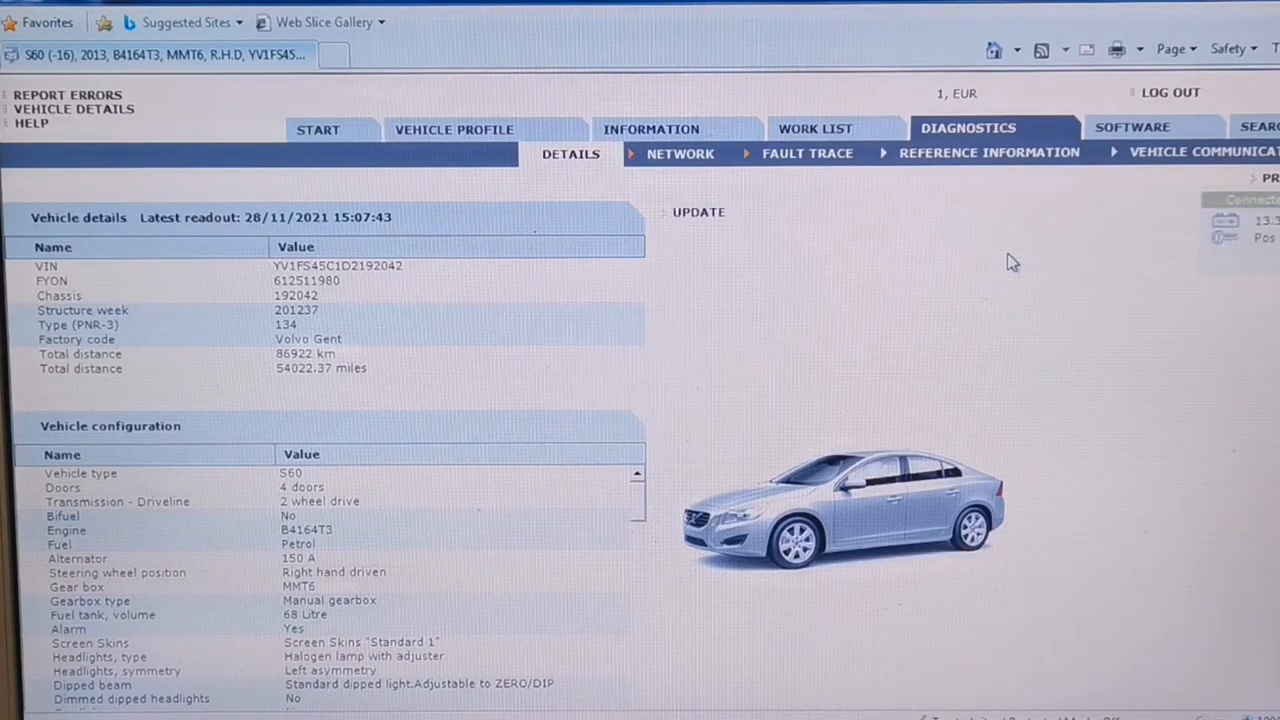
{"action": "scroll", "scroll_direction": "down", "scroll_amount": 3}
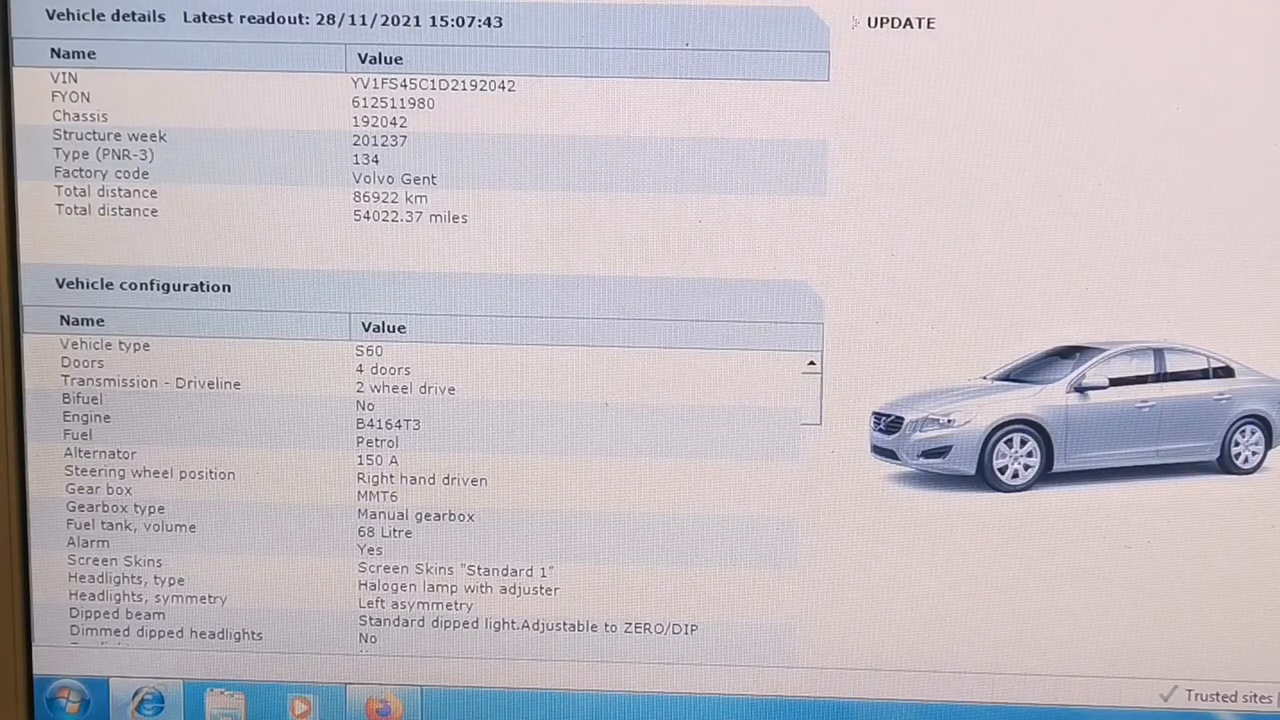
{"action": "mouse_move", "coordinate": [851, 437]}
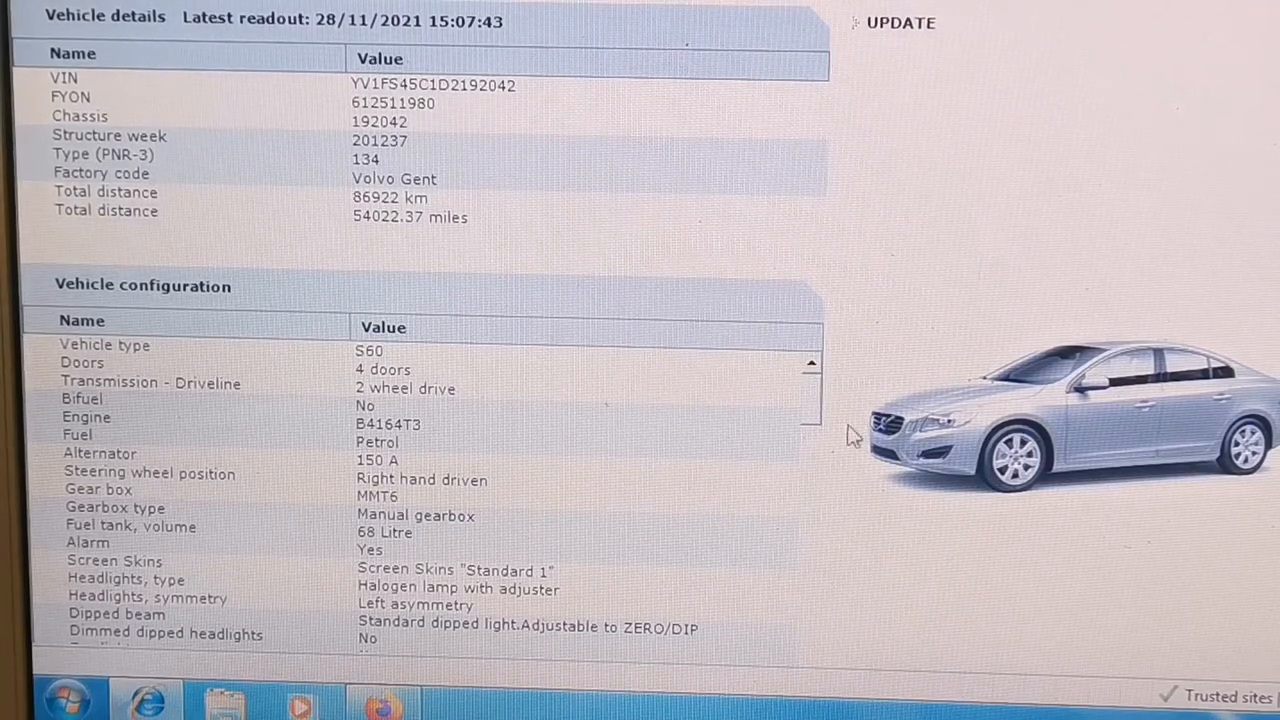
{"action": "scroll", "scroll_direction": "down", "scroll_amount": 3}
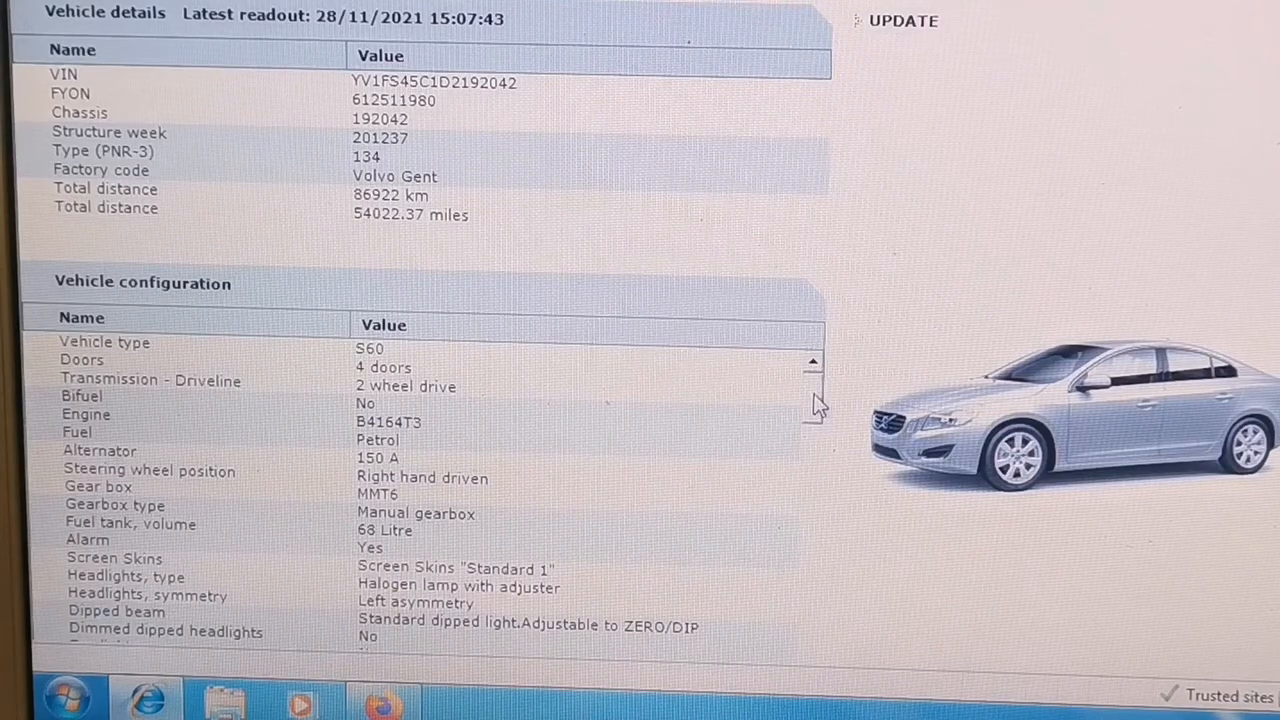
{"action": "scroll", "scroll_direction": "down", "scroll_amount": 3}
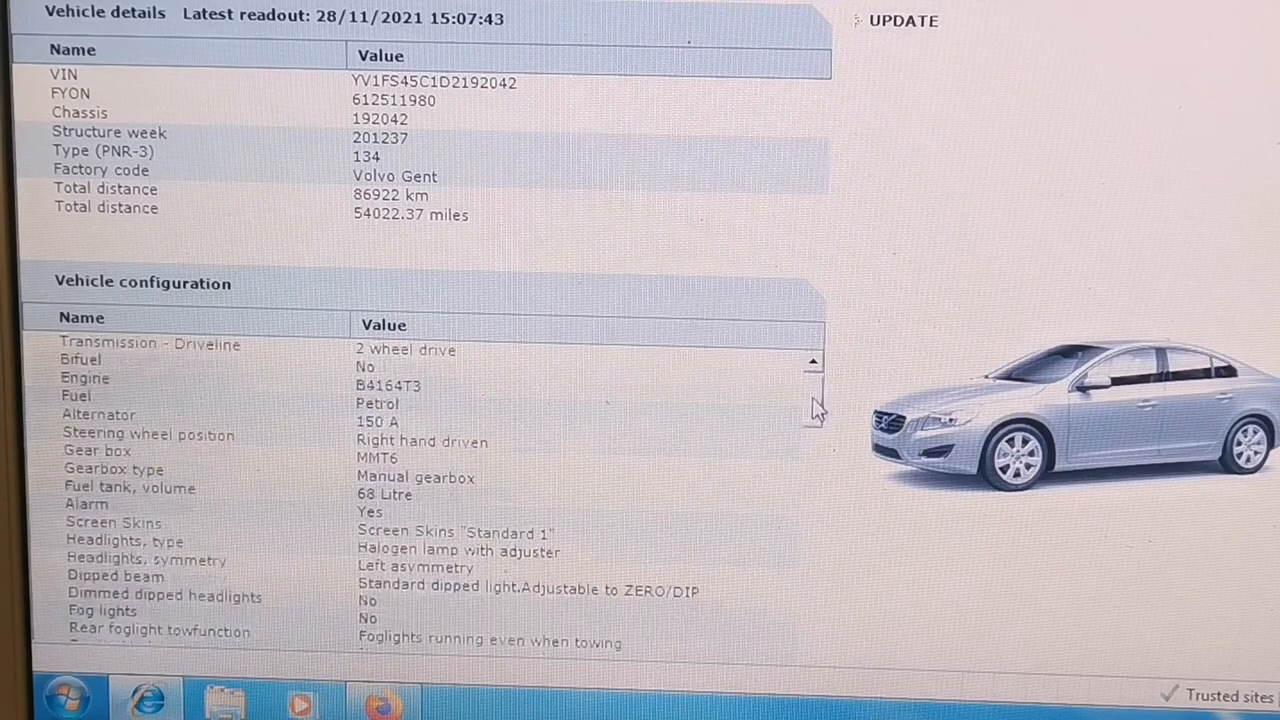
{"action": "scroll", "scroll_direction": "down", "scroll_amount": 3}
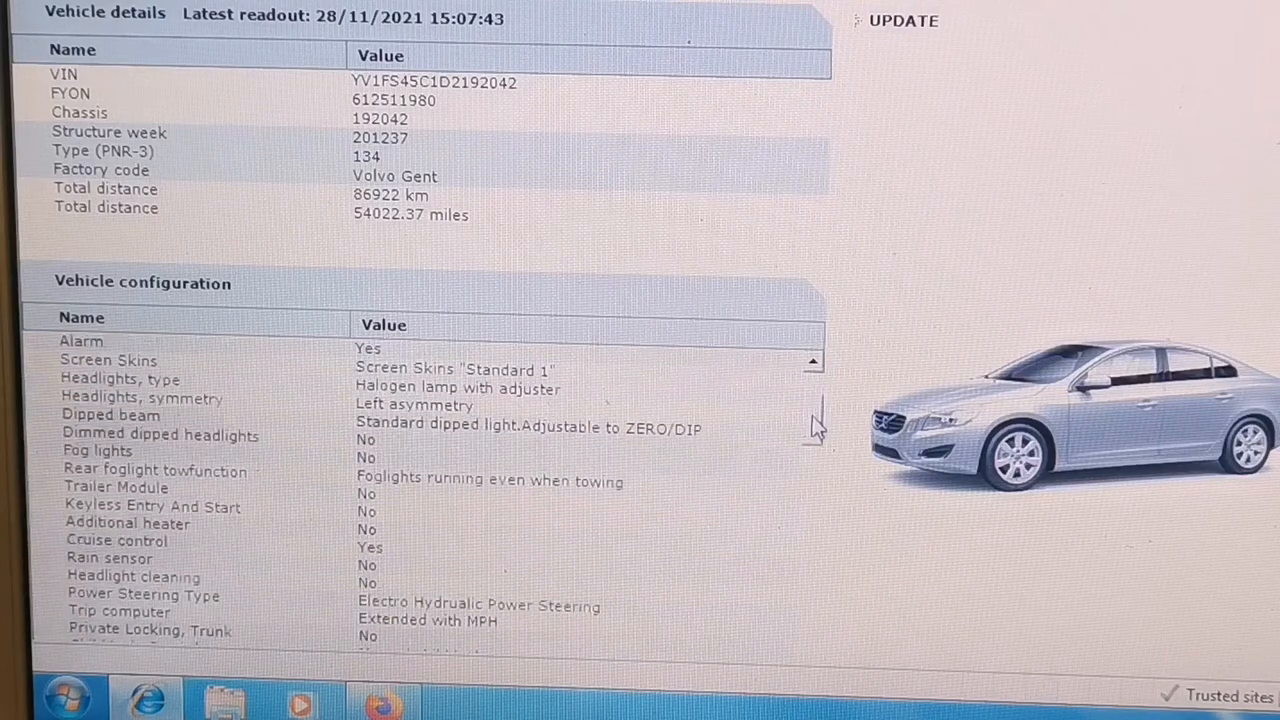
{"action": "scroll", "scroll_direction": "down", "scroll_amount": 3}
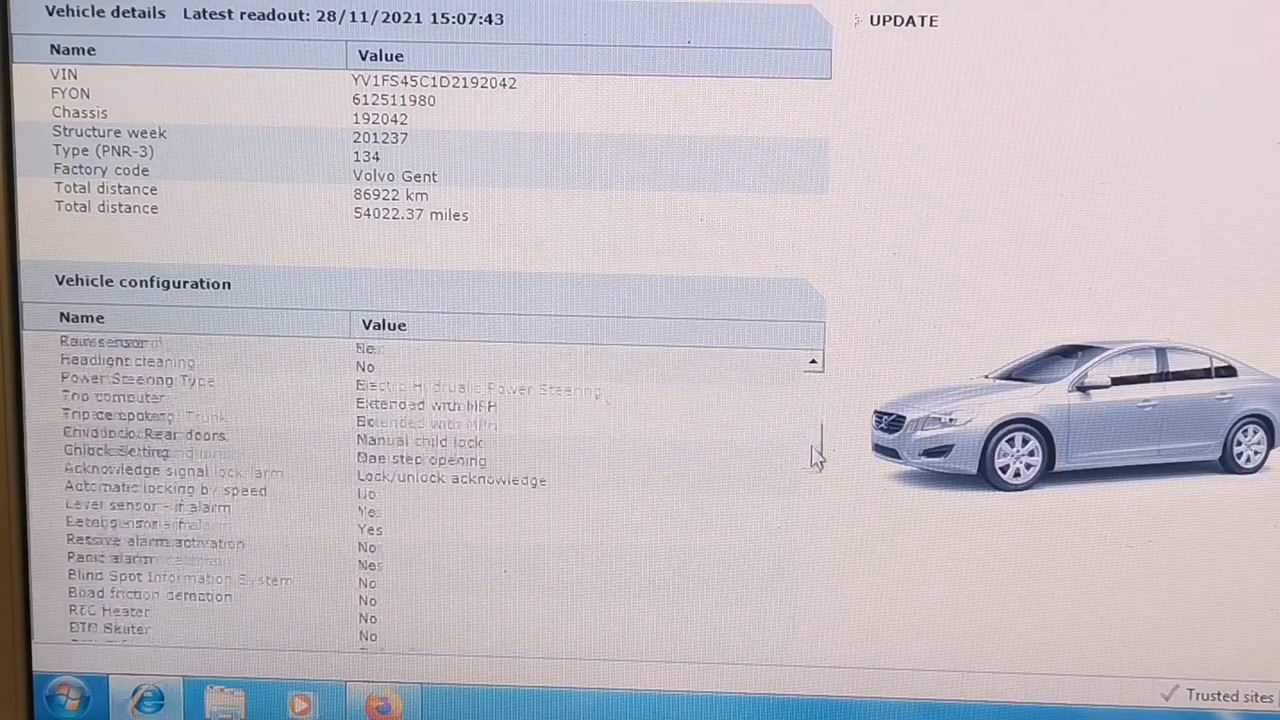
{"action": "scroll", "scroll_direction": "down", "scroll_amount": 3}
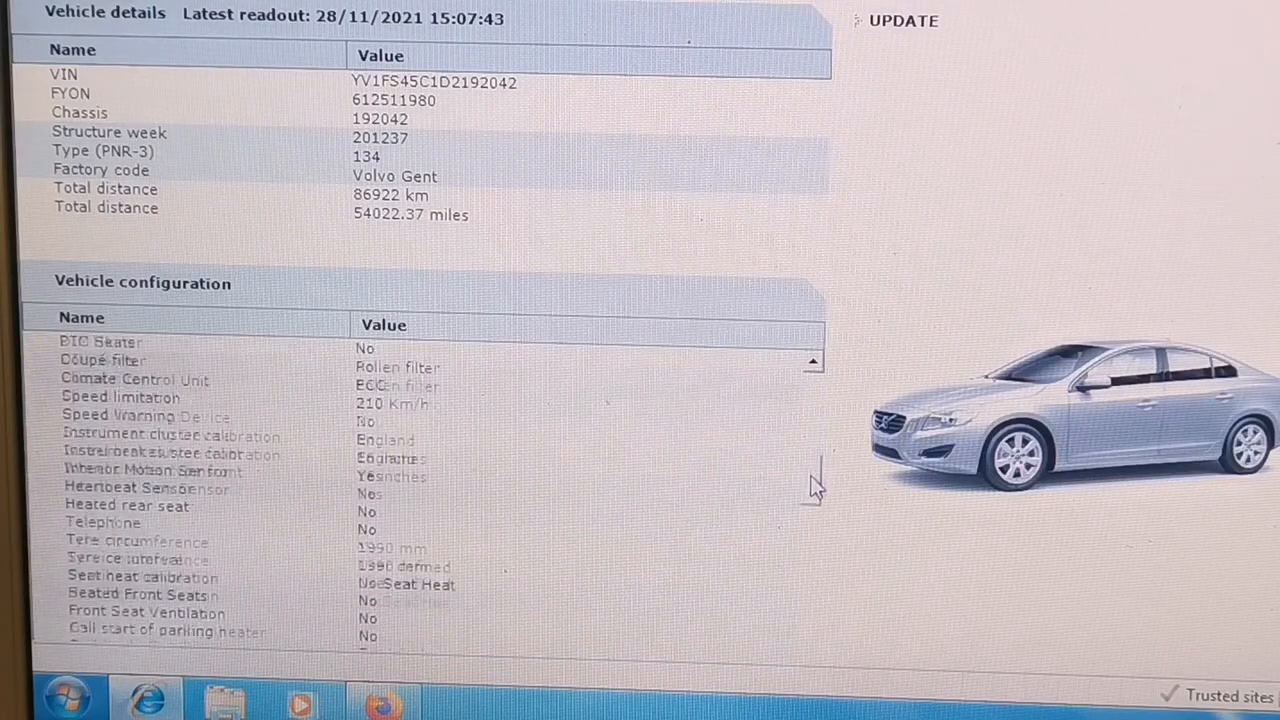
{"action": "scroll", "scroll_direction": "down", "scroll_amount": 3}
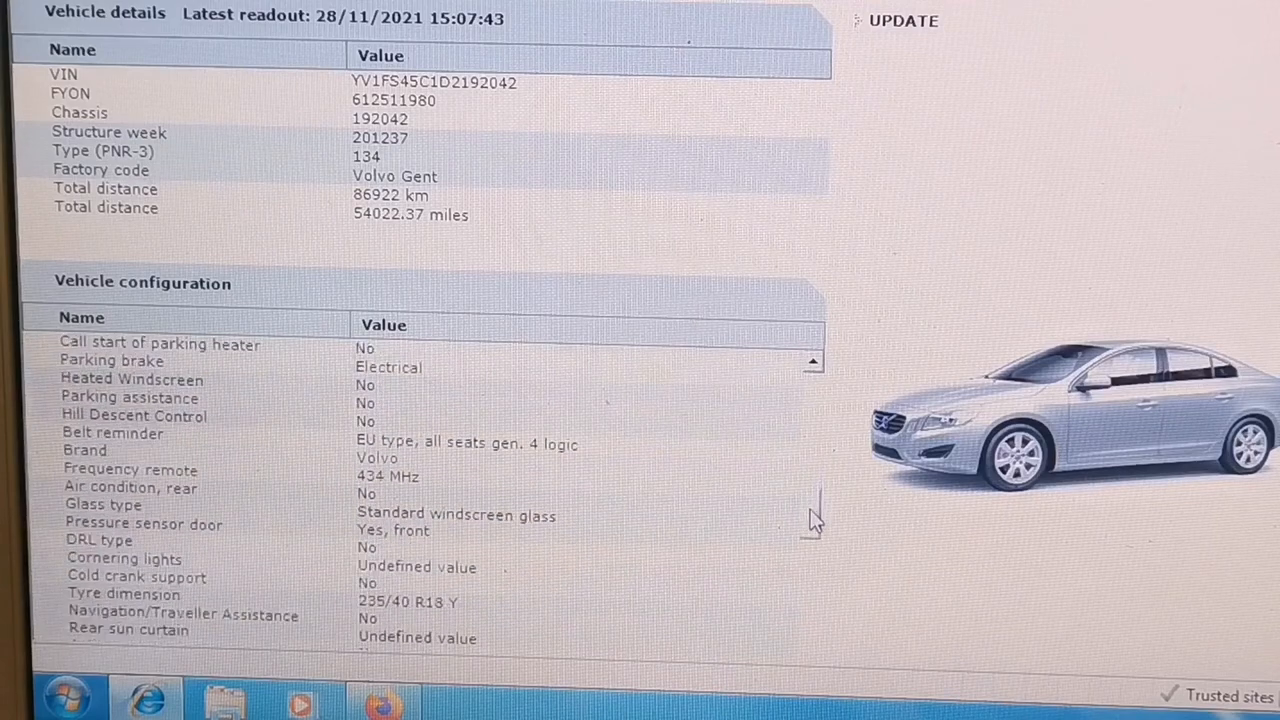
{"action": "scroll", "scroll_direction": "down", "scroll_amount": 3}
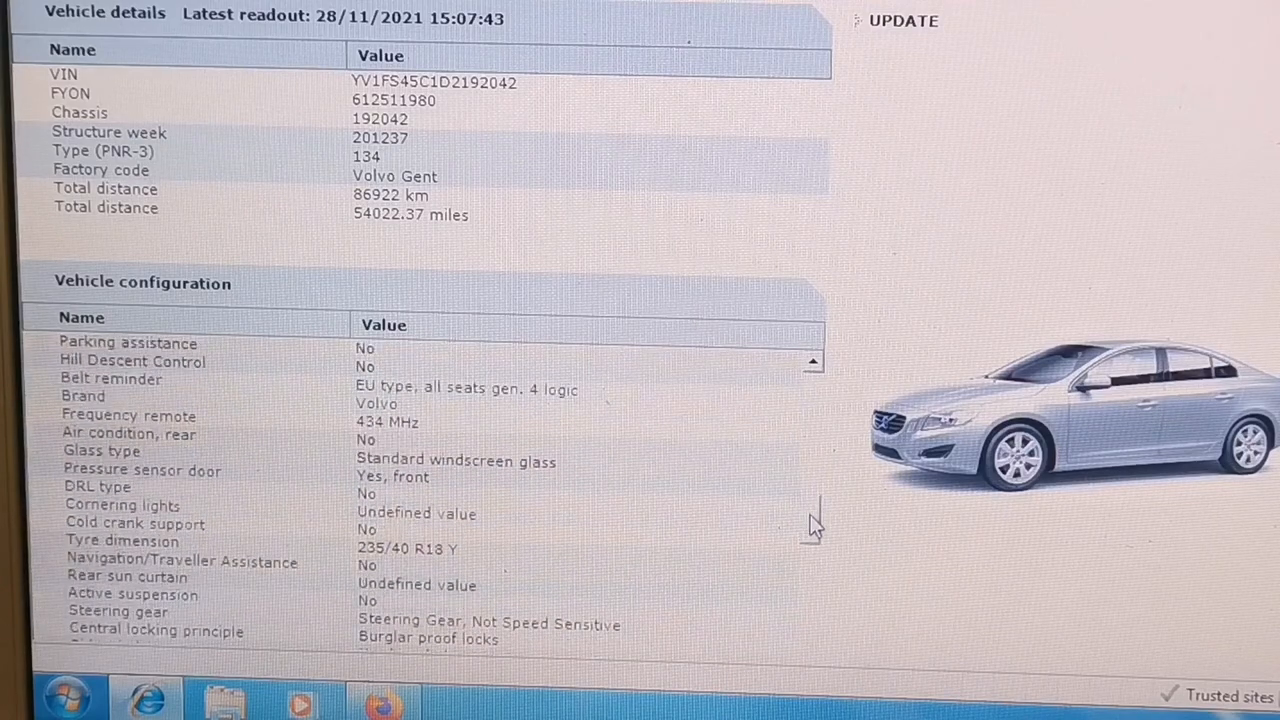
{"action": "scroll", "scroll_direction": "down", "scroll_amount": 3}
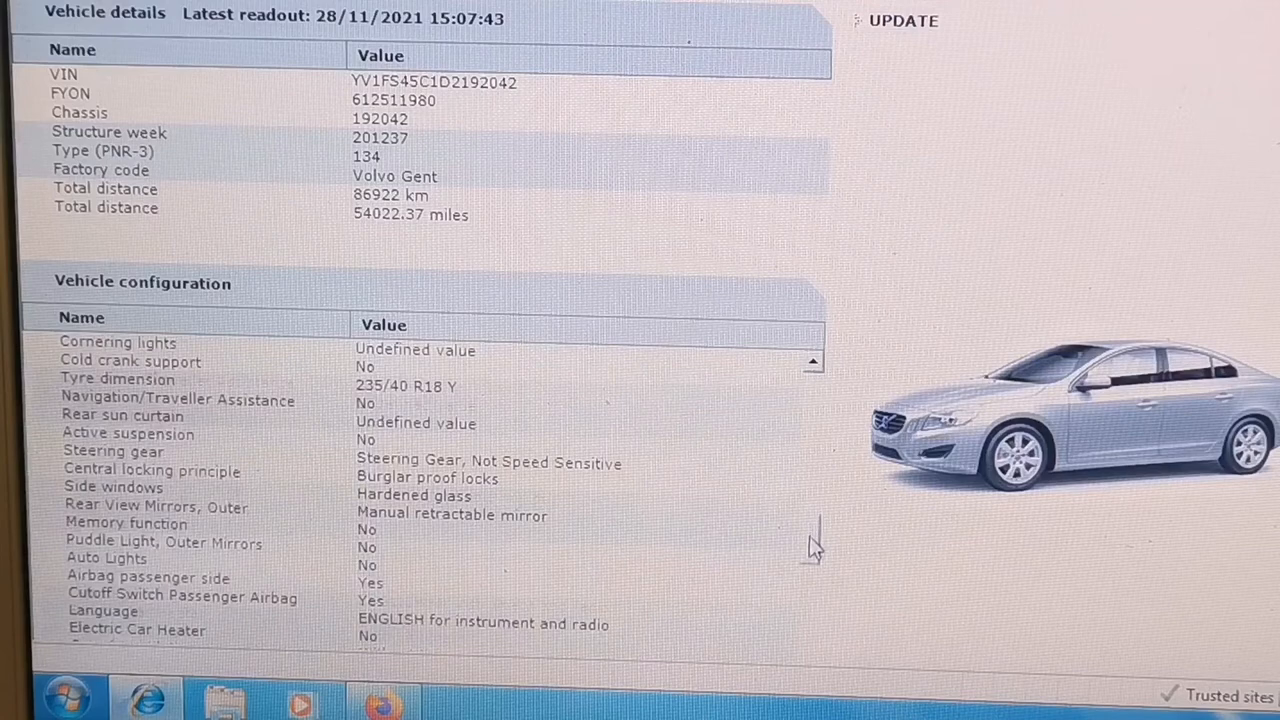
{"action": "scroll", "scroll_direction": "down", "scroll_amount": 3}
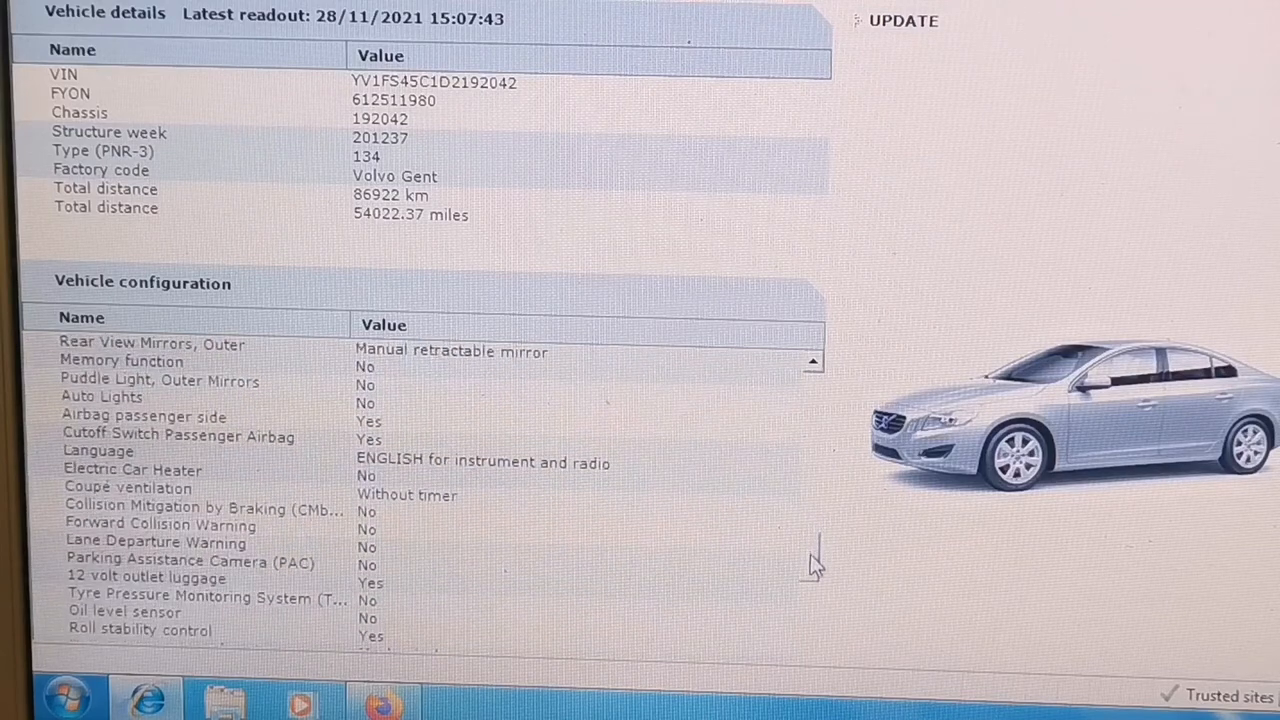
{"action": "scroll", "scroll_direction": "down", "scroll_amount": 3}
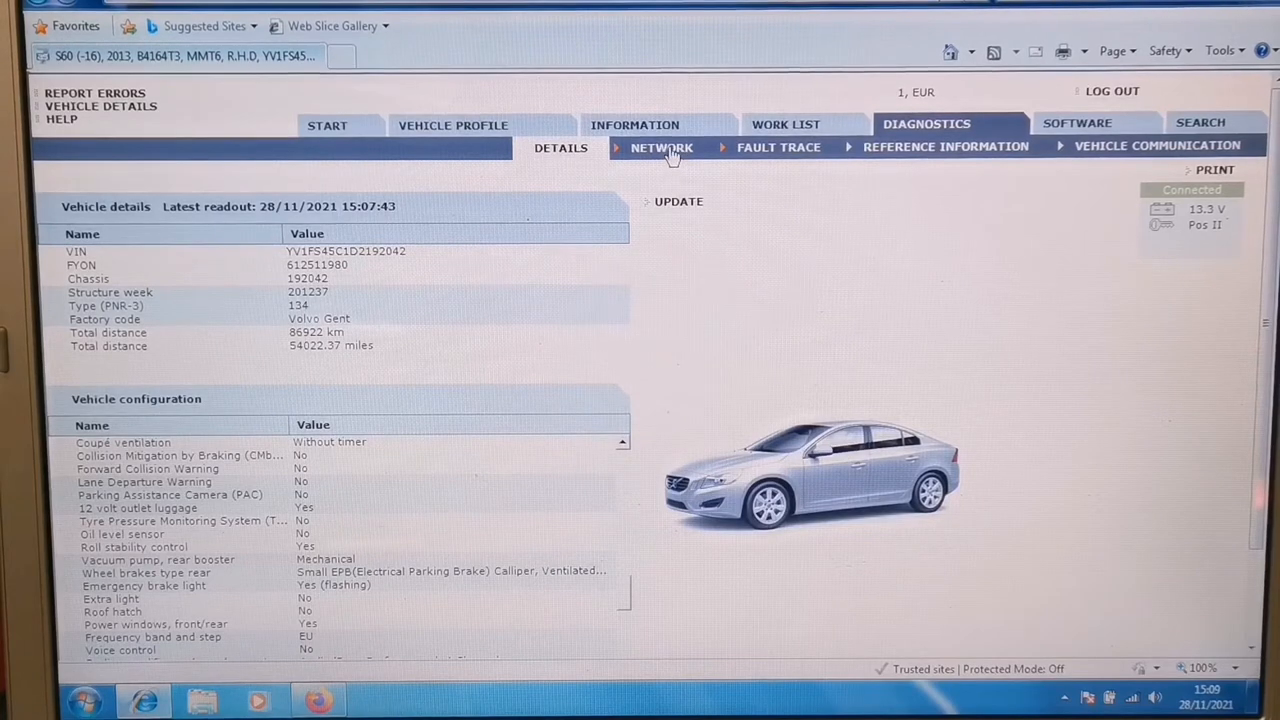
- Update the module network, select the IAM, and expand its Design and Function and Component location folders
{"action": "left_click", "coordinate": [661, 147]}
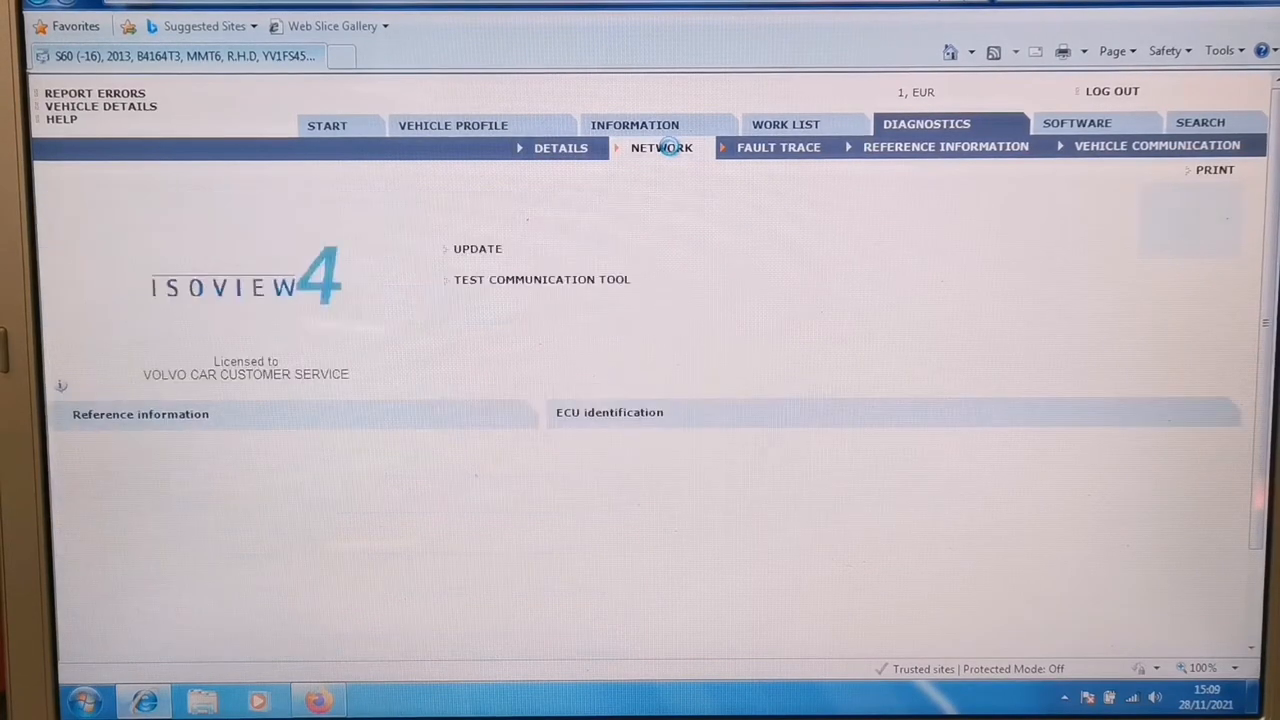
{"action": "left_click", "coordinate": [661, 147]}
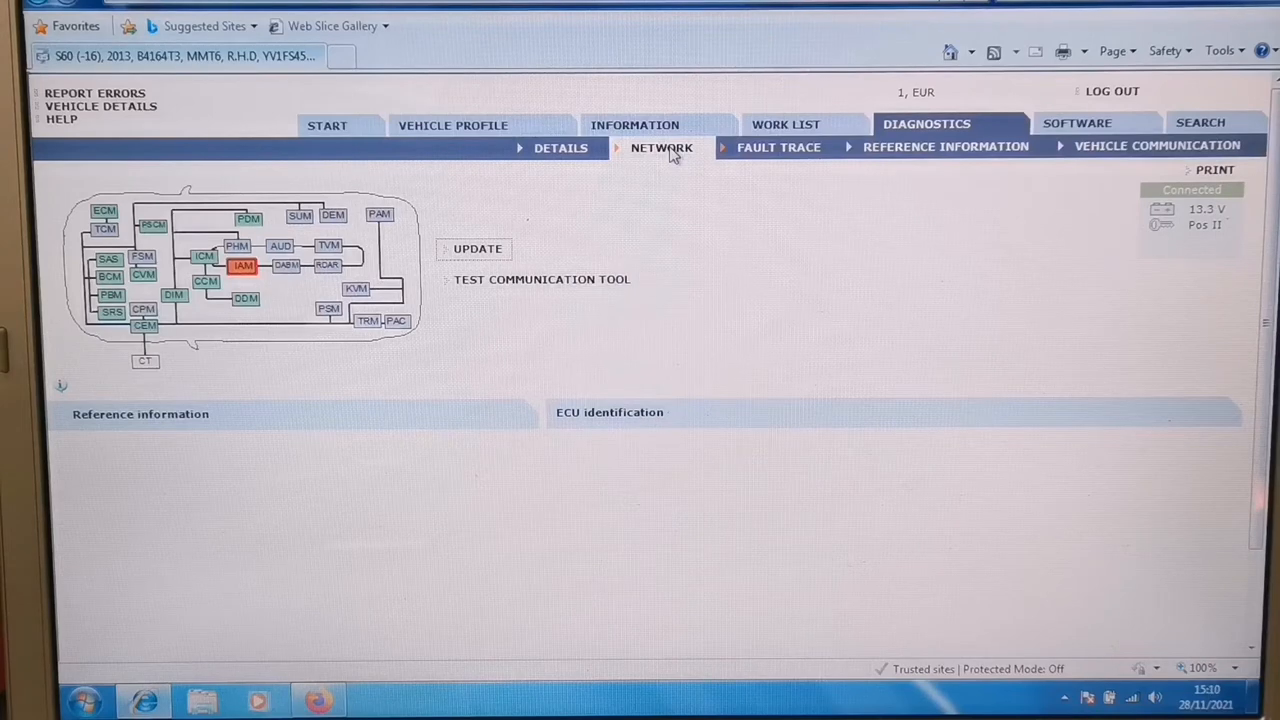
{"action": "mouse_move", "coordinate": [585, 195]}
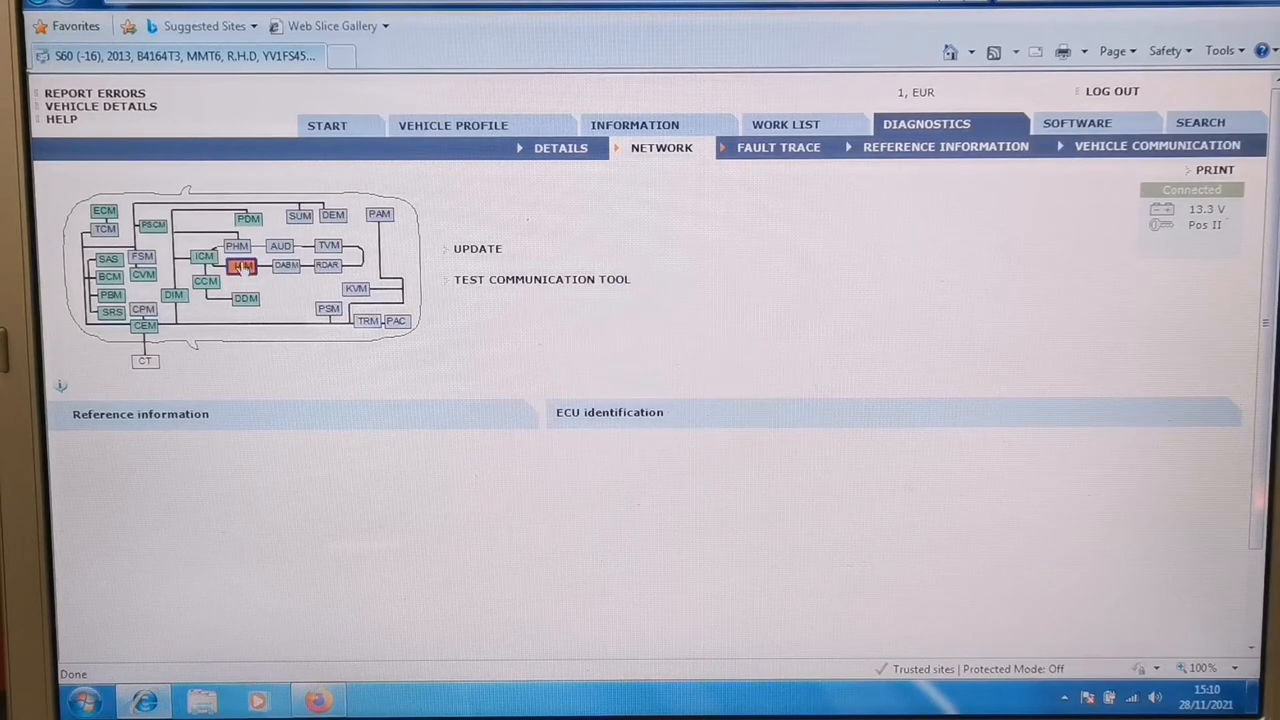
{"action": "left_click", "coordinate": [243, 266]}
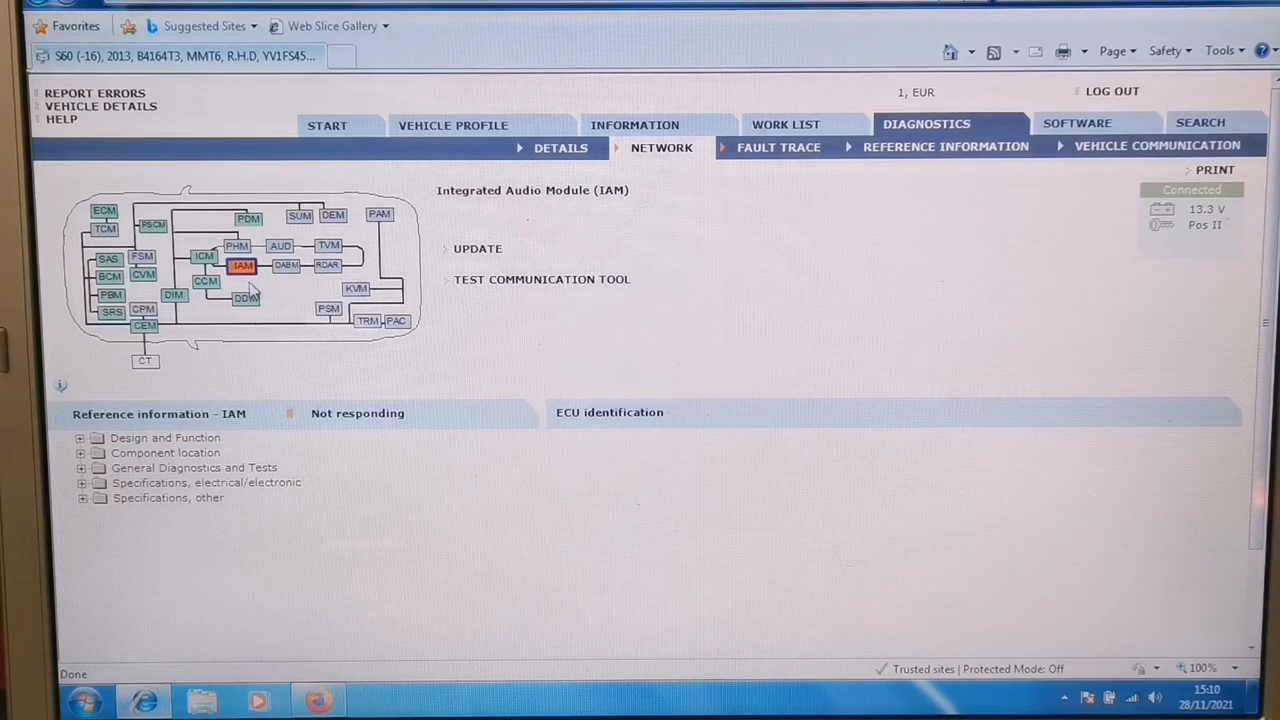
{"action": "mouse_move", "coordinate": [184, 372]}
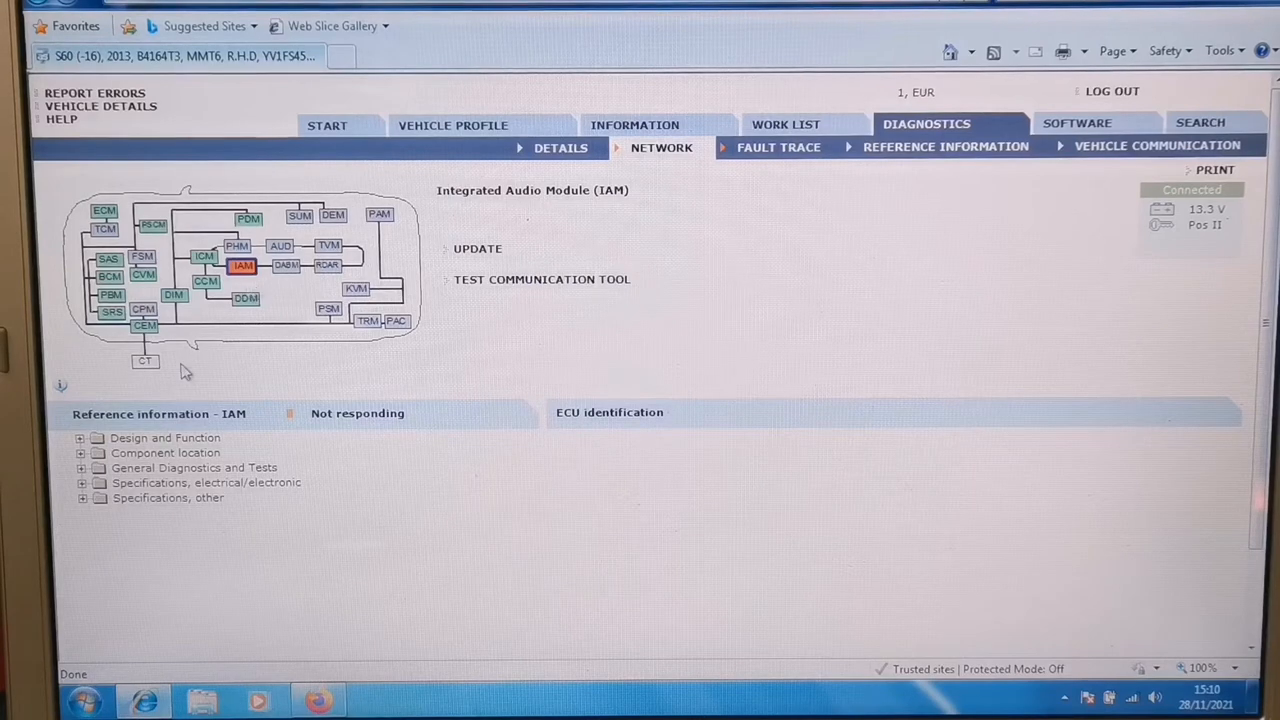
{"action": "left_click", "coordinate": [82, 438]}
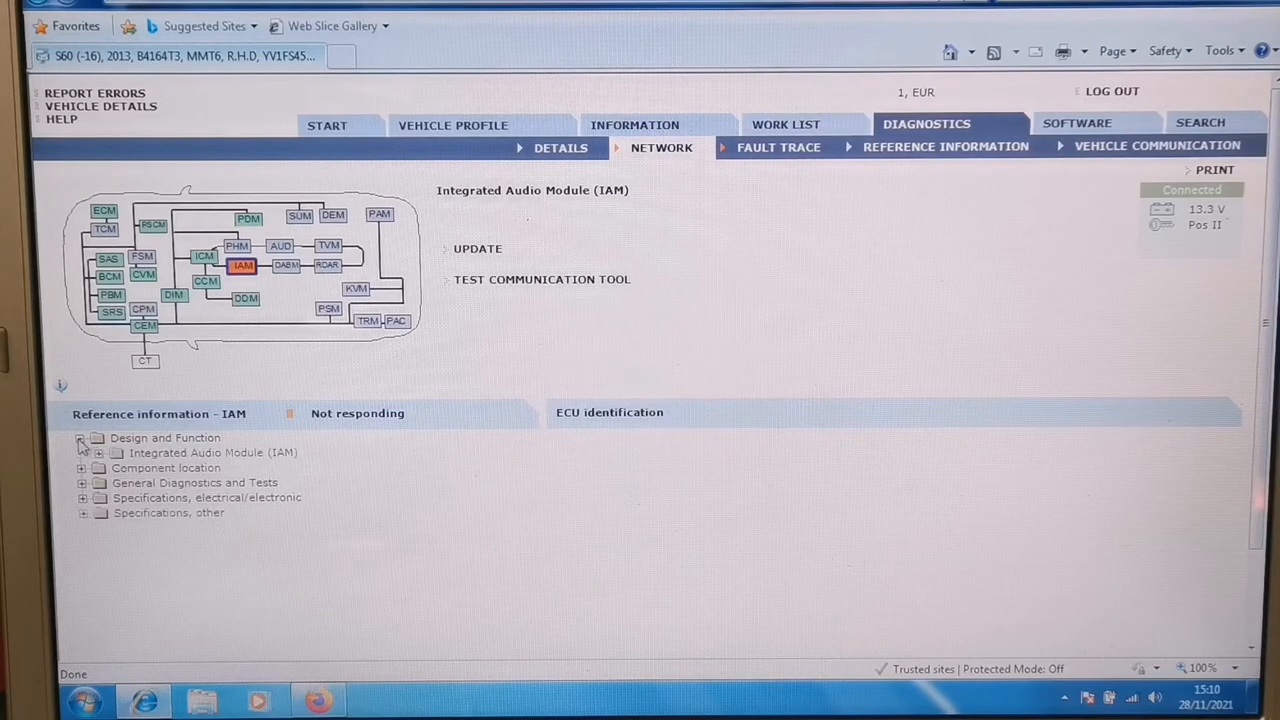
{"action": "left_click", "coordinate": [84, 468]}
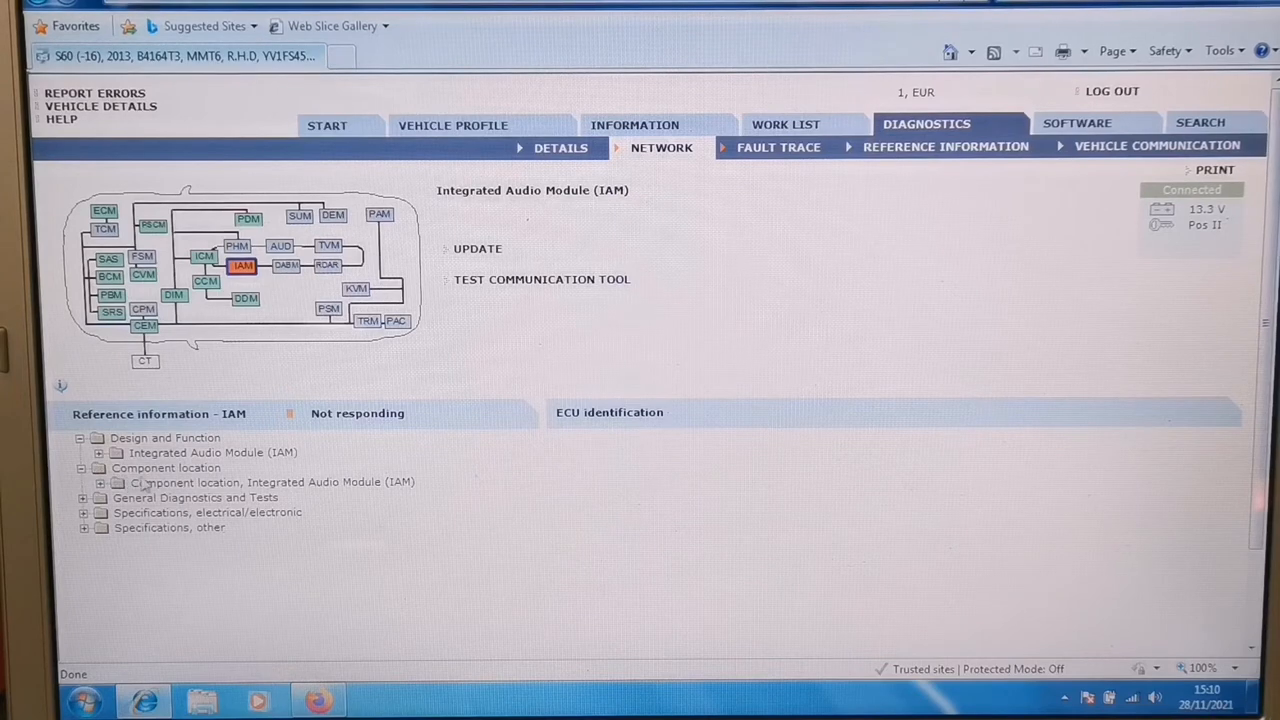
- Expand the IAM component location entry and view the Location of components illustration
{"action": "left_click", "coordinate": [270, 482]}
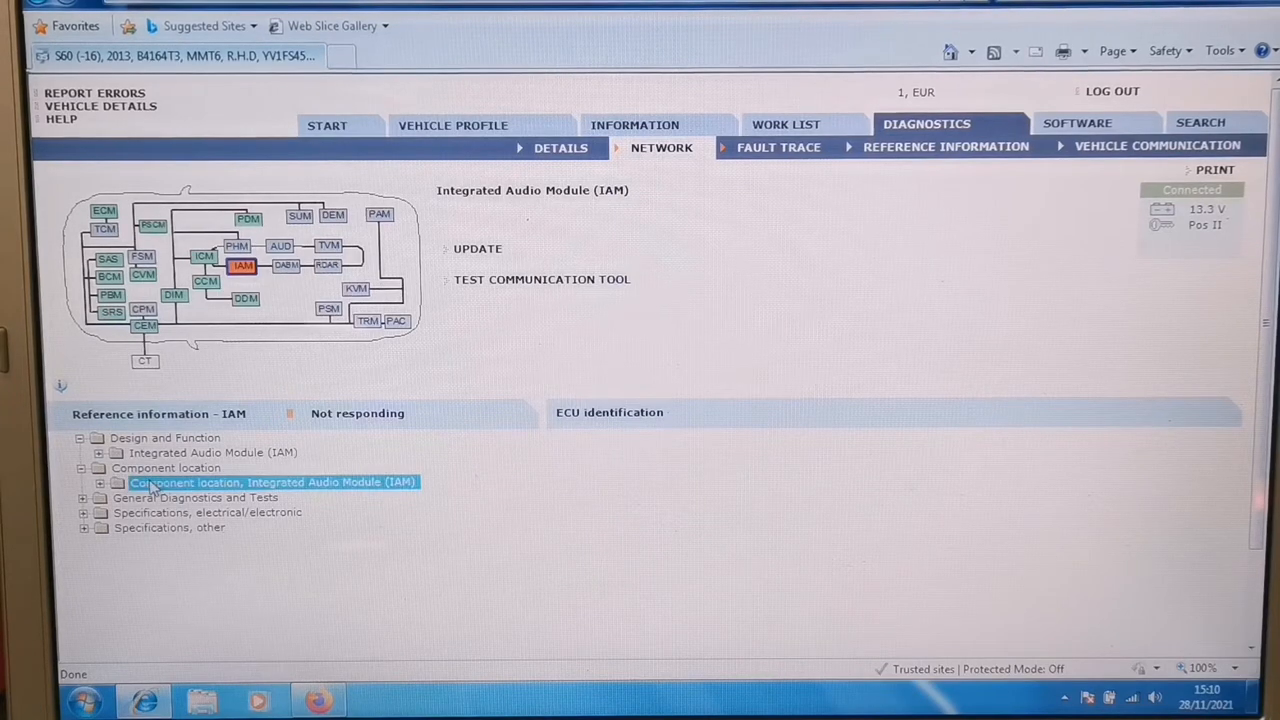
{"action": "left_click", "coordinate": [100, 482]}
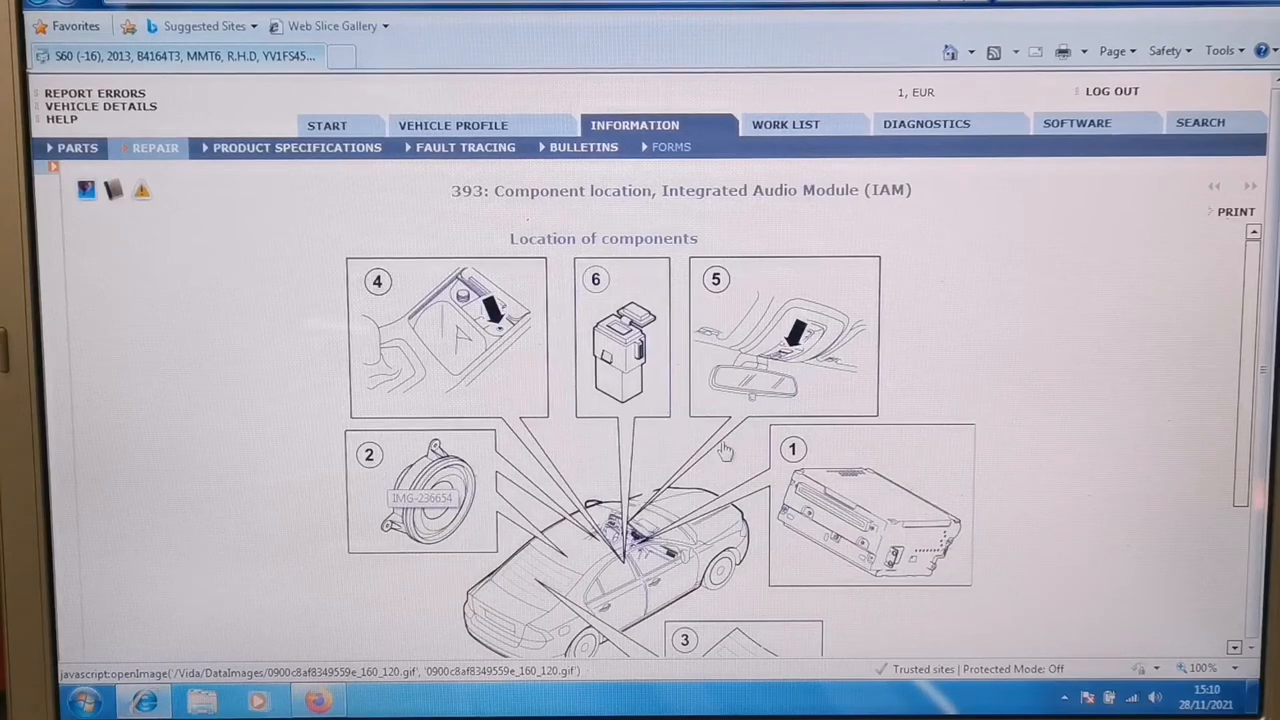
{"action": "mouse_move", "coordinate": [918, 420]}
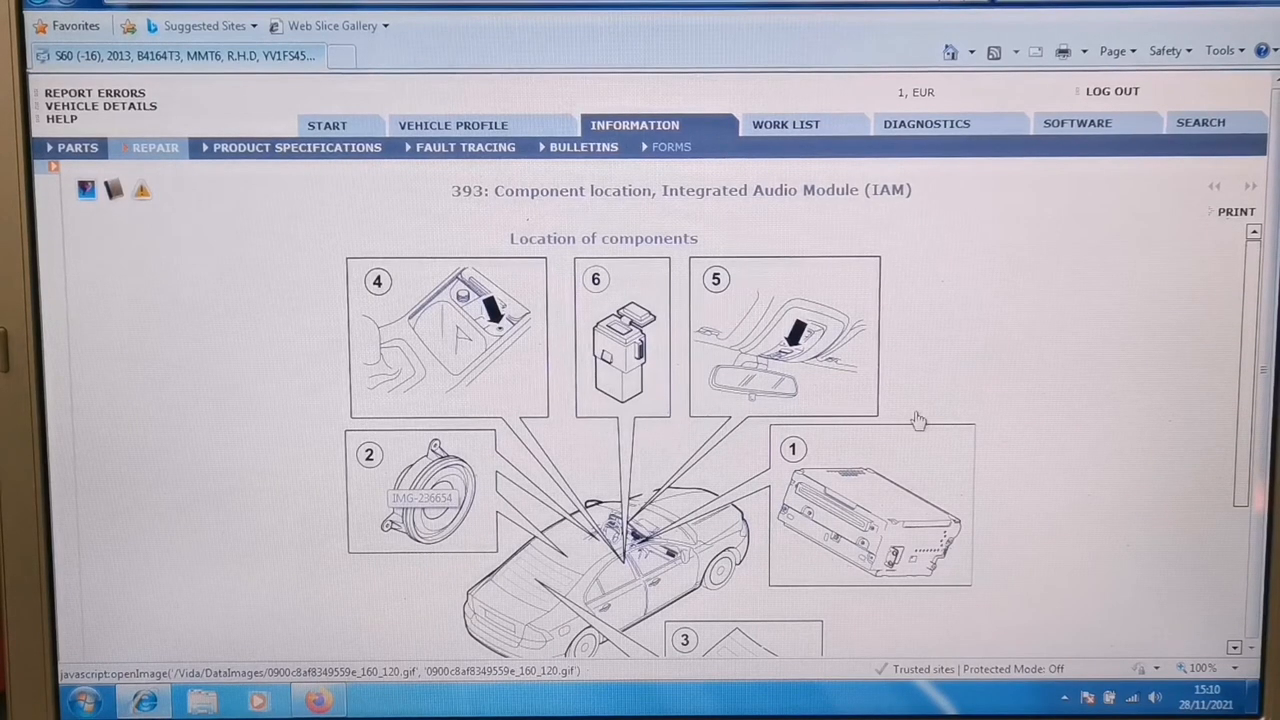
{"action": "scroll", "scroll_direction": "down", "scroll_amount": 3}
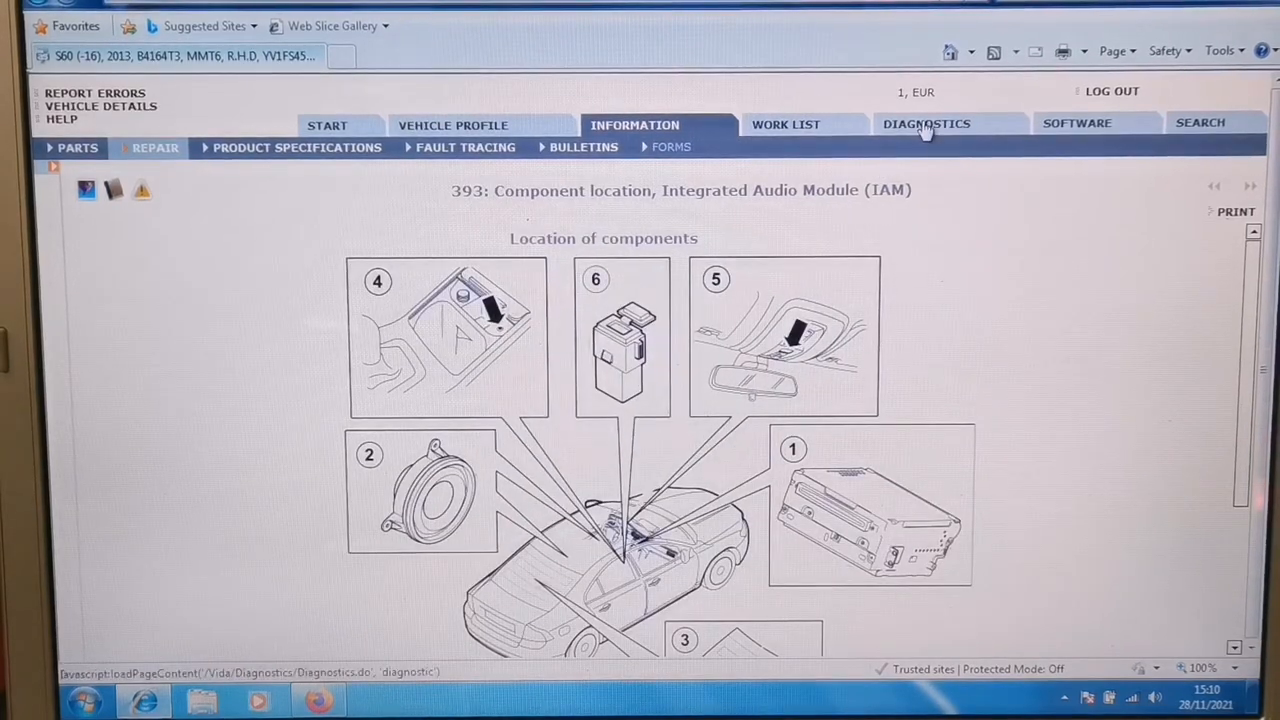
- Return to the Diagnostics network view for the IAM
{"action": "left_click", "coordinate": [926, 123]}
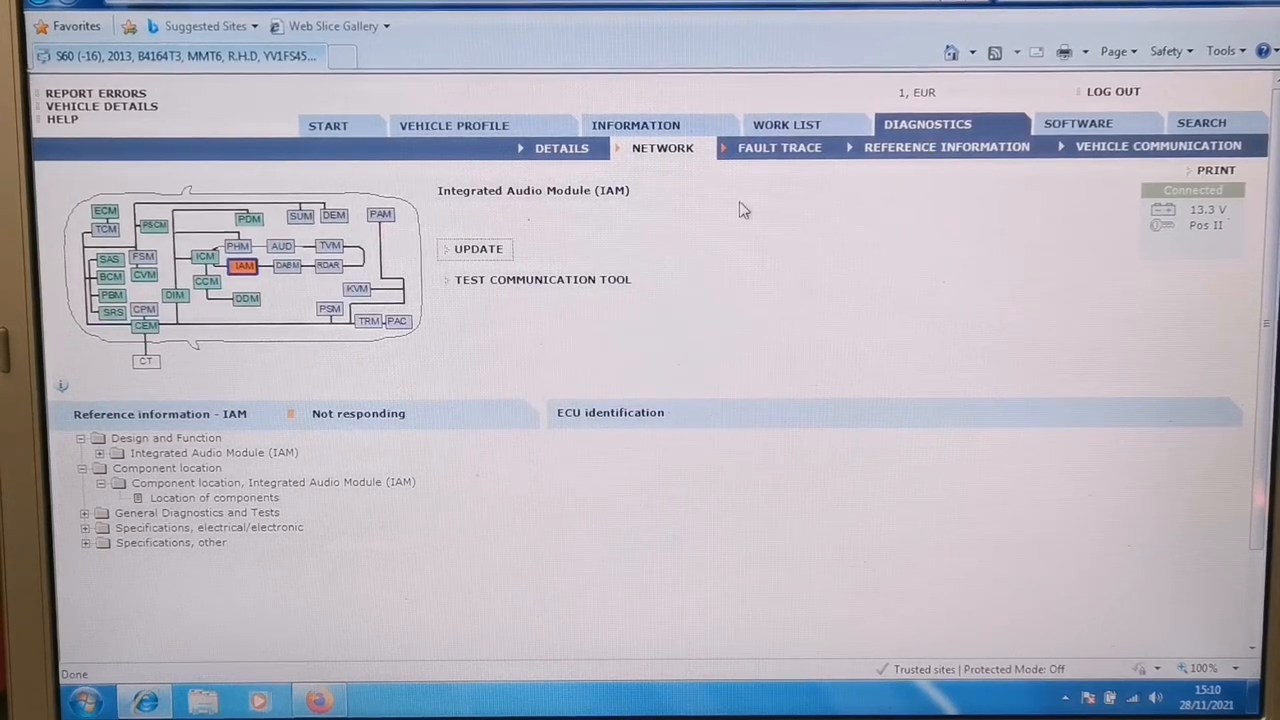
{"action": "mouse_move", "coordinate": [575, 352]}
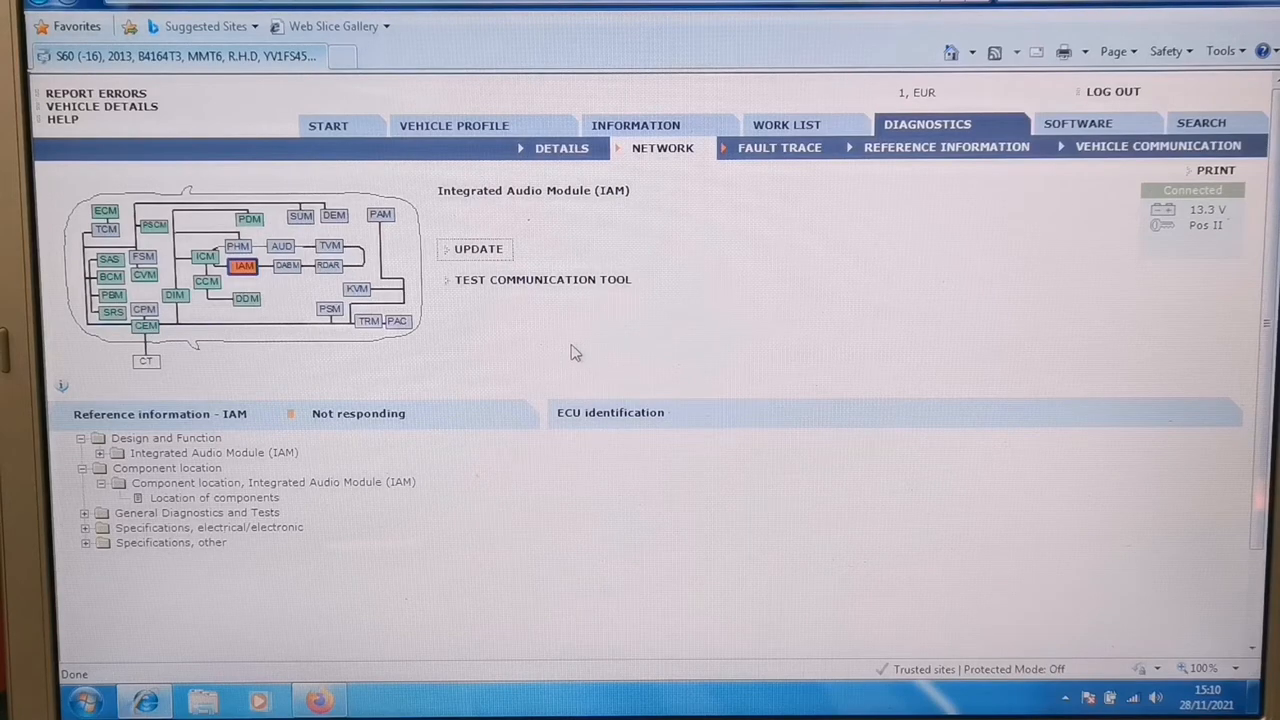
{"action": "mouse_move", "coordinate": [485, 365]}
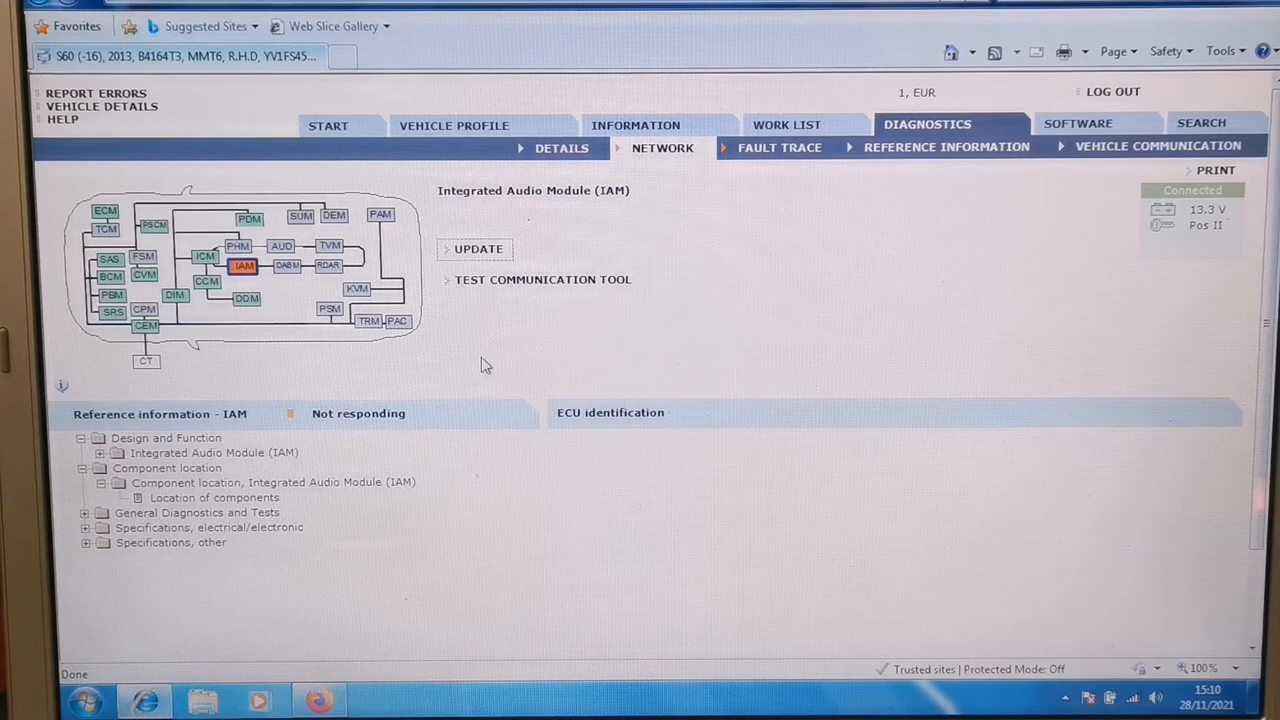
{"action": "mouse_move", "coordinate": [490, 345]}
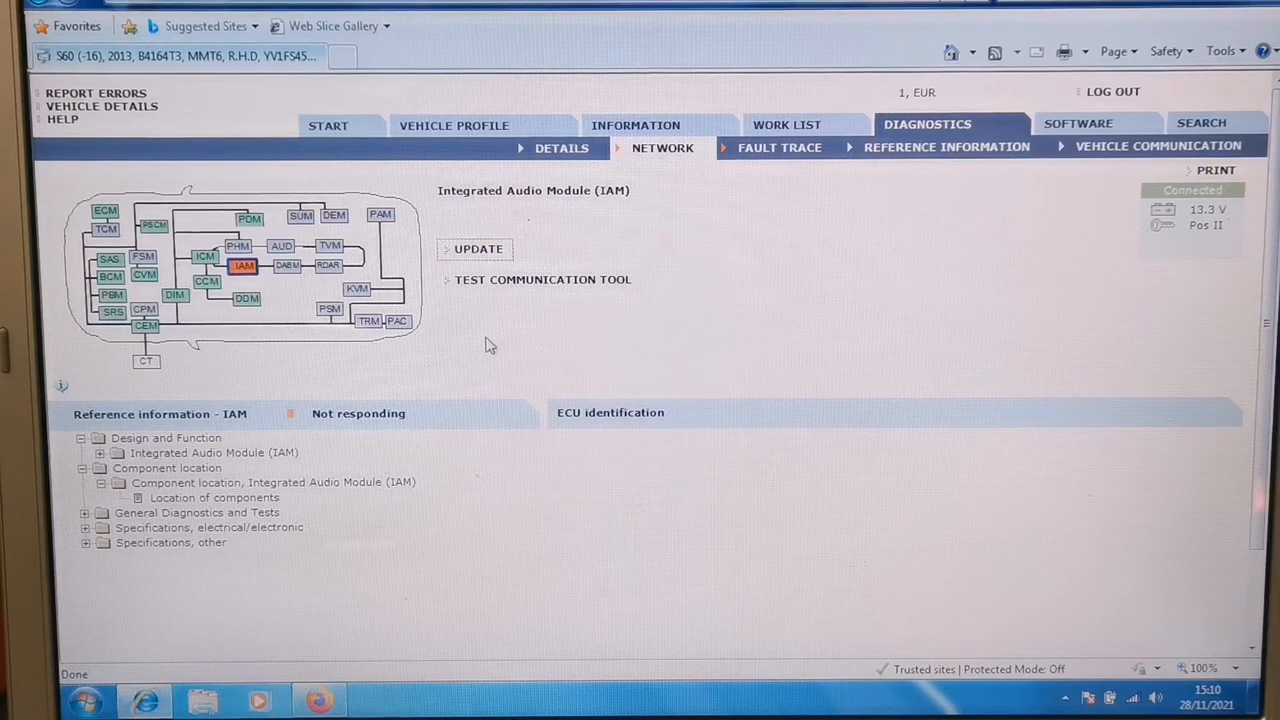
{"action": "mouse_move", "coordinate": [718, 228]}
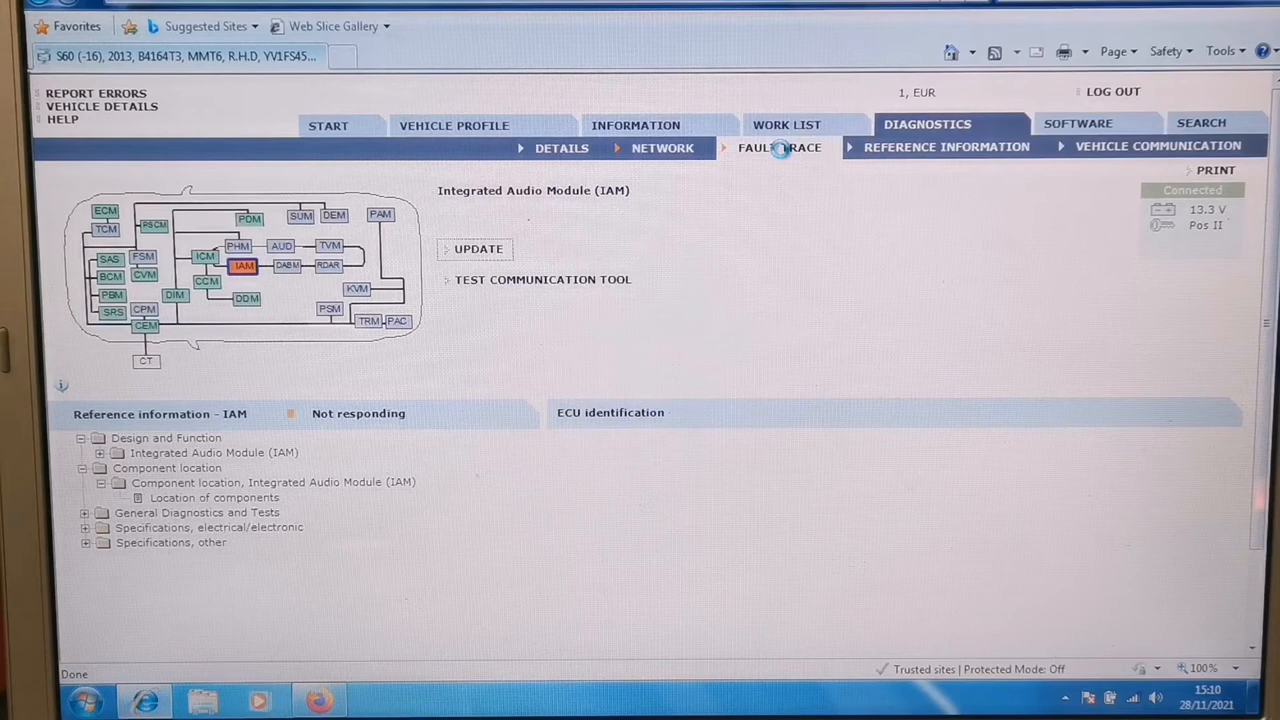
- Read the car's DTCs in Fault Trace and choose the 'City Safety does not work' symptom
{"action": "left_click", "coordinate": [779, 147]}
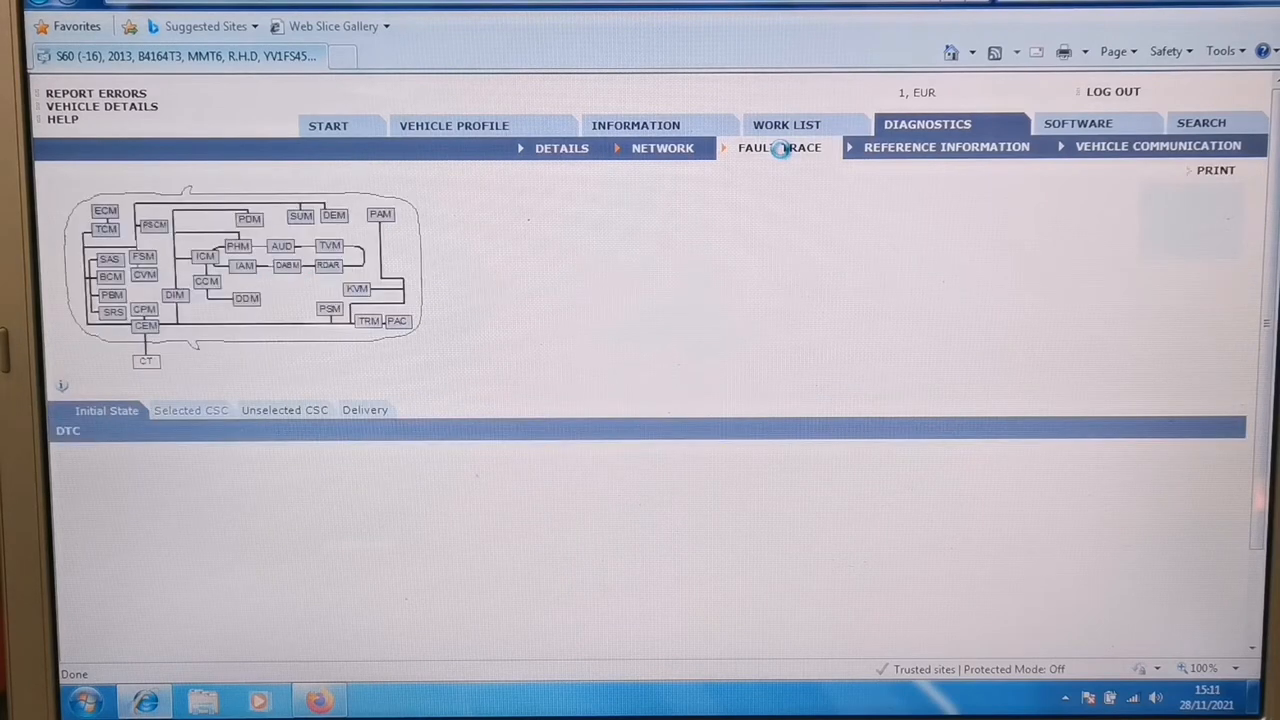
{"action": "left_click", "coordinate": [779, 147]}
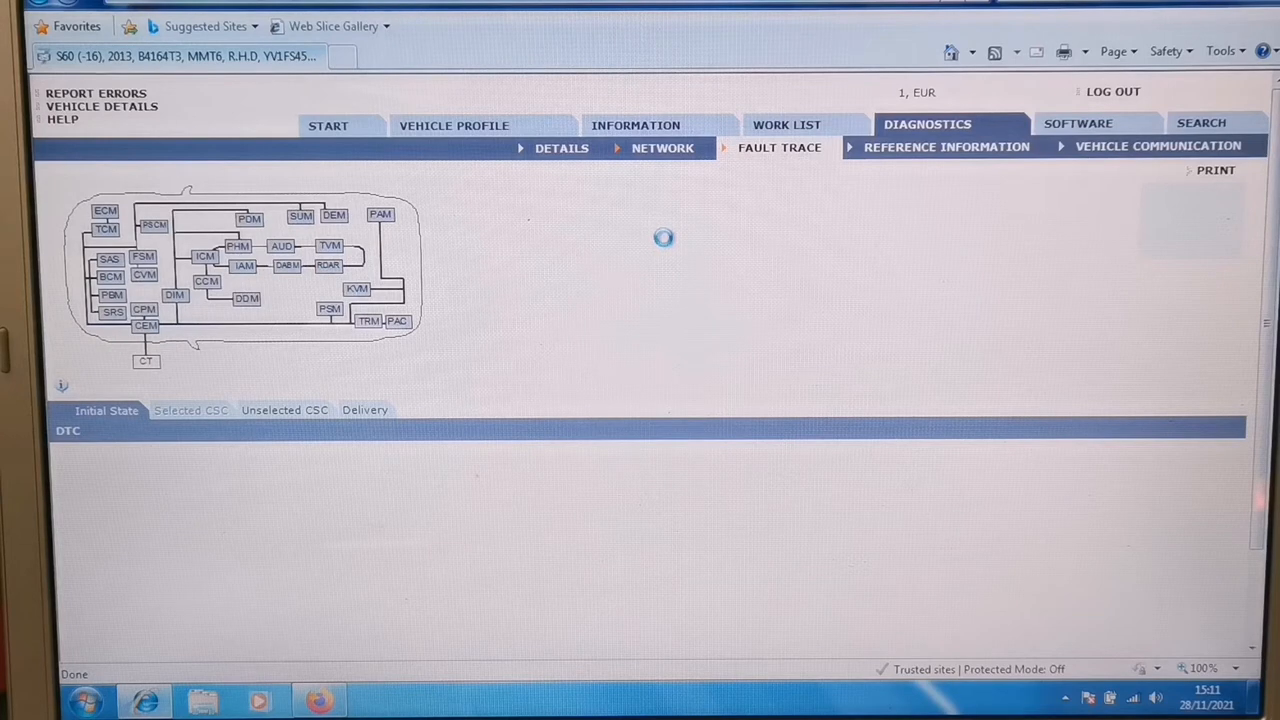
{"action": "left_click", "coordinate": [284, 410]}
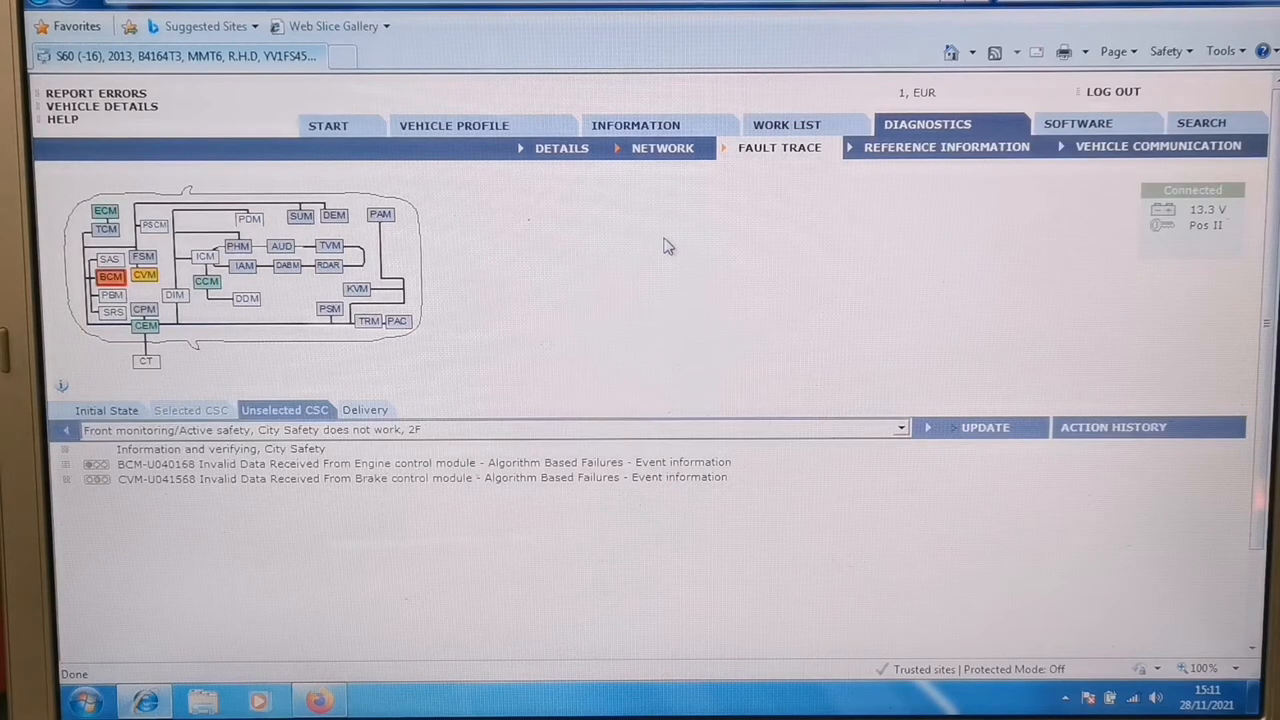
{"action": "mouse_move", "coordinate": [462, 444]}
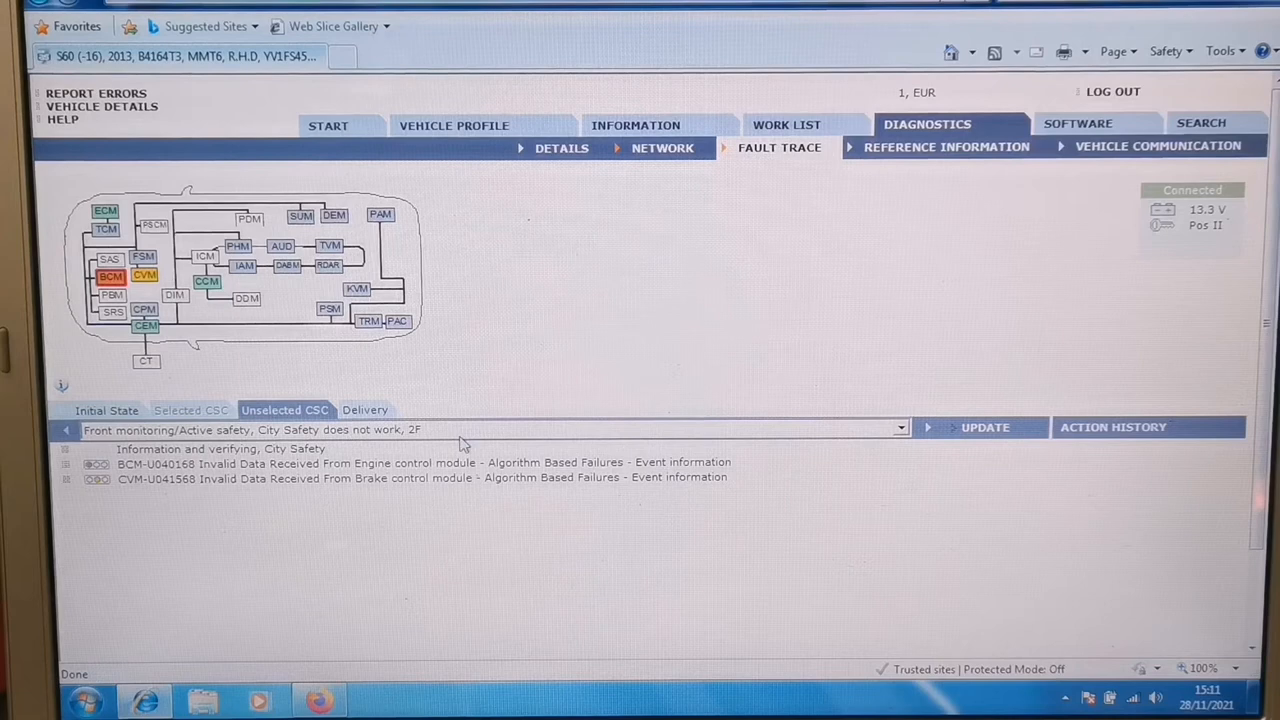
{"action": "mouse_move", "coordinate": [340, 491]}
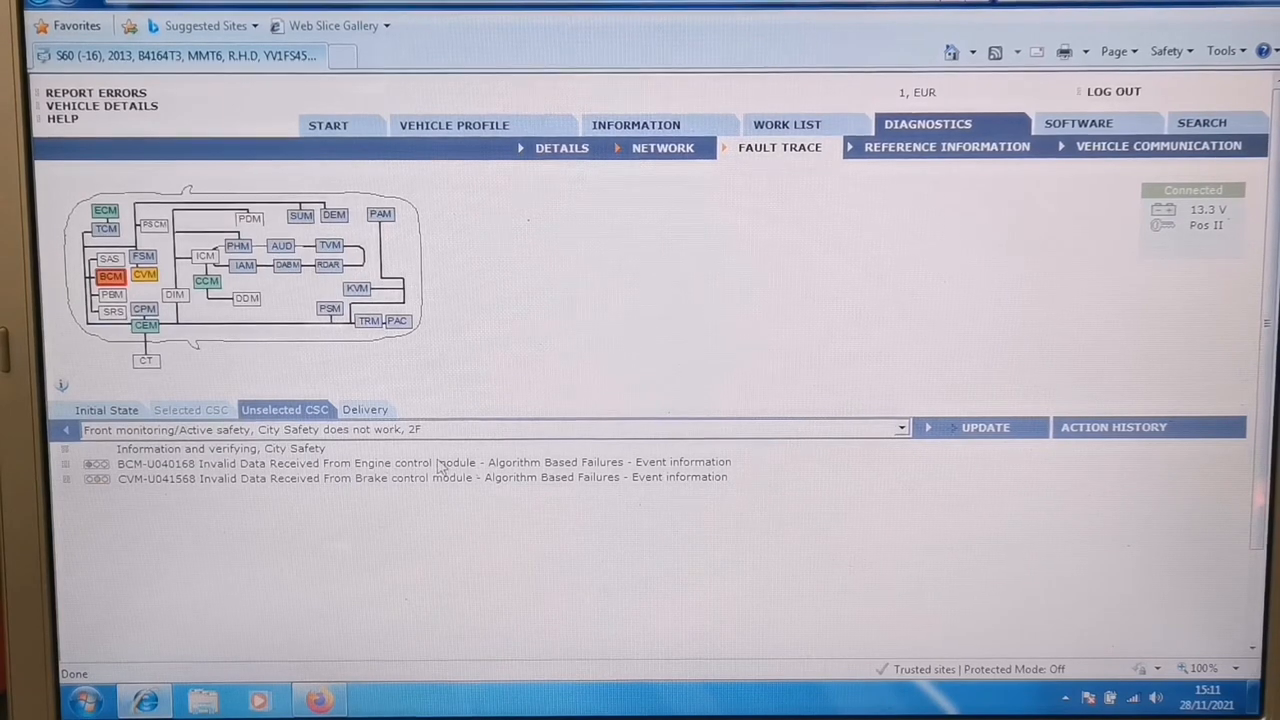
{"action": "left_click", "coordinate": [106, 410]}
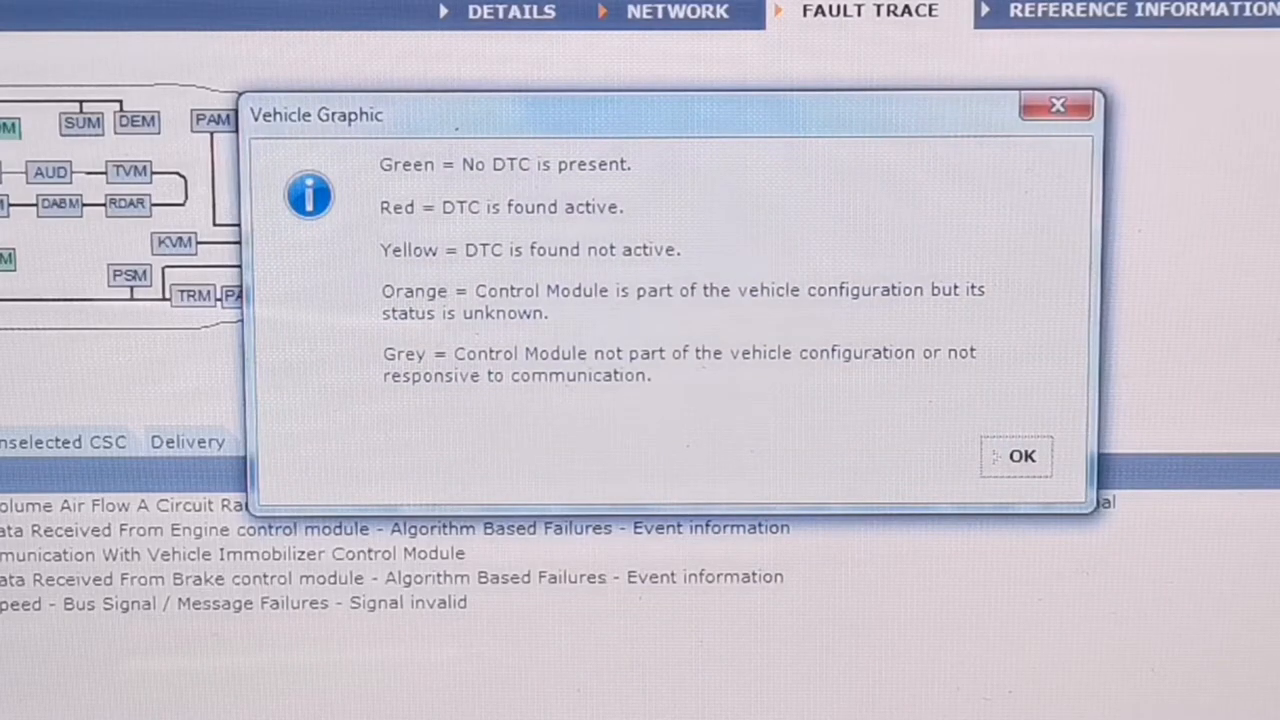
{"action": "mouse_move", "coordinate": [475, 370]}
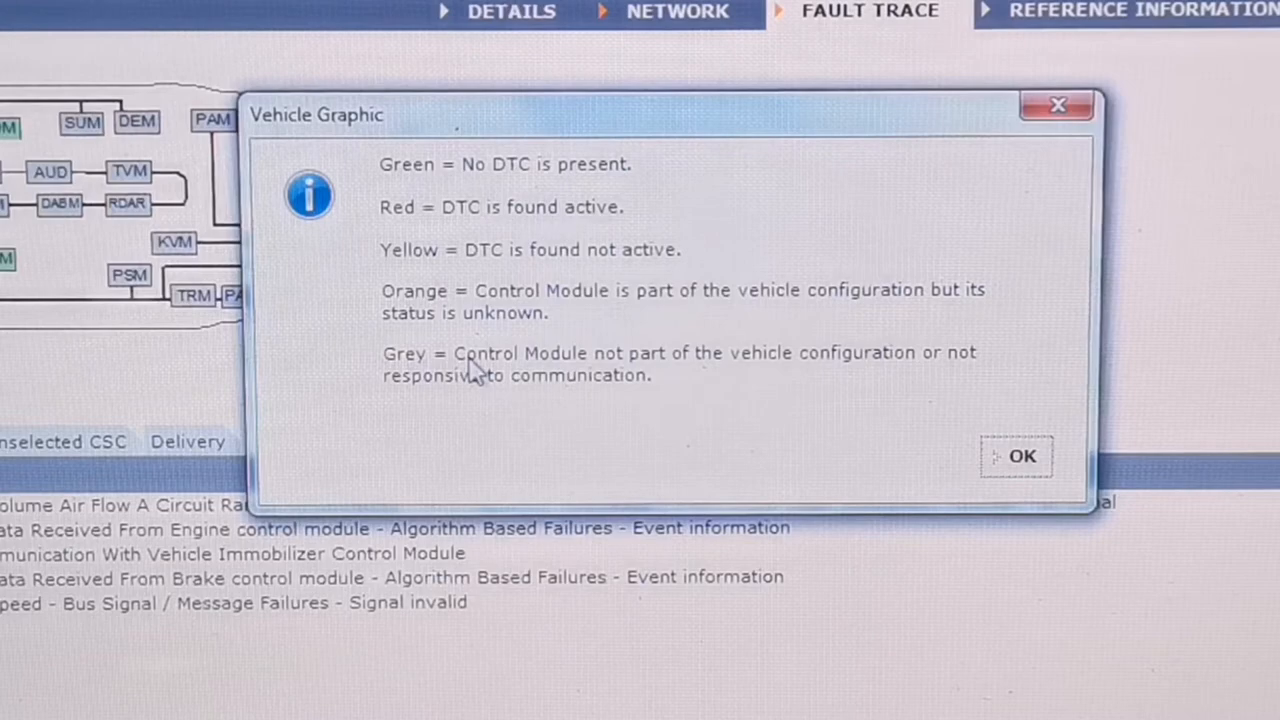
{"action": "left_click", "coordinate": [1018, 456]}
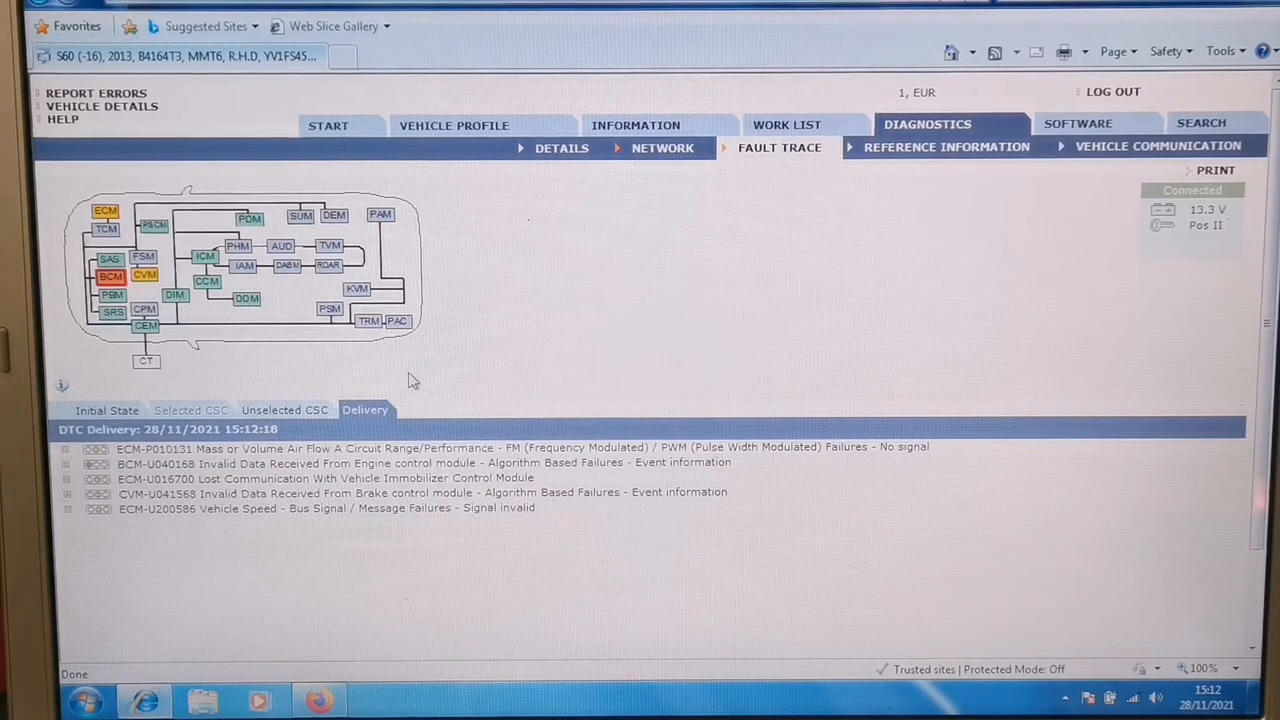
- Show related CSCs for the ECM-P010131 mass air flow DTC, then for all delivered DTCs
{"action": "left_click", "coordinate": [400, 447]}
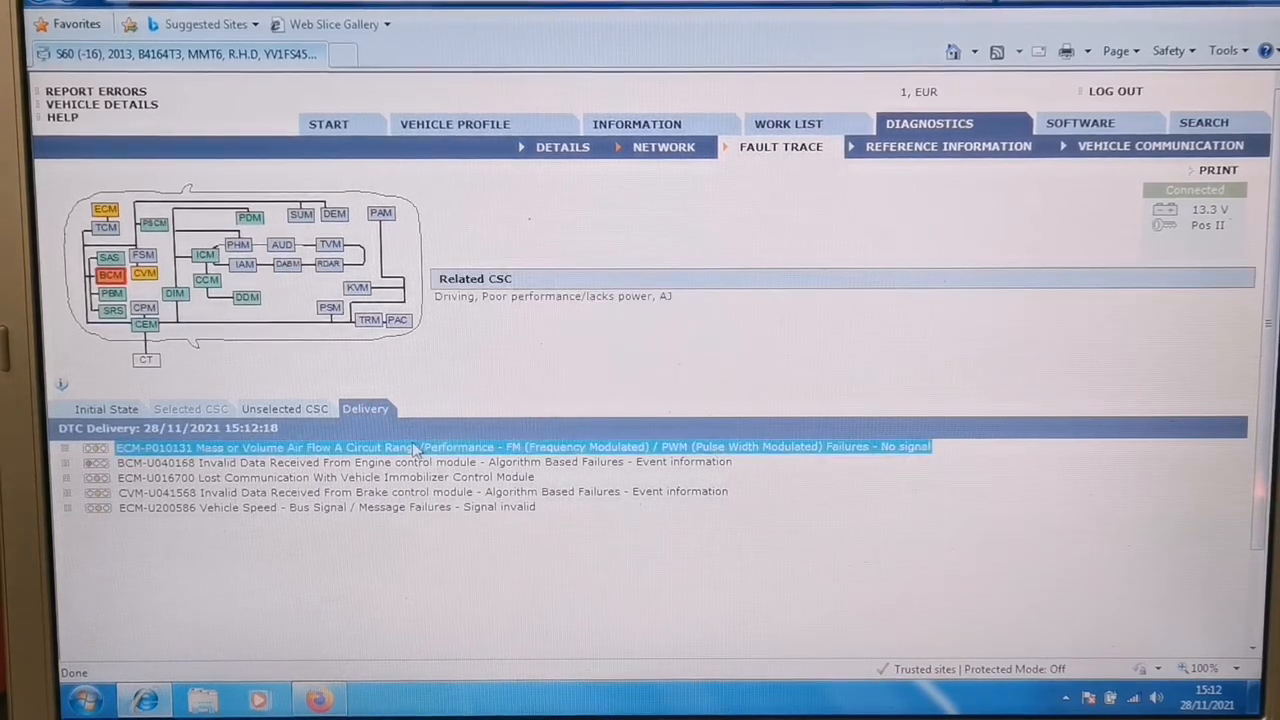
{"action": "scroll", "scroll_direction": "down", "scroll_amount": 3}
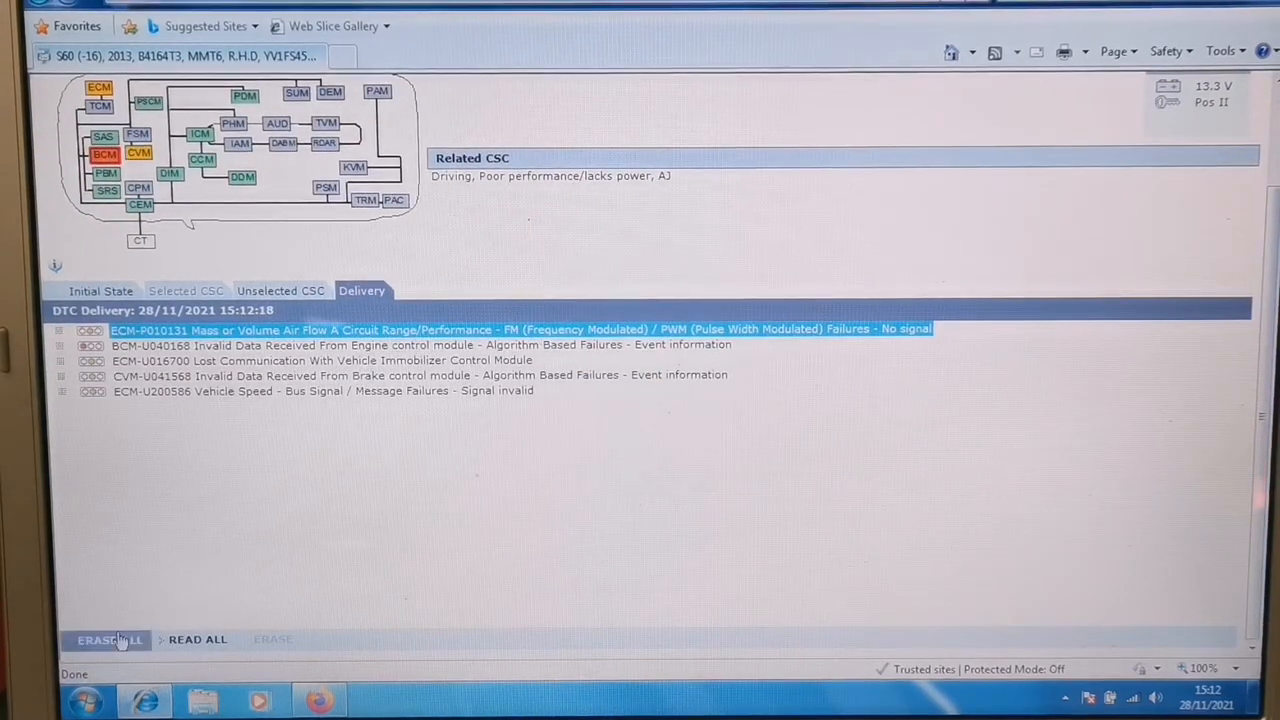
{"action": "mouse_move", "coordinate": [331, 501]}
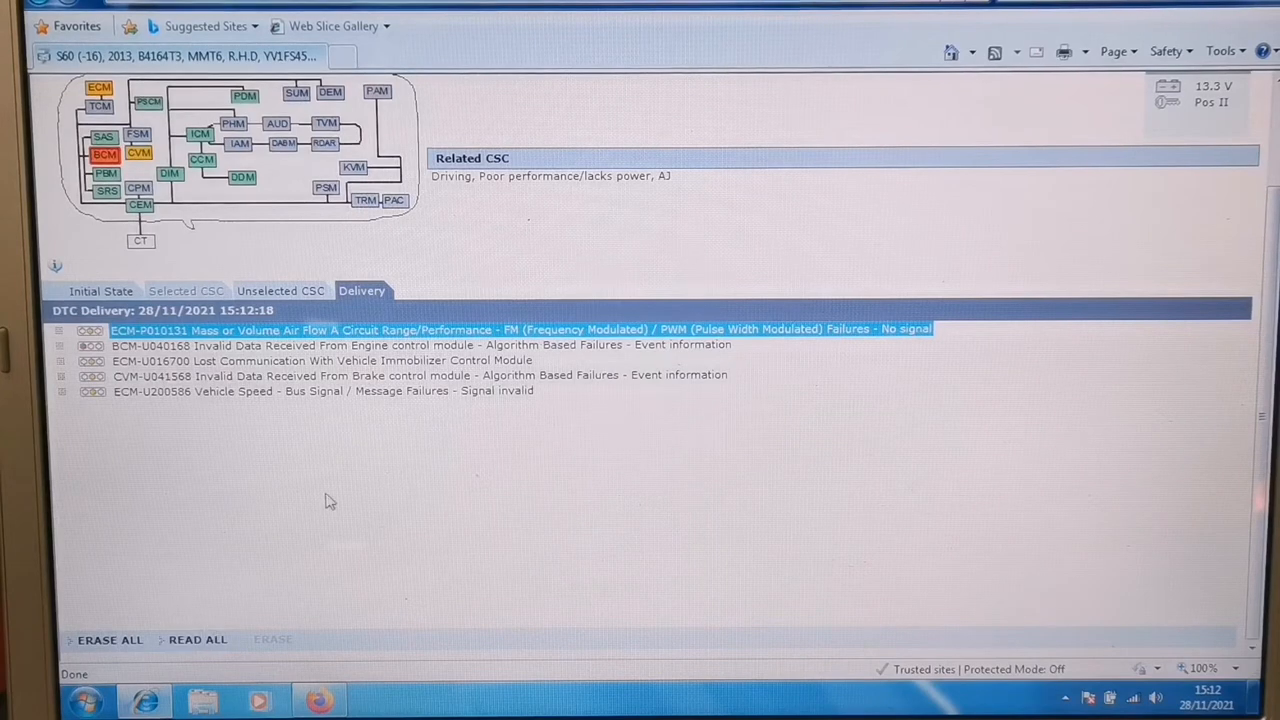
{"action": "left_click", "coordinate": [400, 345]}
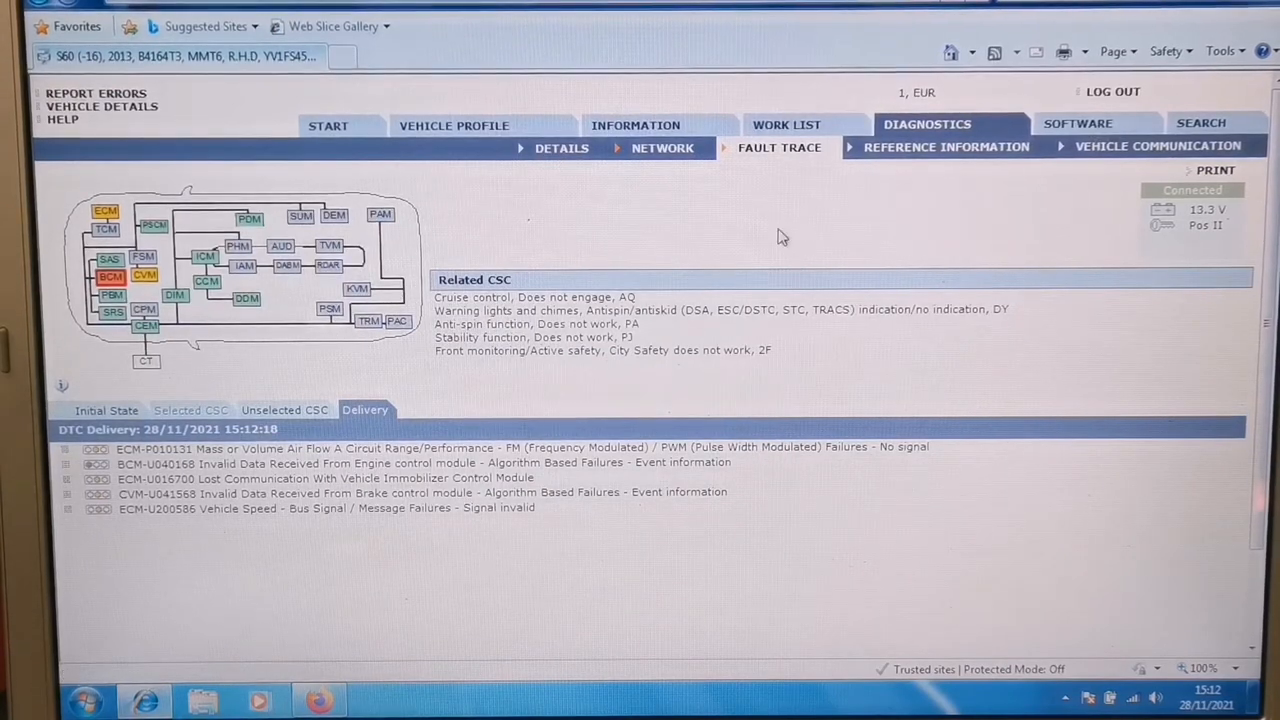
{"action": "mouse_move", "coordinate": [835, 208]}
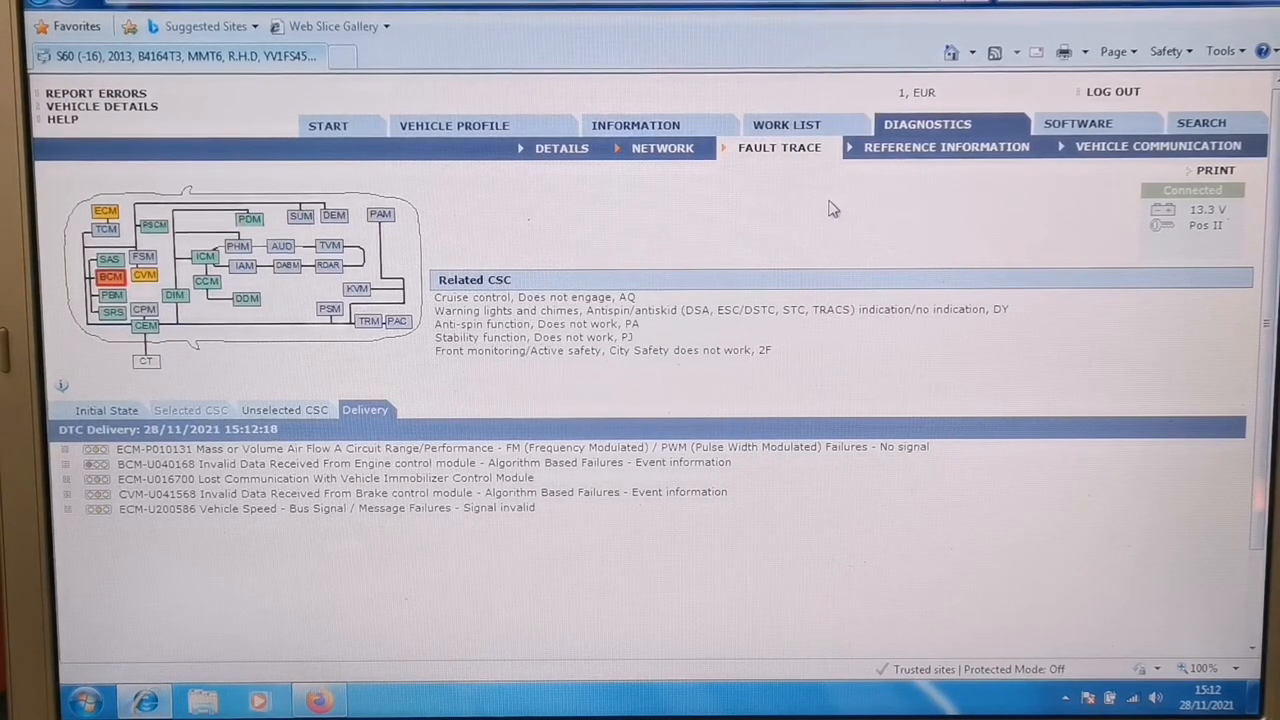
- From Initial State's Network view, show CVM identification, then check the absent audio module
{"action": "left_click", "coordinate": [106, 409]}
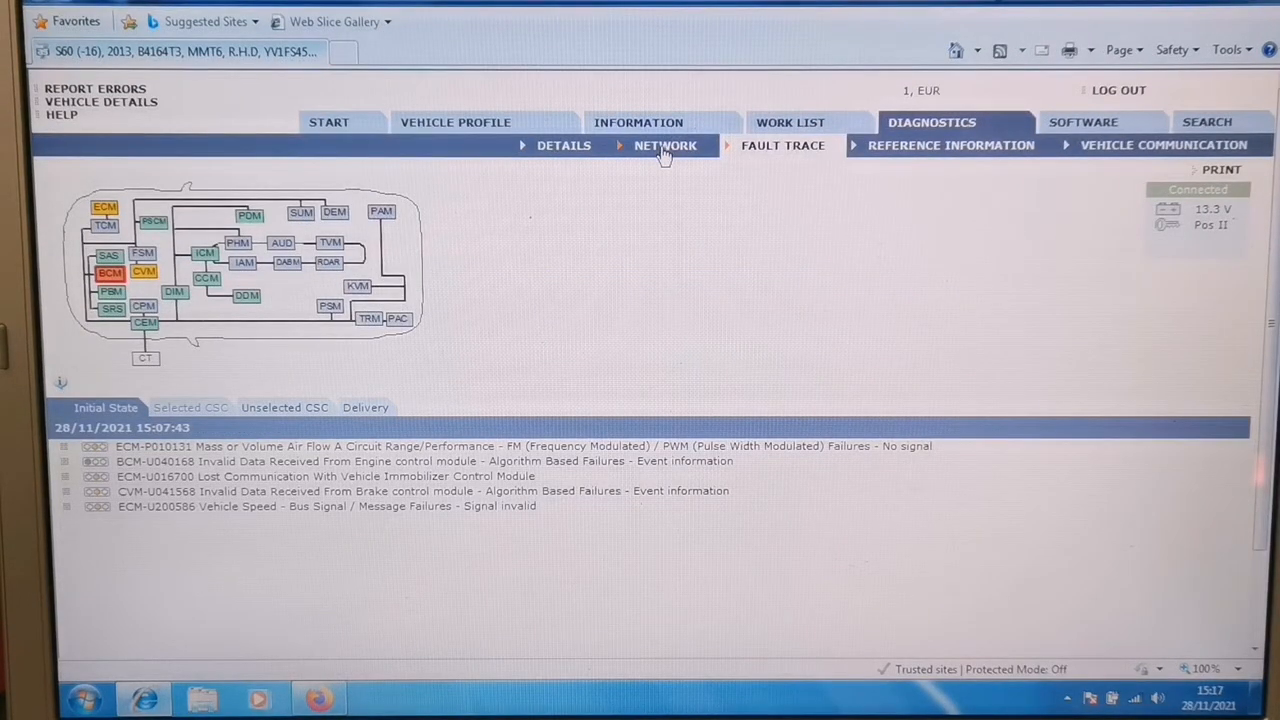
{"action": "left_click", "coordinate": [665, 145]}
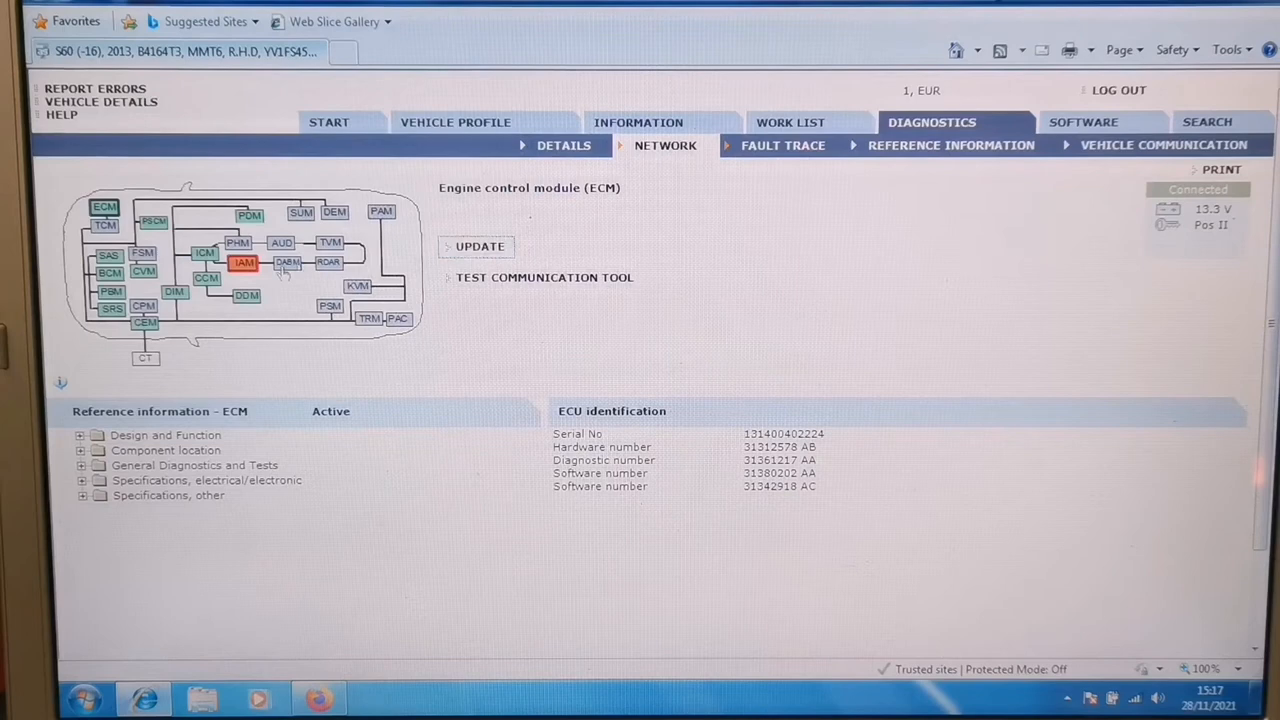
{"action": "mouse_move", "coordinate": [120, 343]}
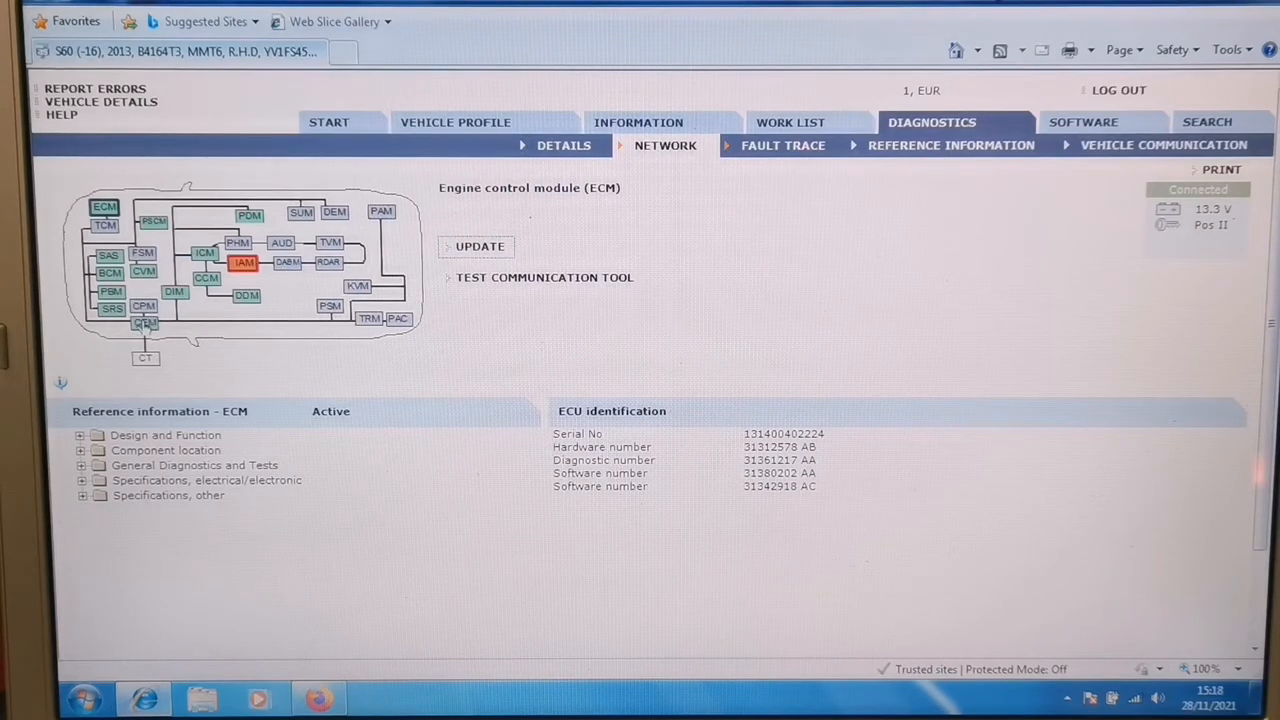
{"action": "left_click", "coordinate": [143, 322]}
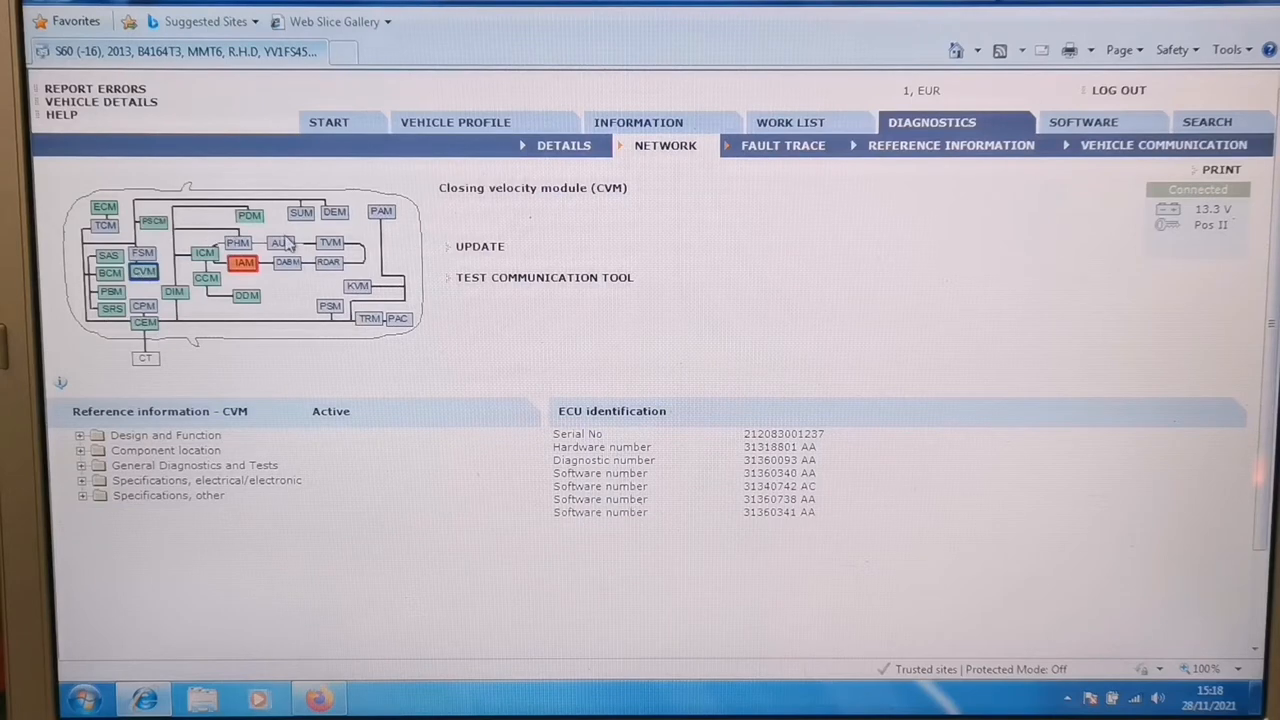
{"action": "left_click", "coordinate": [281, 243]}
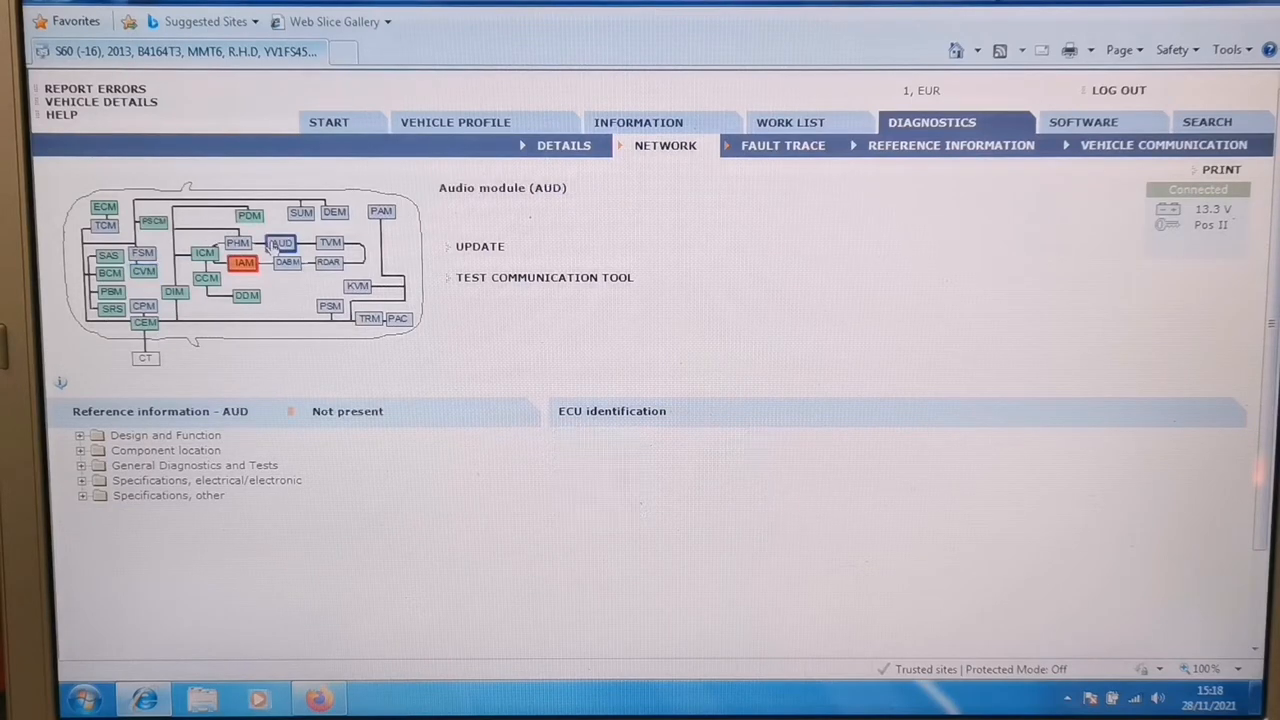
{"action": "mouse_move", "coordinate": [283, 243]}
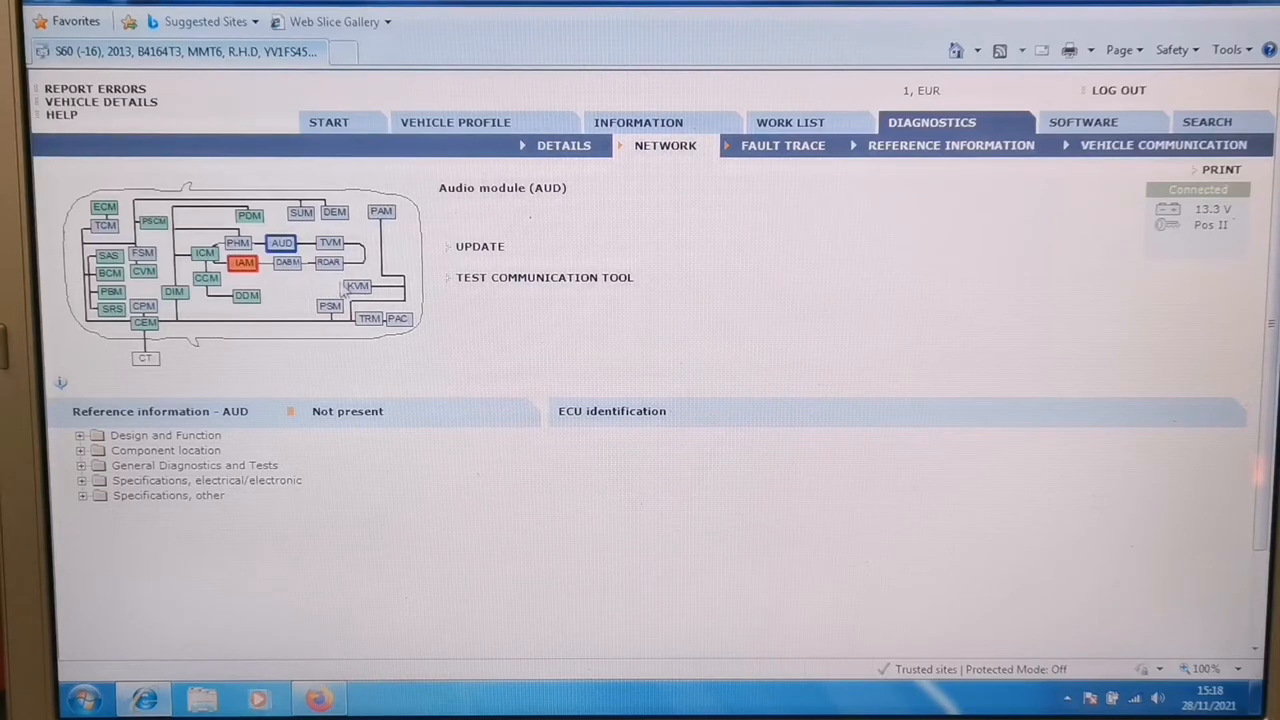
{"action": "mouse_move", "coordinate": [65, 388]}
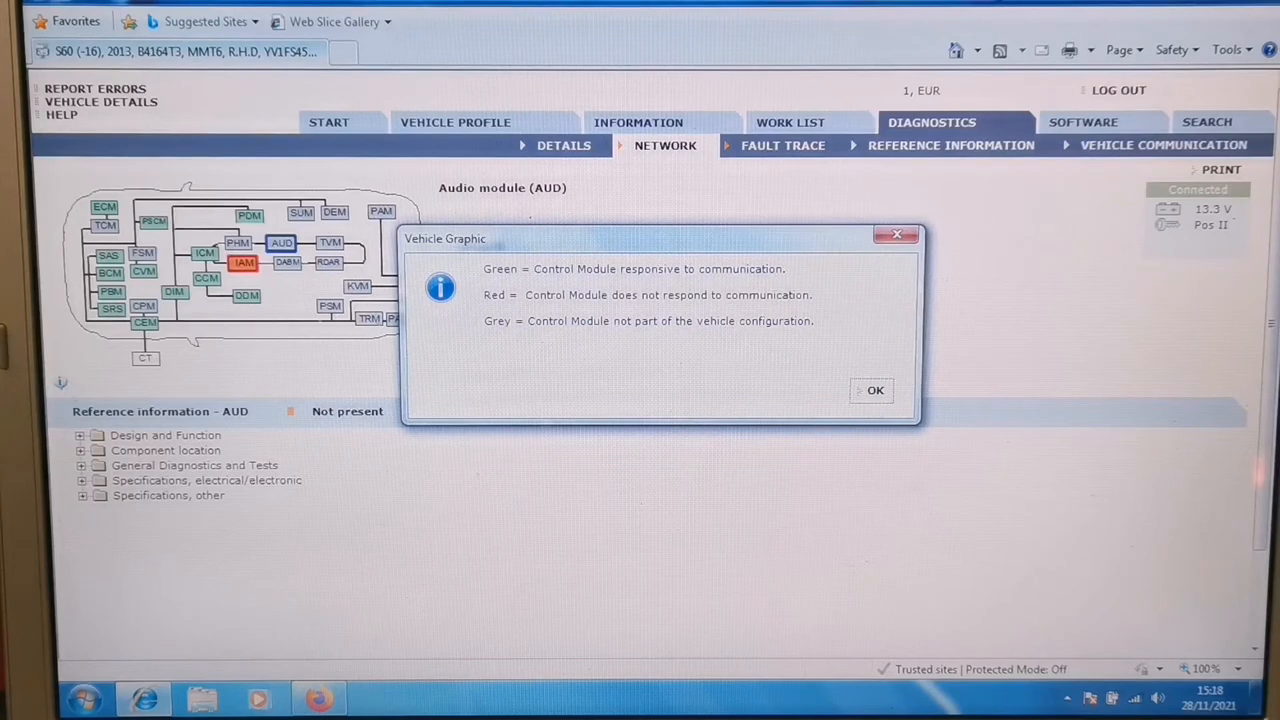
{"action": "mouse_move", "coordinate": [667, 330]}
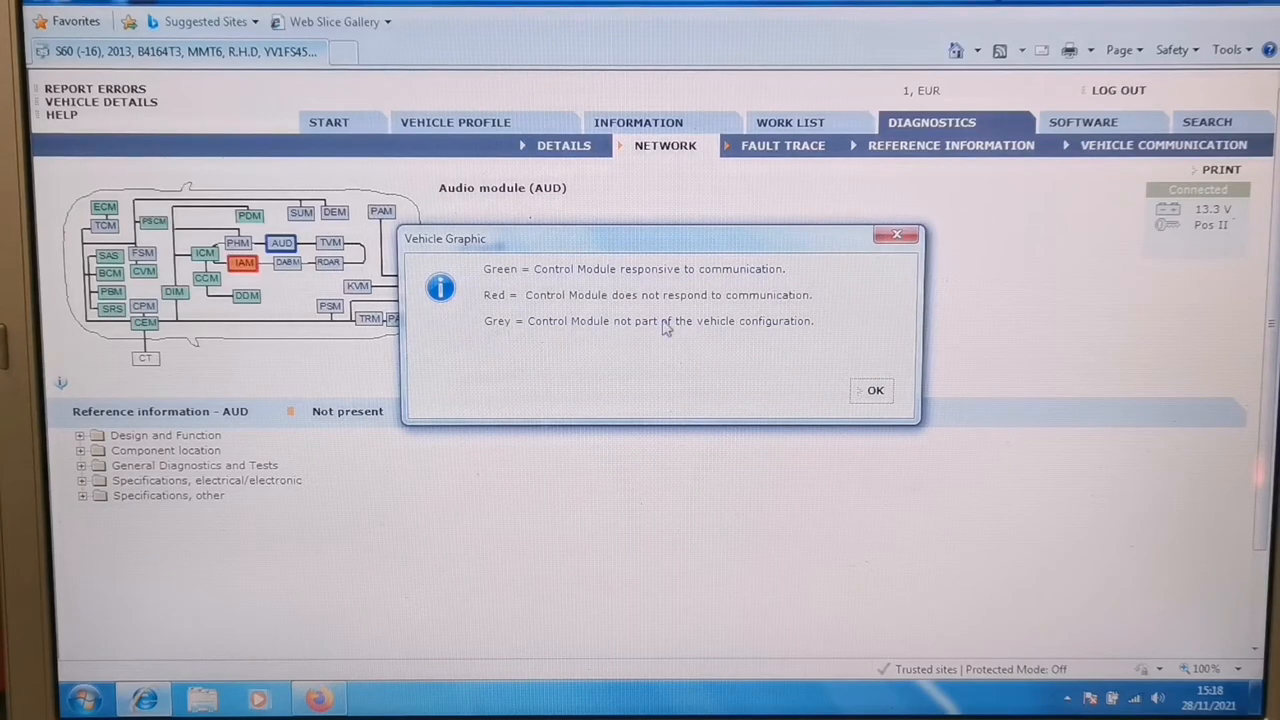
{"action": "left_click", "coordinate": [873, 390]}
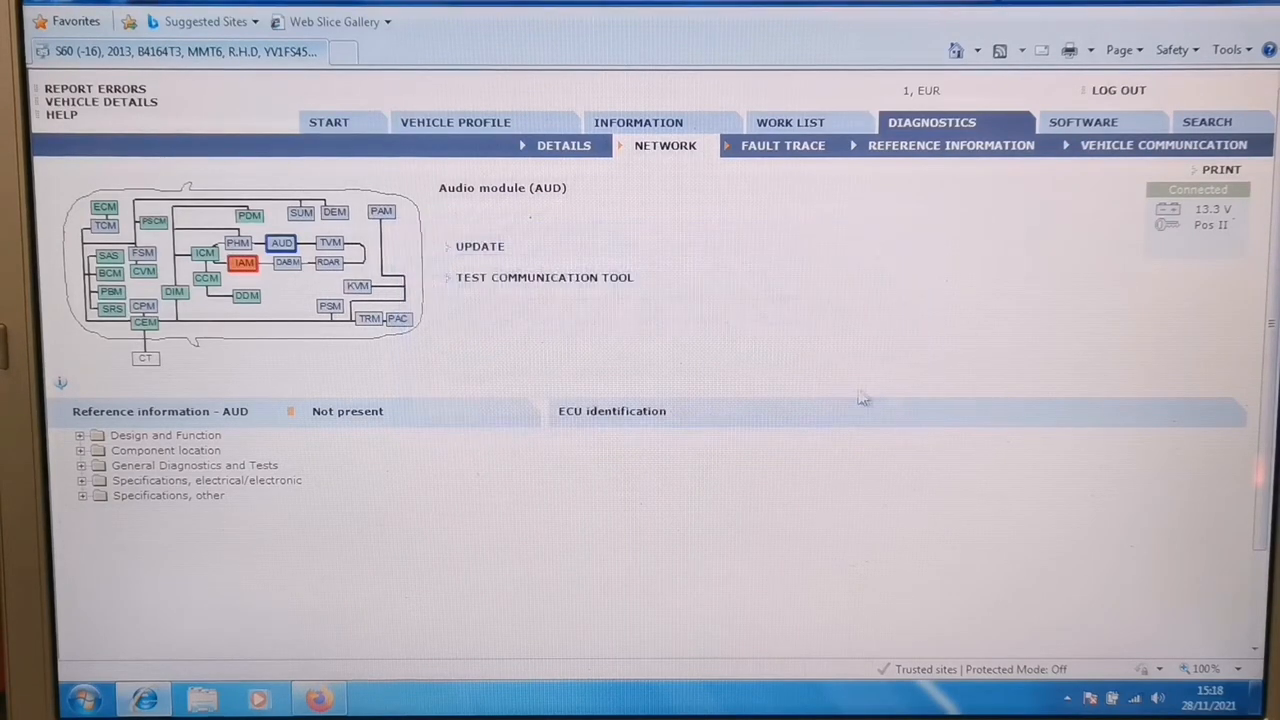
{"action": "mouse_move", "coordinate": [148, 328]}
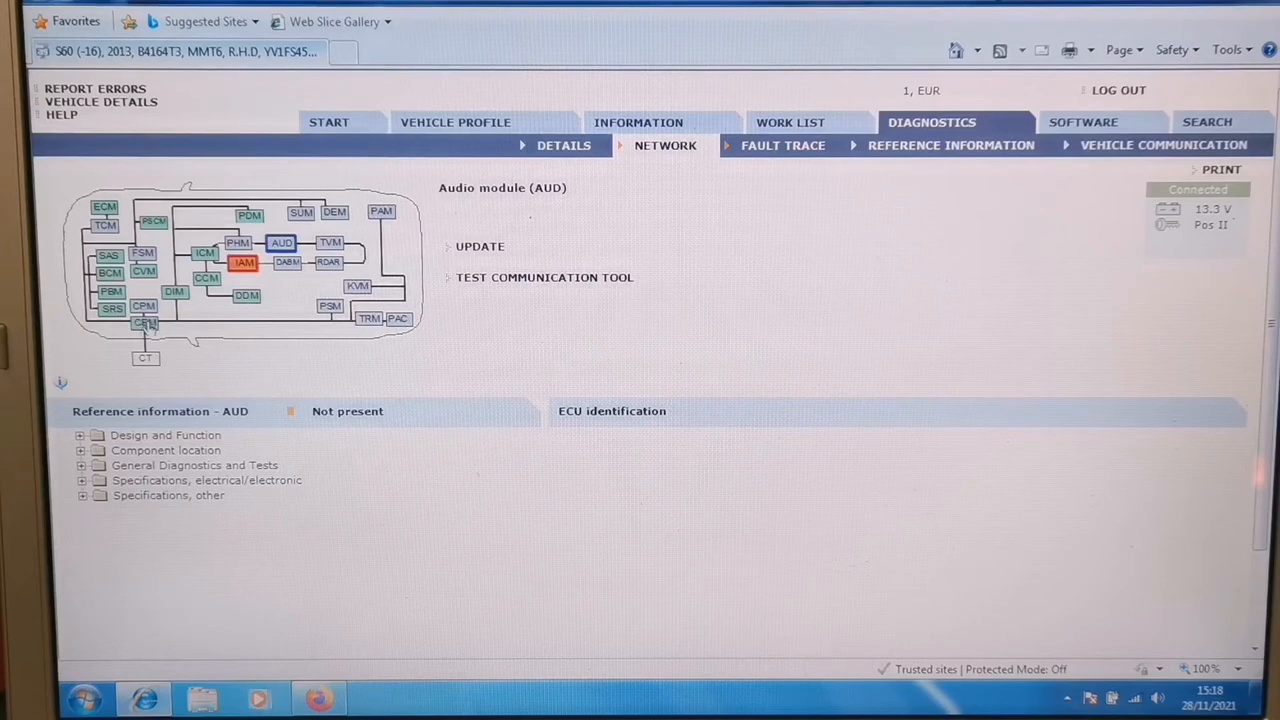
- Select the CEM and pick Description of activation under Specifications, other > Vehicle communication information
{"action": "left_click", "coordinate": [145, 322]}
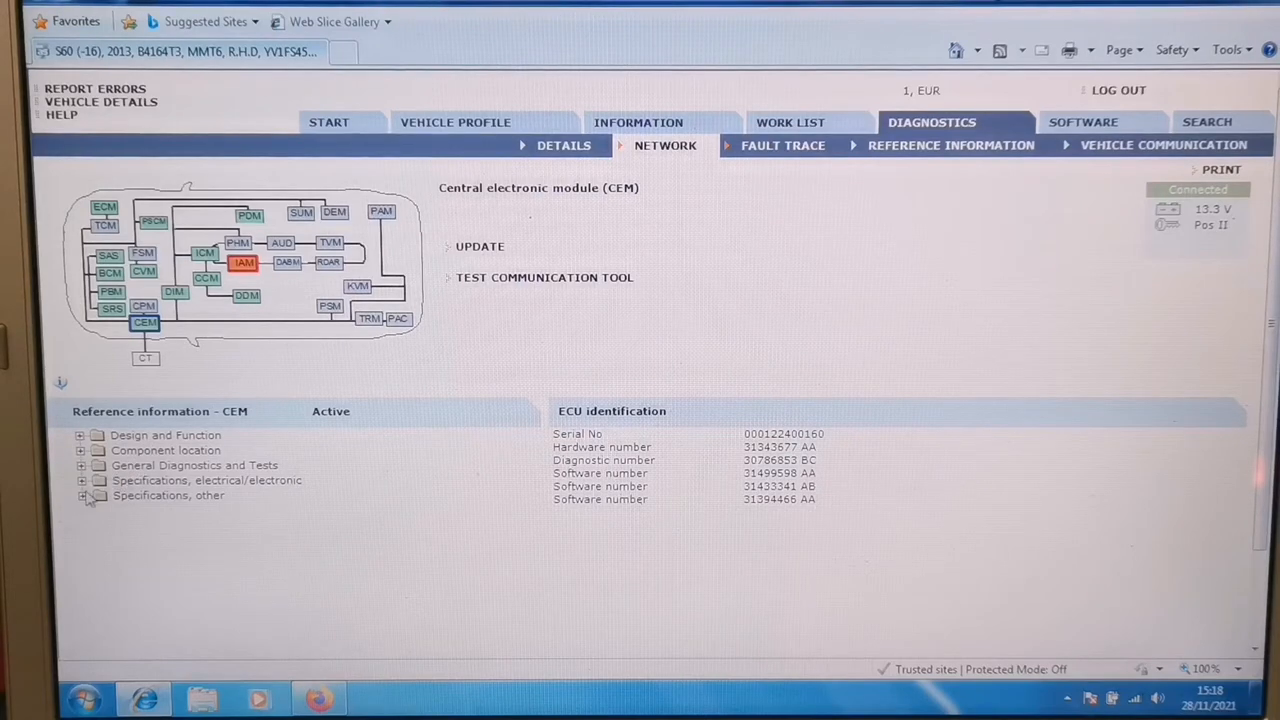
{"action": "left_click", "coordinate": [82, 495]}
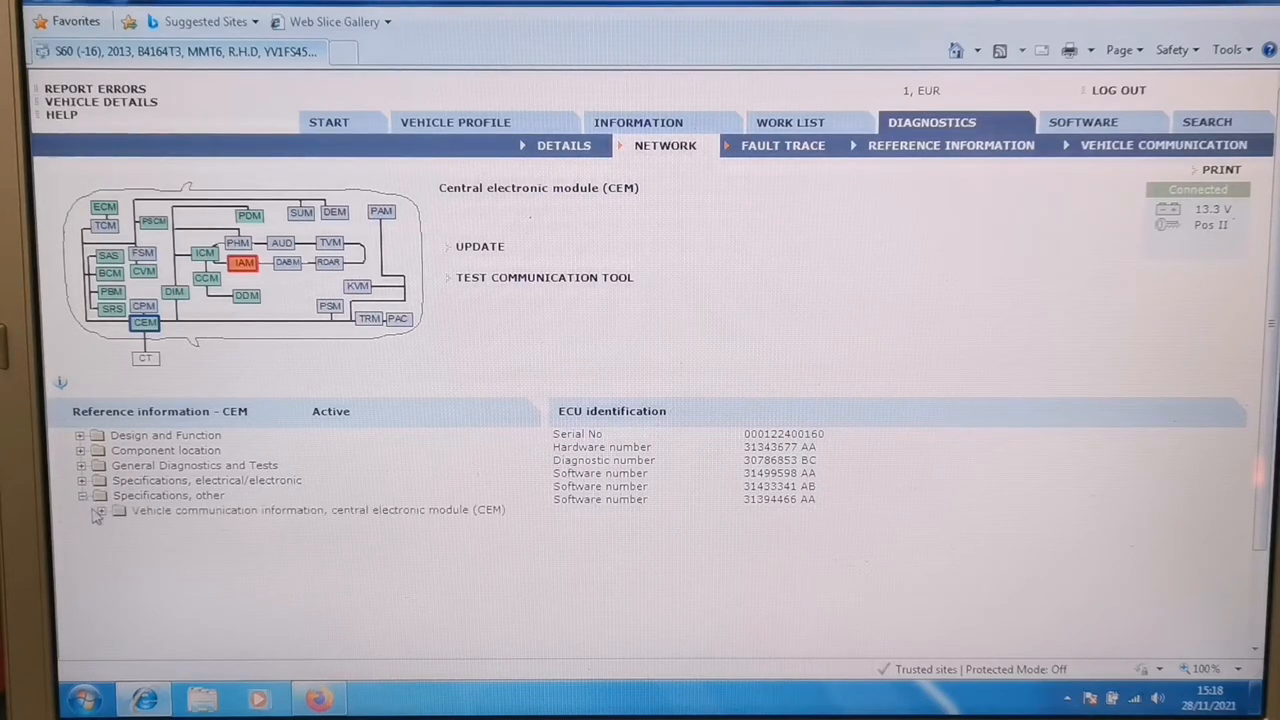
{"action": "left_click", "coordinate": [99, 509]}
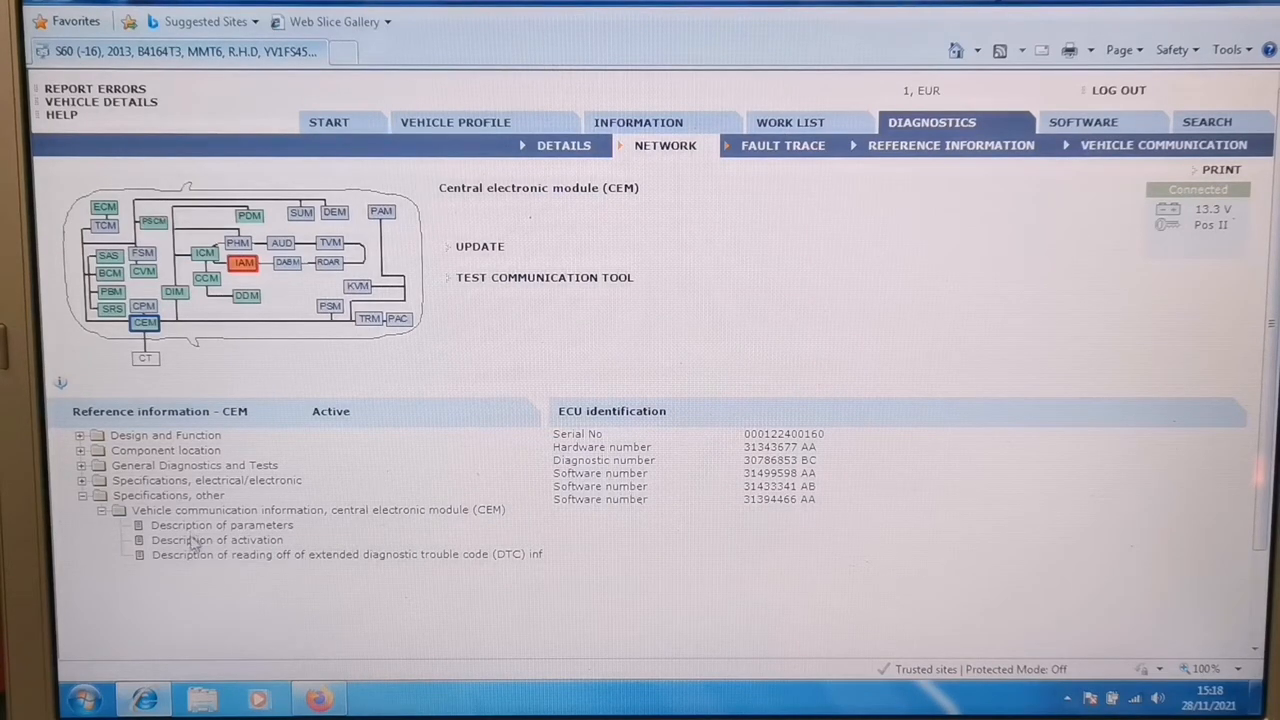
{"action": "left_click", "coordinate": [217, 540]}
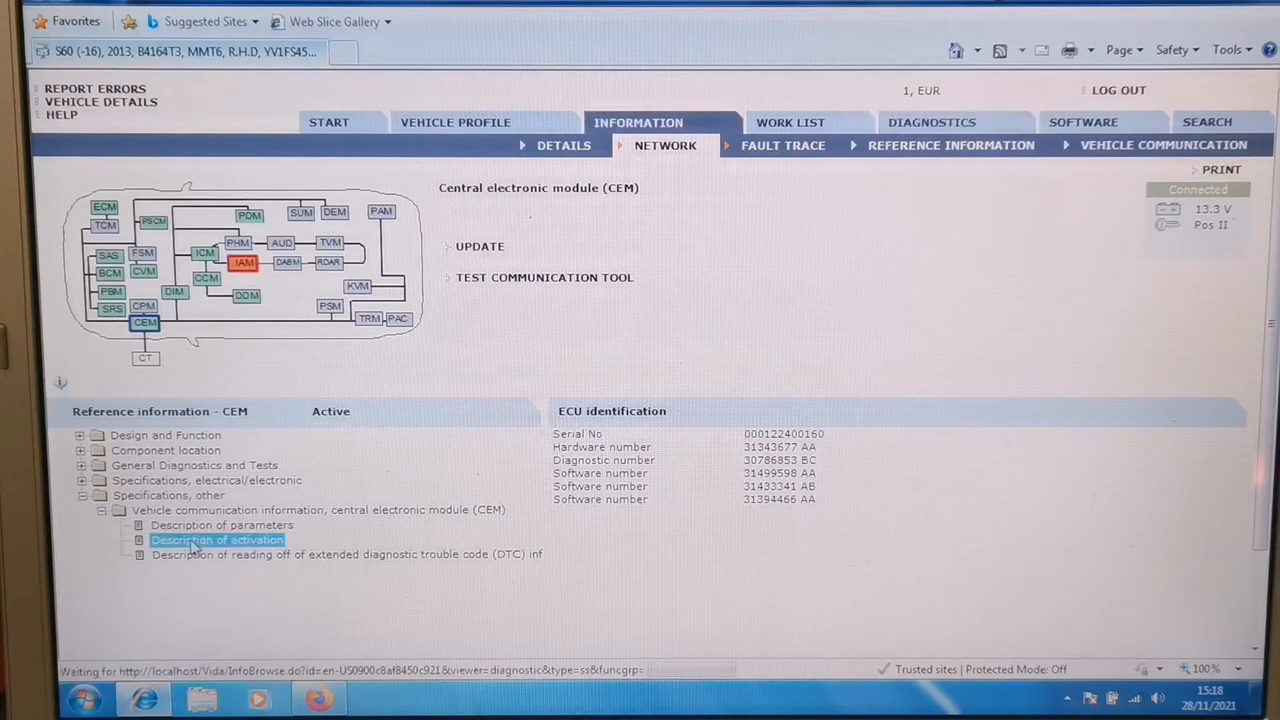
- Read the CEM lighting, locking and washer activation descriptions, then return to Diagnostics
{"action": "double_click", "coordinate": [217, 540]}
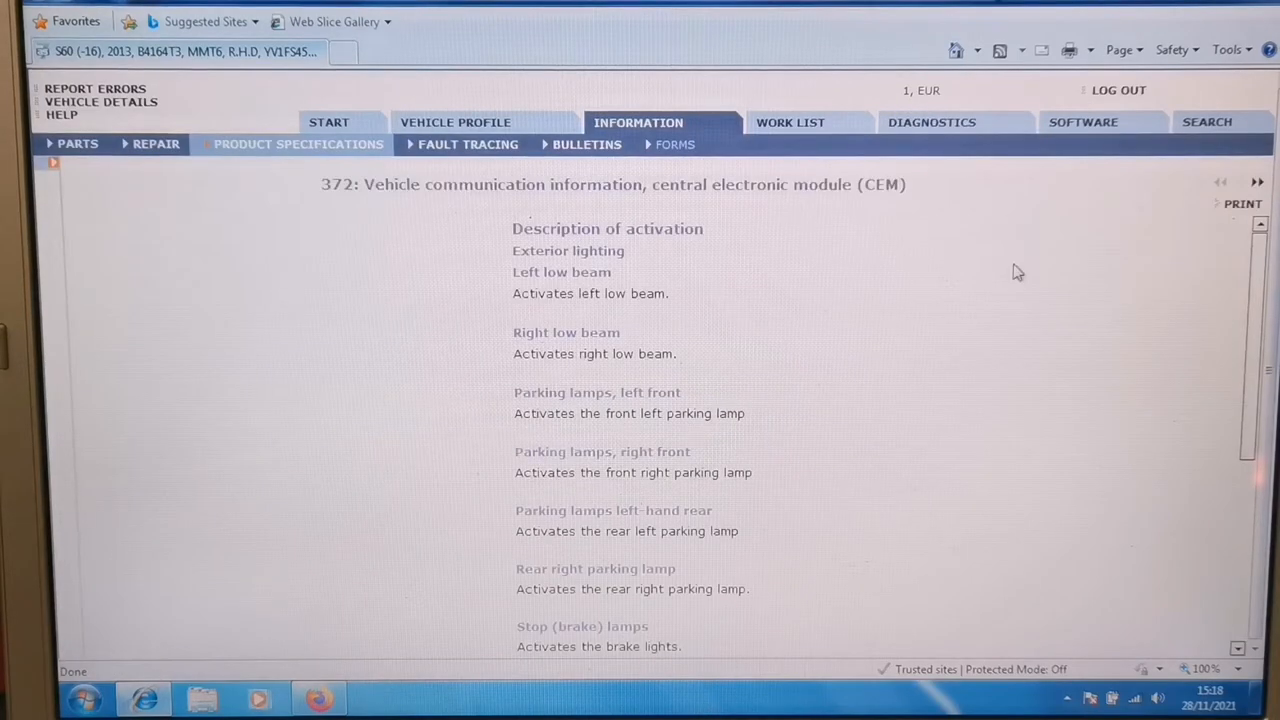
{"action": "scroll", "scroll_direction": "down", "scroll_amount": 3}
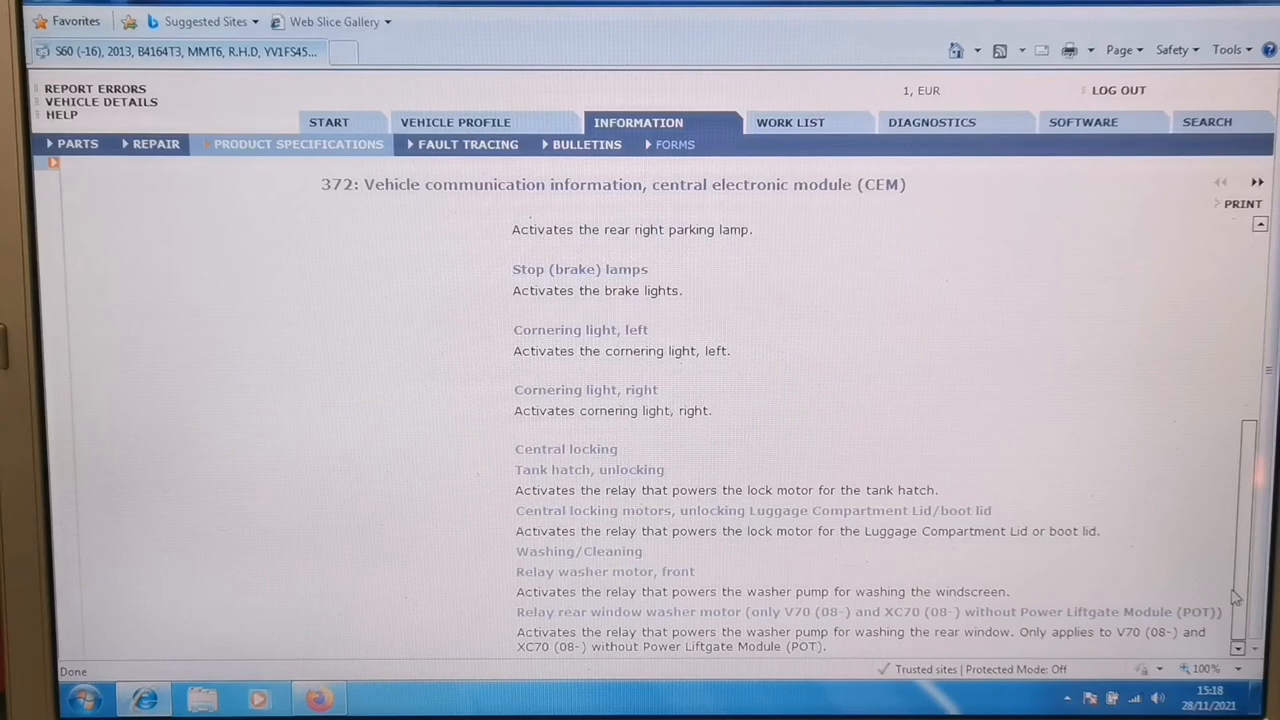
{"action": "mouse_move", "coordinate": [862, 90]}
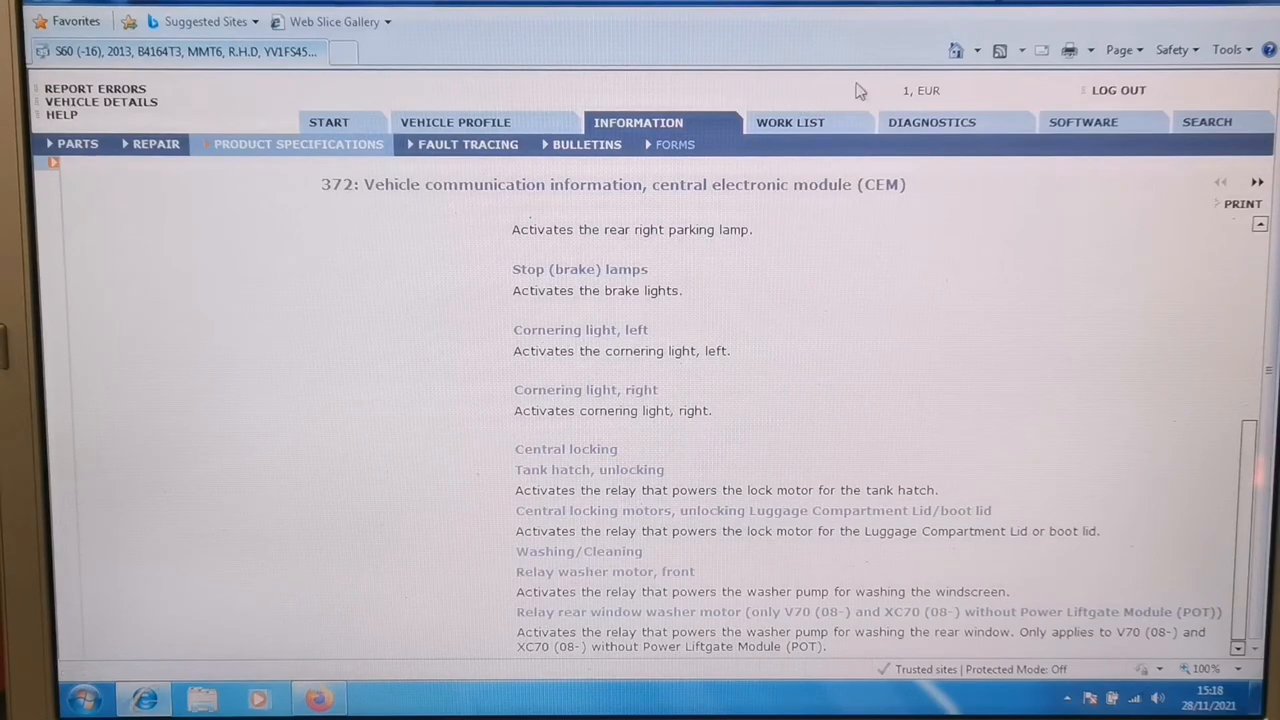
{"action": "left_click", "coordinate": [929, 122]}
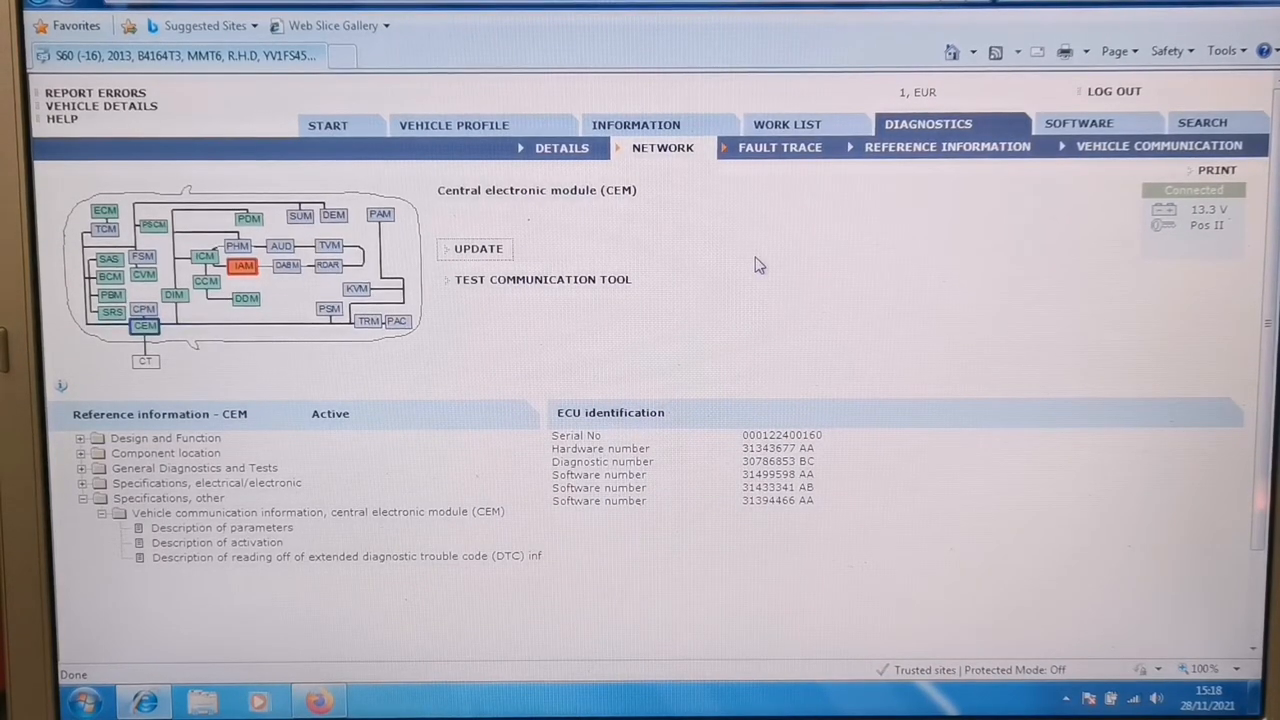
{"action": "mouse_move", "coordinate": [500, 362]}
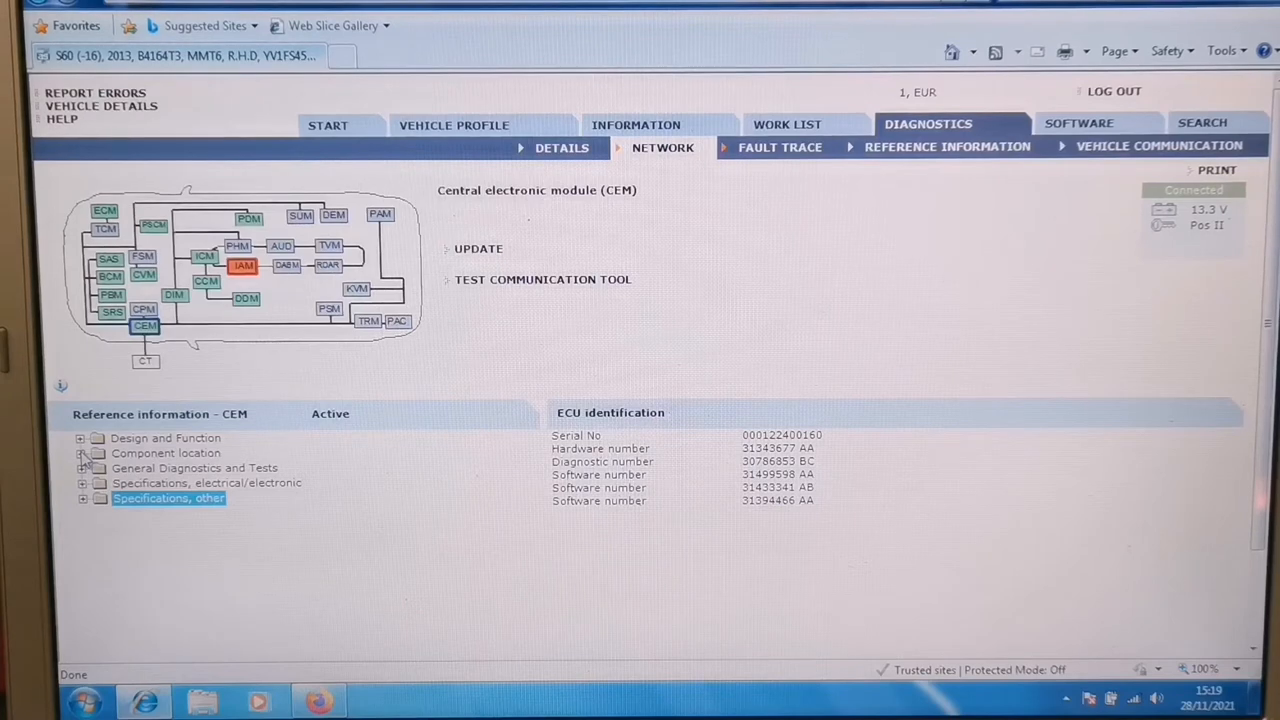
- Open the CEM component specification under Specifications, electrical/electronic, then return to Diagnostics
{"action": "left_click", "coordinate": [84, 498]}
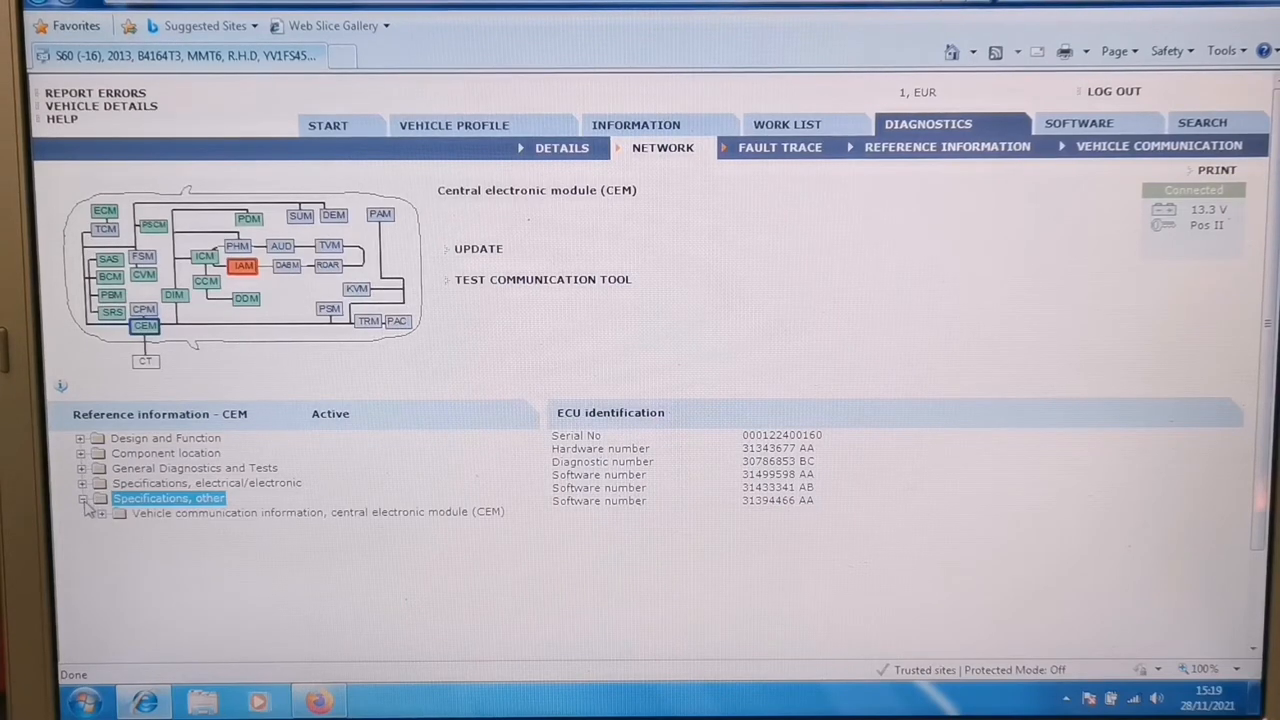
{"action": "left_click", "coordinate": [85, 483]}
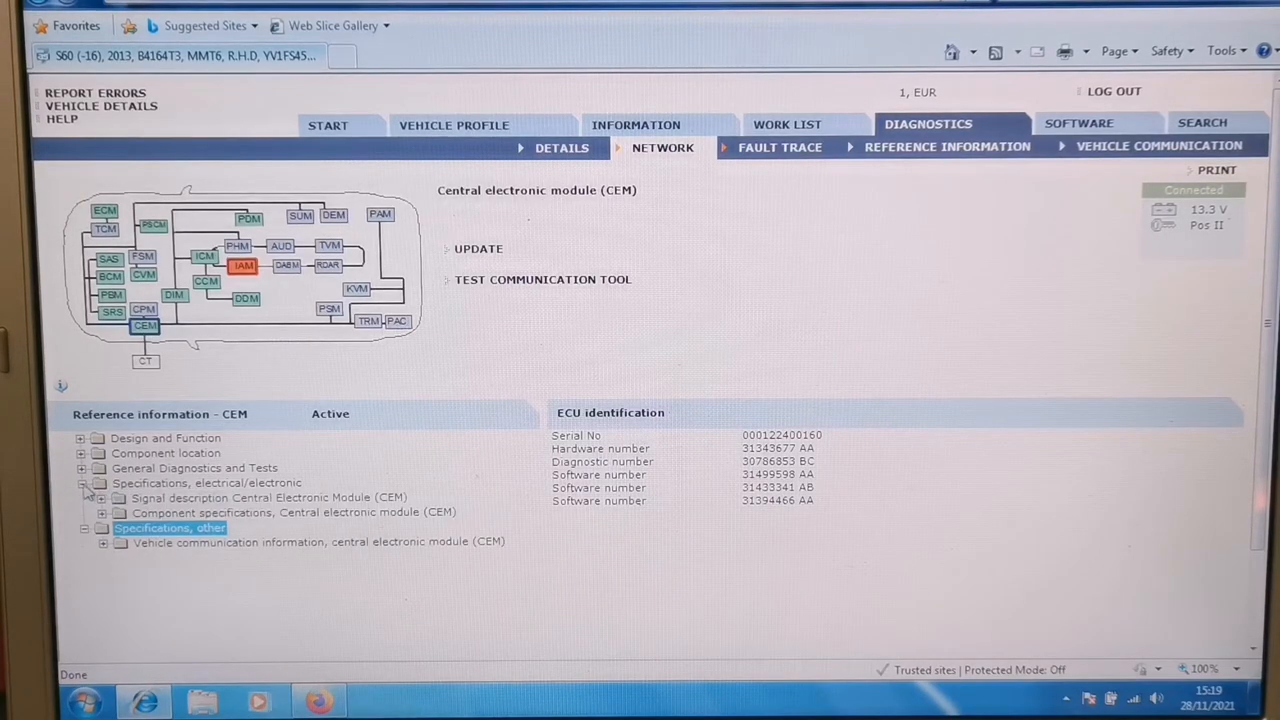
{"action": "left_click", "coordinate": [290, 512]}
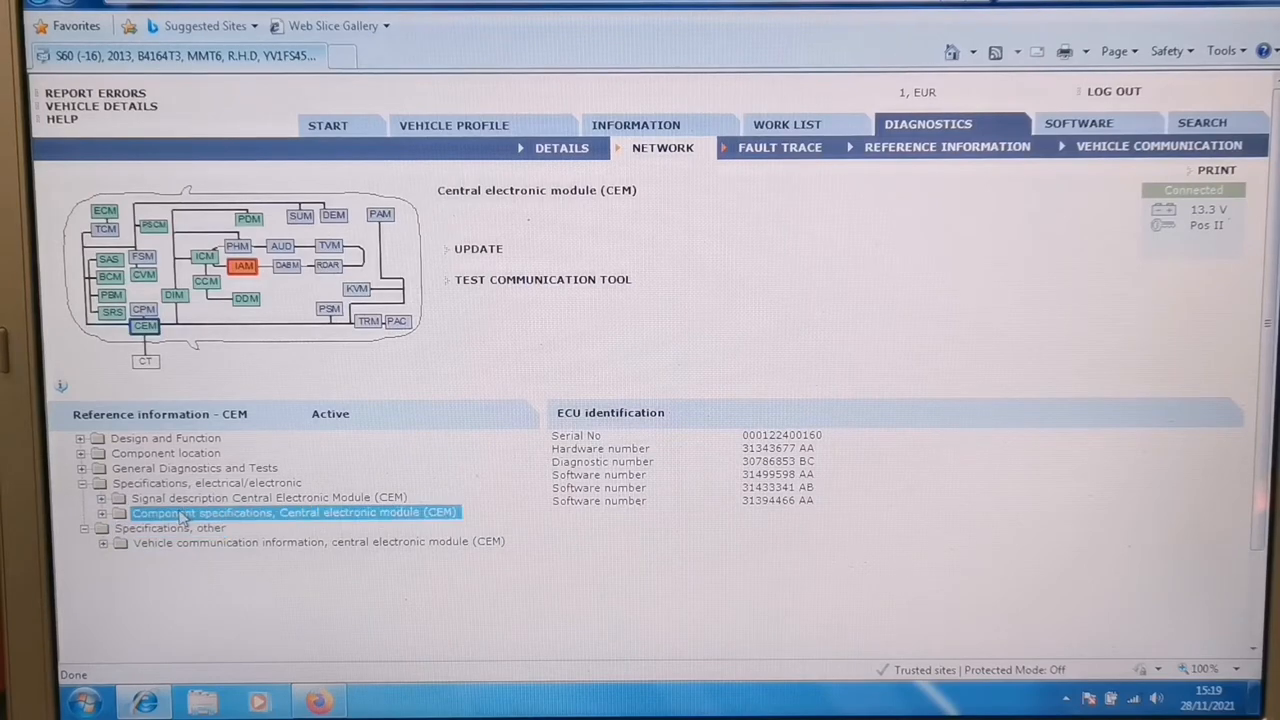
{"action": "left_click", "coordinate": [101, 512]}
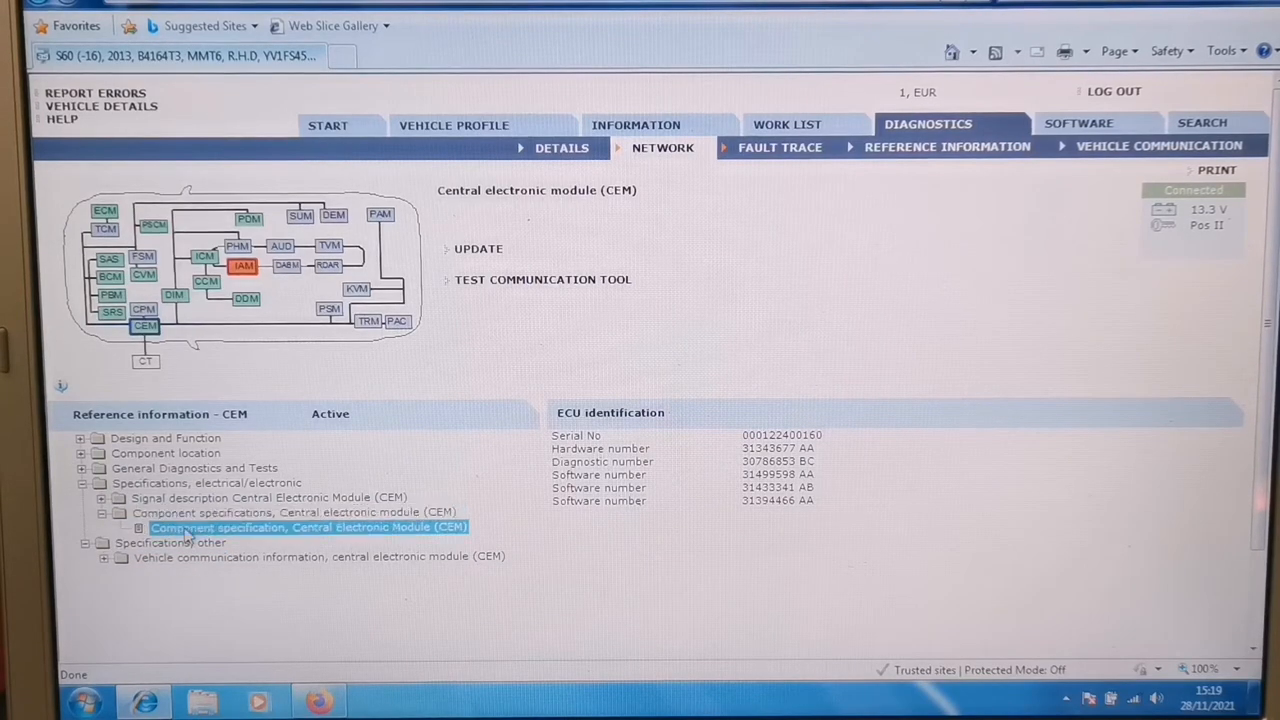
{"action": "left_click", "coordinate": [309, 527]}
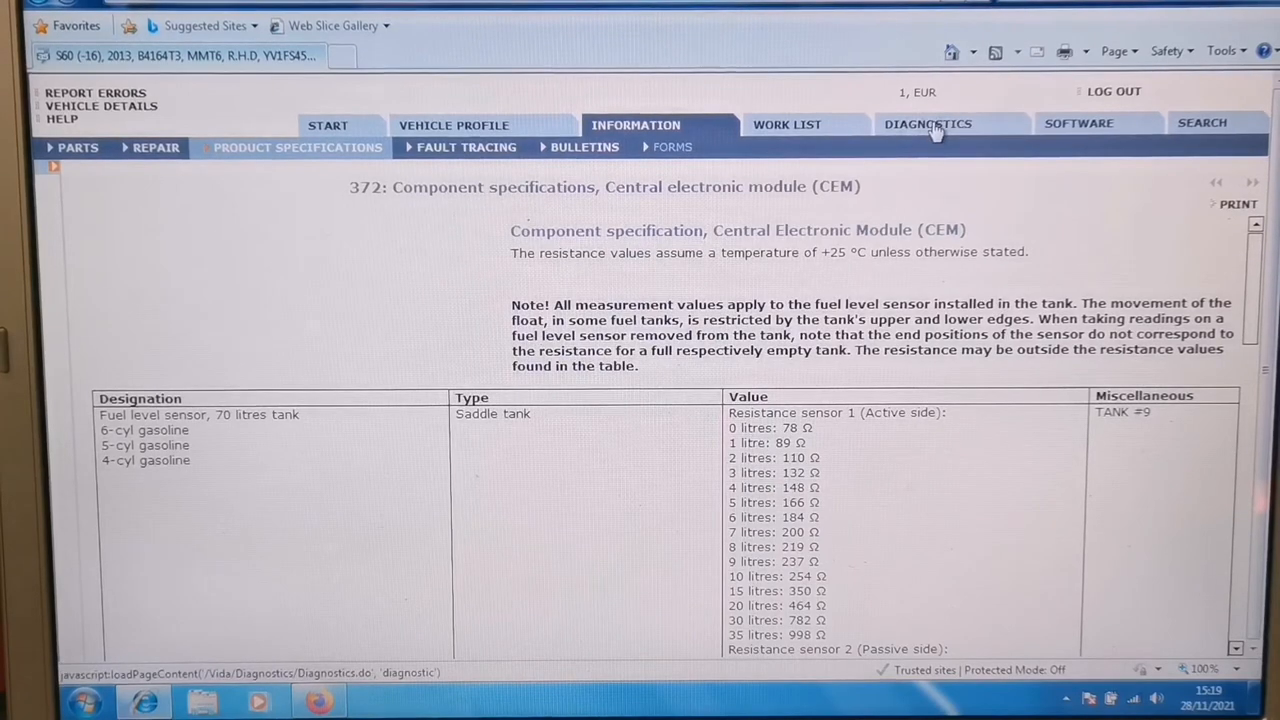
{"action": "left_click", "coordinate": [927, 123]}
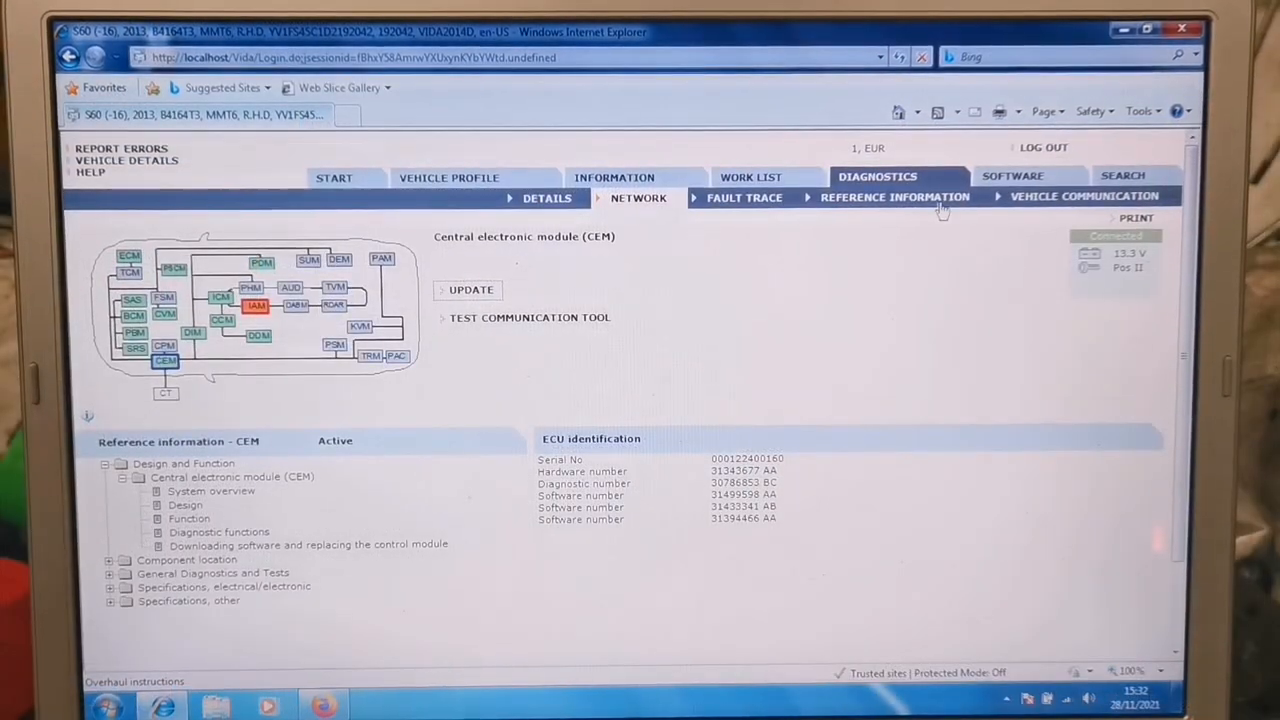
- Browse the ECM's Parameters, Activations and Advanced tabs in Vehicle Communication, then select CEM
{"action": "left_click", "coordinate": [1083, 196]}
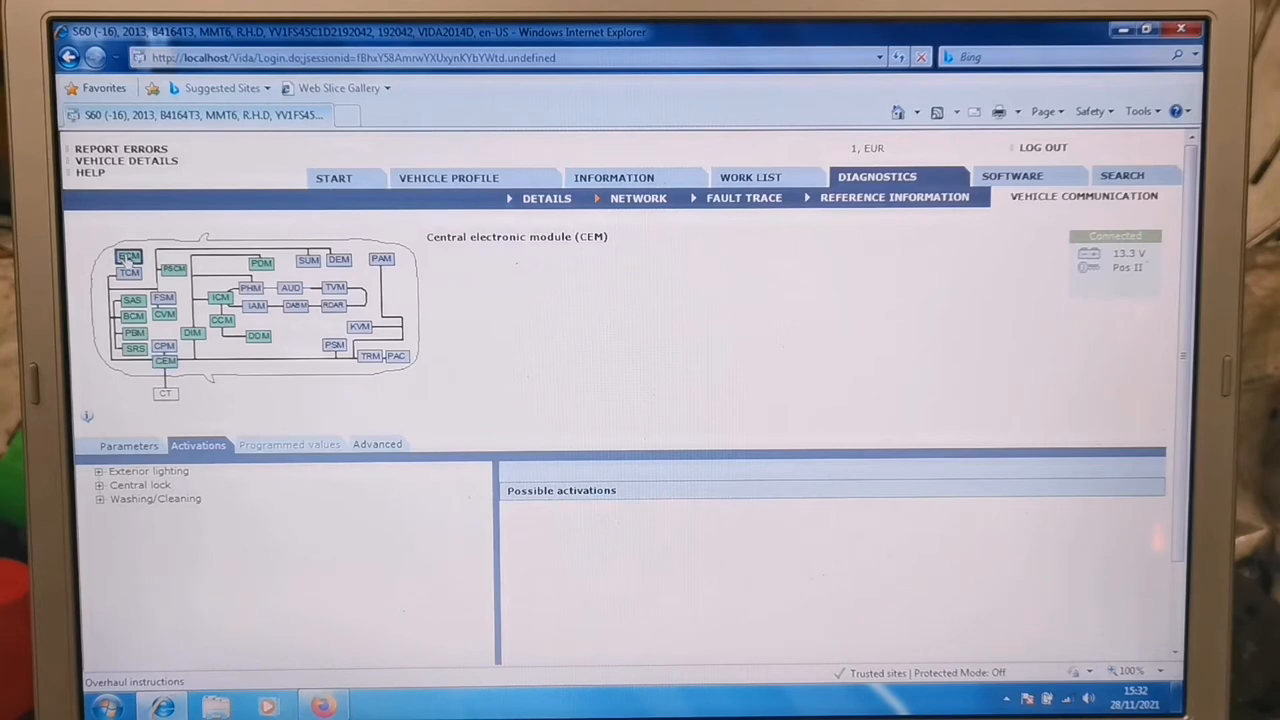
{"action": "left_click", "coordinate": [128, 256]}
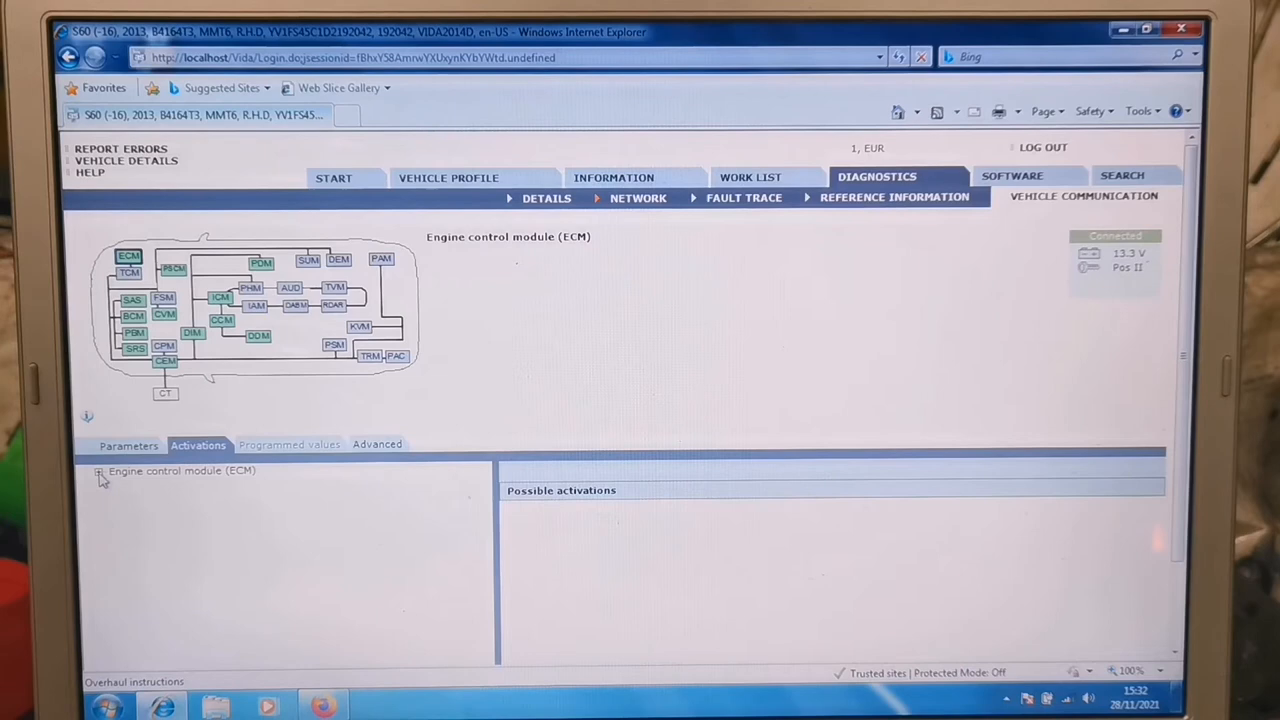
{"action": "left_click", "coordinate": [128, 445]}
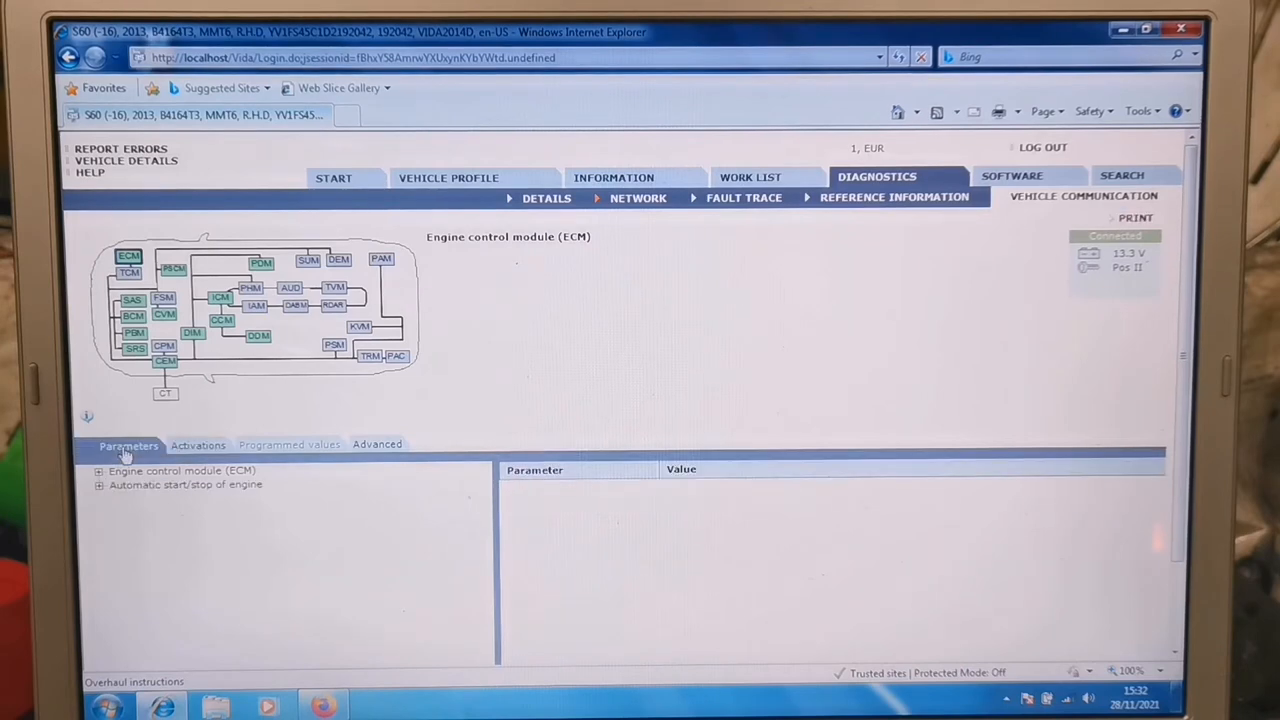
{"action": "left_click", "coordinate": [198, 445]}
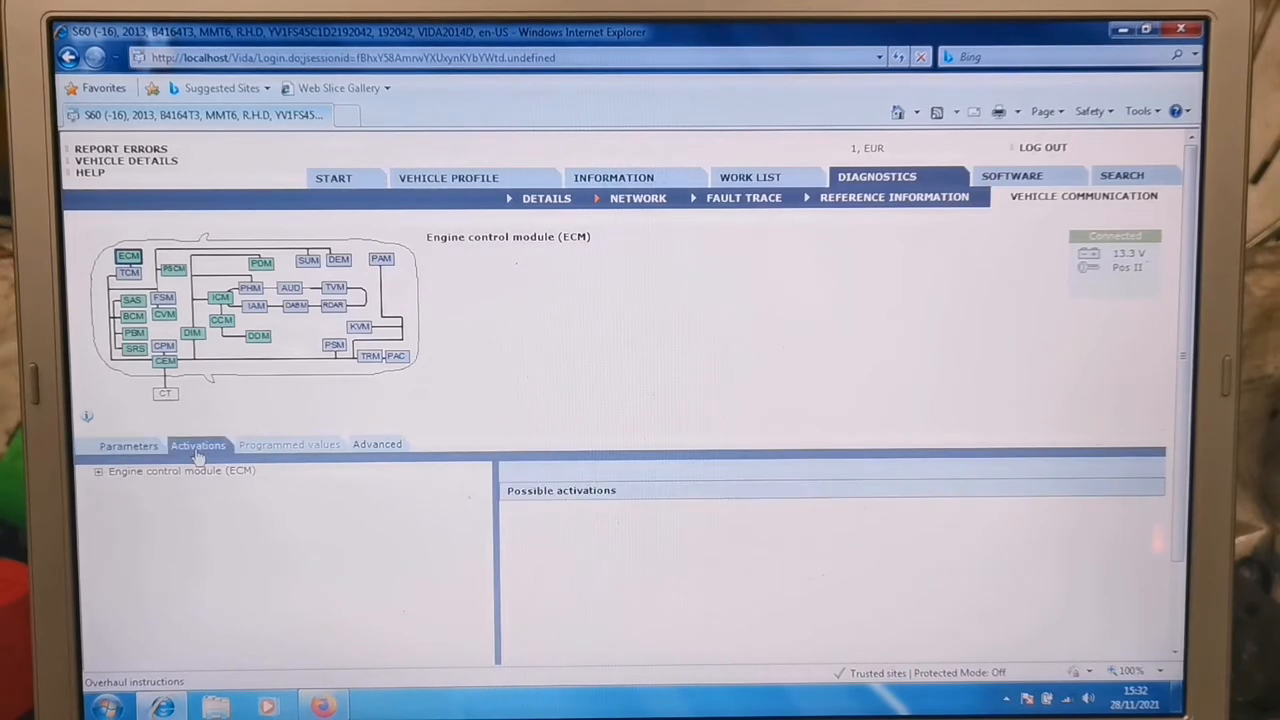
{"action": "left_click", "coordinate": [377, 445]}
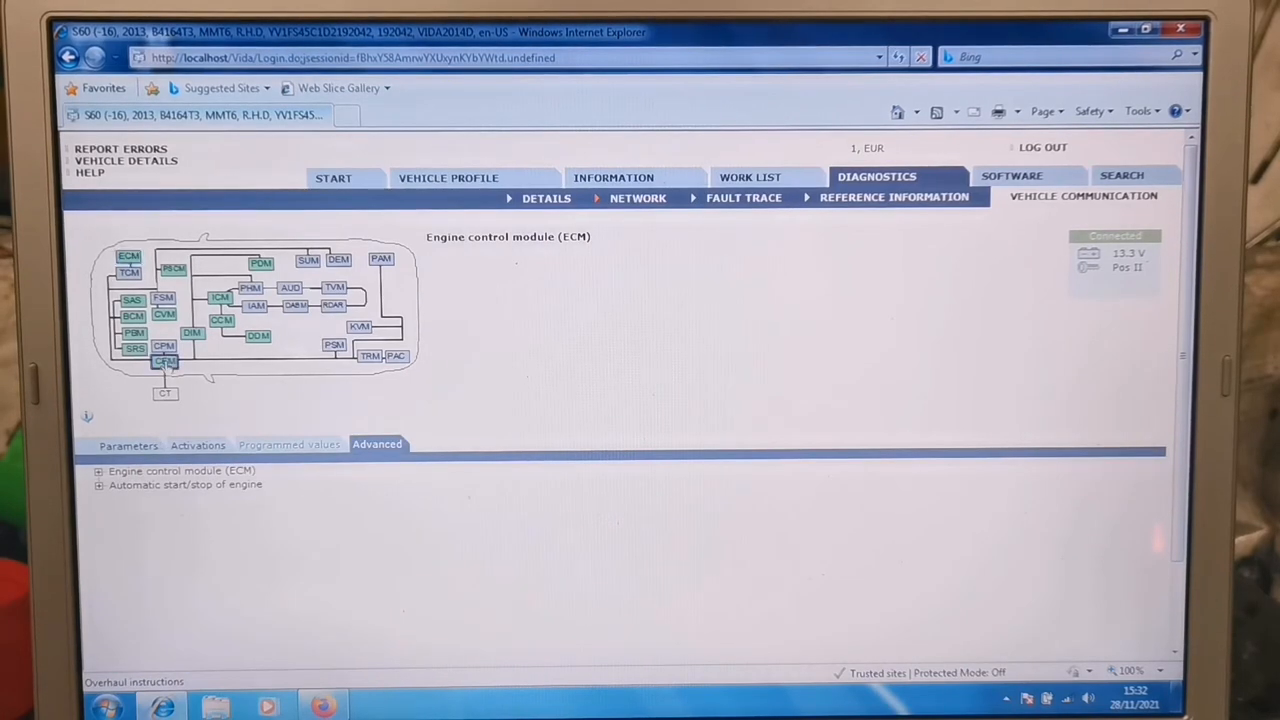
{"action": "left_click", "coordinate": [165, 361]}
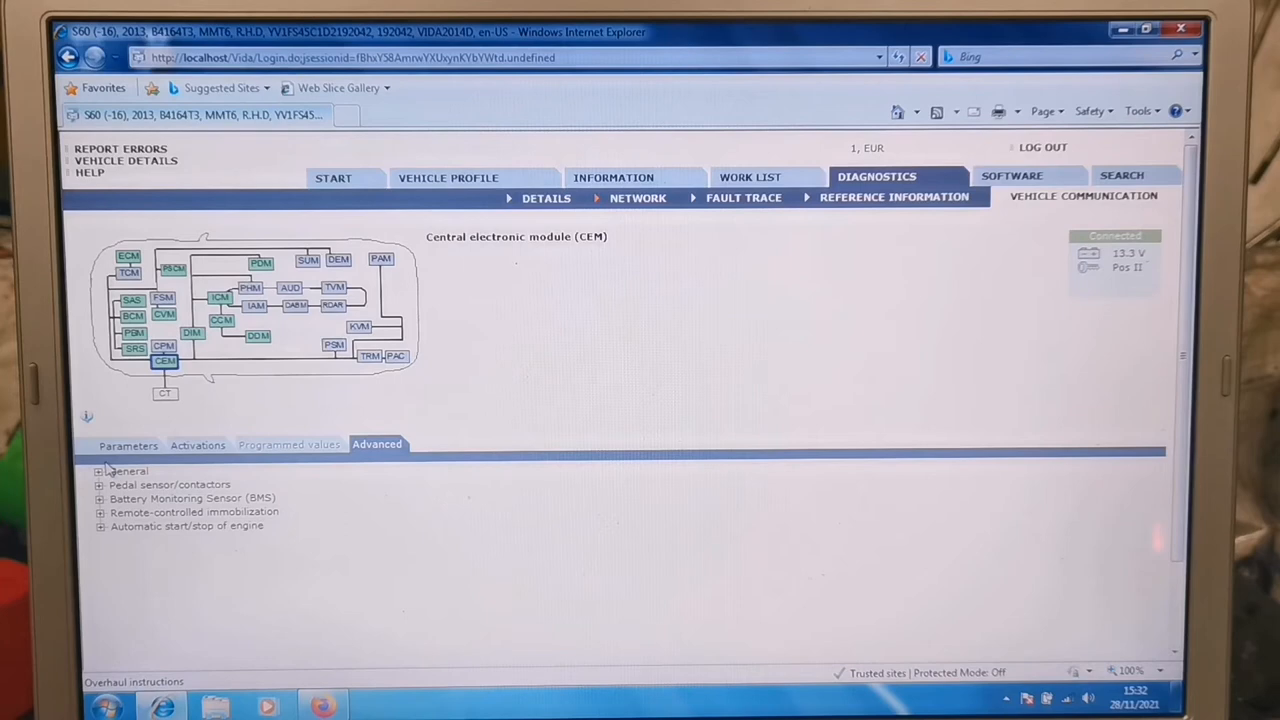
- Start the Central lock motors bootlid/tailgate unlock activation, then go to the Advanced tab
{"action": "left_click", "coordinate": [197, 445]}
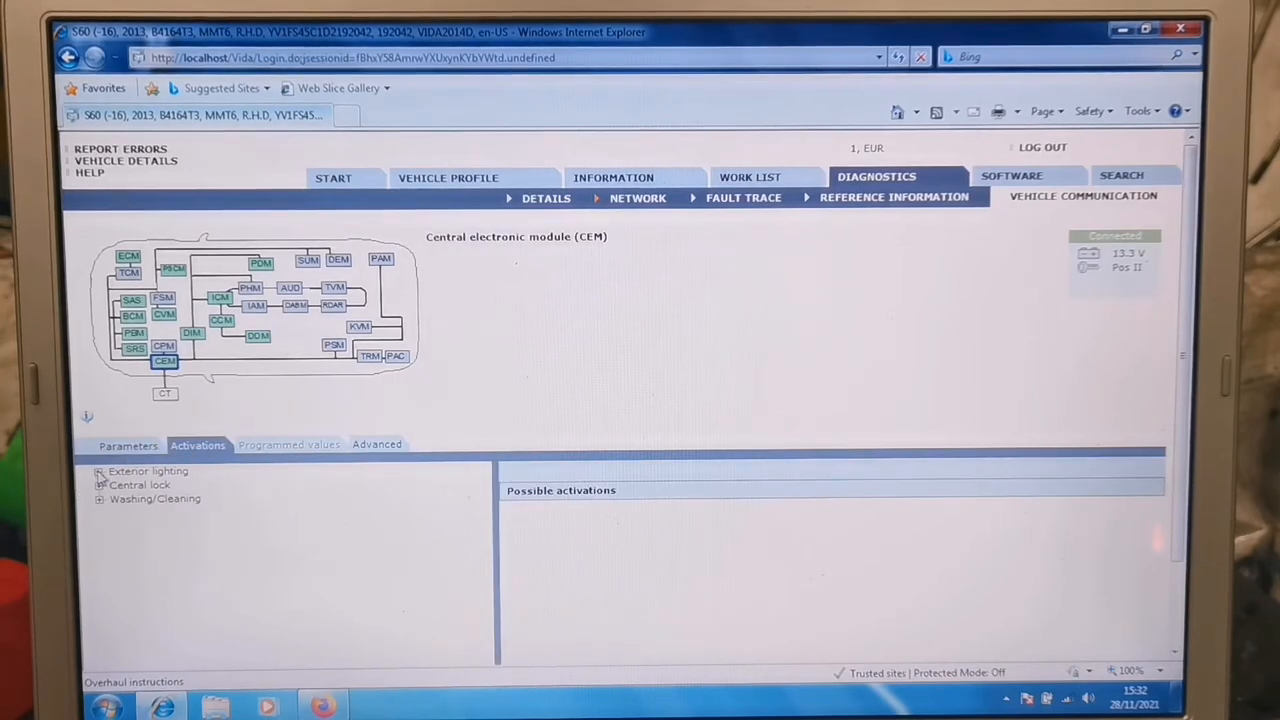
{"action": "left_click", "coordinate": [98, 471]}
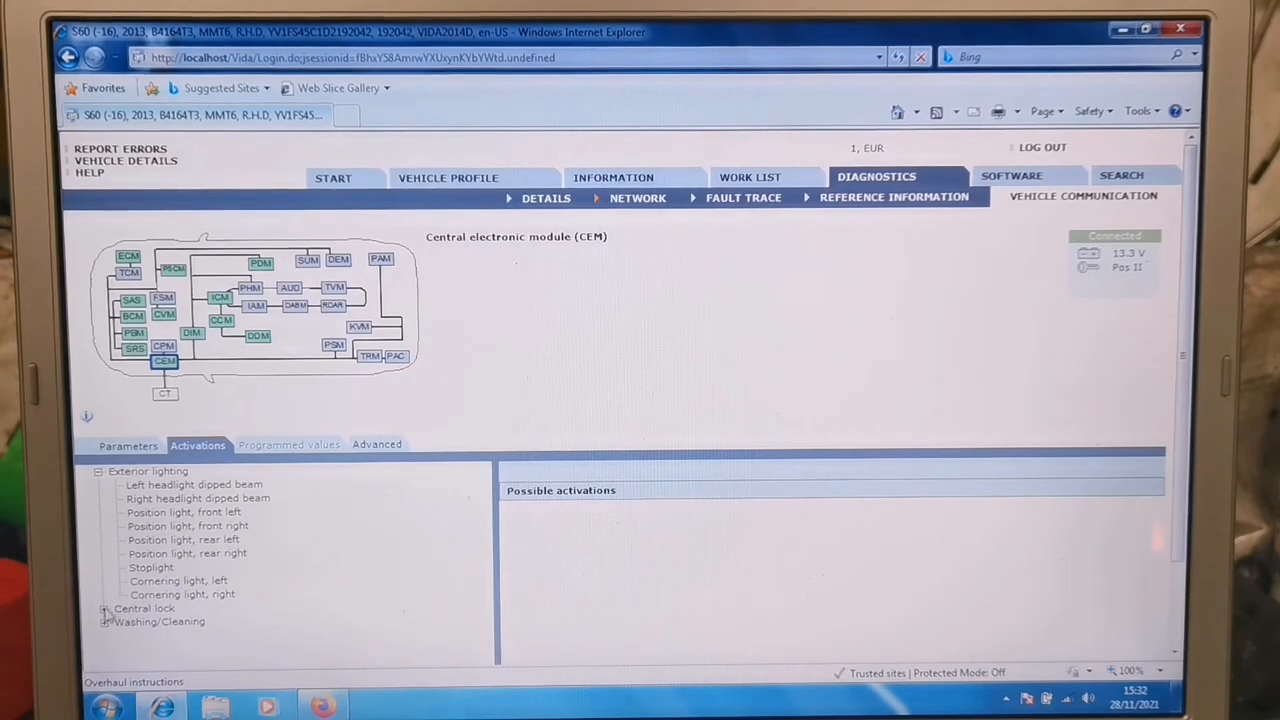
{"action": "left_click", "coordinate": [104, 608]}
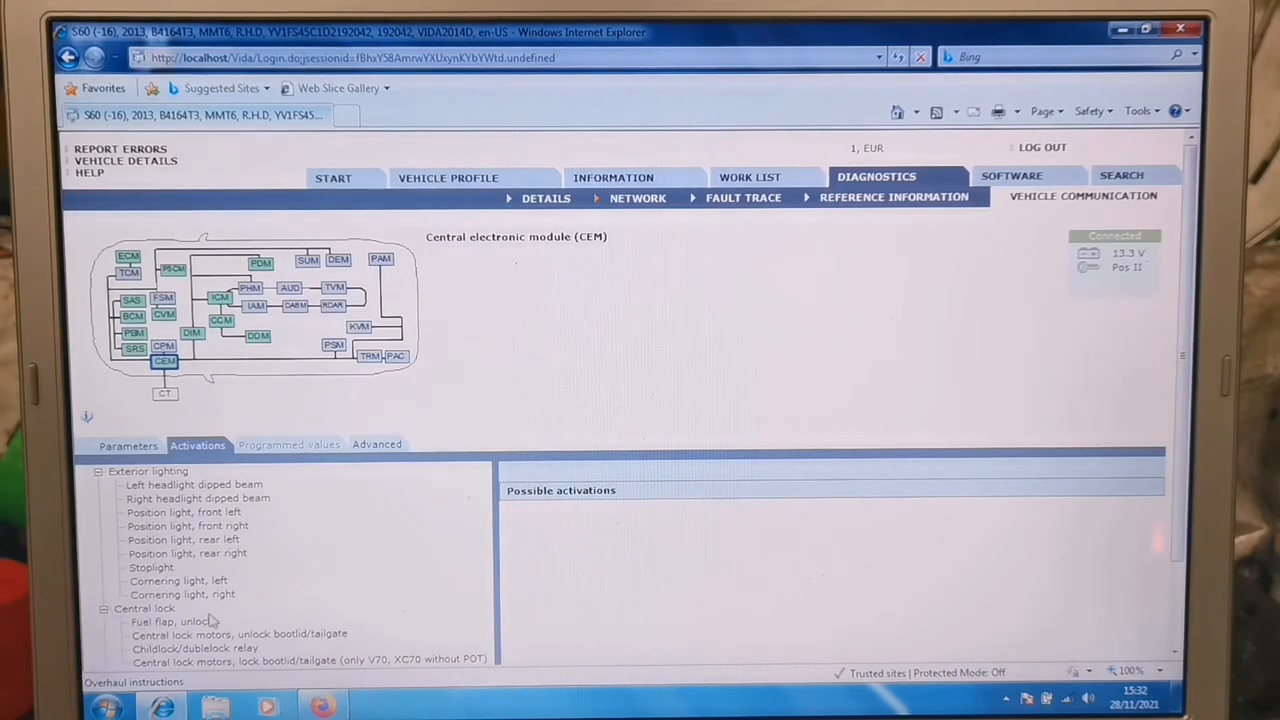
{"action": "left_click", "coordinate": [239, 634]}
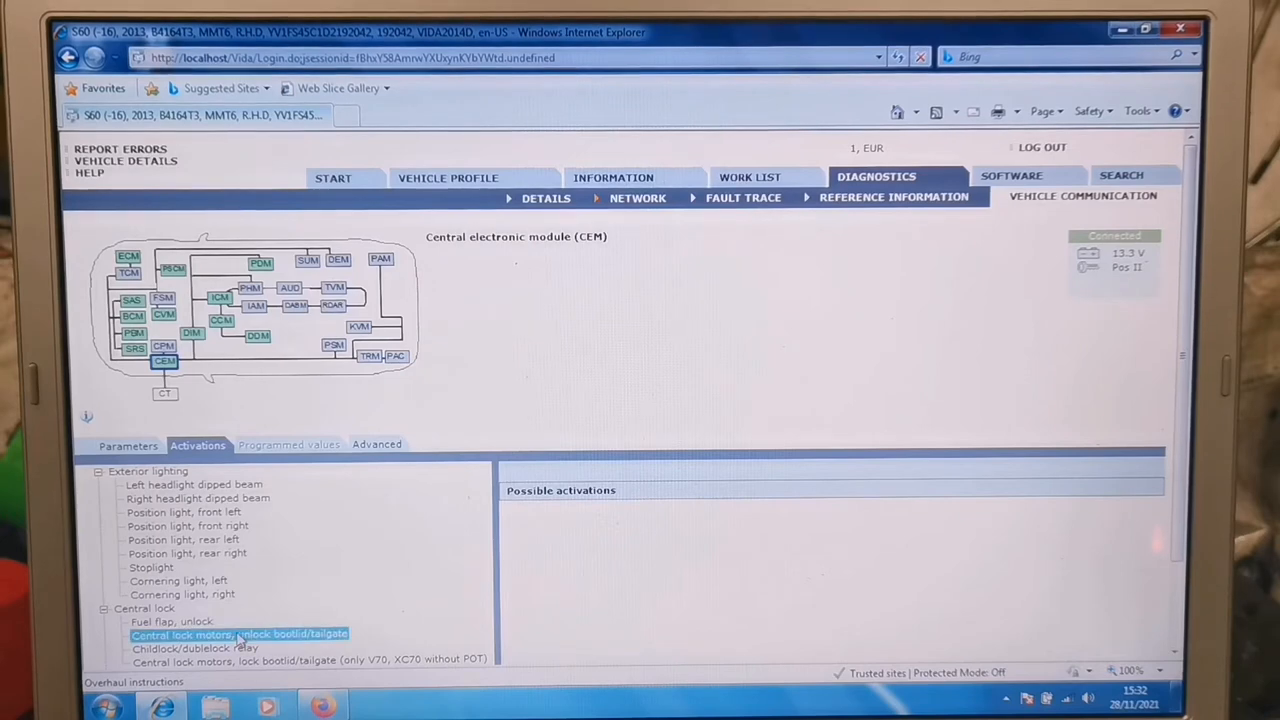
{"action": "left_click", "coordinate": [239, 634]}
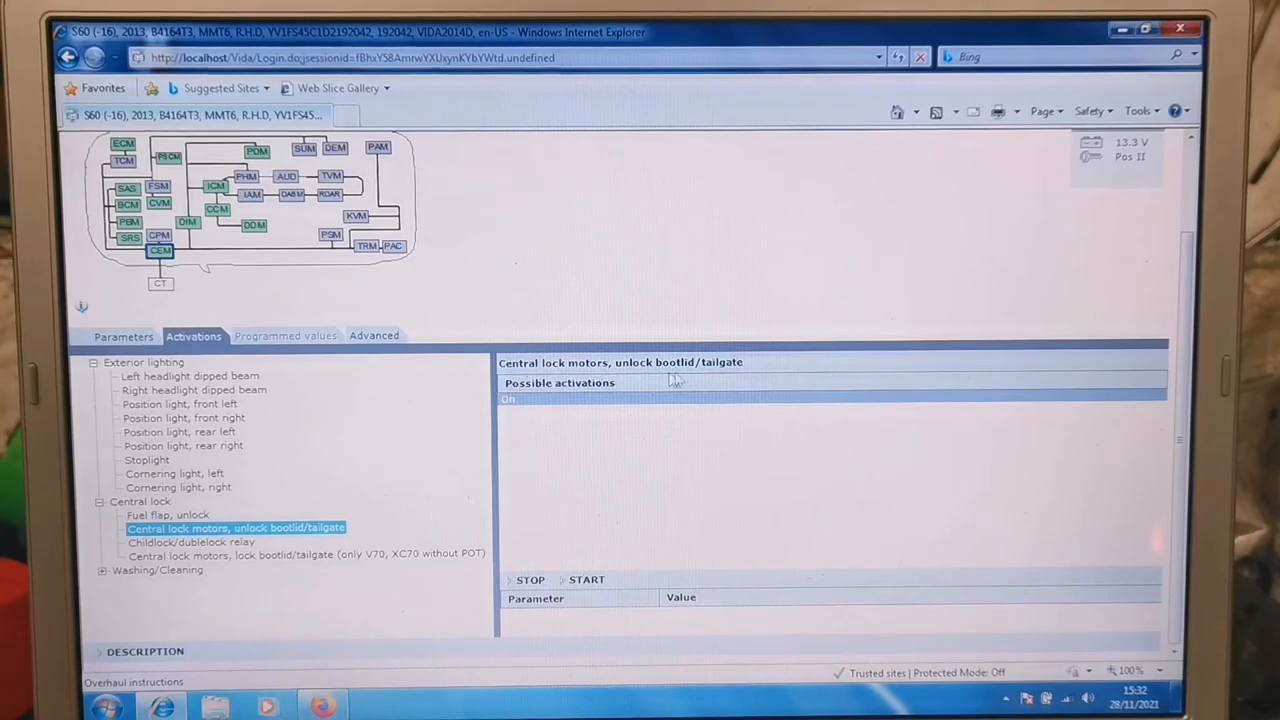
{"action": "mouse_move", "coordinate": [583, 562]}
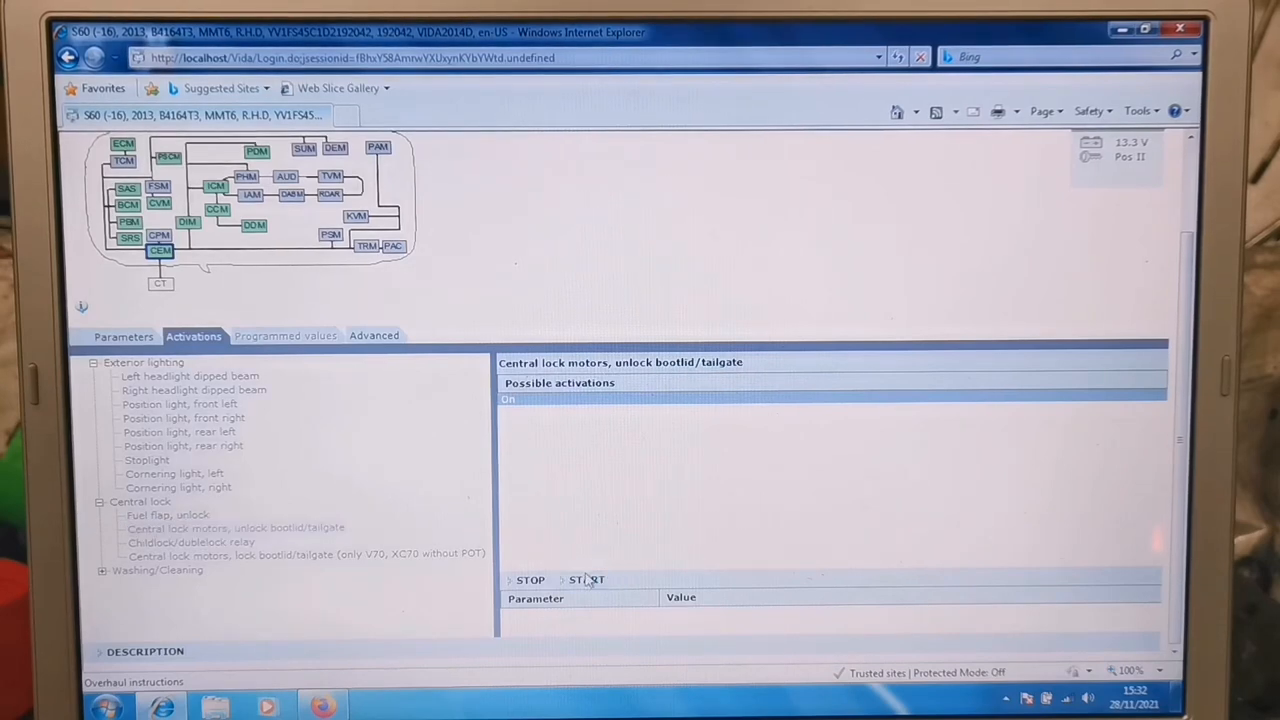
{"action": "left_click", "coordinate": [235, 527]}
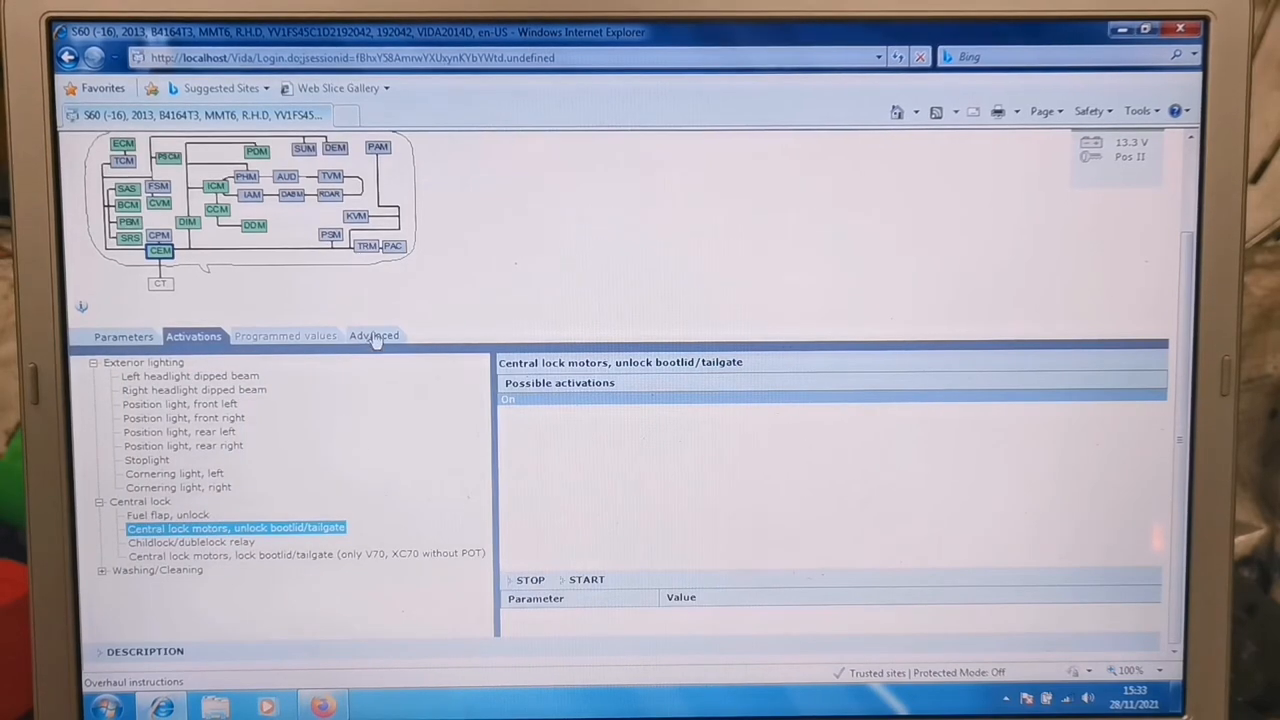
{"action": "left_click", "coordinate": [374, 335]}
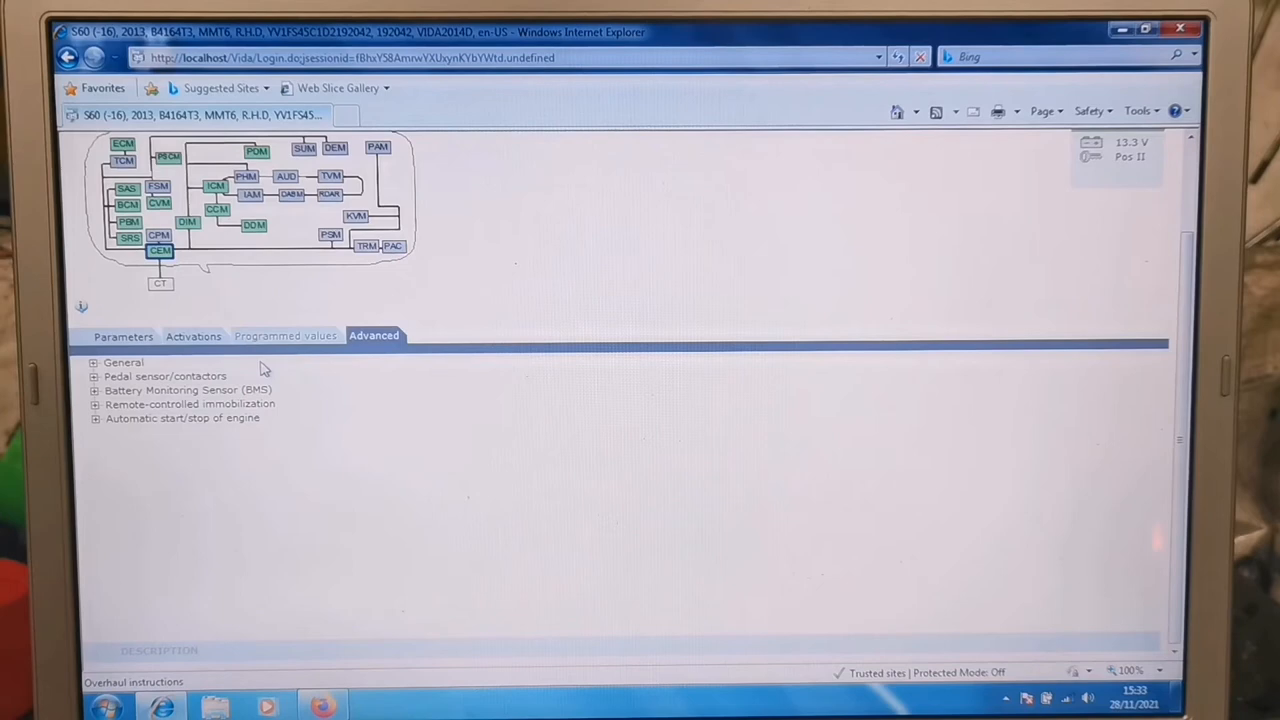
- Open 'Readout of current from battery monitoring sensor' under Battery Monitoring Sensor (BMS)
{"action": "left_click", "coordinate": [94, 390]}
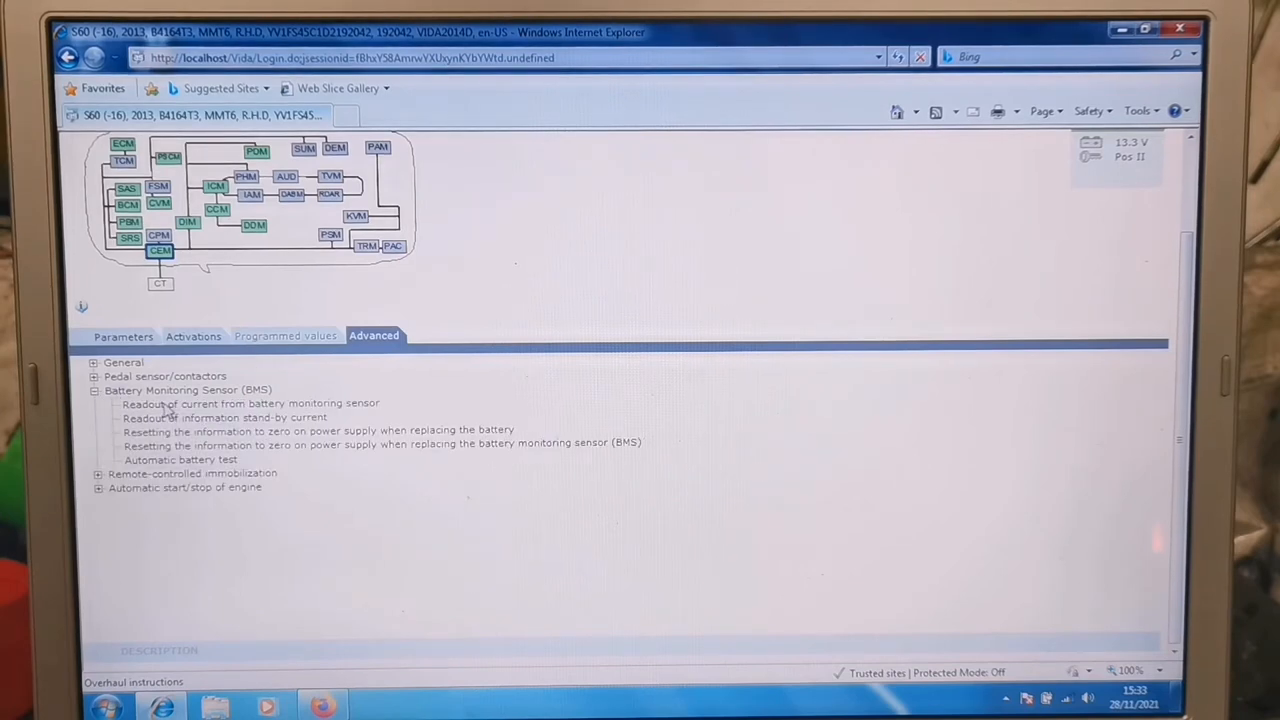
{"action": "left_click", "coordinate": [250, 403]}
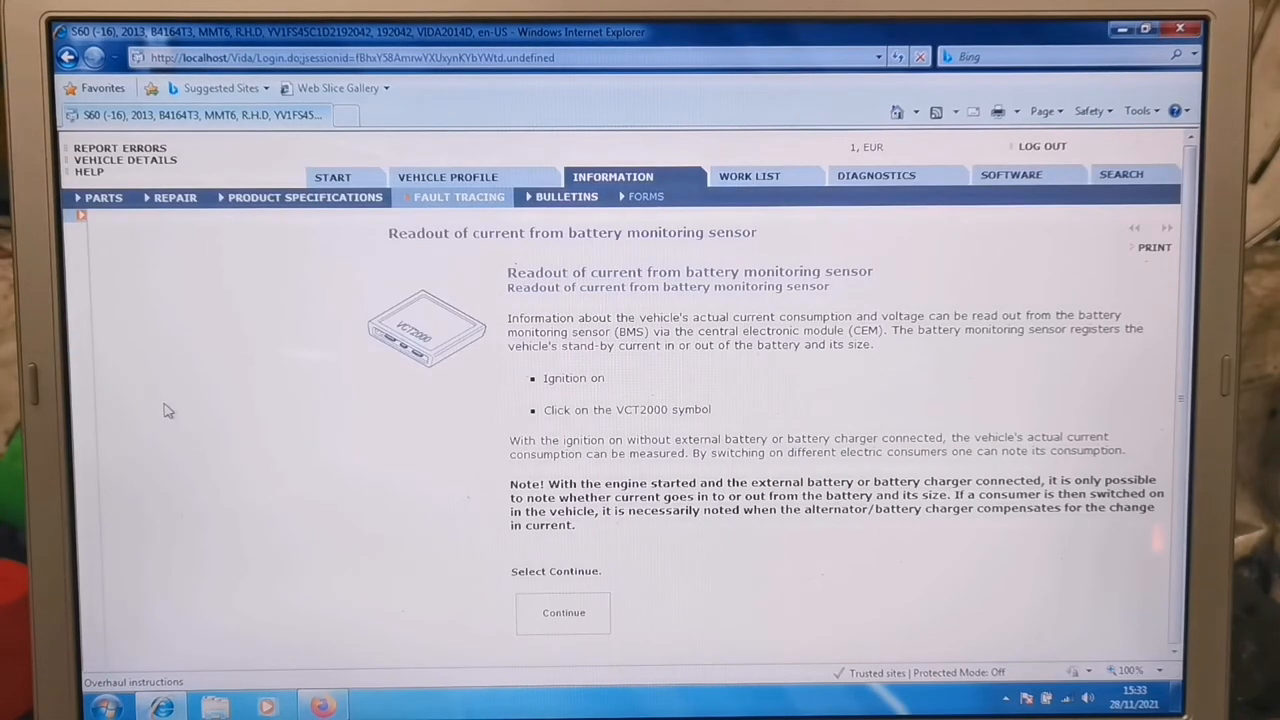
{"action": "mouse_move", "coordinate": [430, 335]}
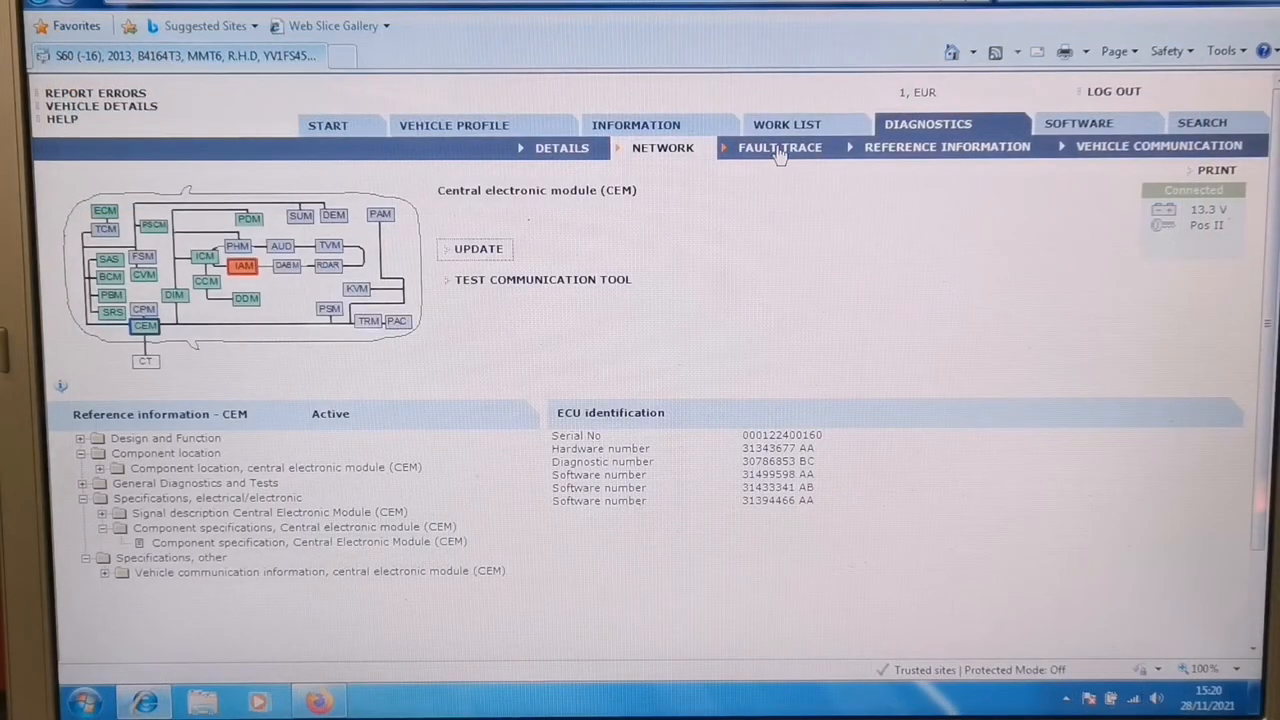
- Review the mass air flow DTC's overview, counters, frozen values and timeline, then close it
{"action": "left_click", "coordinate": [779, 147]}
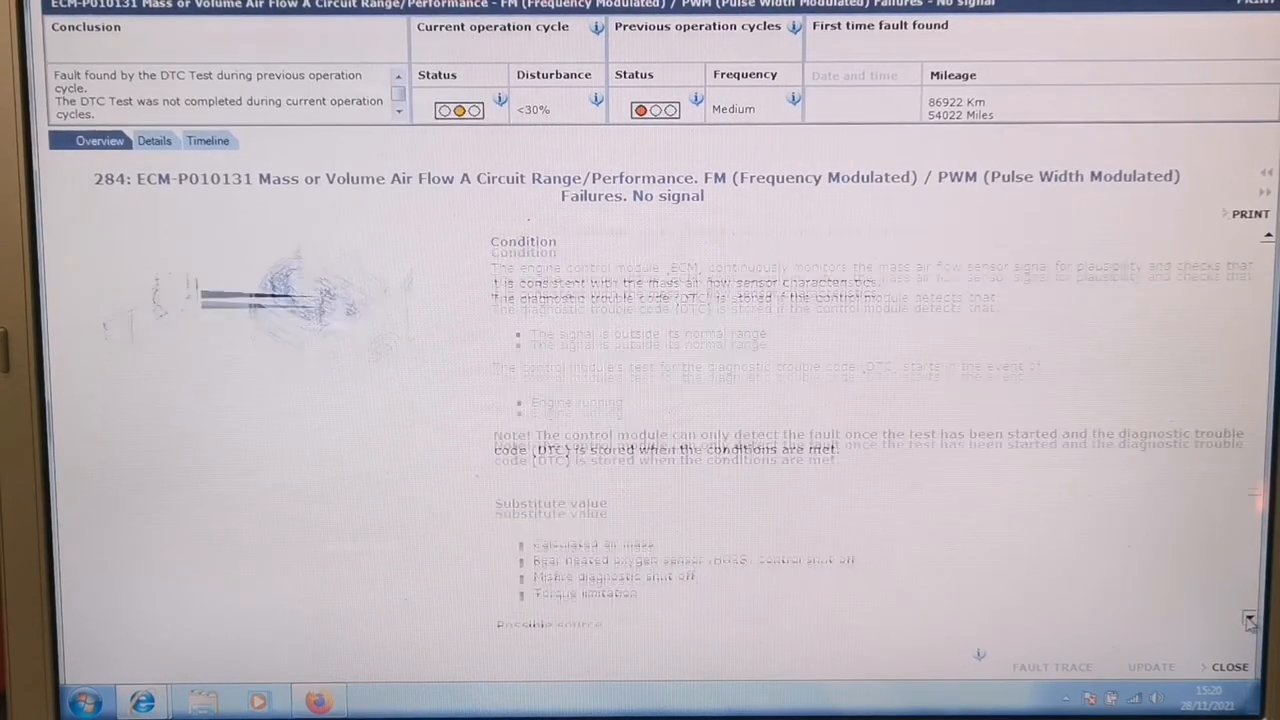
{"action": "scroll", "scroll_direction": "down", "scroll_amount": 3}
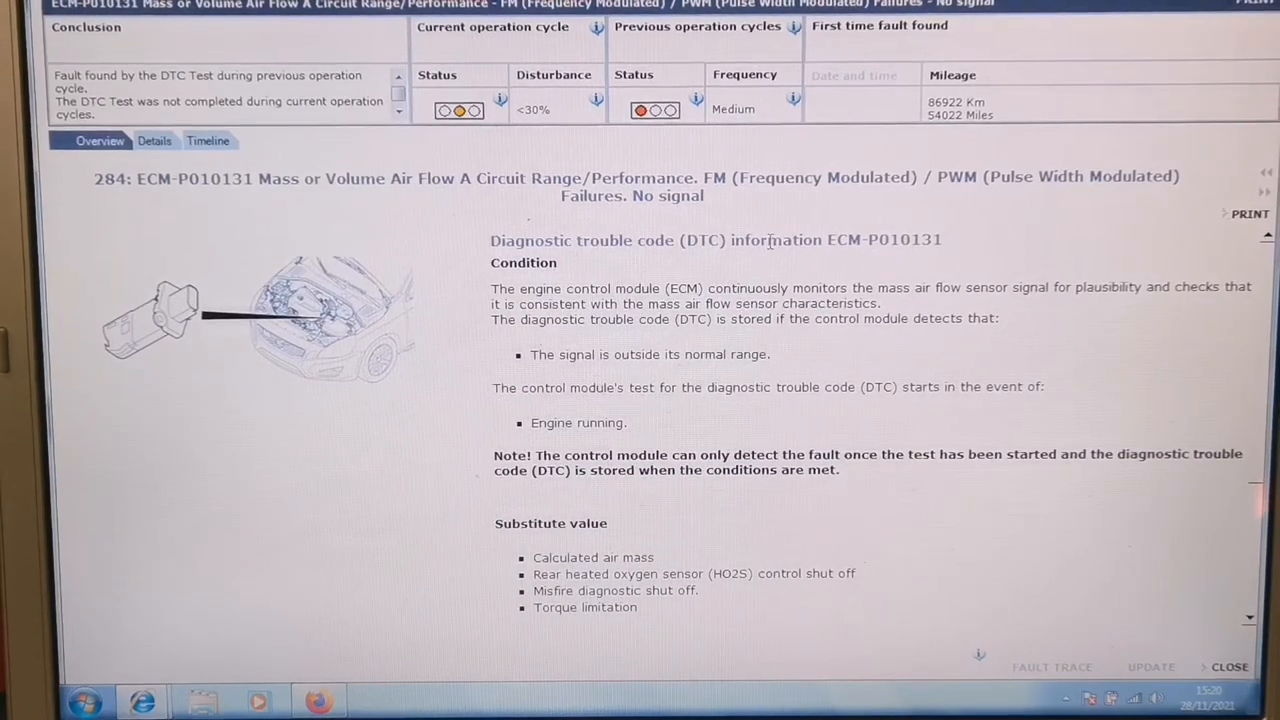
{"action": "left_click", "coordinate": [154, 140]}
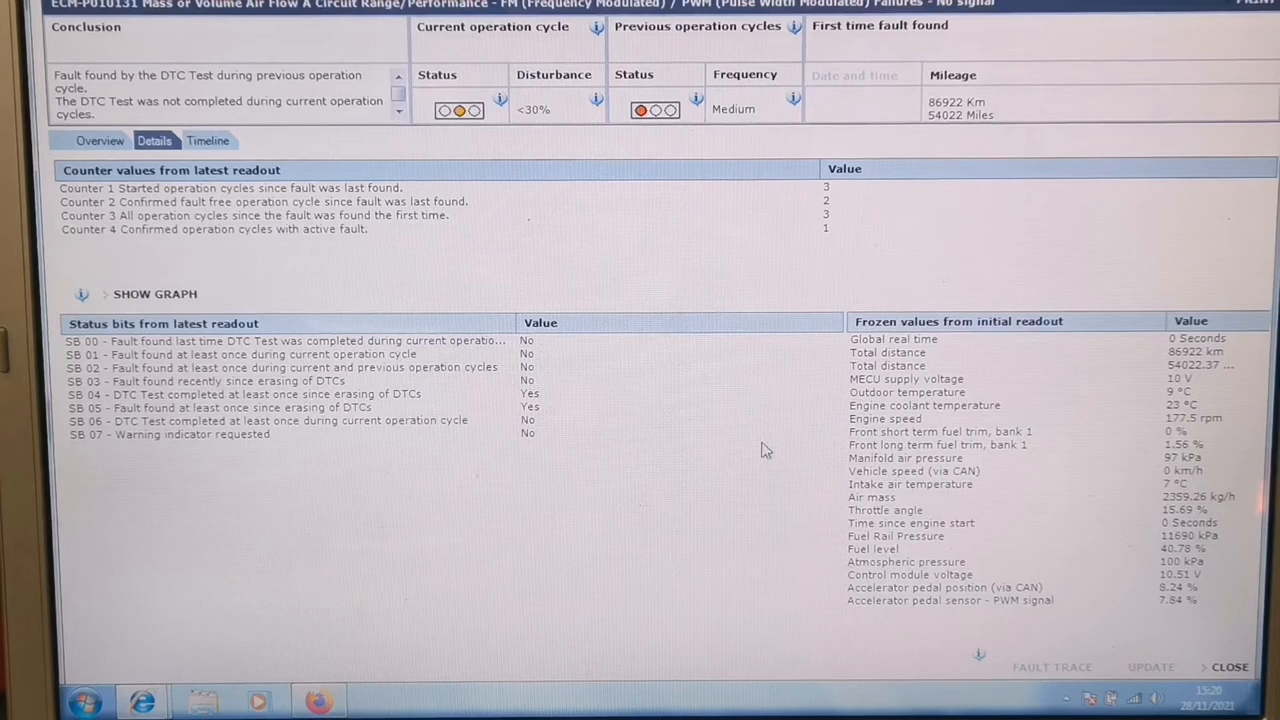
{"action": "mouse_move", "coordinate": [975, 438]}
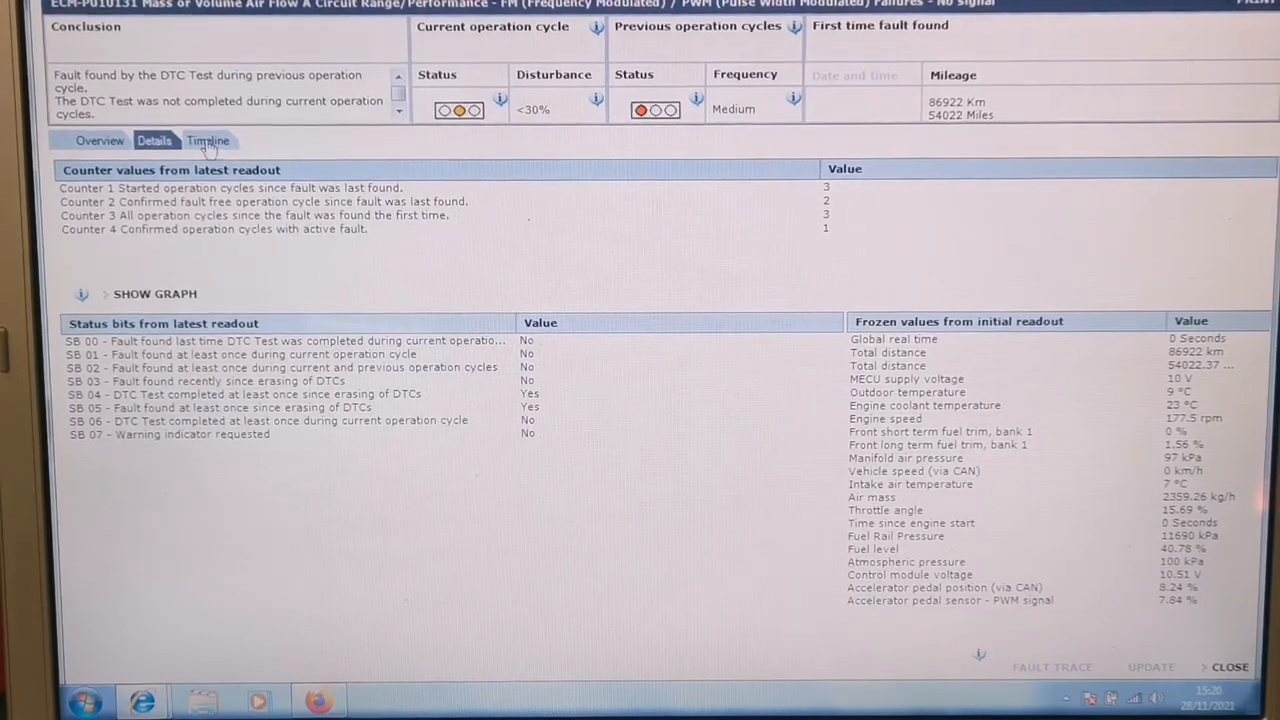
{"action": "left_click", "coordinate": [207, 140]}
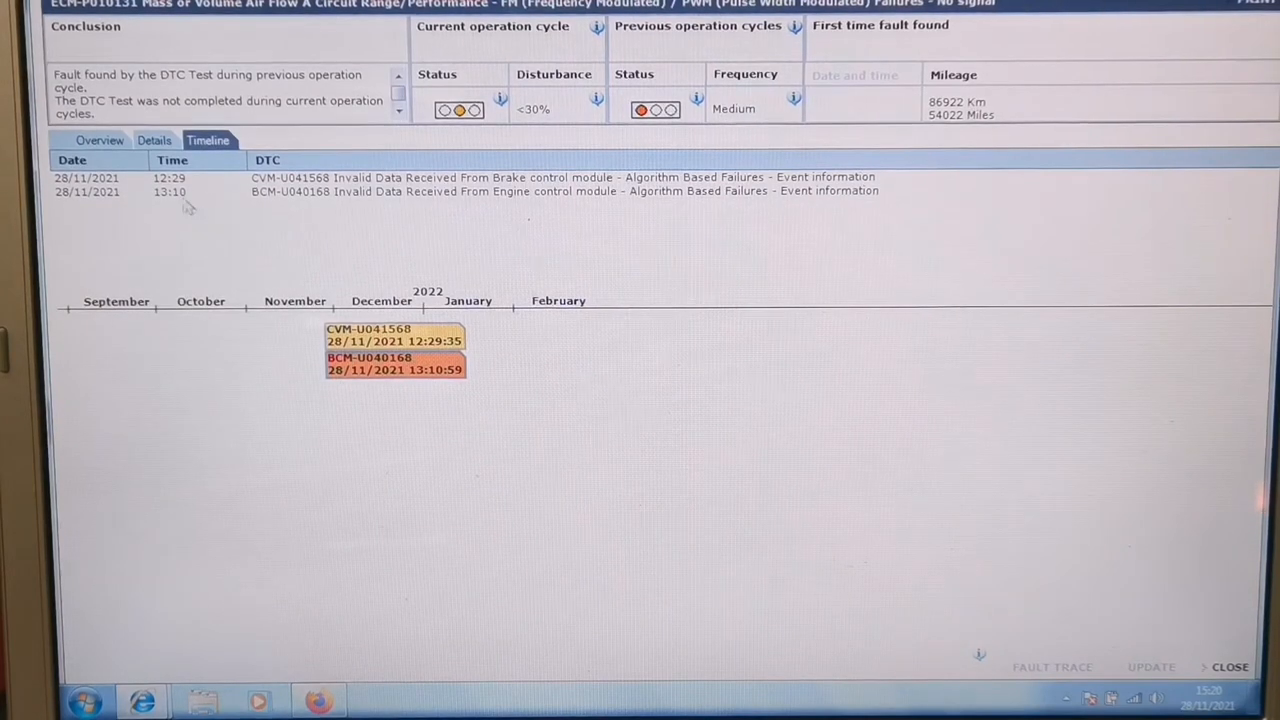
{"action": "mouse_move", "coordinate": [240, 222]}
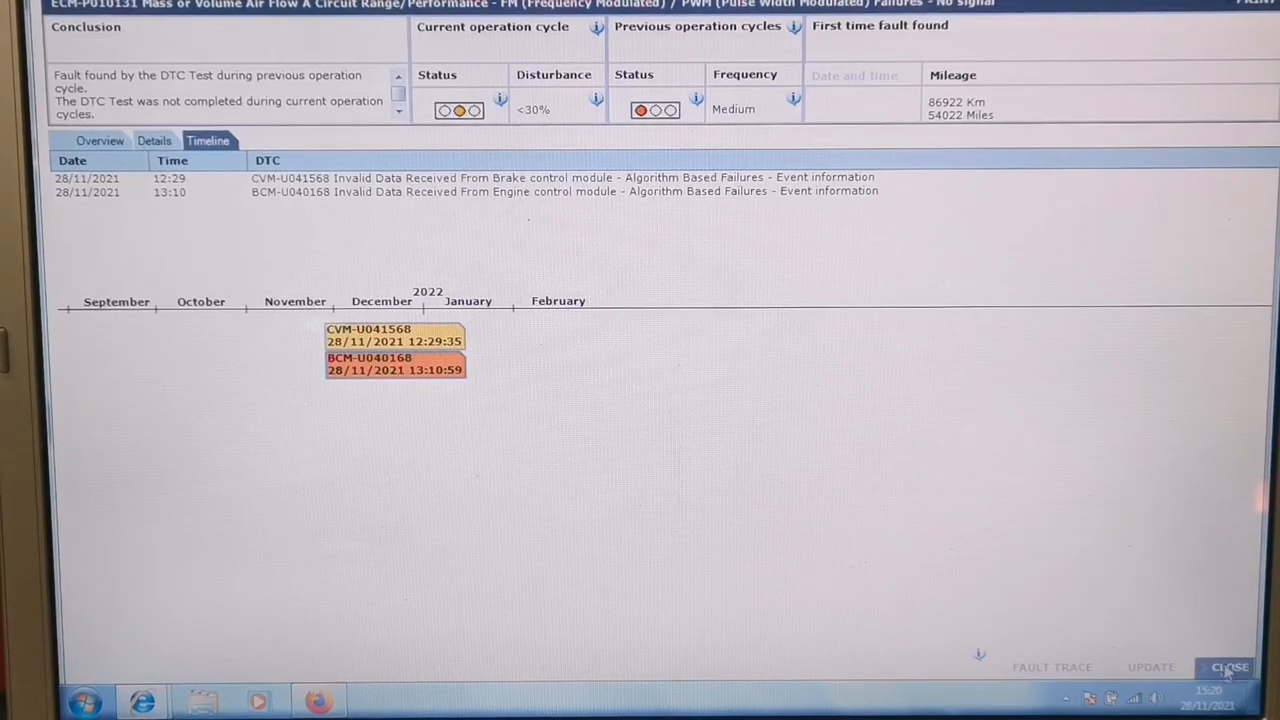
{"action": "left_click", "coordinate": [1229, 667]}
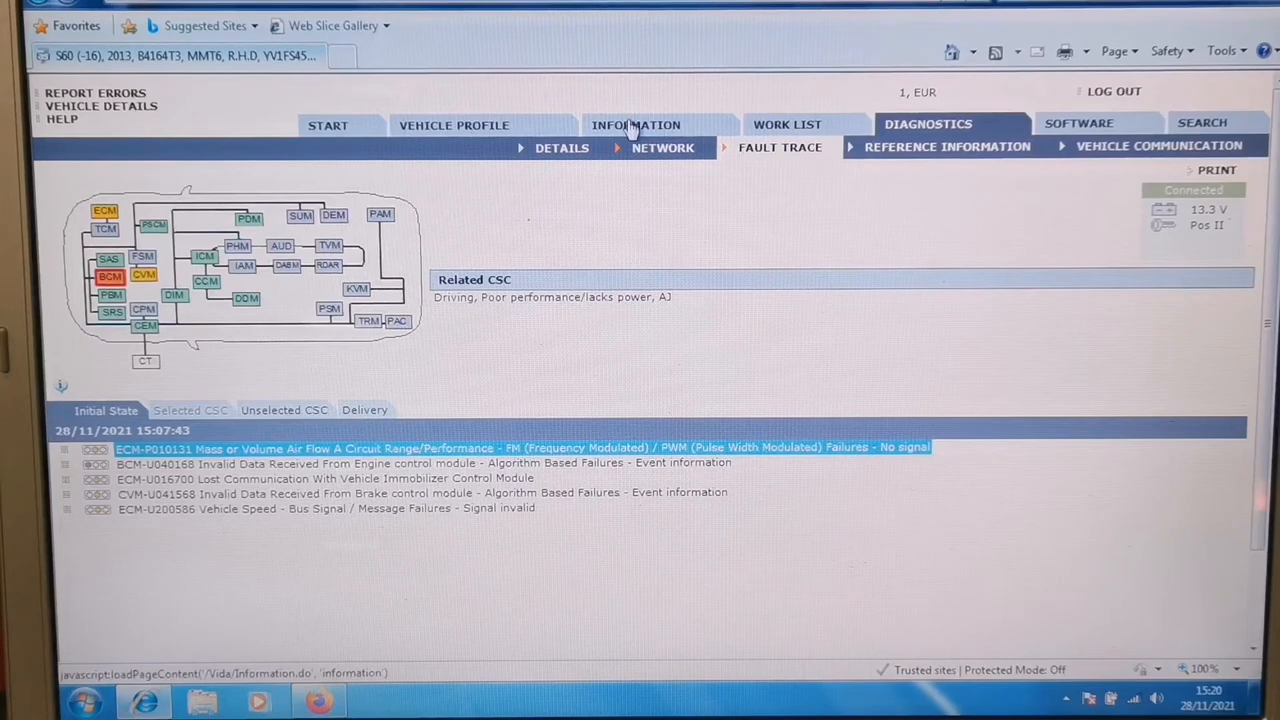
- Check the vehicle profile, then show the ECM-P010131 mass air flow DTC information
{"action": "left_click", "coordinate": [636, 124]}
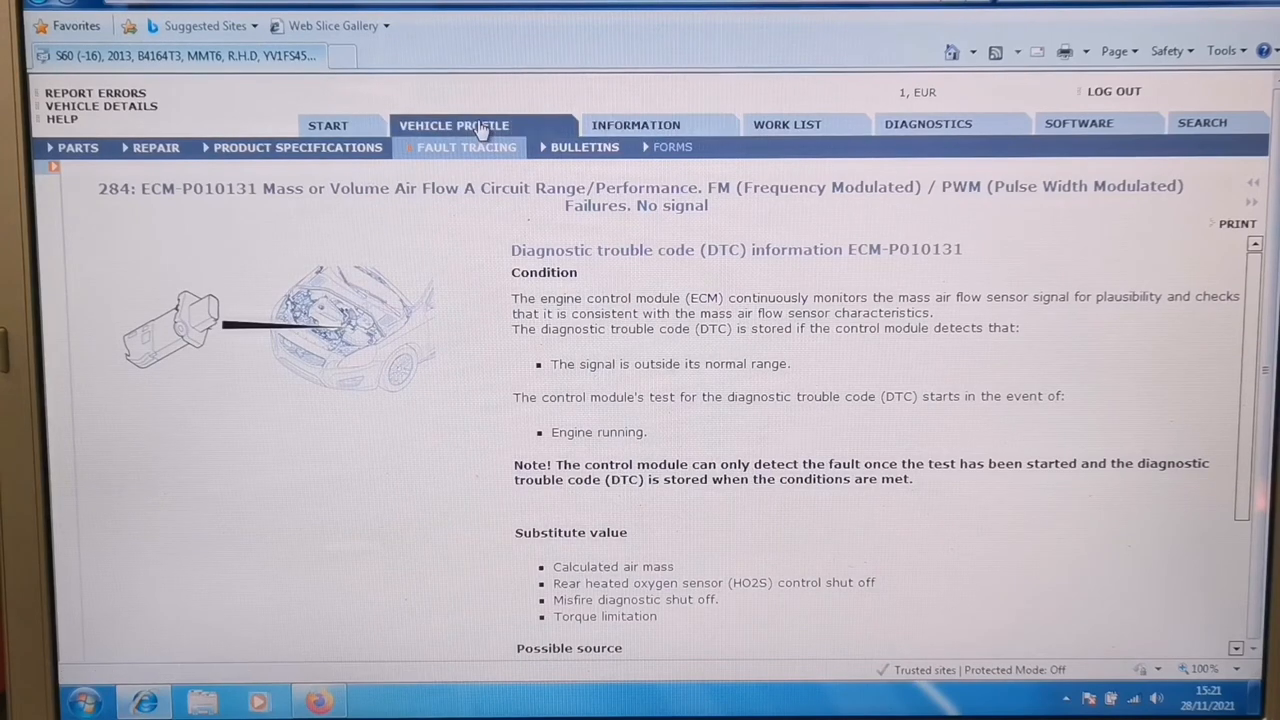
{"action": "left_click", "coordinate": [454, 124]}
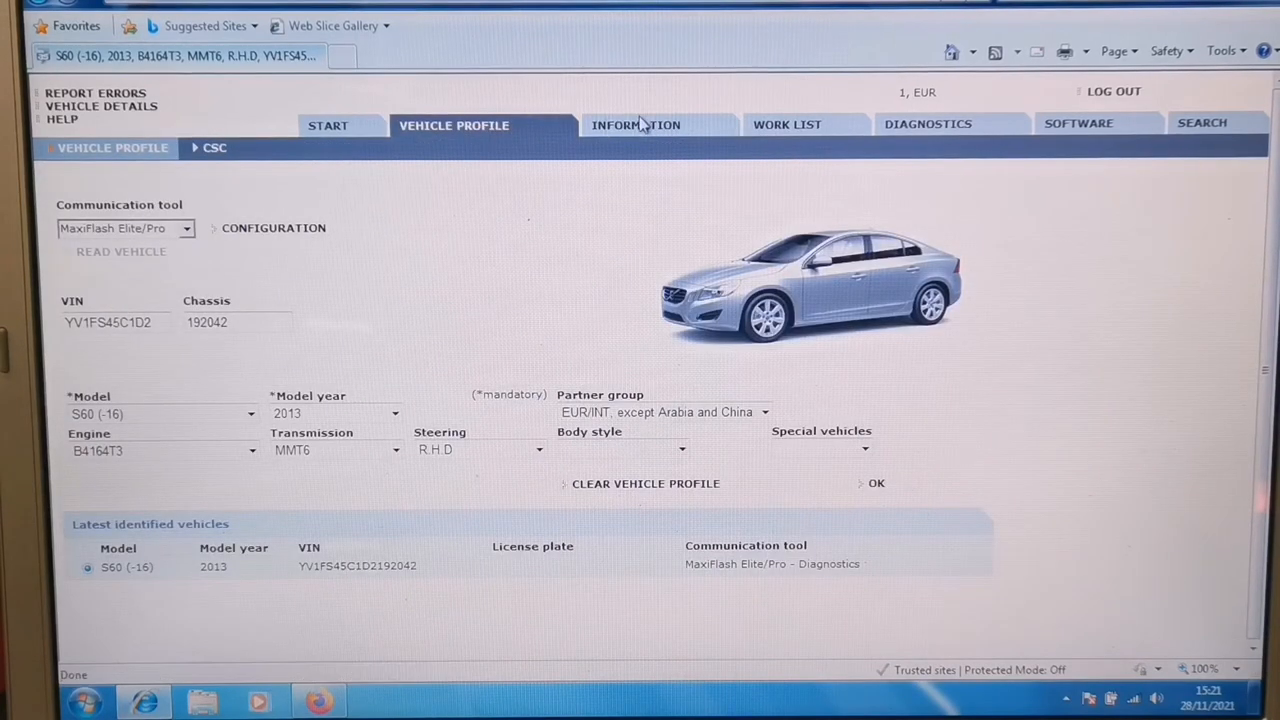
{"action": "mouse_move", "coordinate": [636, 130]}
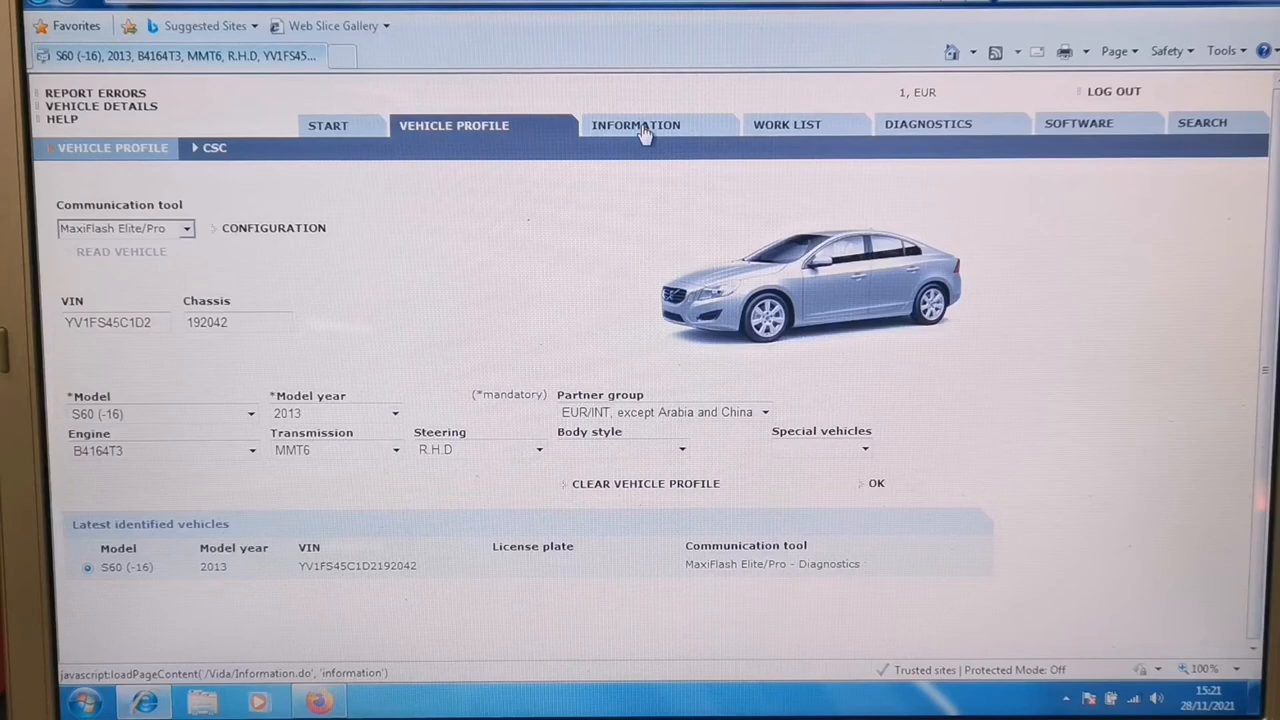
{"action": "left_click", "coordinate": [636, 125]}
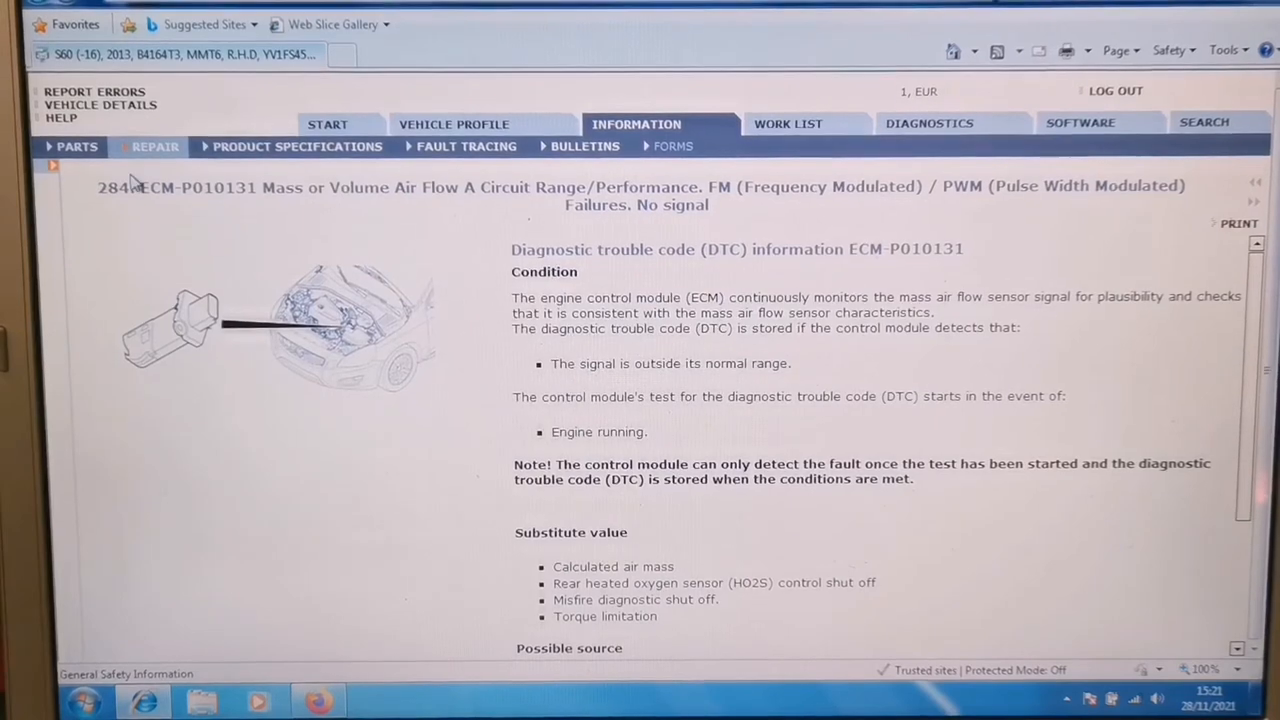
- Open Service Programs > 3 Electrical system > 363 cleaner > Wiper blade protection
{"action": "left_click", "coordinate": [154, 146]}
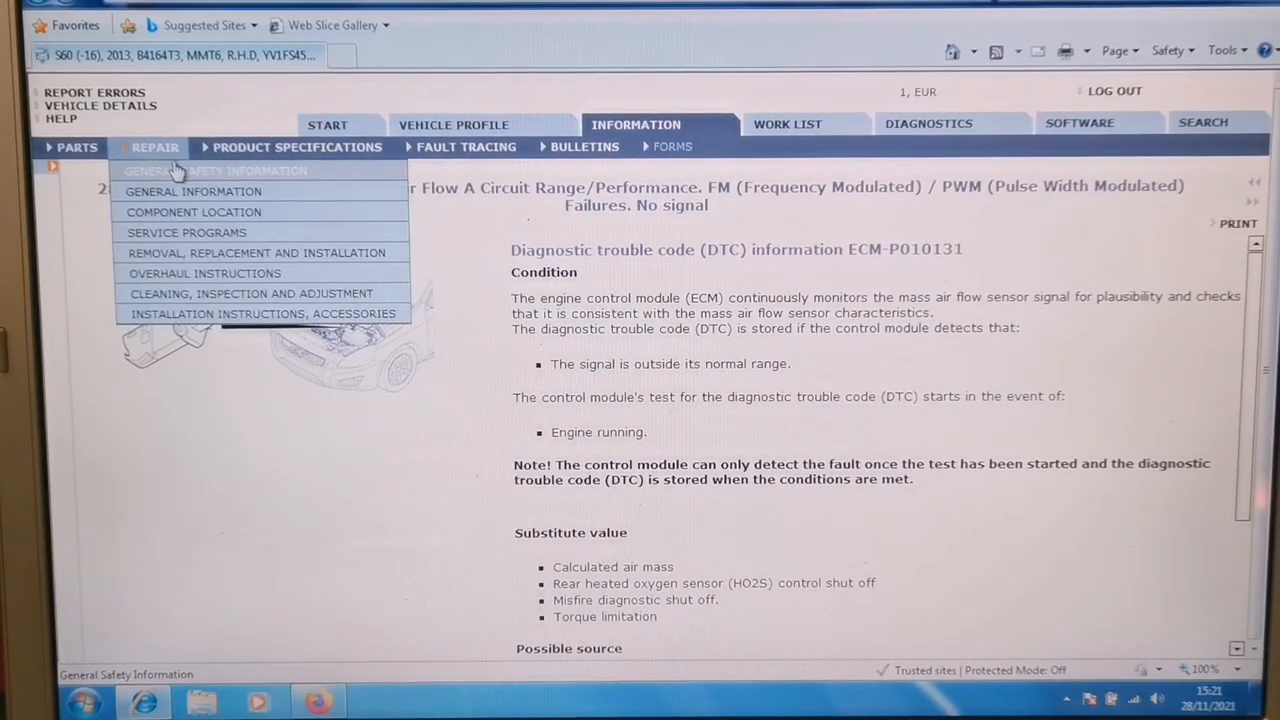
{"action": "mouse_move", "coordinate": [186, 232]}
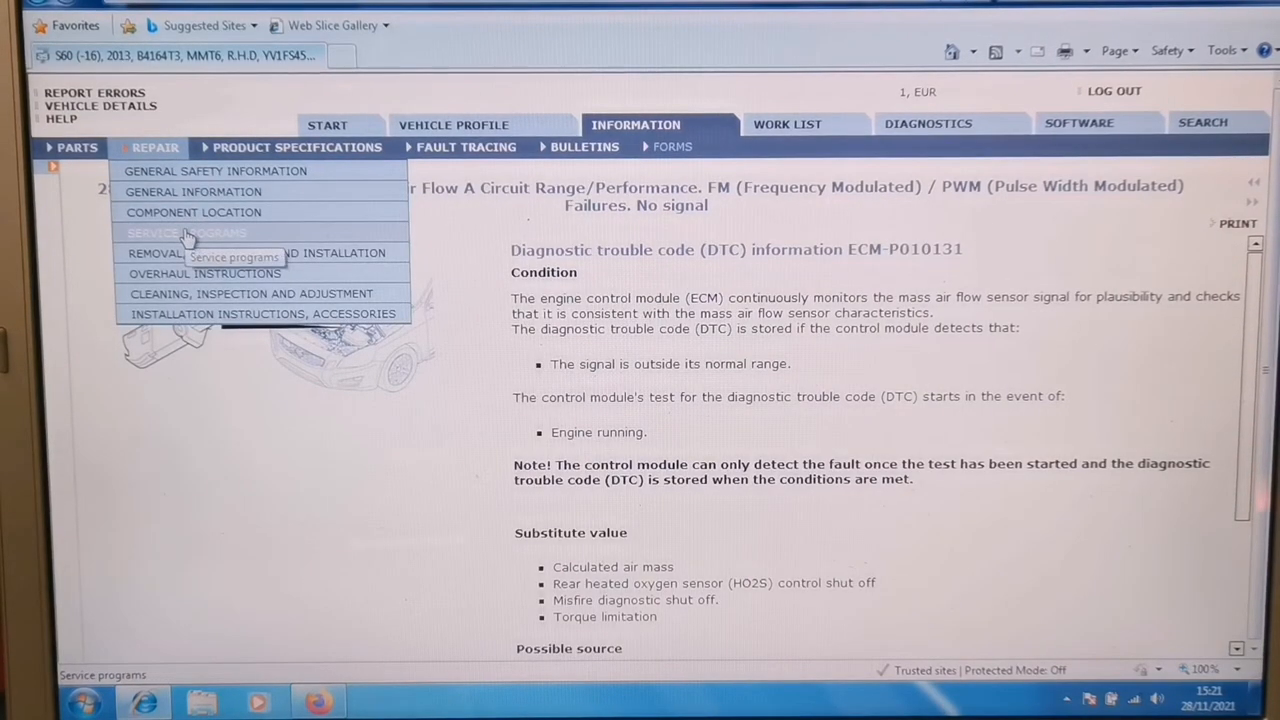
{"action": "left_click", "coordinate": [185, 233]}
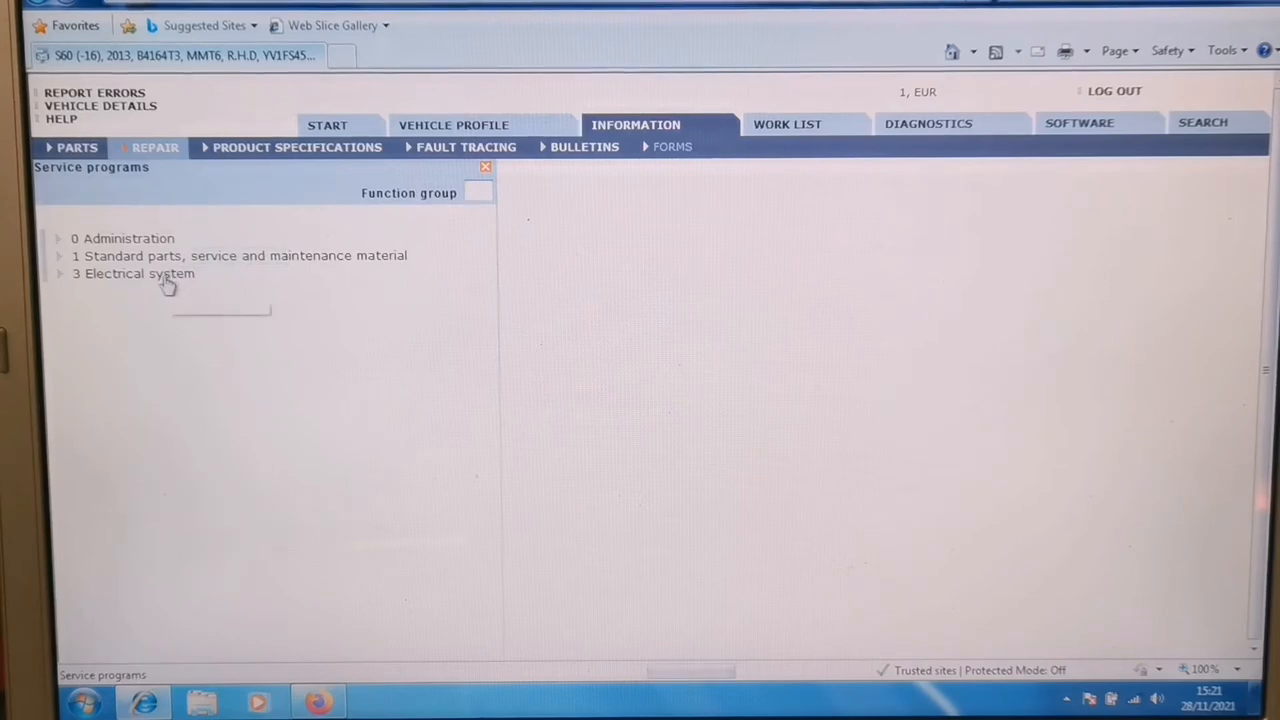
{"action": "left_click", "coordinate": [134, 273]}
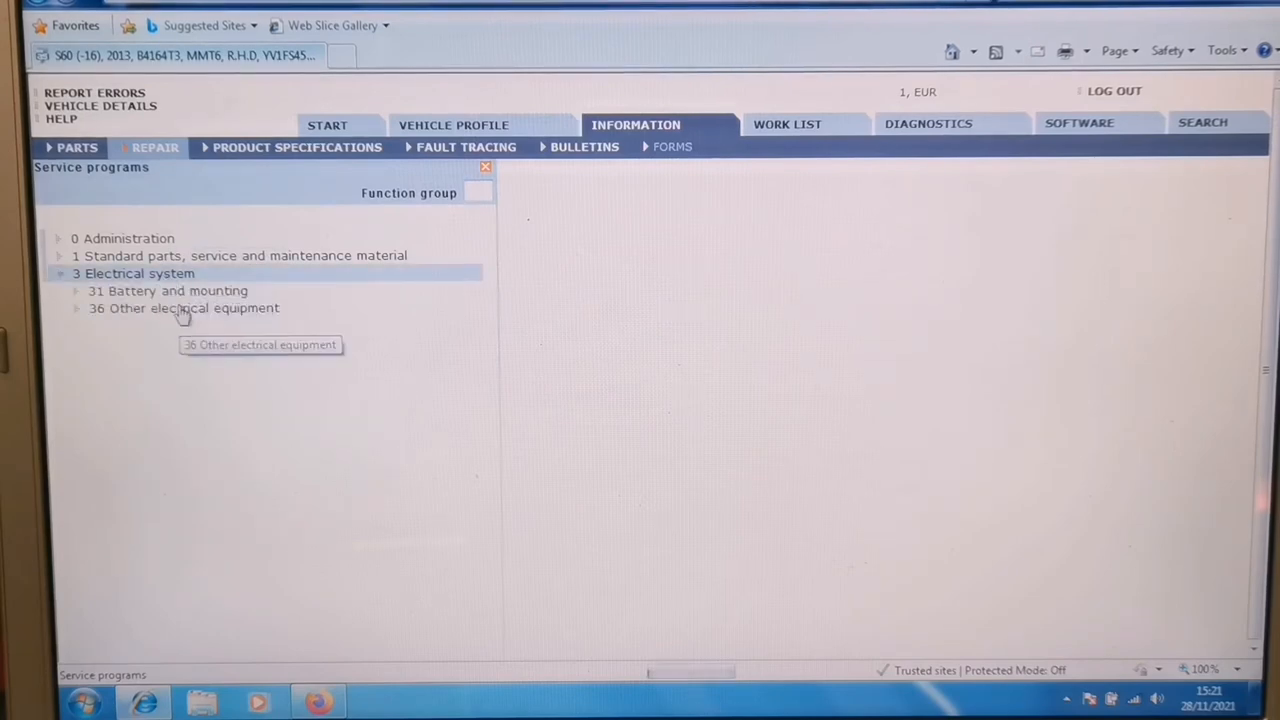
{"action": "left_click", "coordinate": [184, 307]}
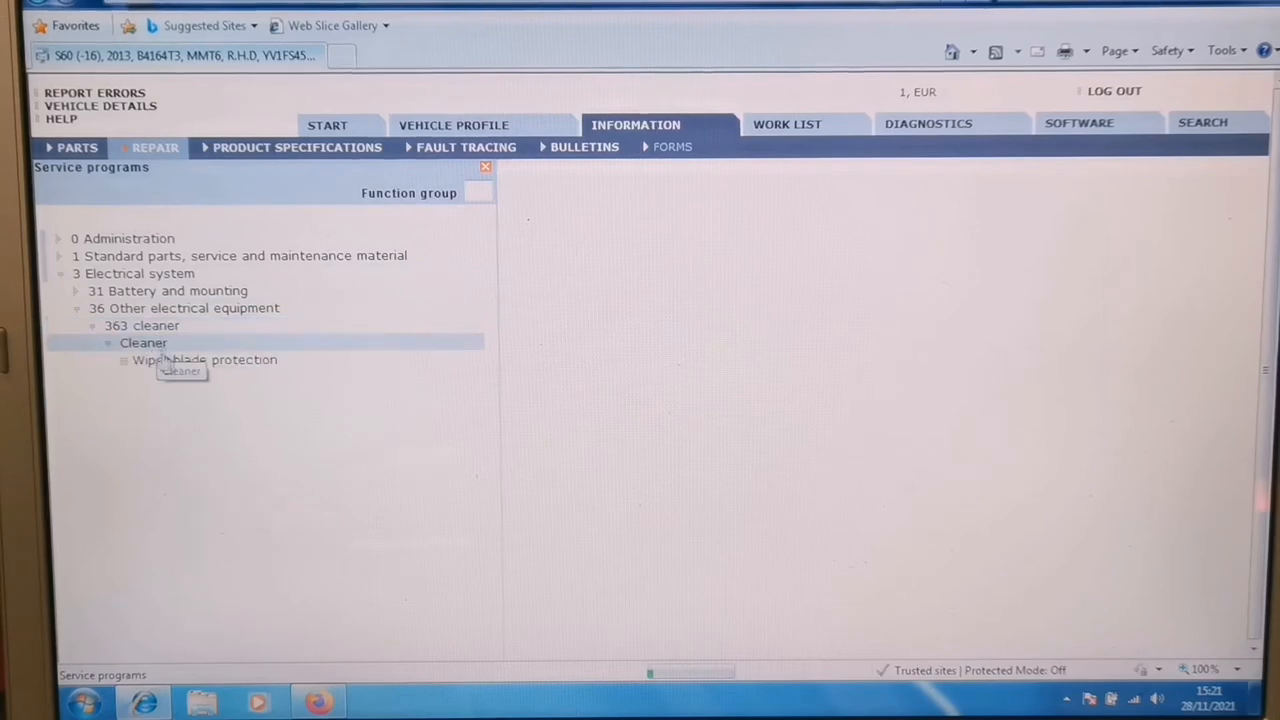
{"action": "left_click", "coordinate": [205, 359]}
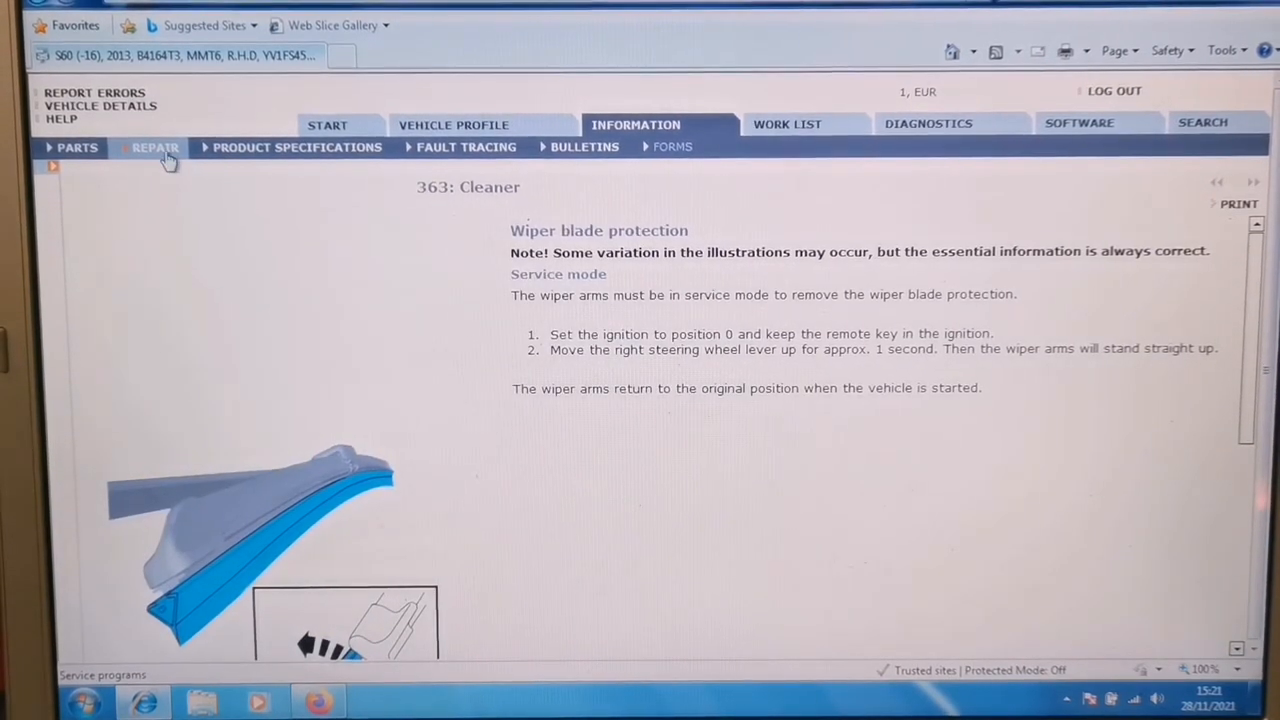
- Switch from the Repair information menu to the Parts information menu
{"action": "left_click", "coordinate": [154, 147]}
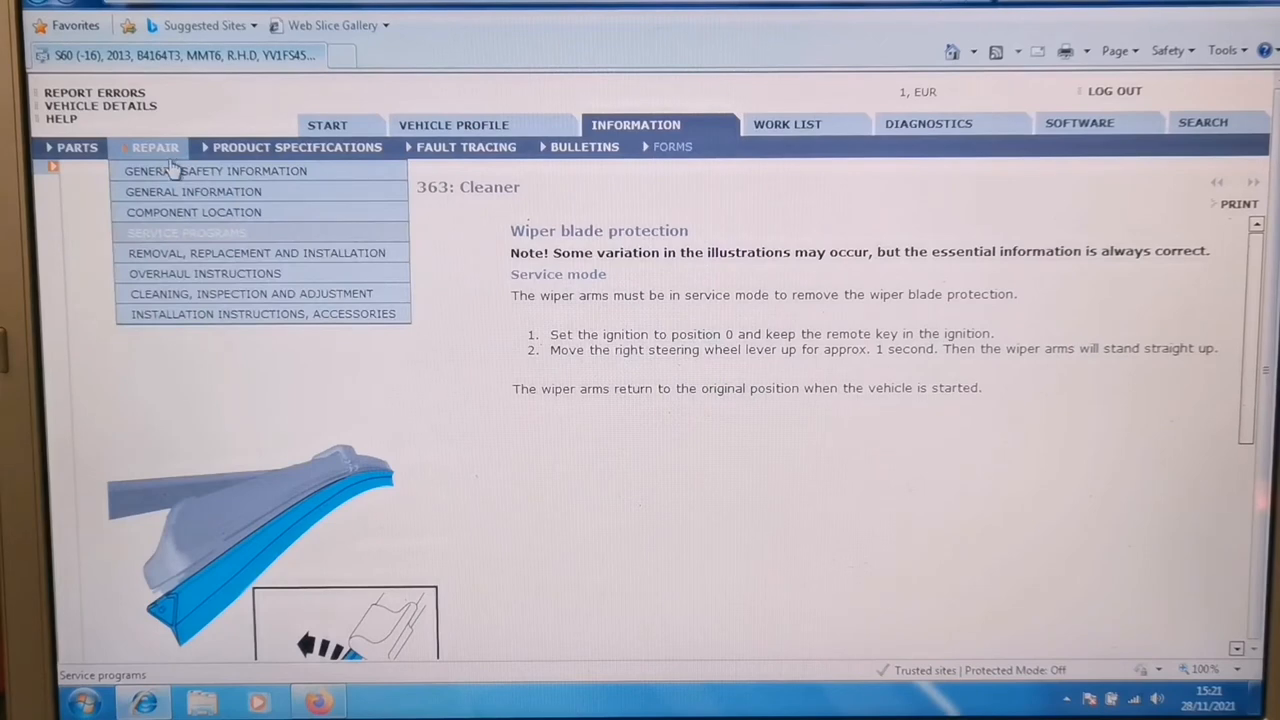
{"action": "left_click", "coordinate": [77, 147]}
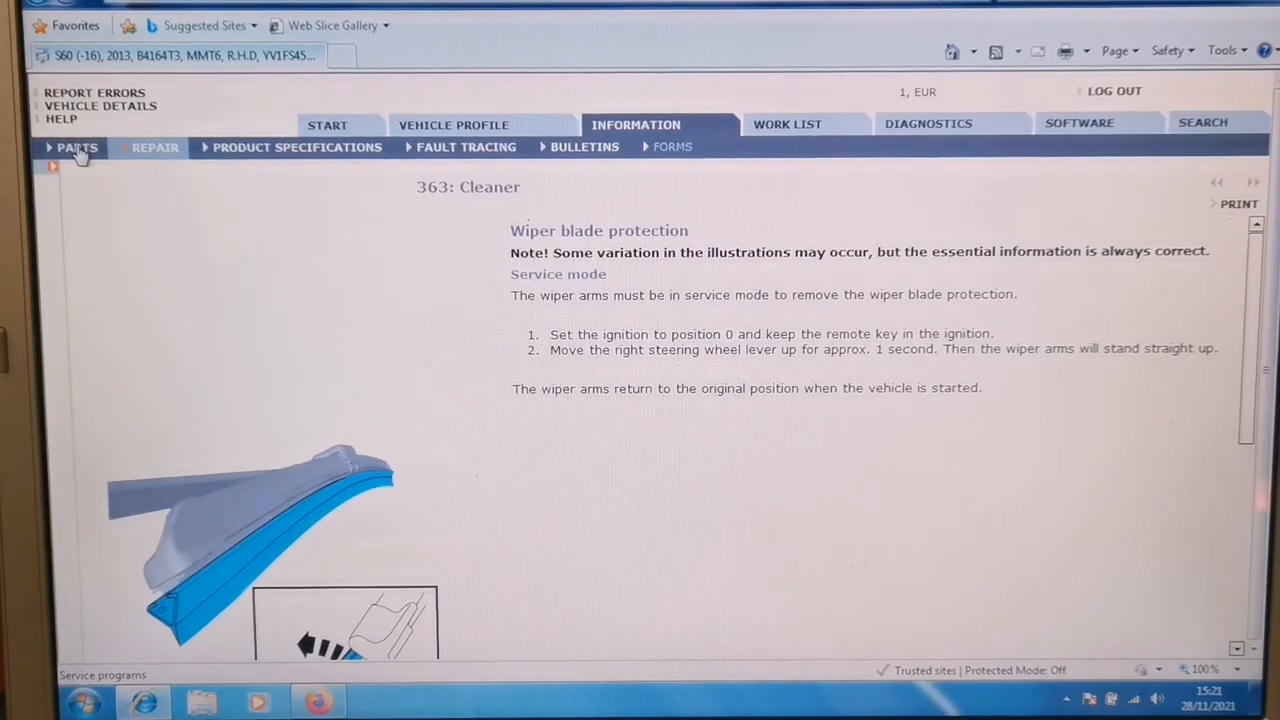
{"action": "left_click", "coordinate": [77, 147]}
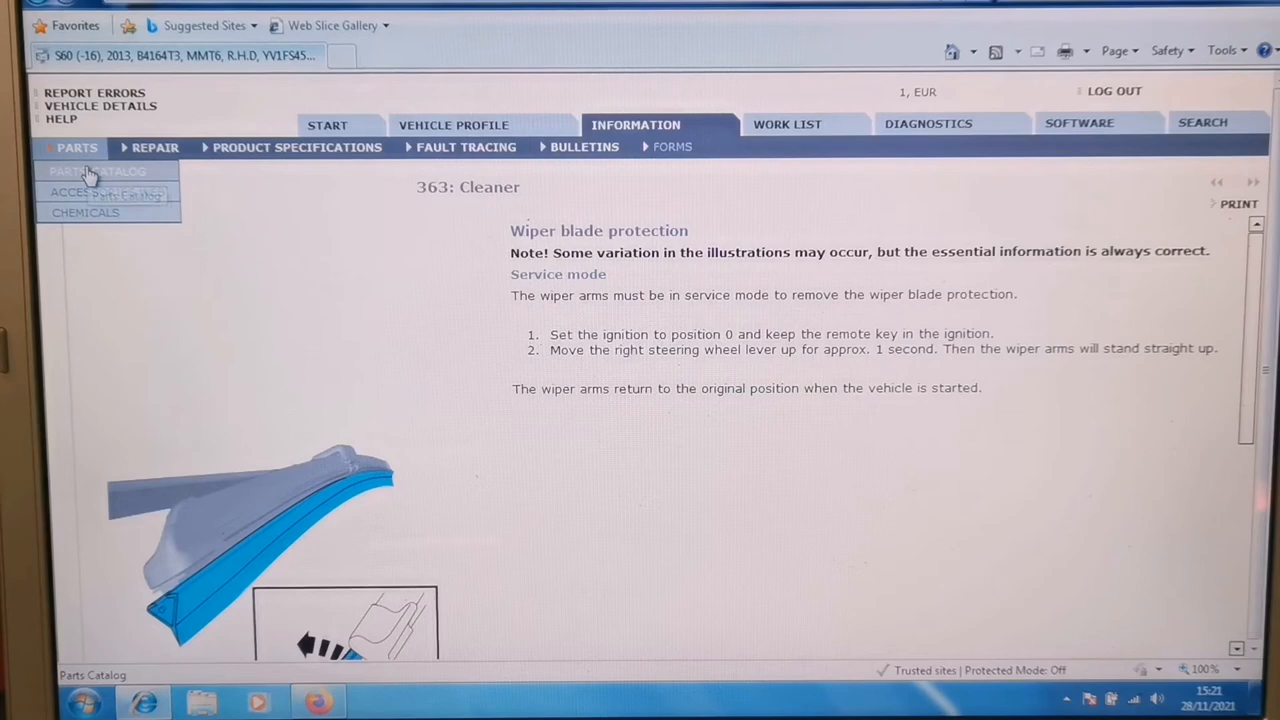
- Show the 321 Generator (ac), B4164T3 catalog page, then browse Repair and Product Specifications menus
{"action": "left_click", "coordinate": [96, 170]}
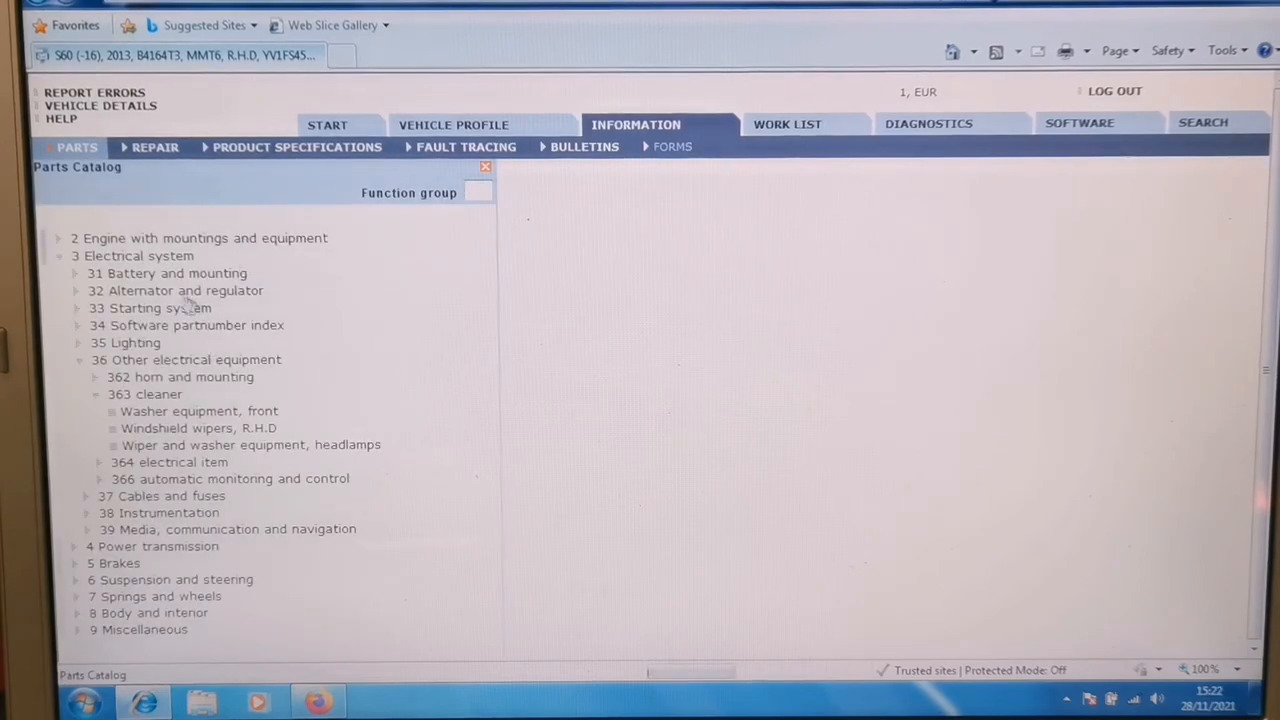
{"action": "mouse_move", "coordinate": [160, 290]}
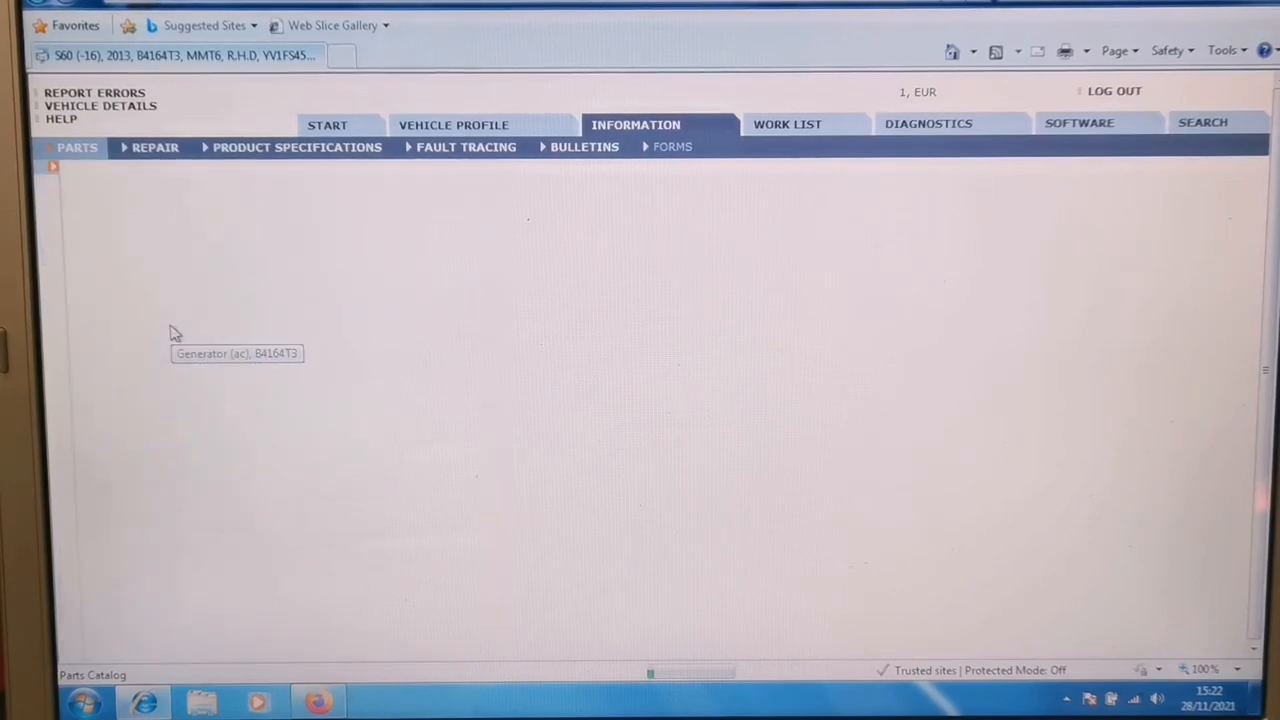
{"action": "left_click", "coordinate": [237, 353]}
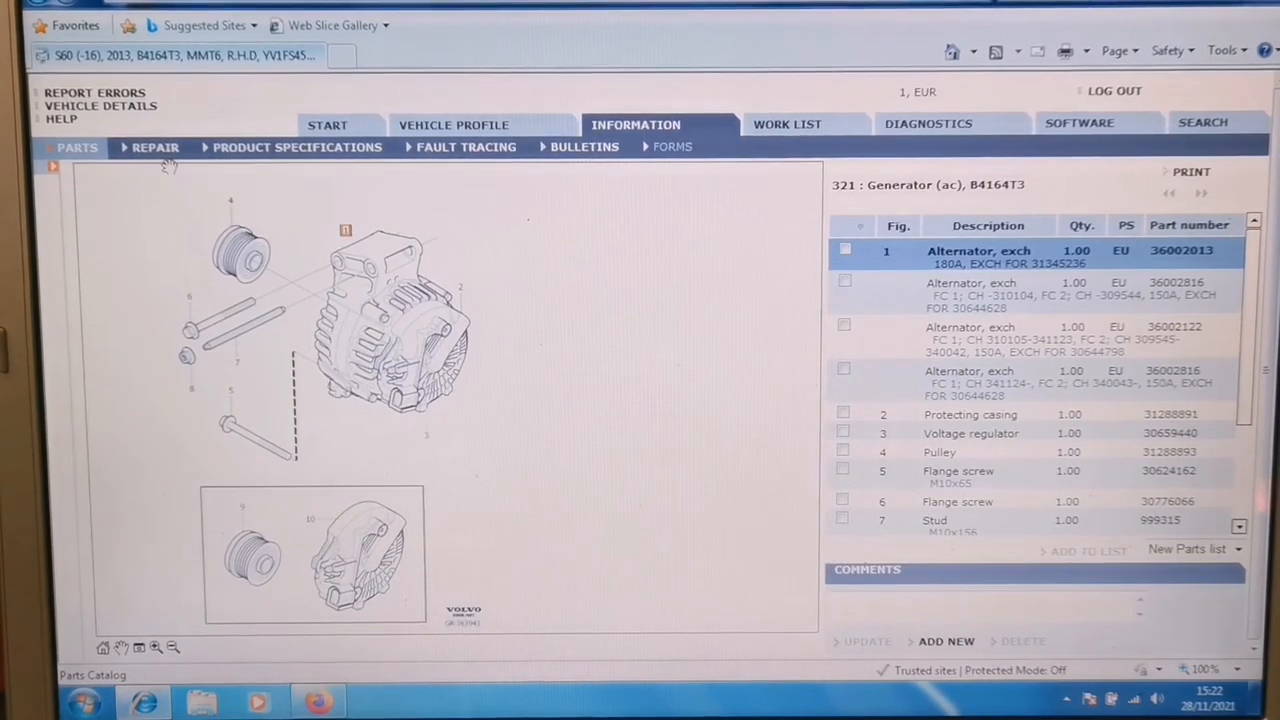
{"action": "left_click", "coordinate": [155, 147]}
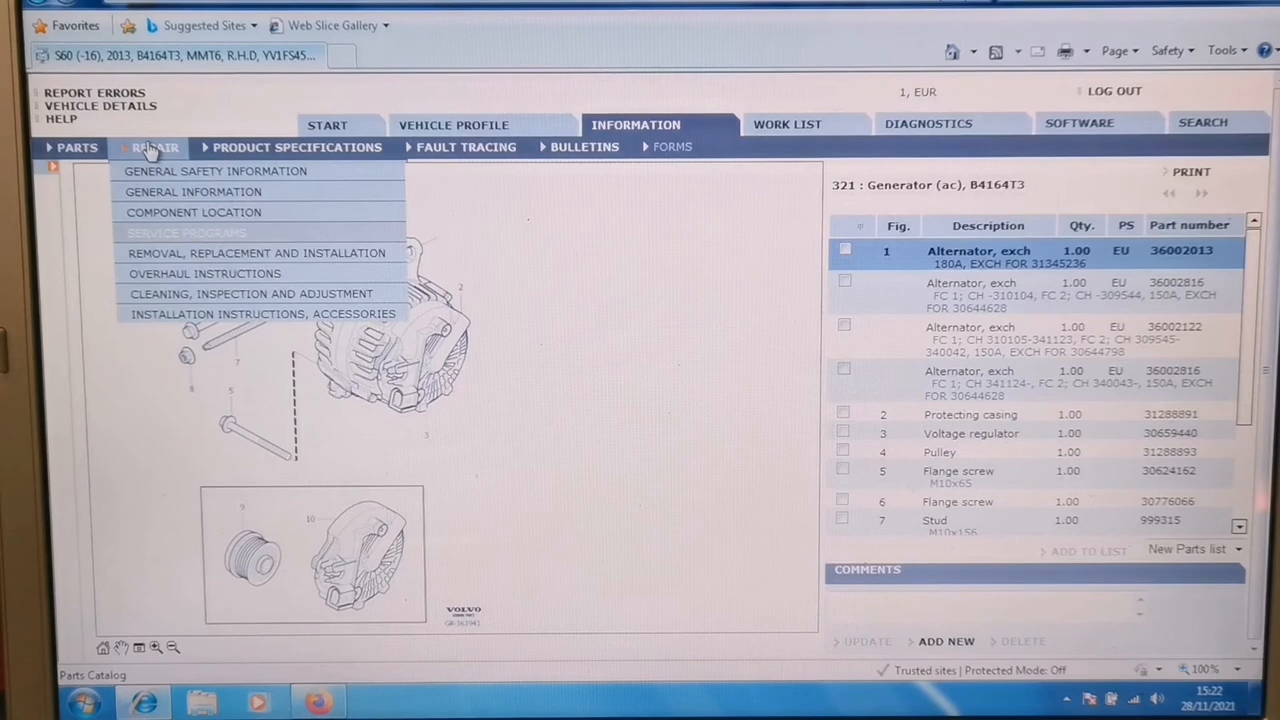
{"action": "left_click", "coordinate": [296, 147]}
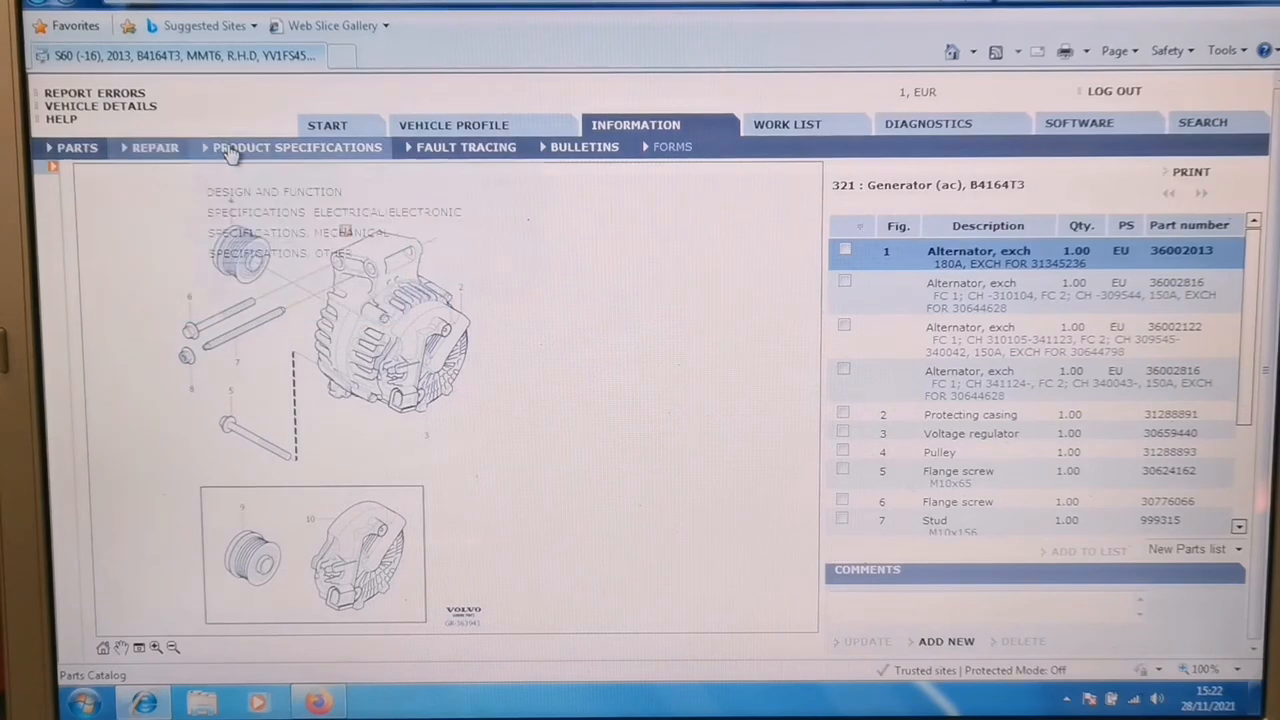
- View the 32 Generator (GEN) function document on ECM-controlled charging via LIN and CAN
{"action": "left_click", "coordinate": [296, 147]}
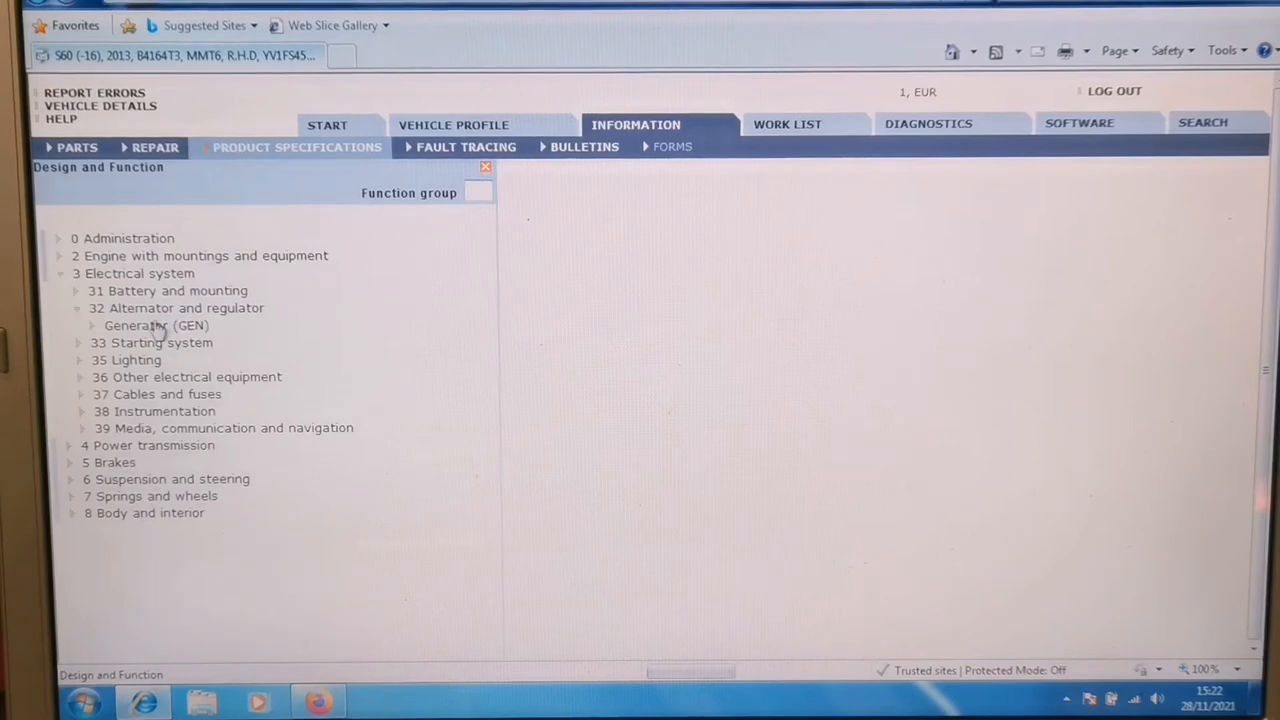
{"action": "left_click", "coordinate": [156, 325]}
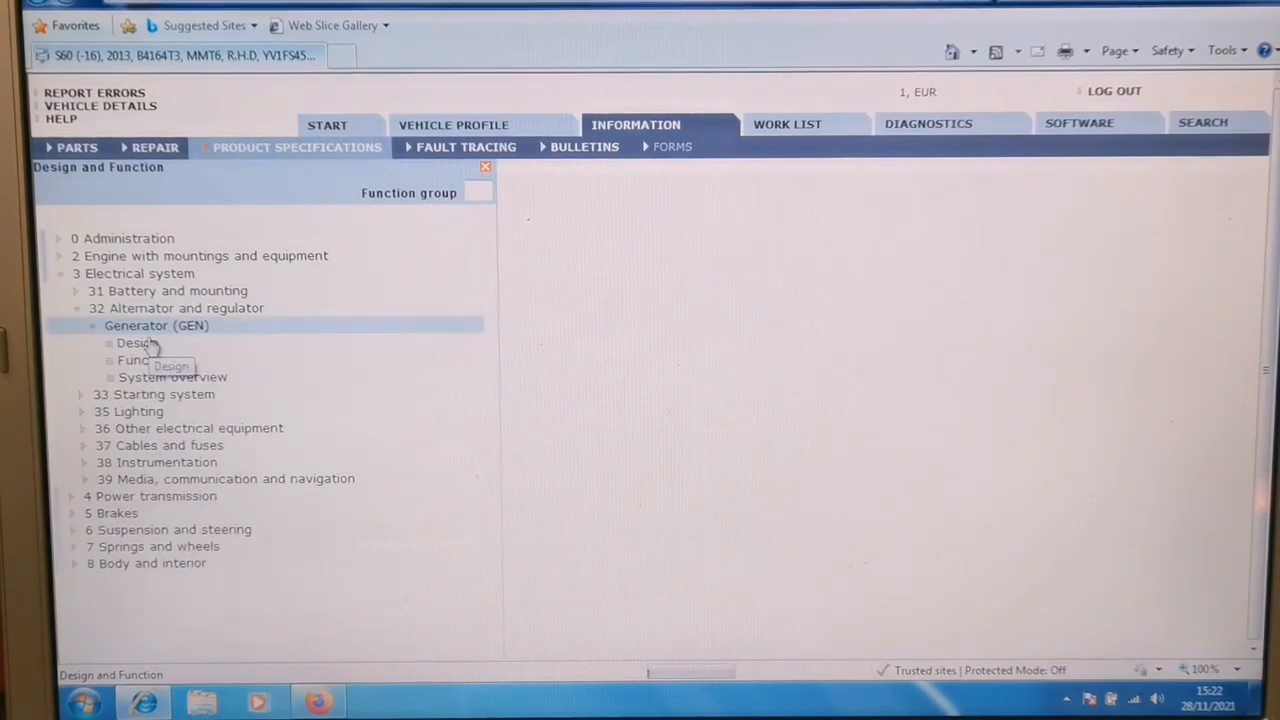
{"action": "left_click", "coordinate": [137, 343]}
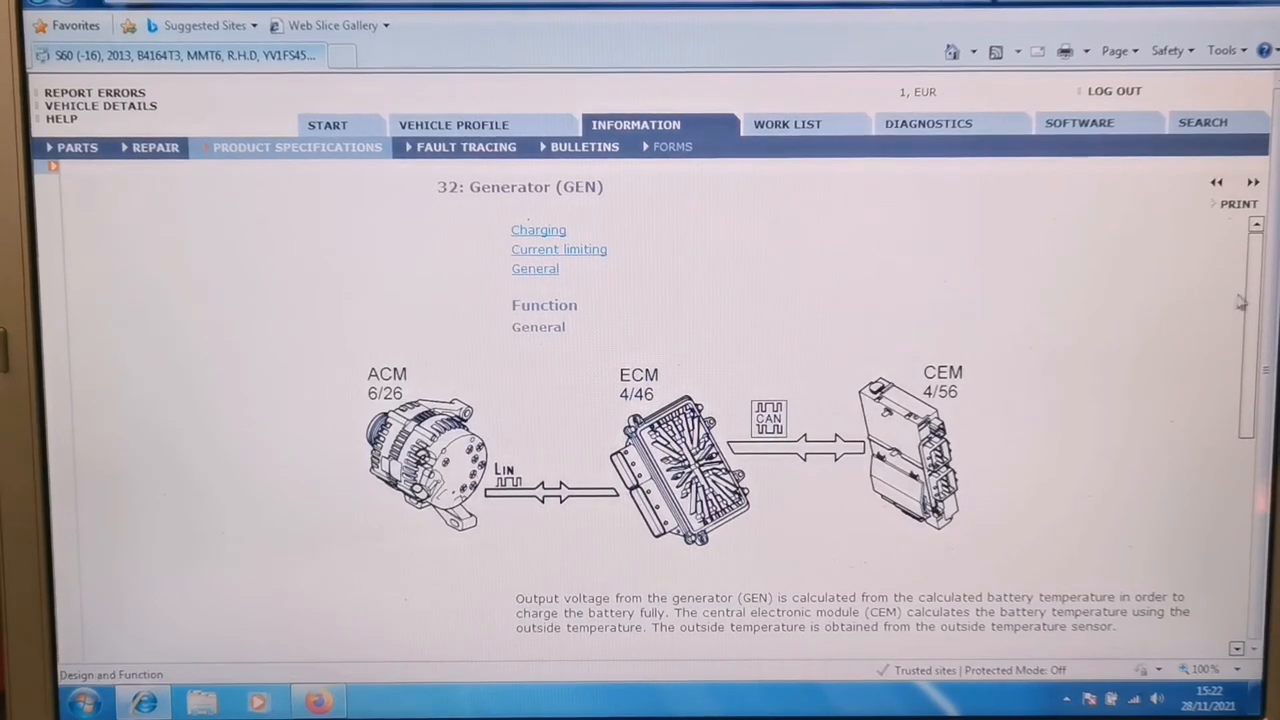
{"action": "scroll", "scroll_direction": "down", "scroll_amount": 3}
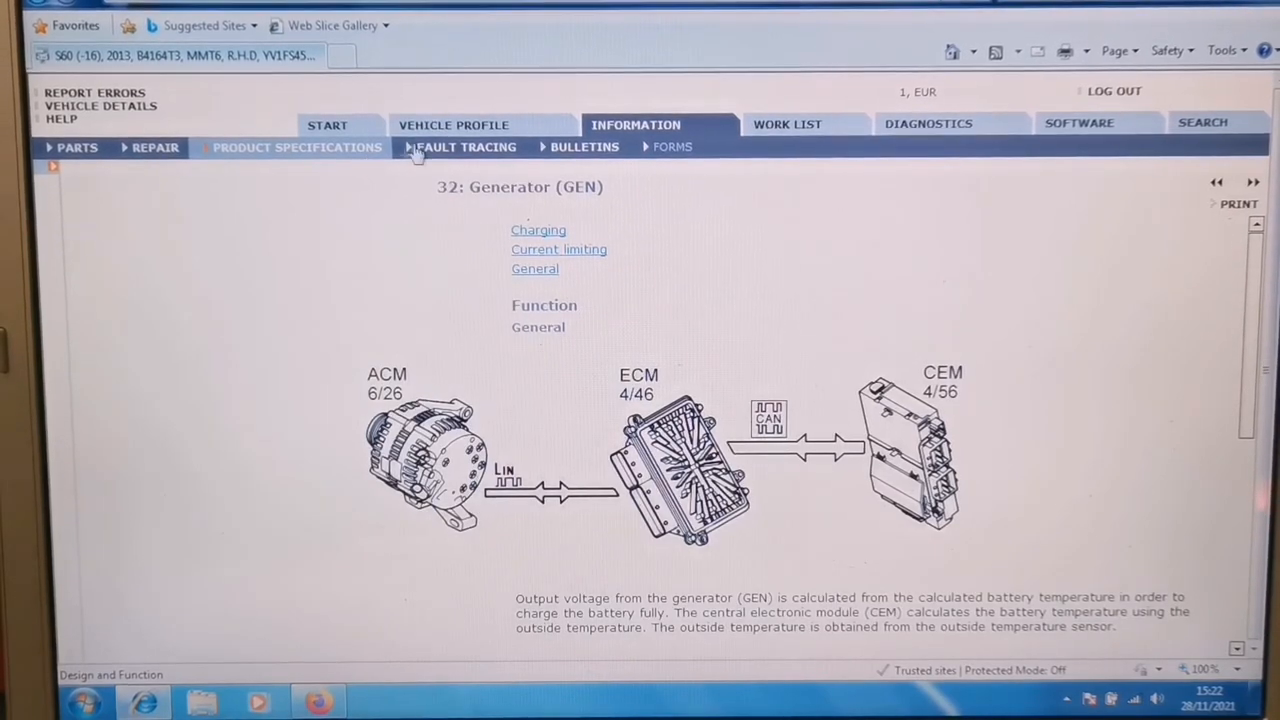
{"action": "mouse_move", "coordinate": [268, 160]}
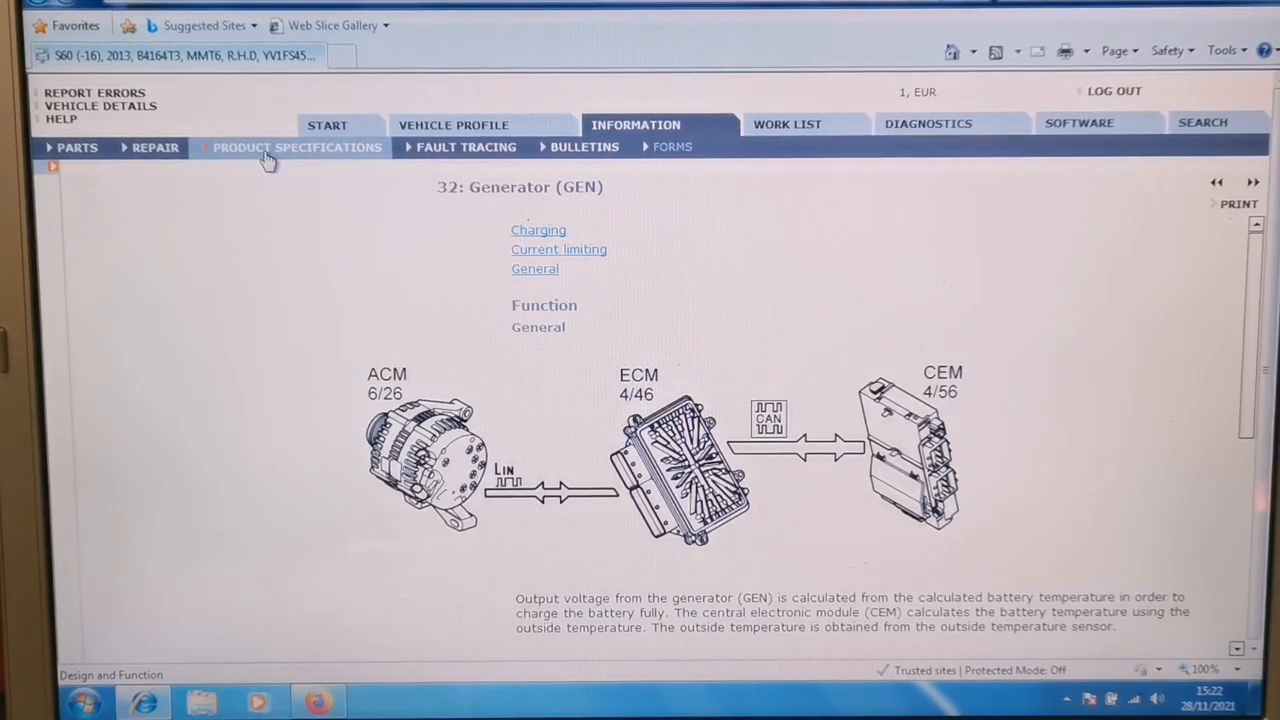
{"action": "left_click", "coordinate": [296, 147]}
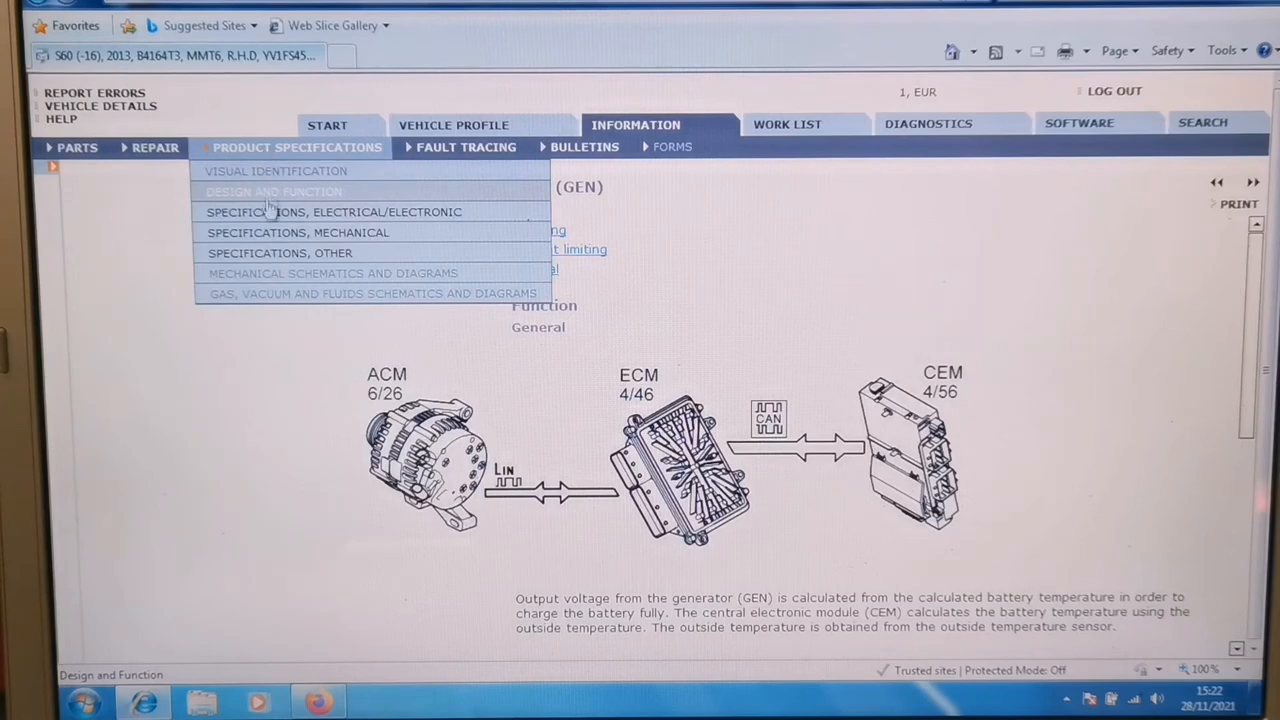
- Scroll through the mechanical specifications' tightening torque values for driveshaft, knuckle, subframe and lower arms
{"action": "left_click", "coordinate": [298, 232]}
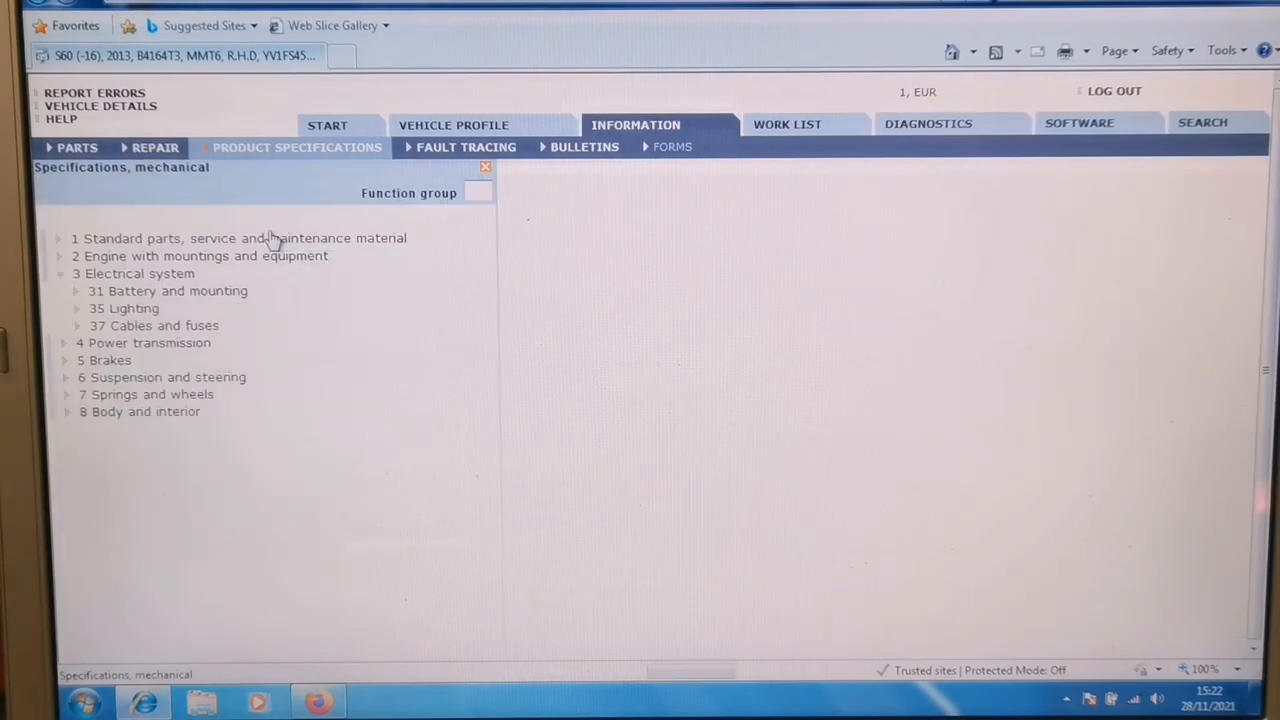
{"action": "left_click", "coordinate": [65, 377]}
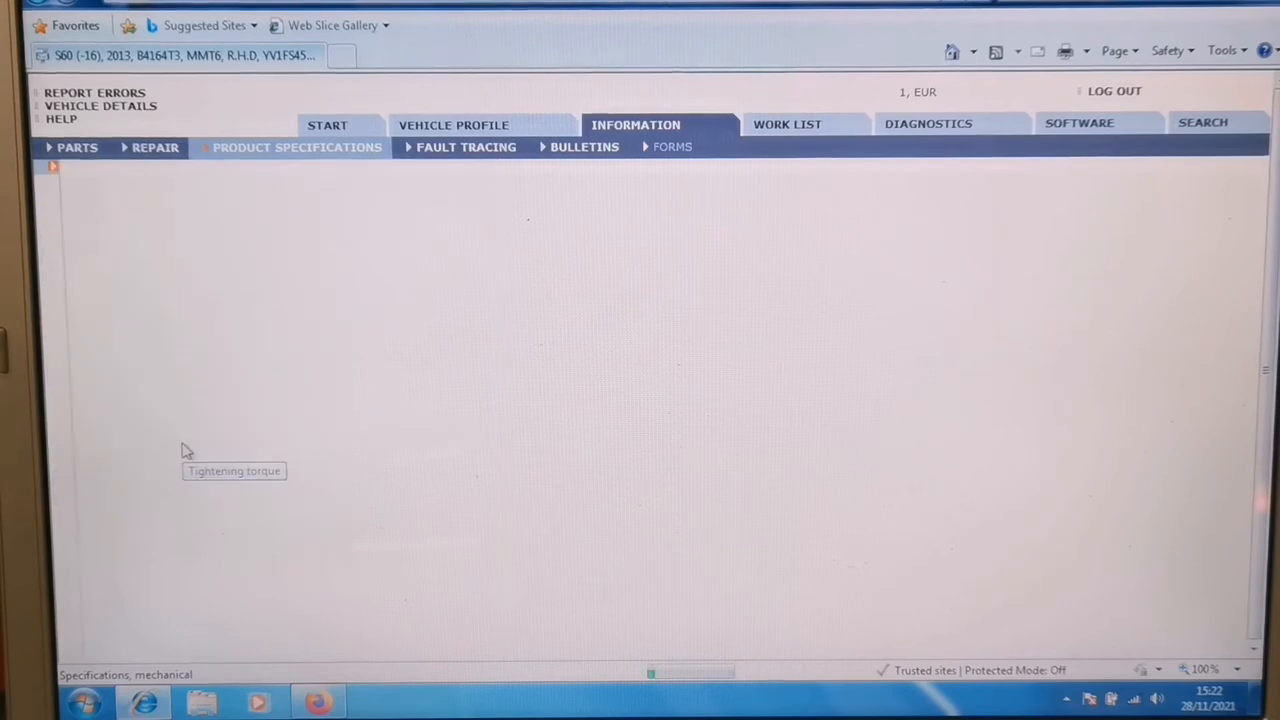
{"action": "left_click", "coordinate": [233, 471]}
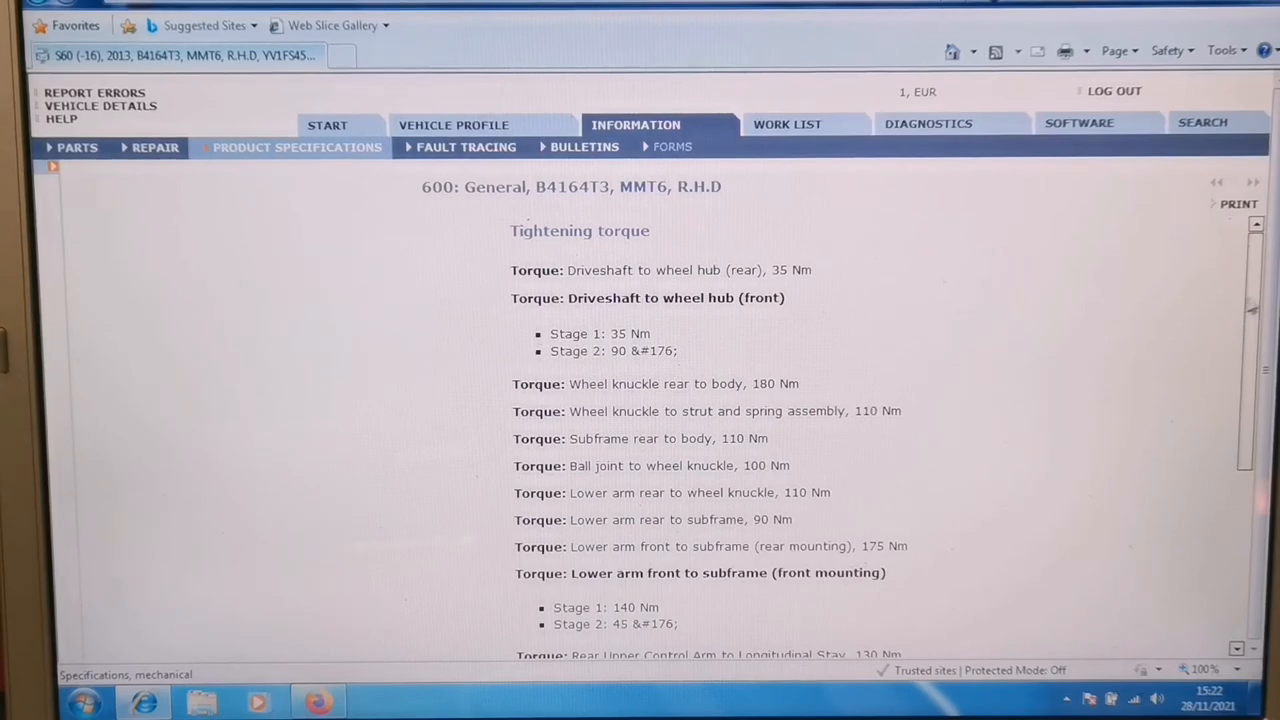
{"action": "scroll", "scroll_direction": "down", "scroll_amount": 3}
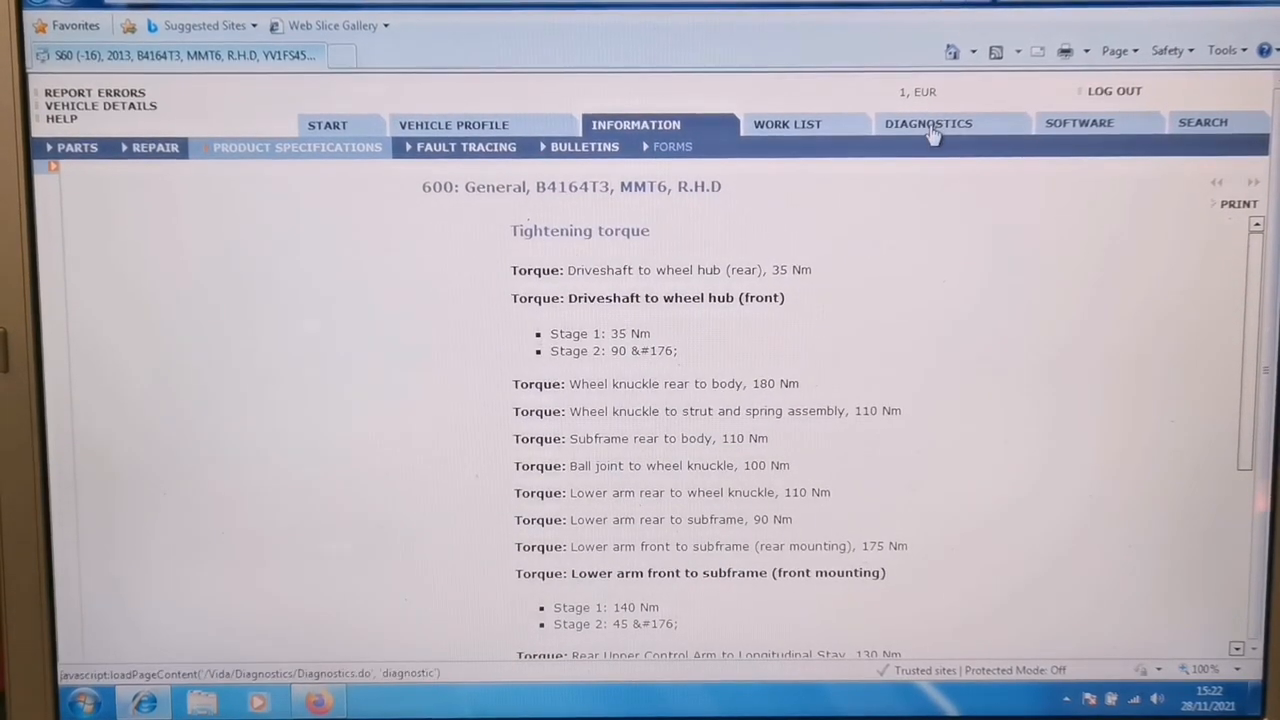
{"action": "left_click", "coordinate": [928, 123]}
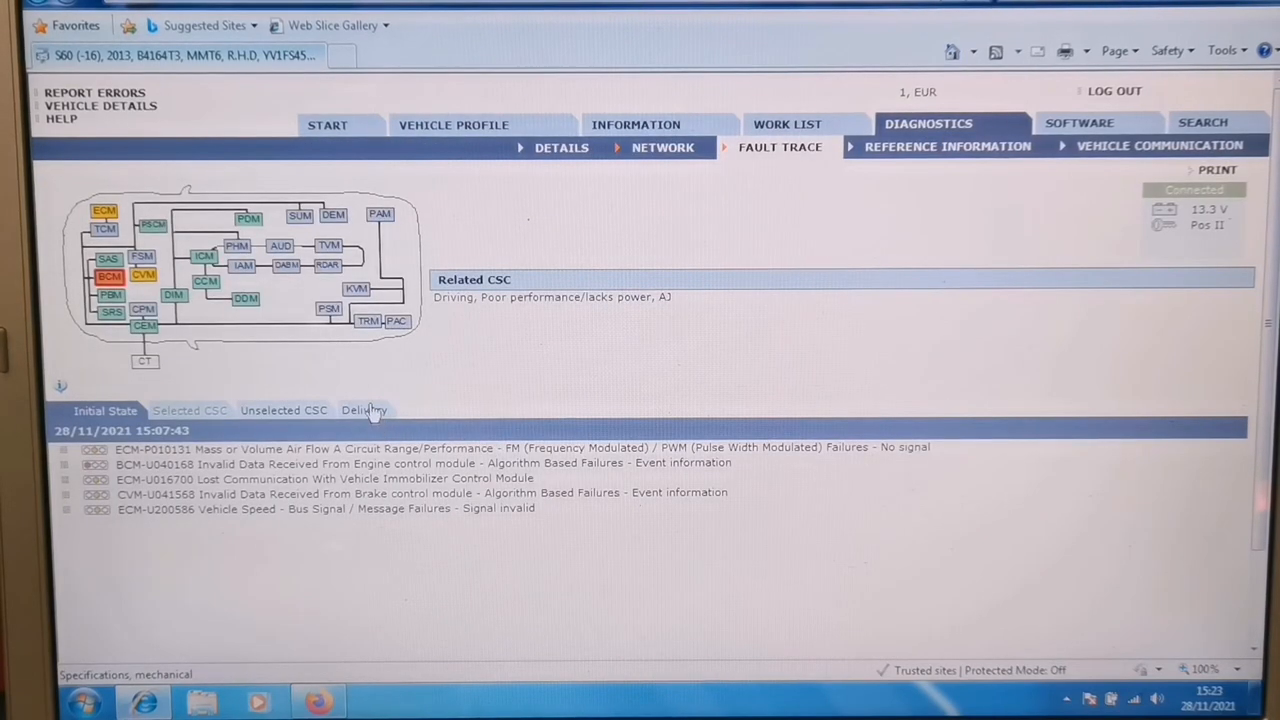
- Load the Delivery tab readout showing the five current DTCs
{"action": "left_click", "coordinate": [364, 410]}
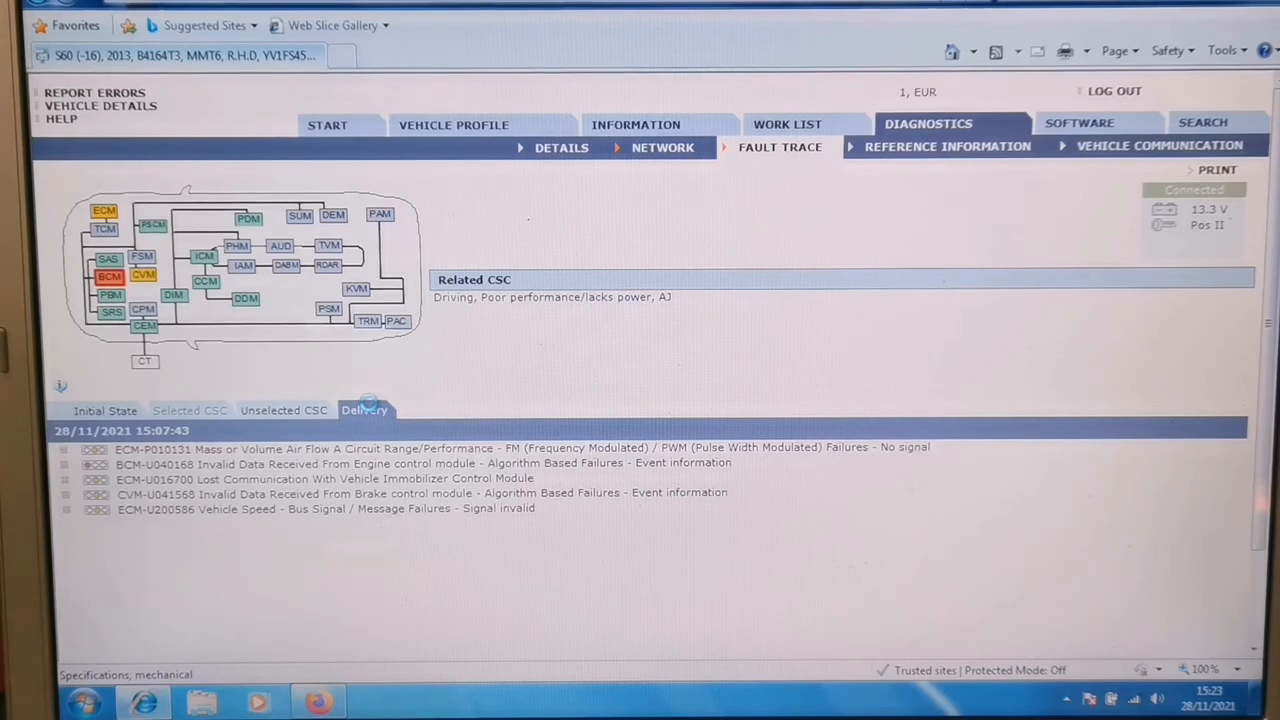
{"action": "left_click", "coordinate": [363, 410]}
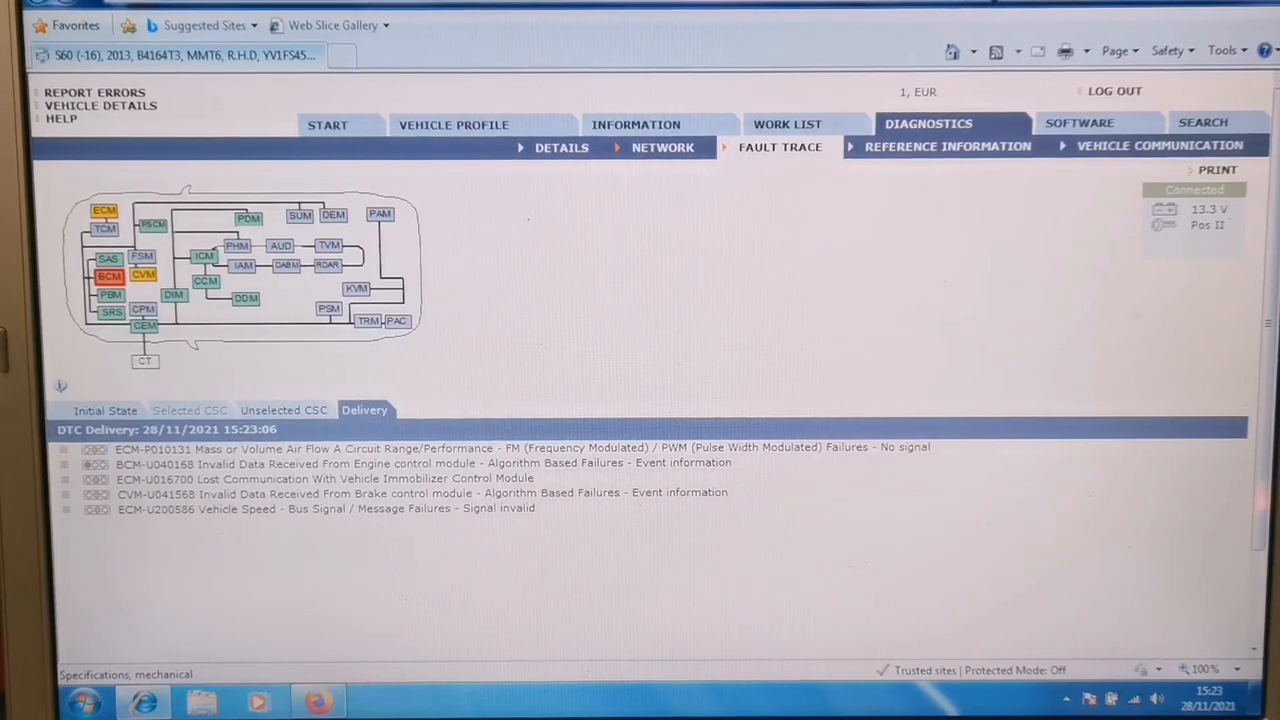
{"action": "scroll", "scroll_direction": "down", "scroll_amount": 3}
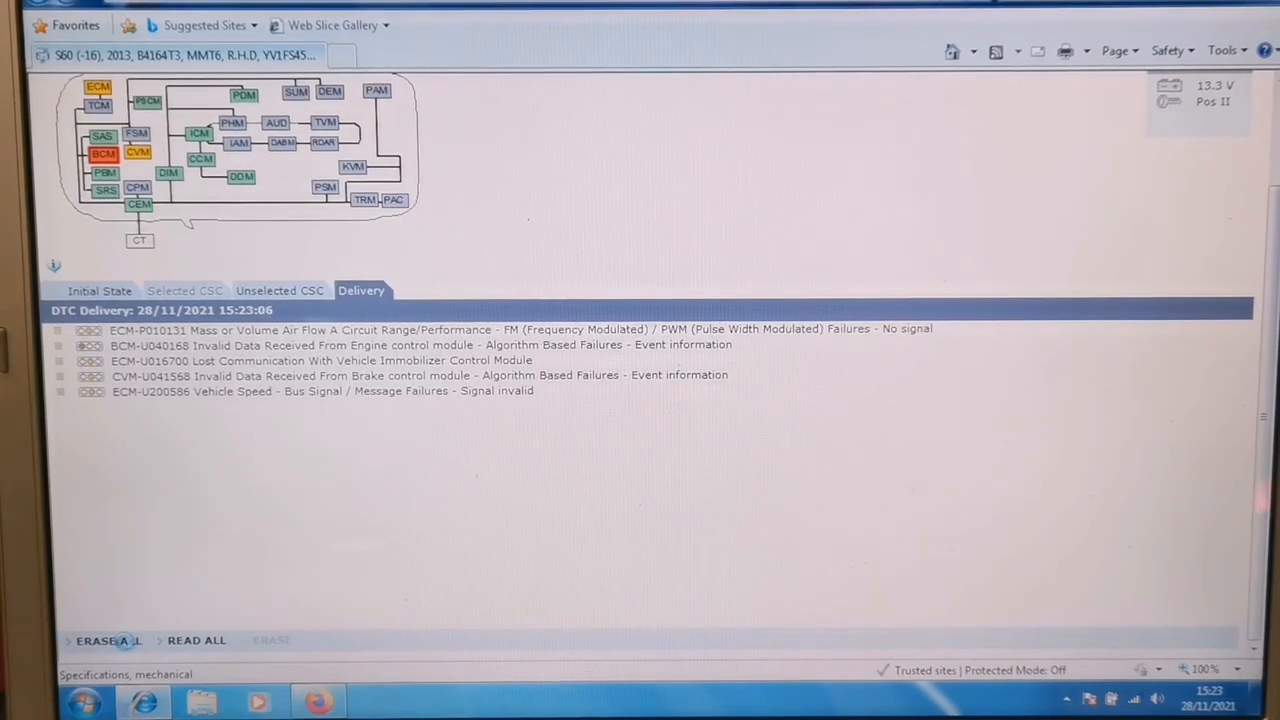
{"action": "left_click", "coordinate": [108, 640]}
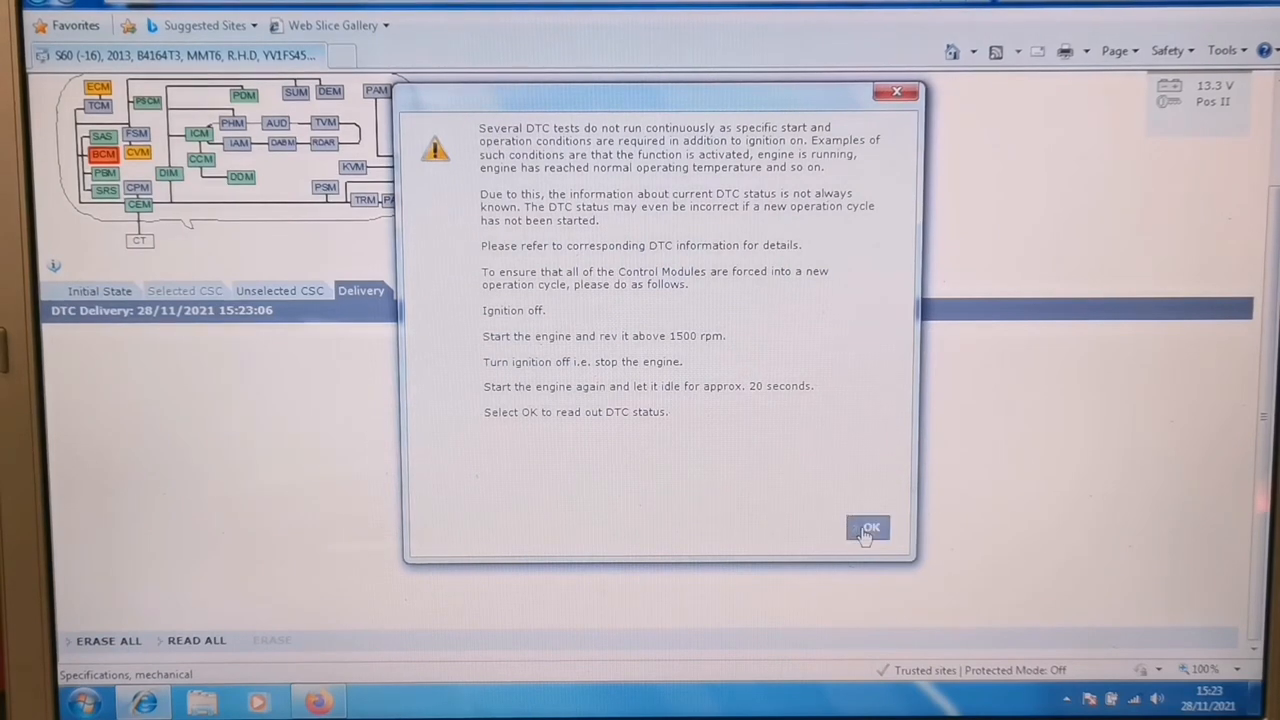
- Confirm the Erase All warning and re-read the fault codes, now showing No fault found
{"action": "left_click", "coordinate": [868, 527]}
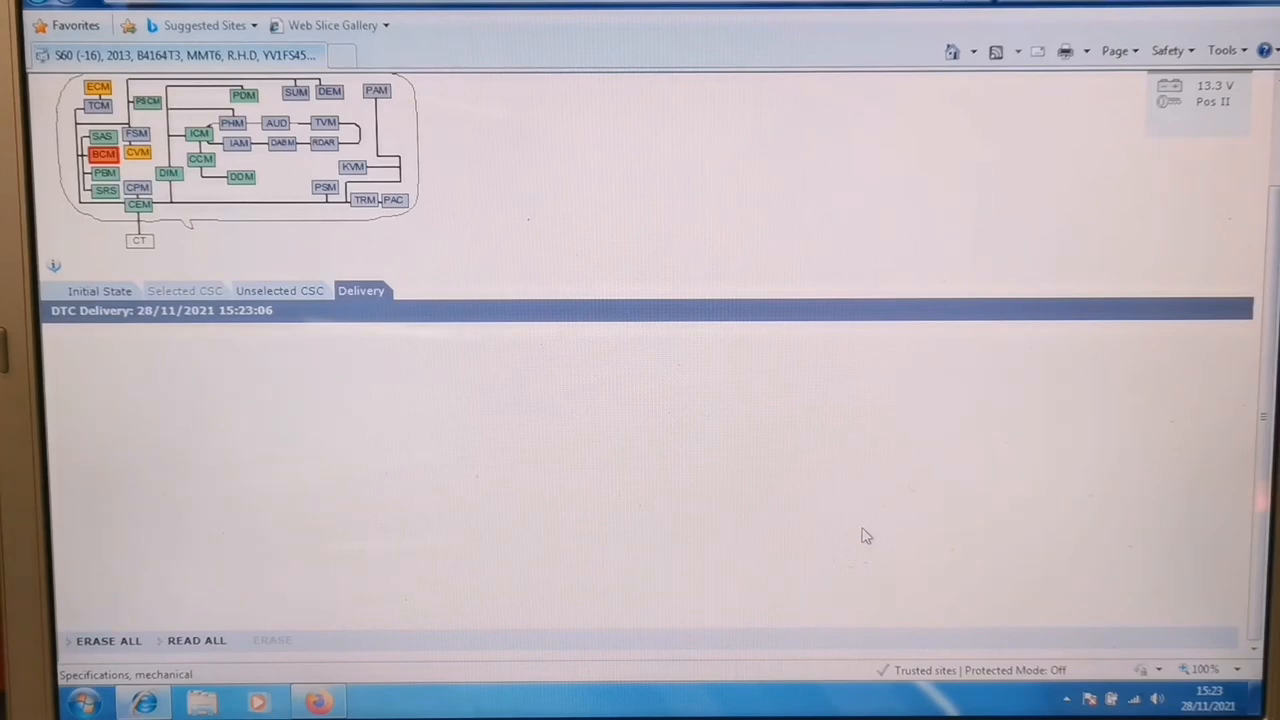
{"action": "left_click", "coordinate": [197, 640]}
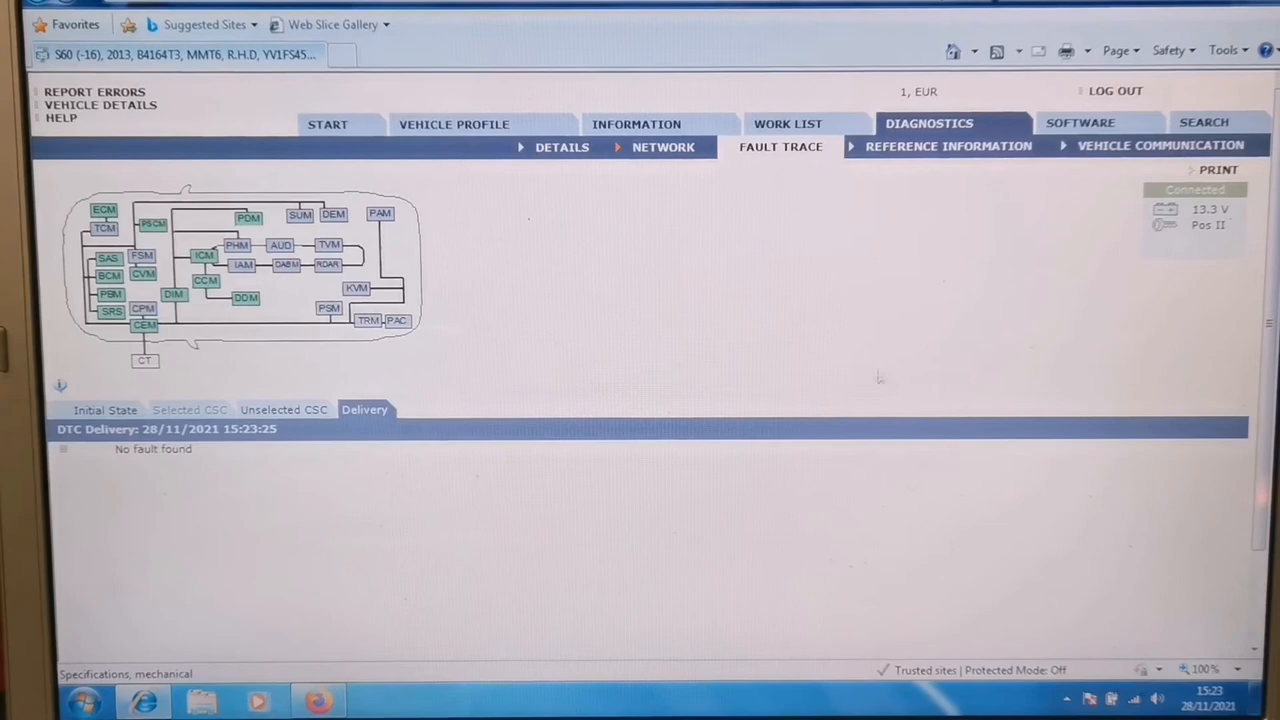
{"action": "mouse_move", "coordinate": [780, 380]}
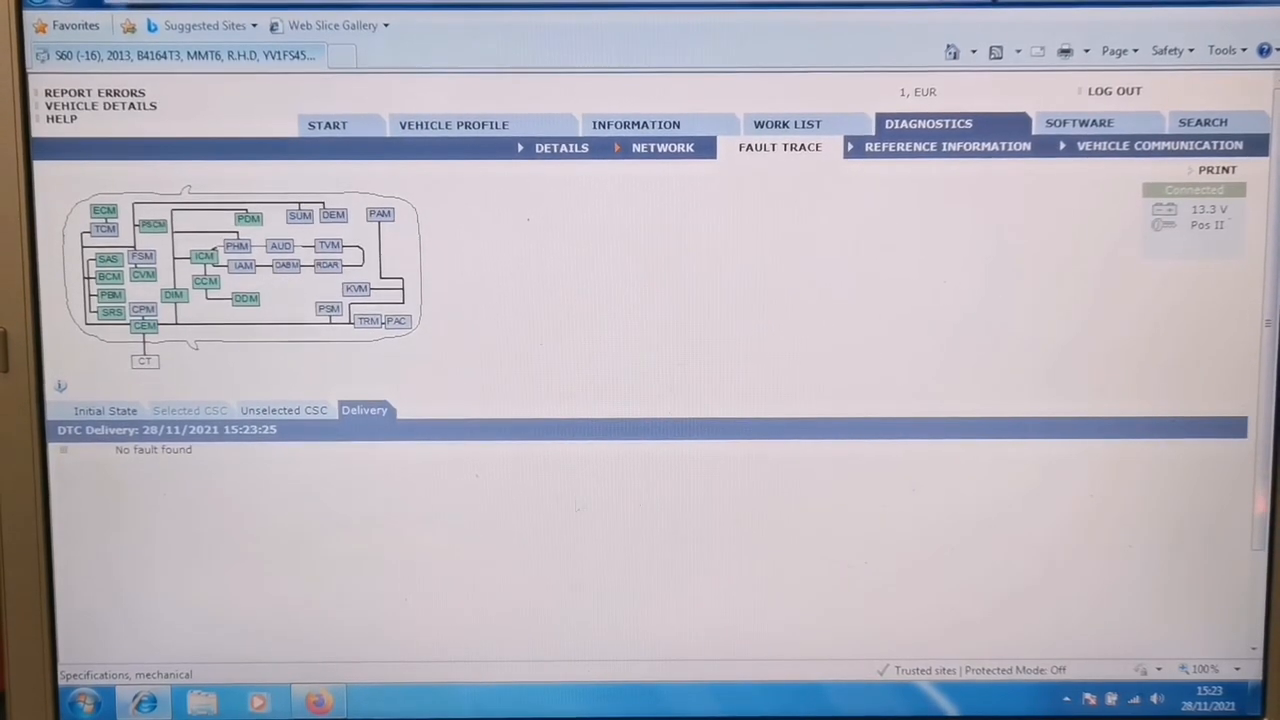
{"action": "mouse_move", "coordinate": [350, 530]}
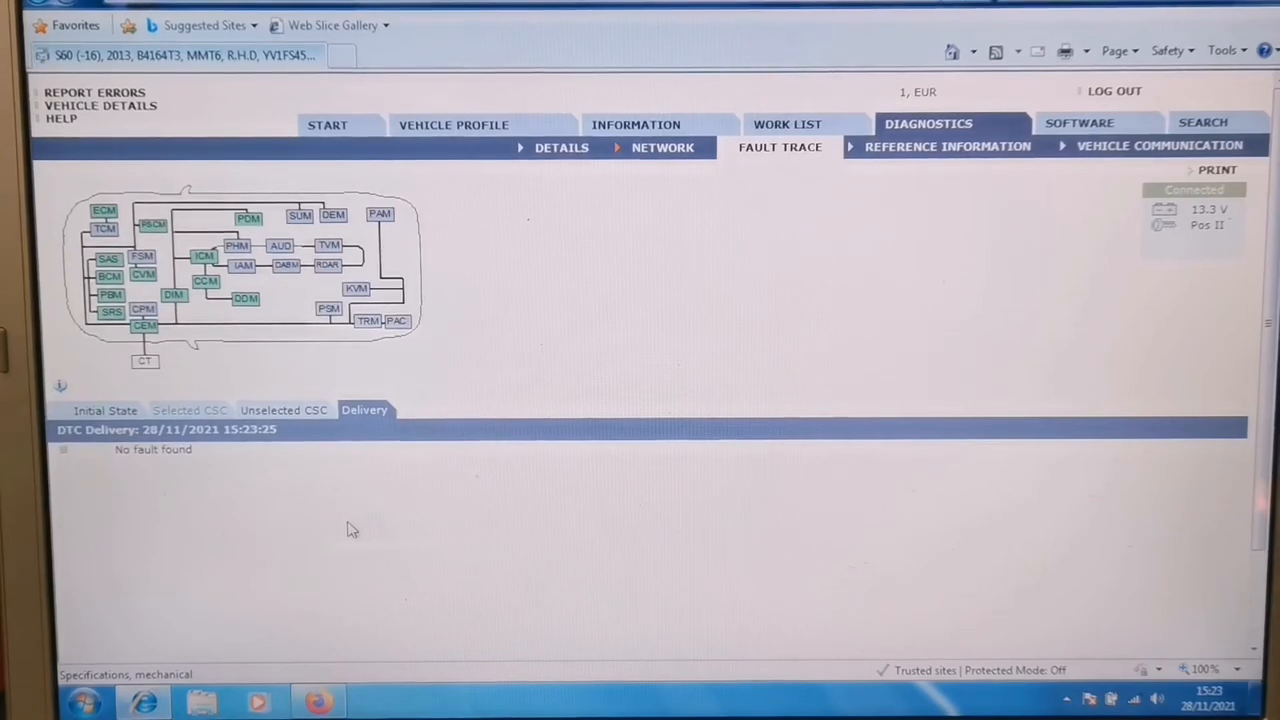
{"action": "mouse_move", "coordinate": [662, 147]}
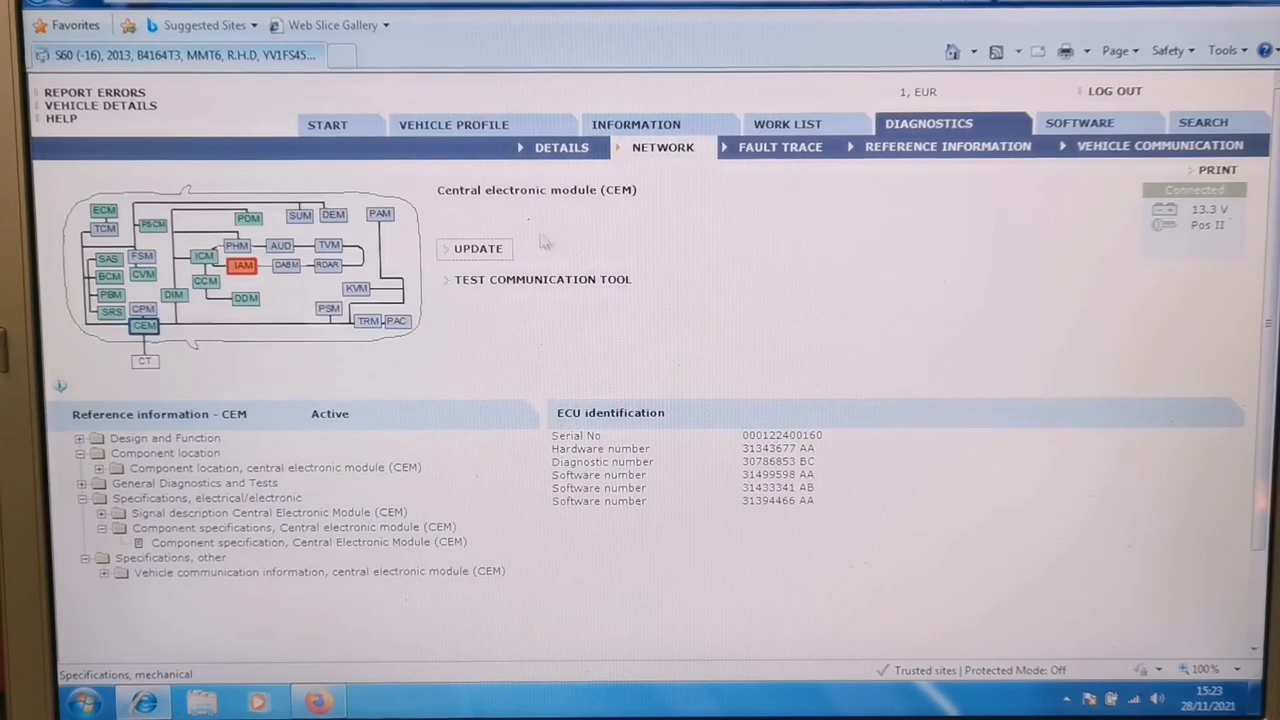
{"action": "left_click", "coordinate": [477, 248]}
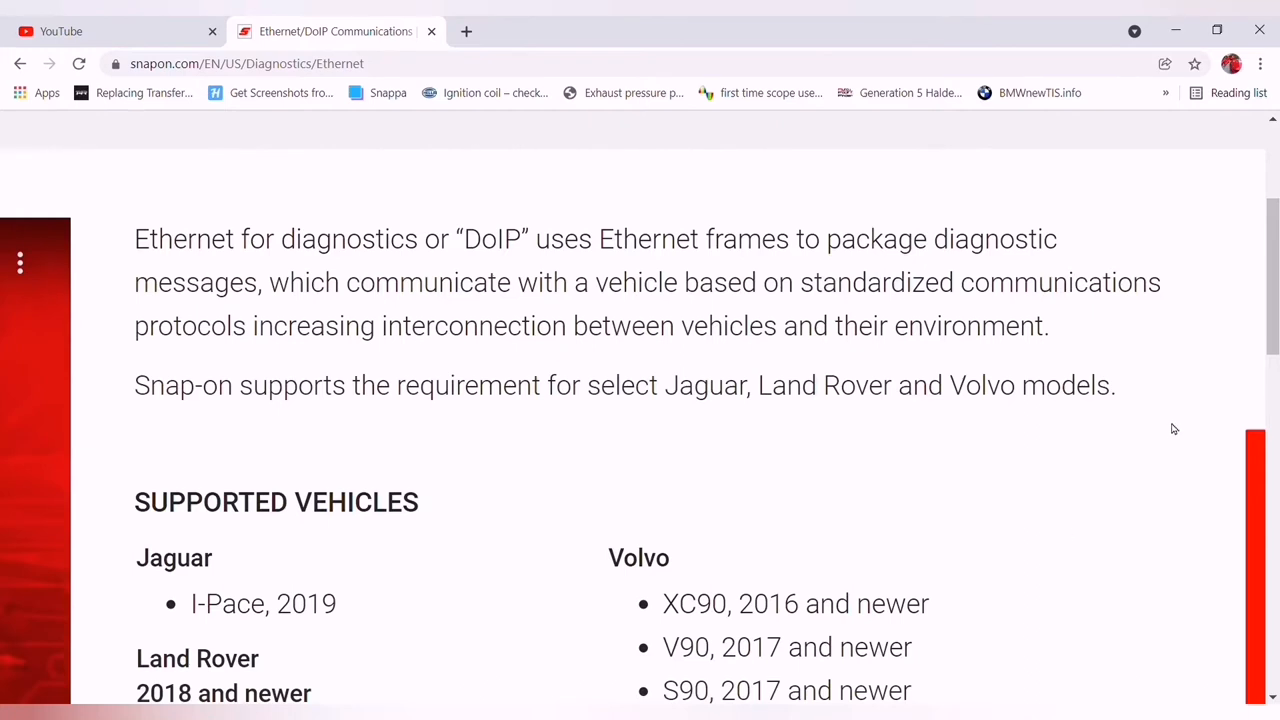
{"action": "mouse_move", "coordinate": [1210, 264]}
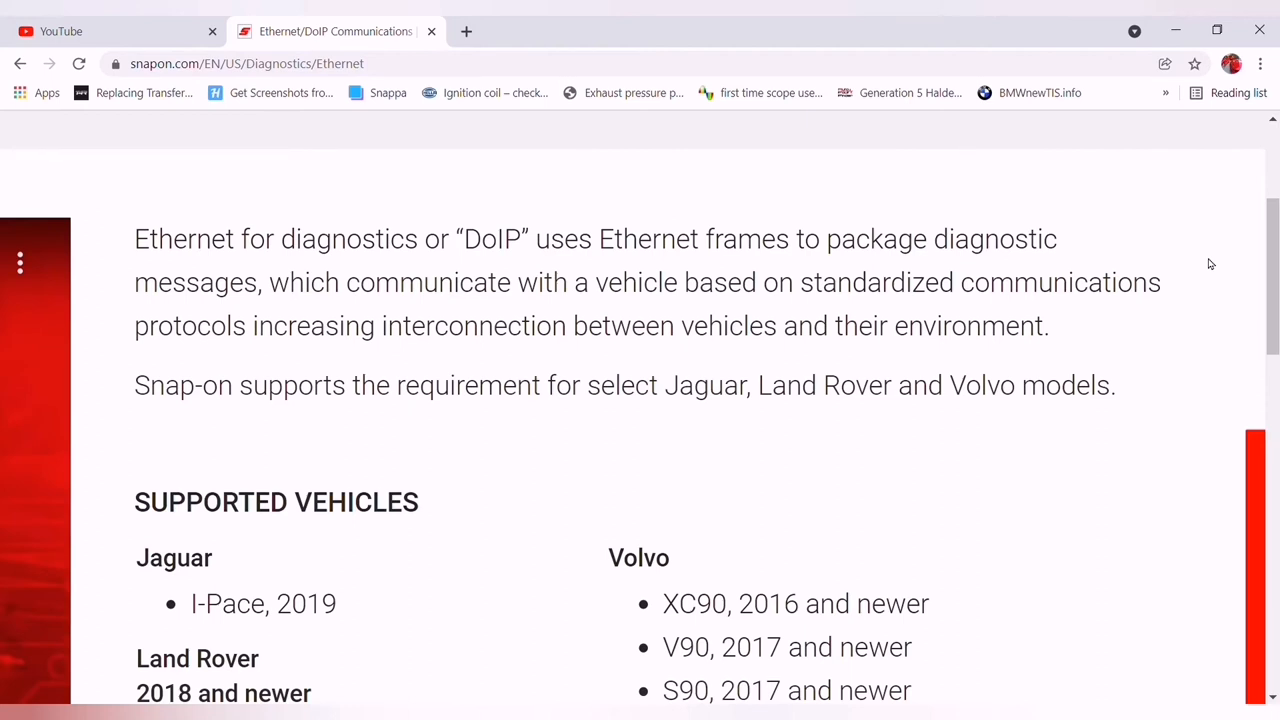
- Scroll Snap-on's DoIP page to the Volvo list including XC40, XC60, S60 and V60
{"action": "scroll", "scroll_direction": "down", "scroll_amount": 3}
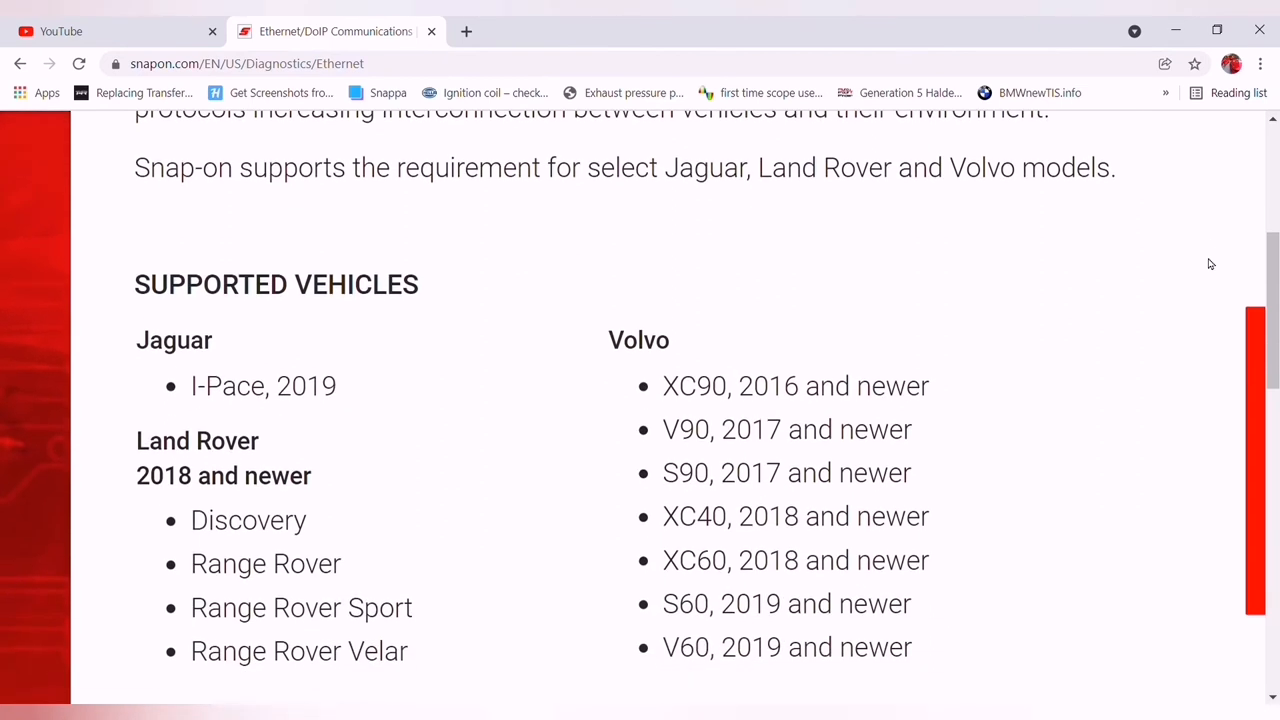
{"action": "scroll", "scroll_direction": "down", "scroll_amount": 3}
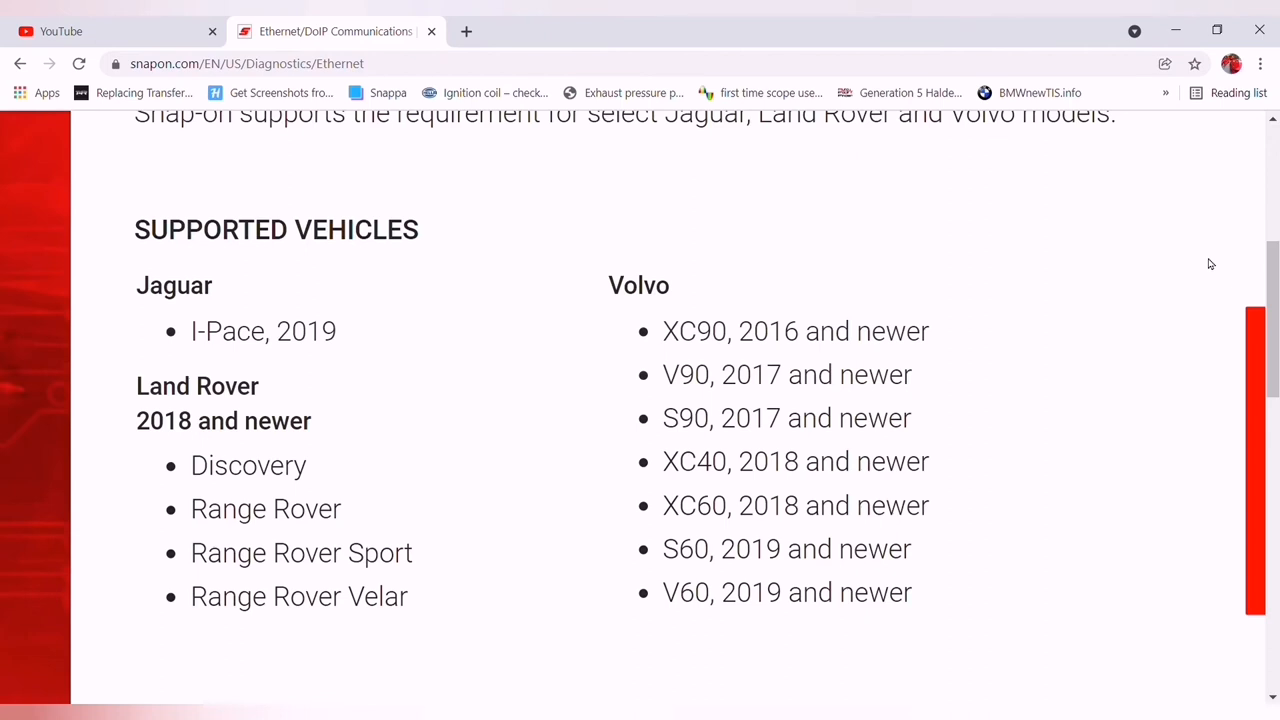
{"action": "mouse_move", "coordinate": [1204, 157]}
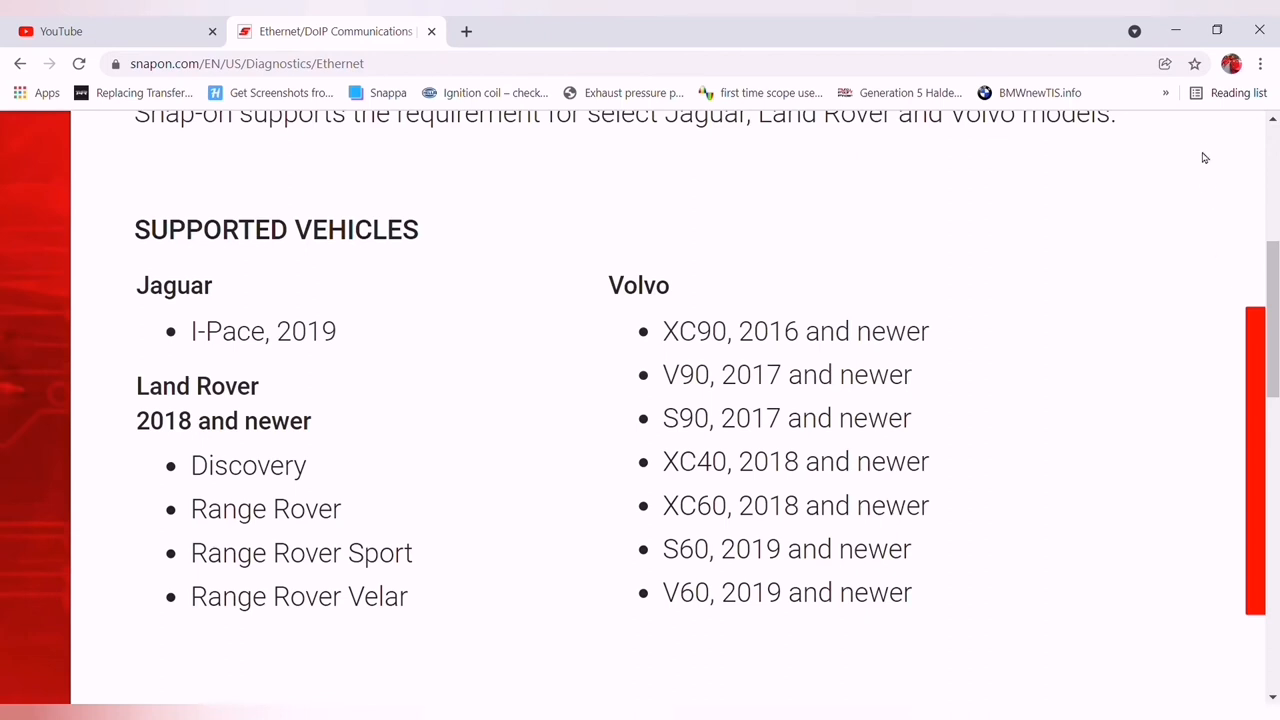
{"action": "mouse_move", "coordinate": [1200, 112]}
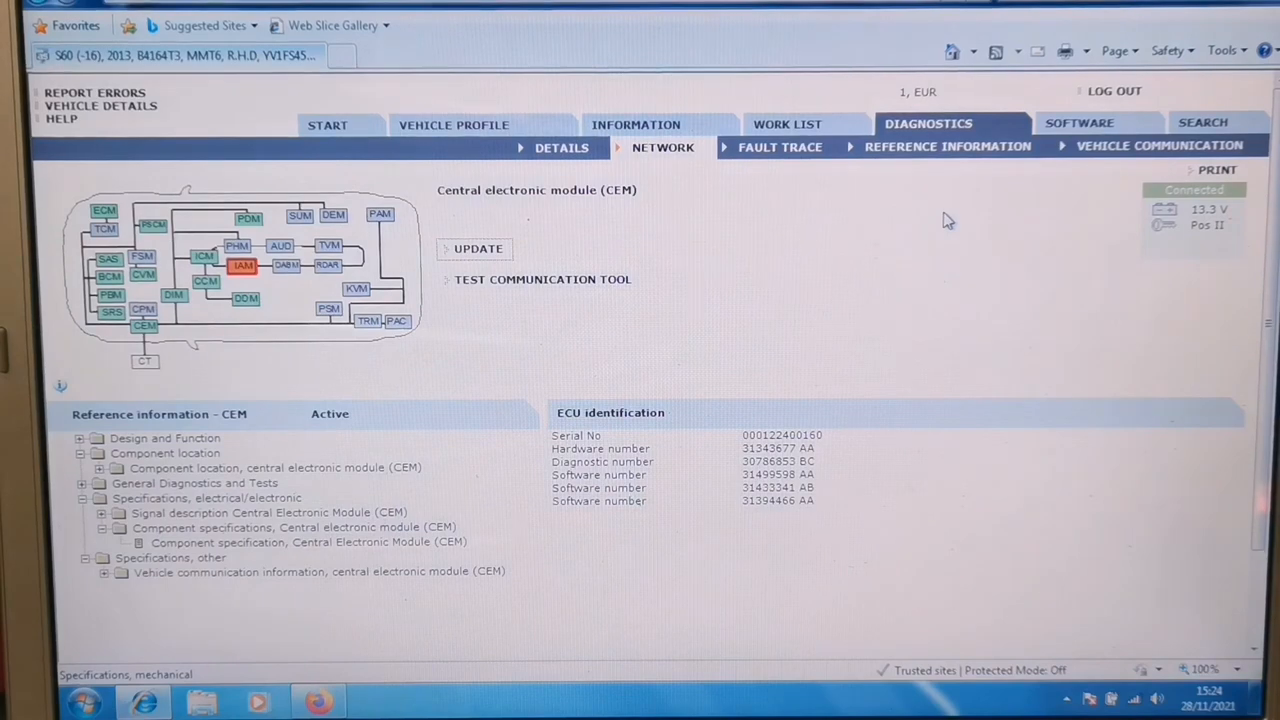
{"action": "mouse_move", "coordinate": [922, 246]}
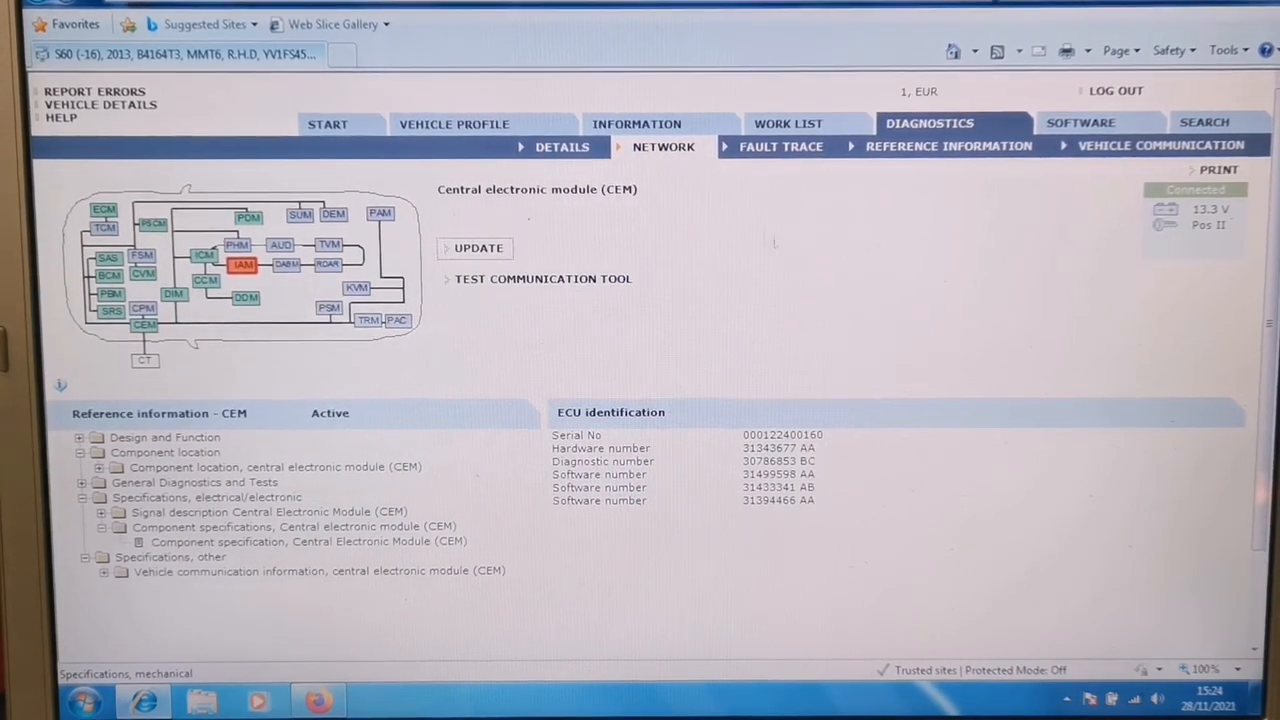
{"action": "mouse_move", "coordinate": [730, 238]}
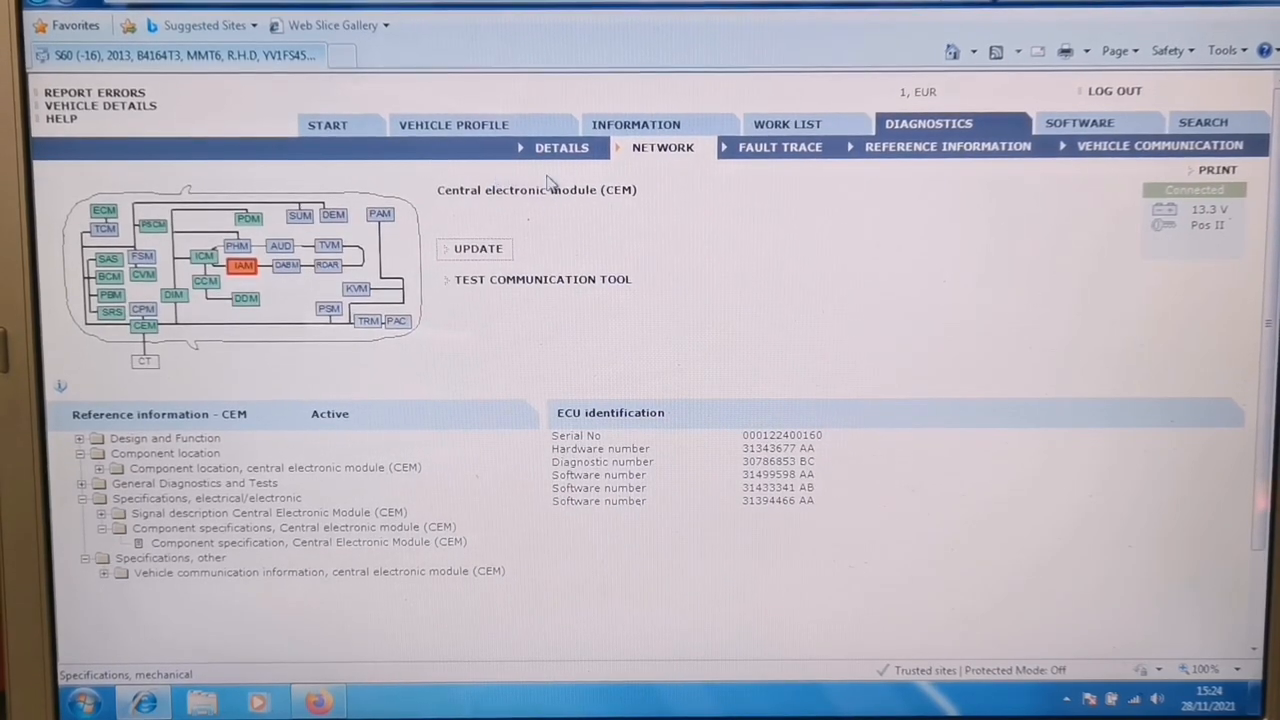
- Return to the mechanical specifications page with its tightening torque values
{"action": "left_click", "coordinate": [636, 124]}
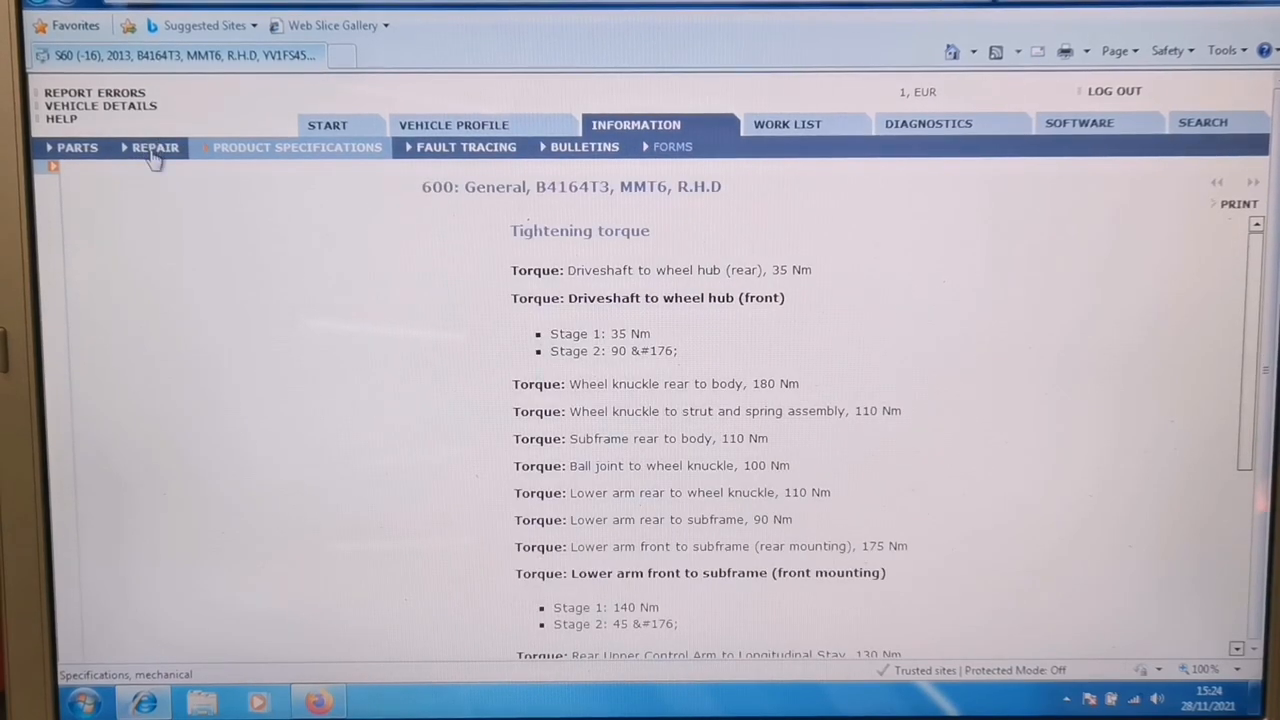
- Open the 611 Front Strut and Spring Assembly procedure with its special tools and 50 Nm torque
{"action": "left_click", "coordinate": [155, 147]}
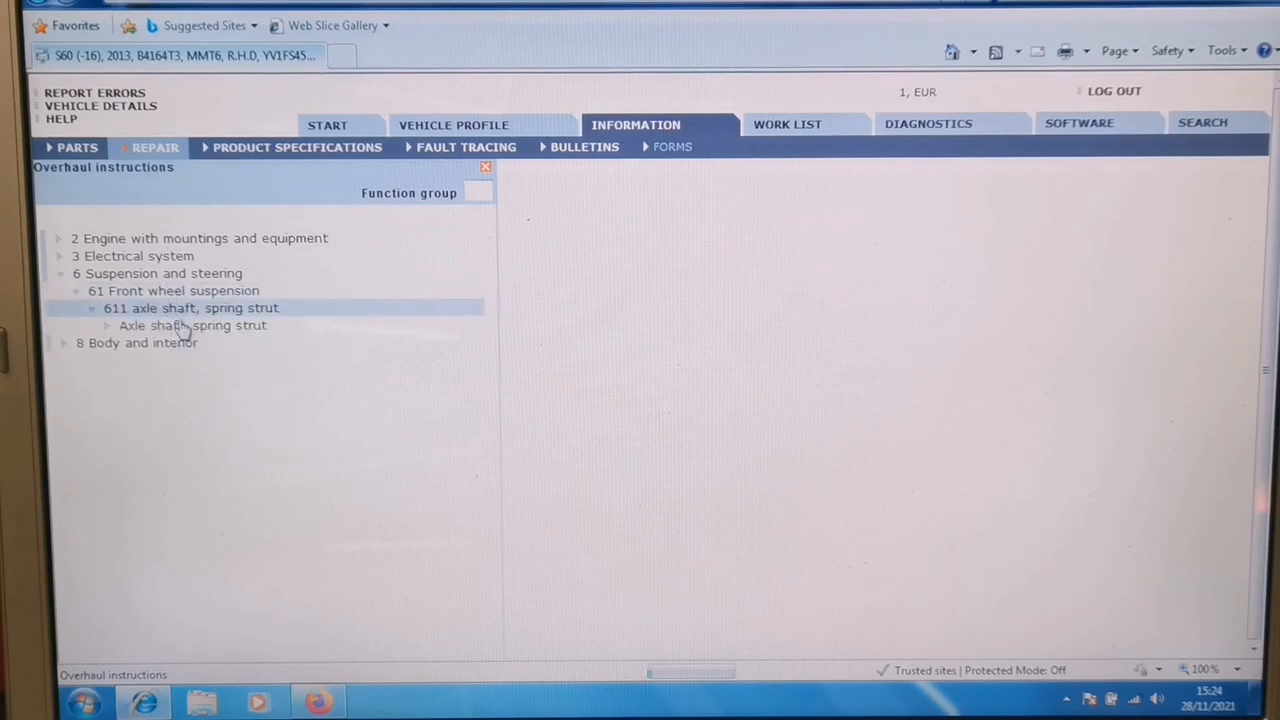
{"action": "left_click", "coordinate": [191, 325]}
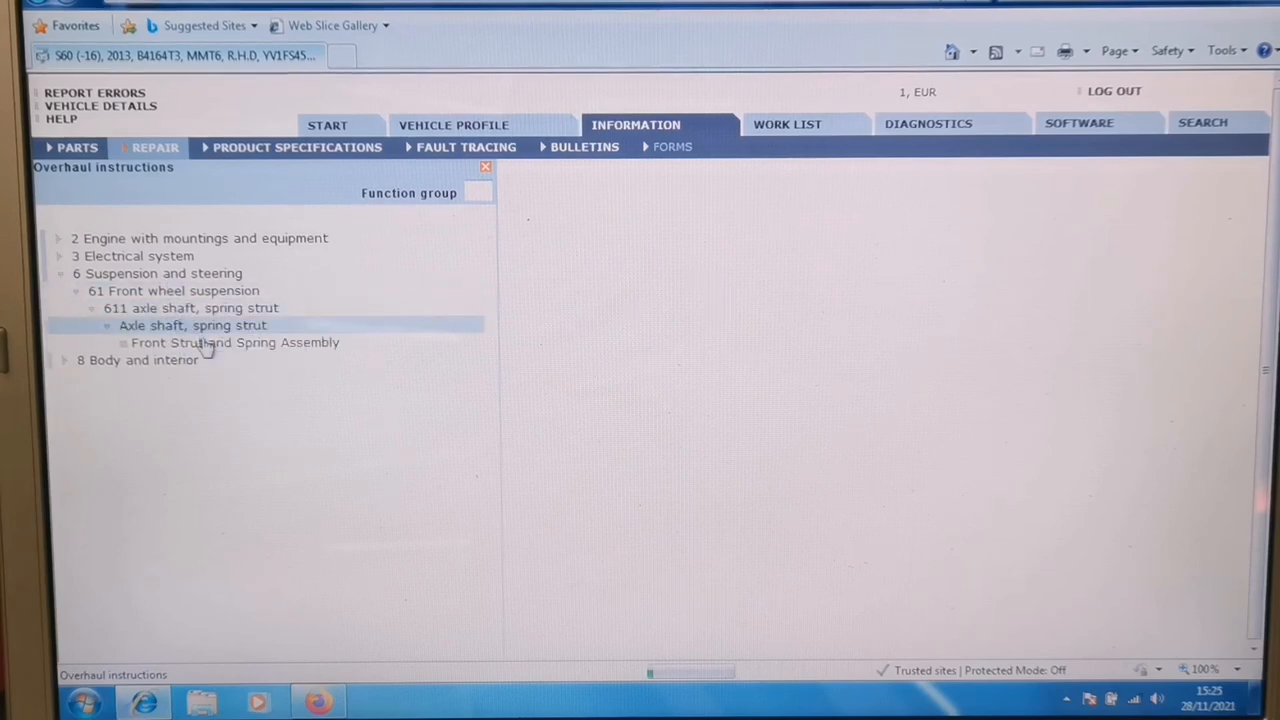
{"action": "left_click", "coordinate": [235, 342]}
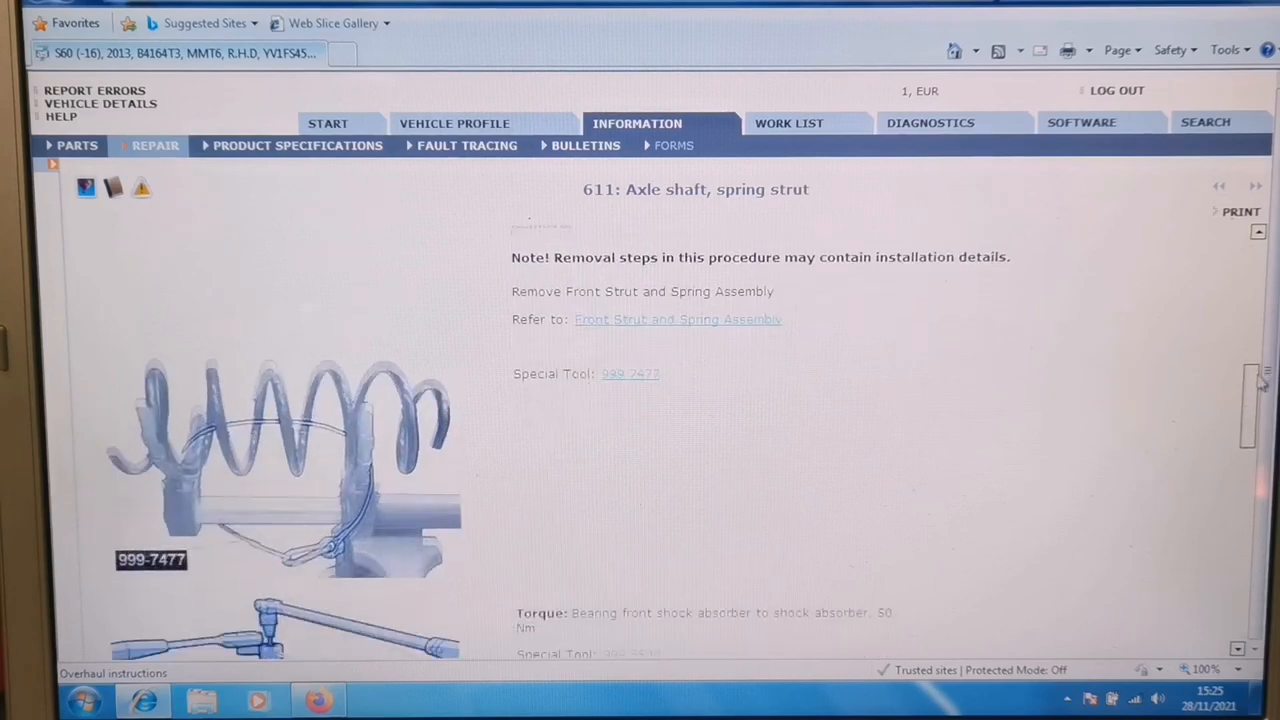
{"action": "scroll", "scroll_direction": "down", "scroll_amount": 3}
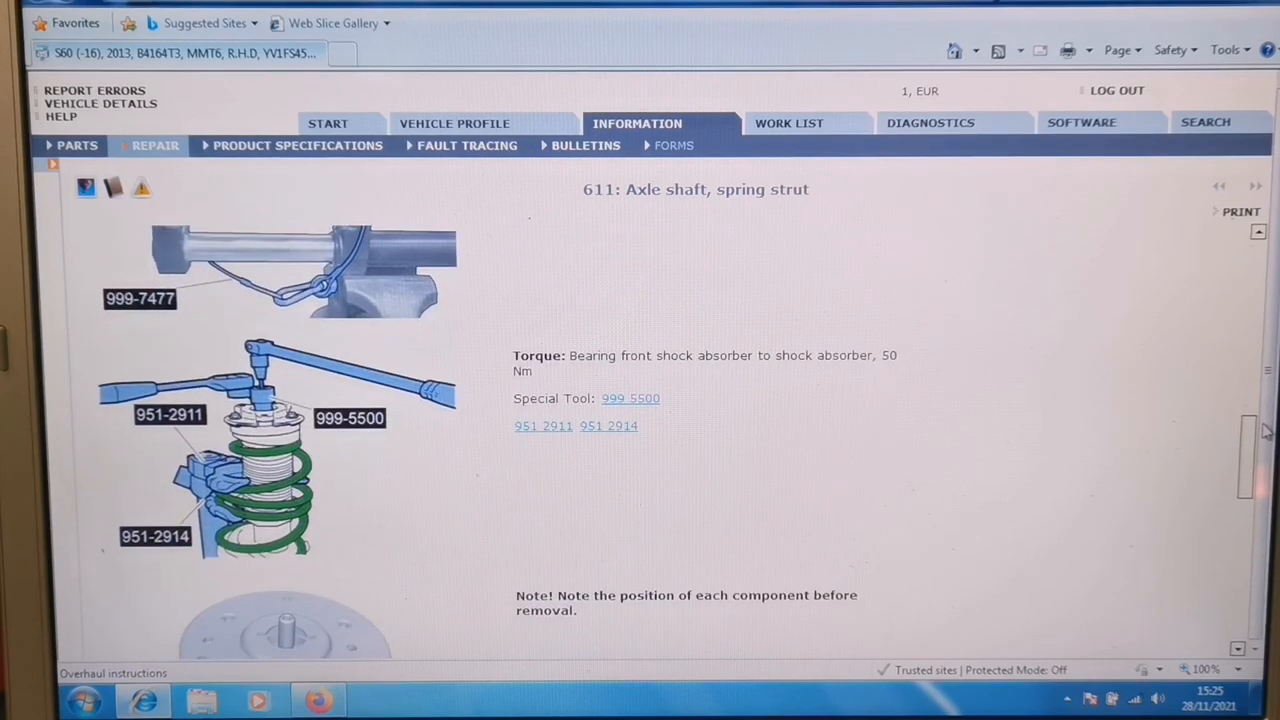